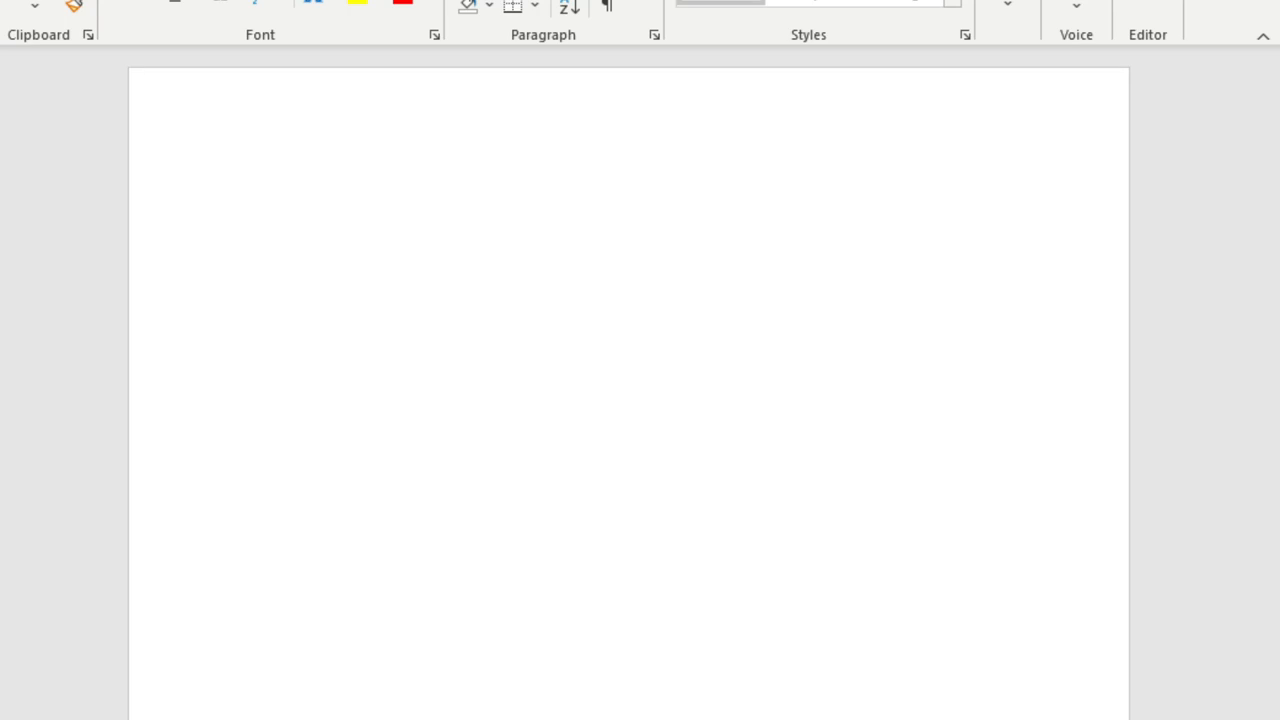
pyautogui.moveTo(1120, 672)
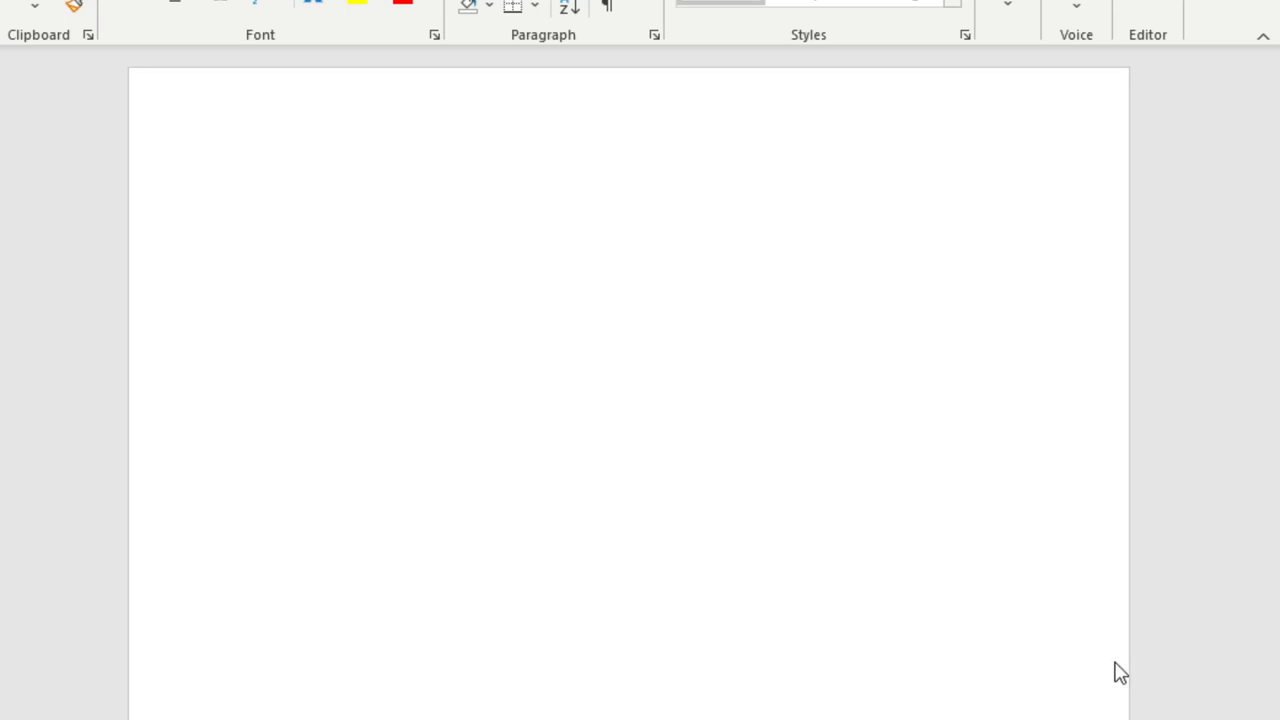
pyautogui.moveTo(57, 336)
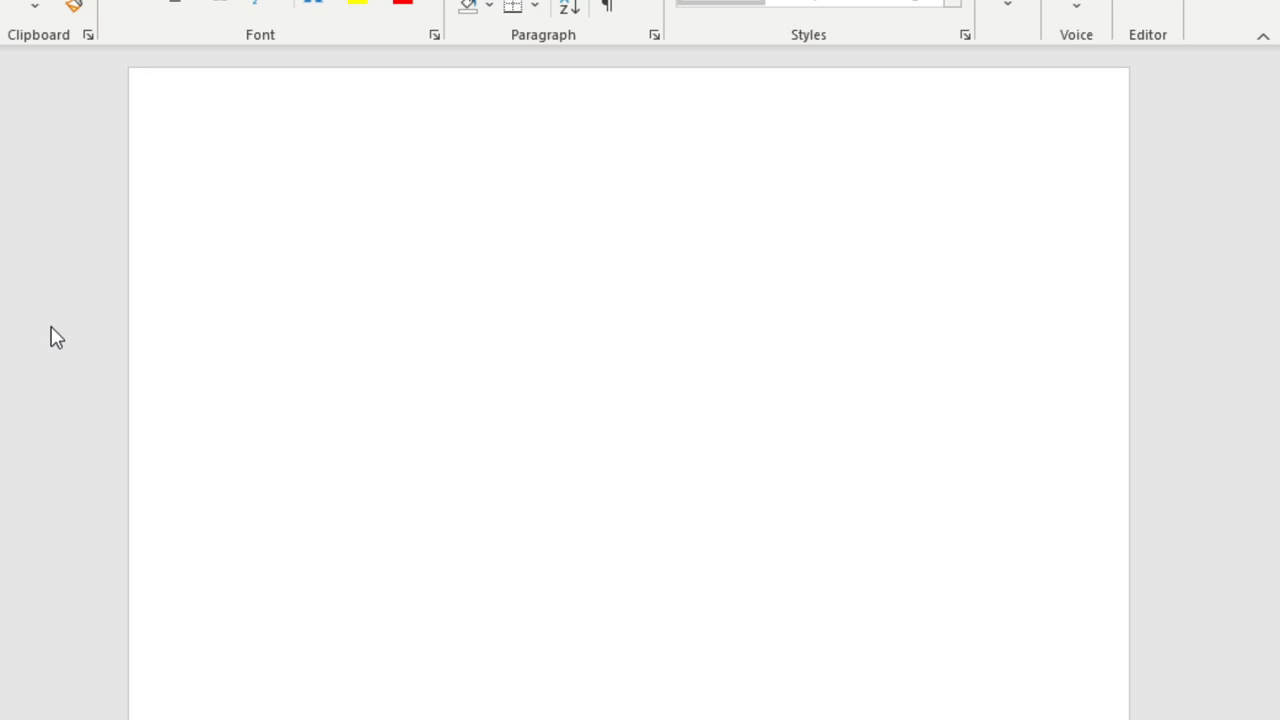
pyautogui.moveTo(49, 270)
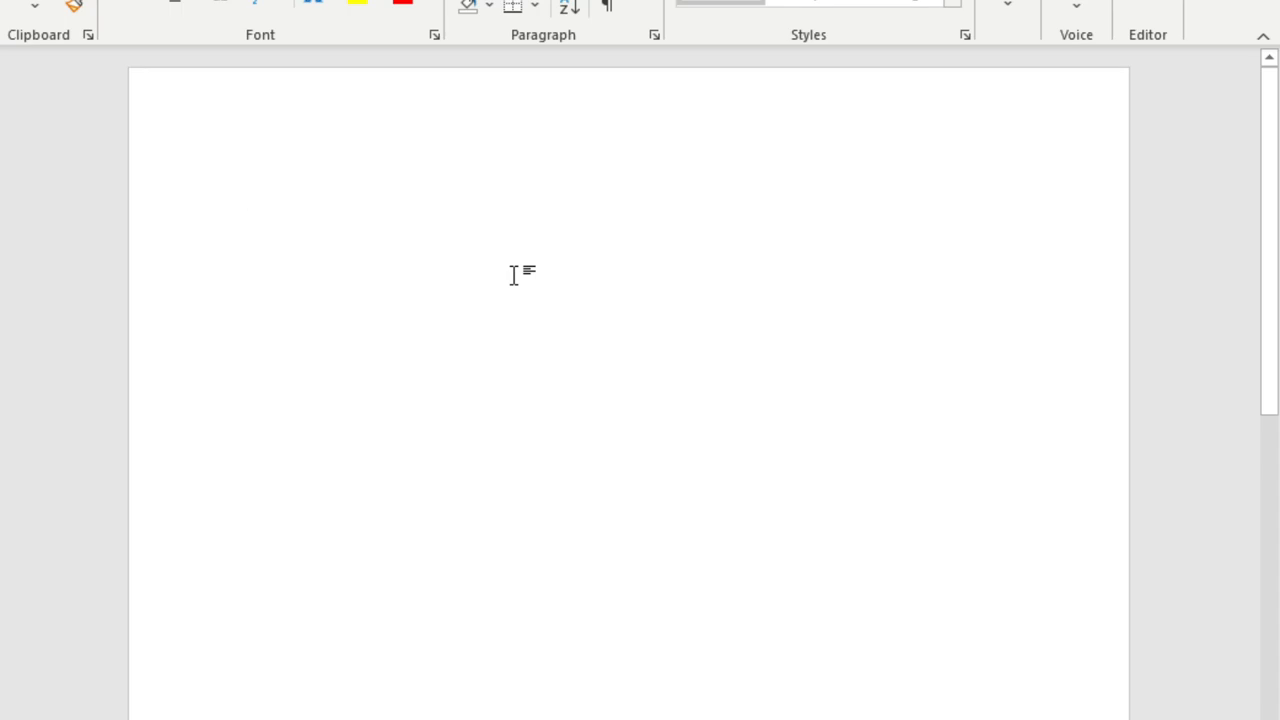
# Type the first titles on separate lines: Fate/Grand Order NA, FGO JP, Marvel Duel.
pyautogui.write('Fate')
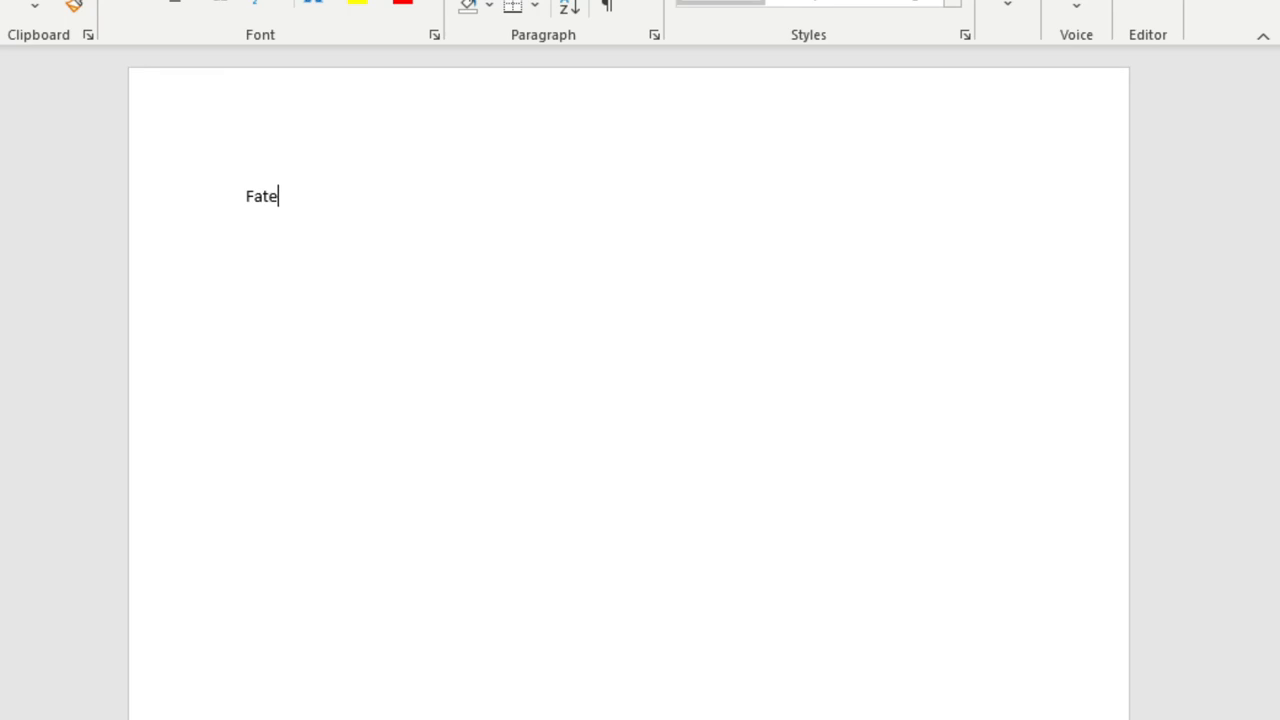
pyautogui.write('/Grand')
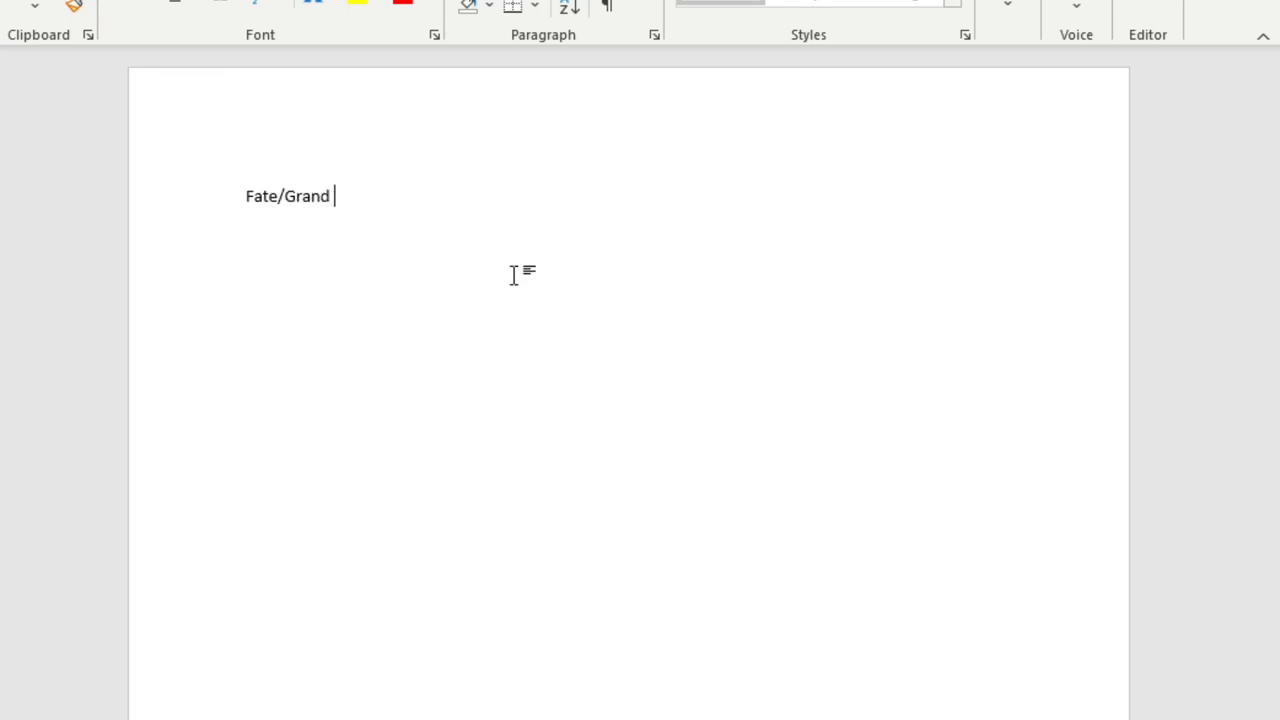
pyautogui.write('Order NA')
pyautogui.write('F')
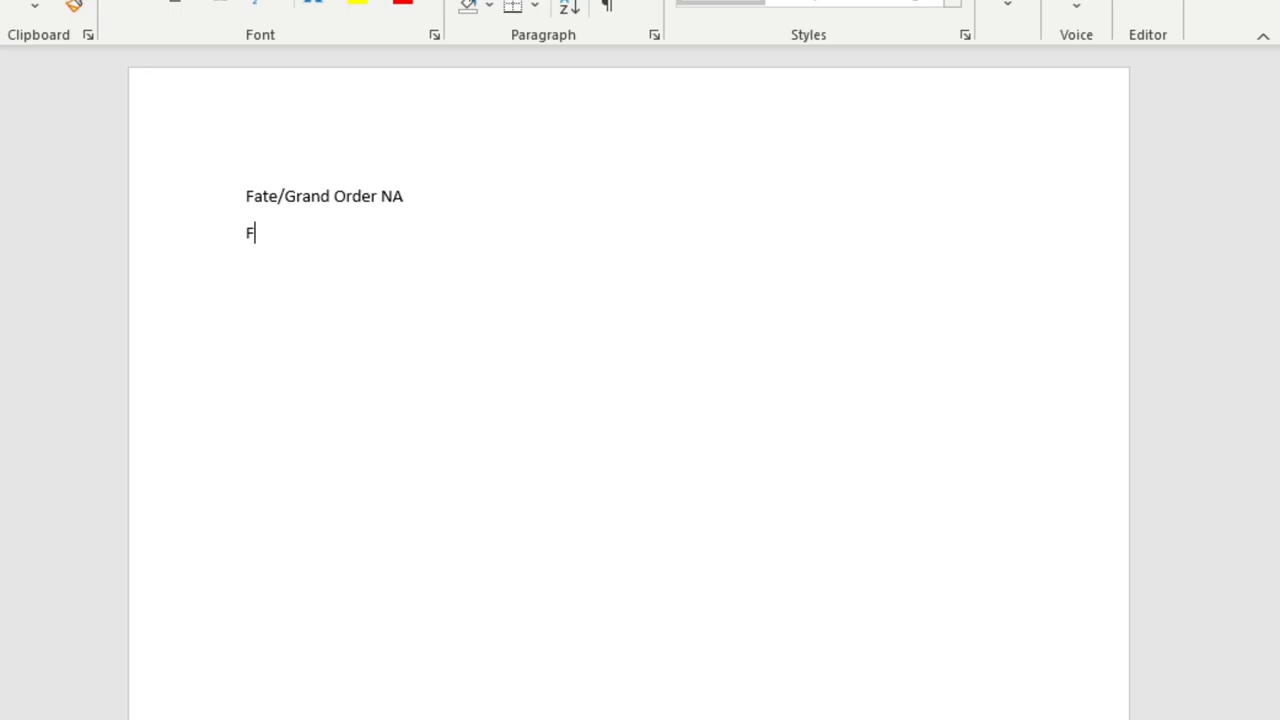
pyautogui.write('GO J')
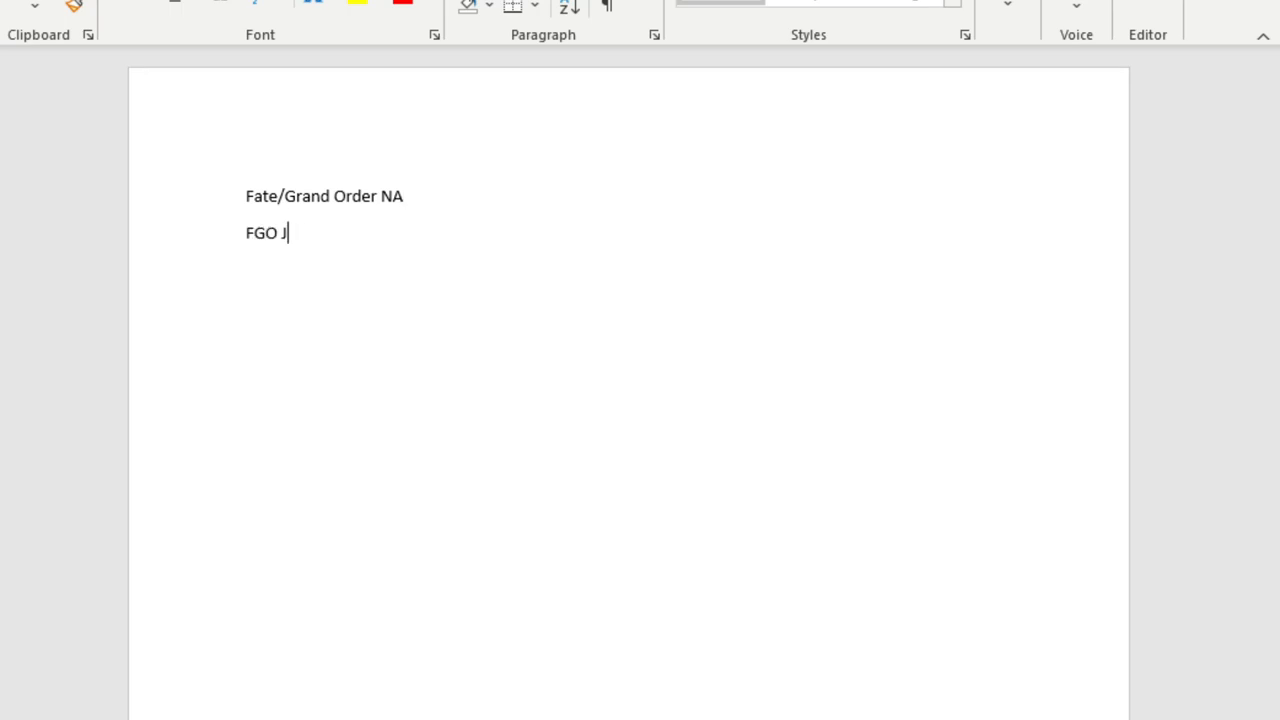
pyautogui.write('P')
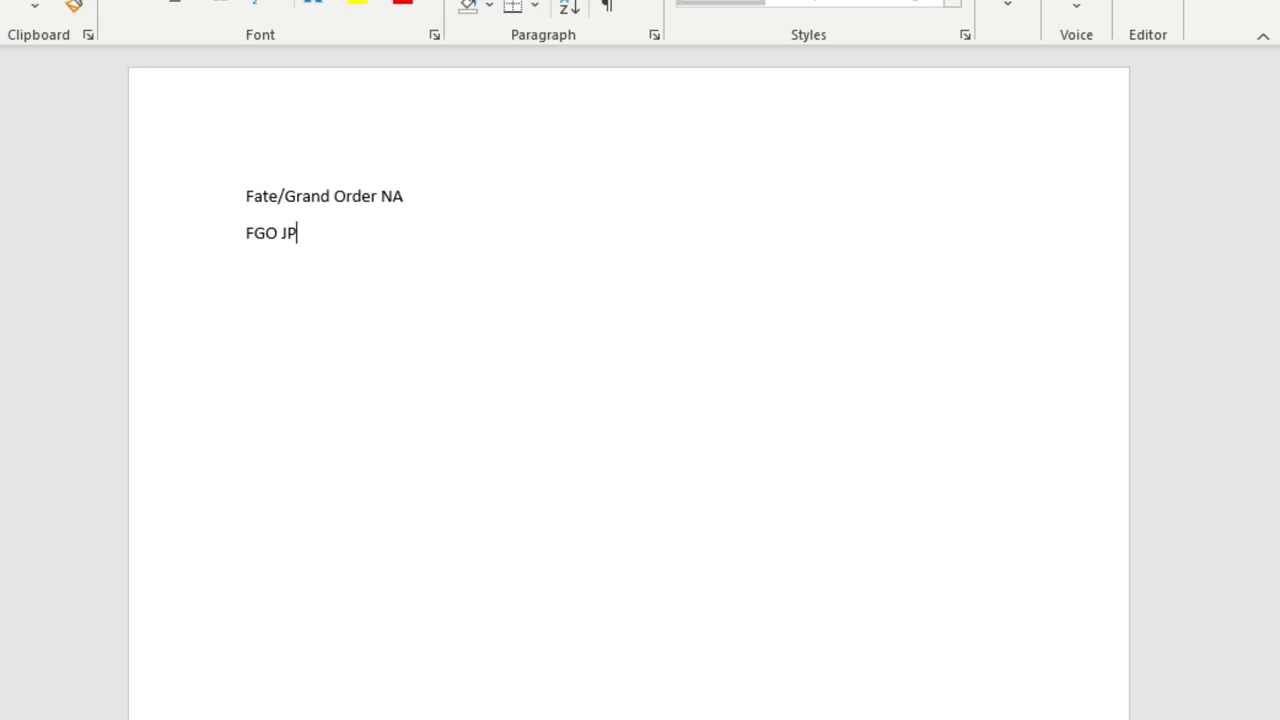
pyautogui.moveTo(520, 275)
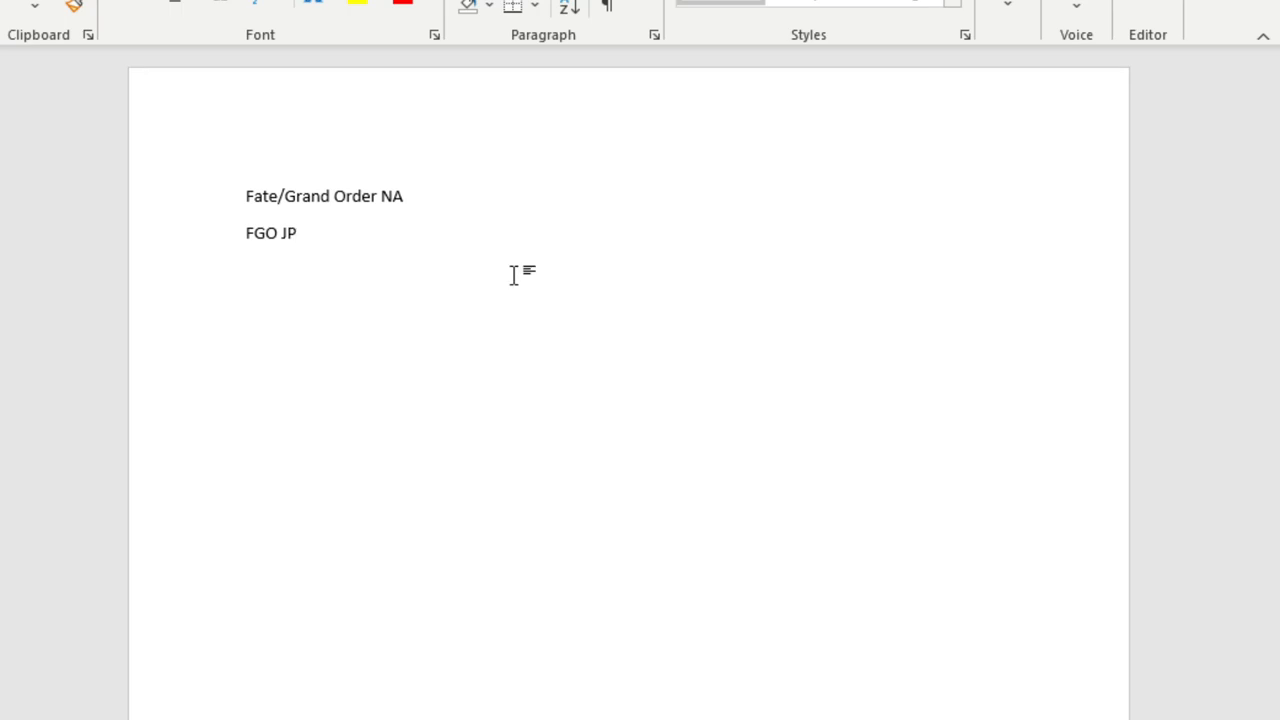
pyautogui.press('enter')
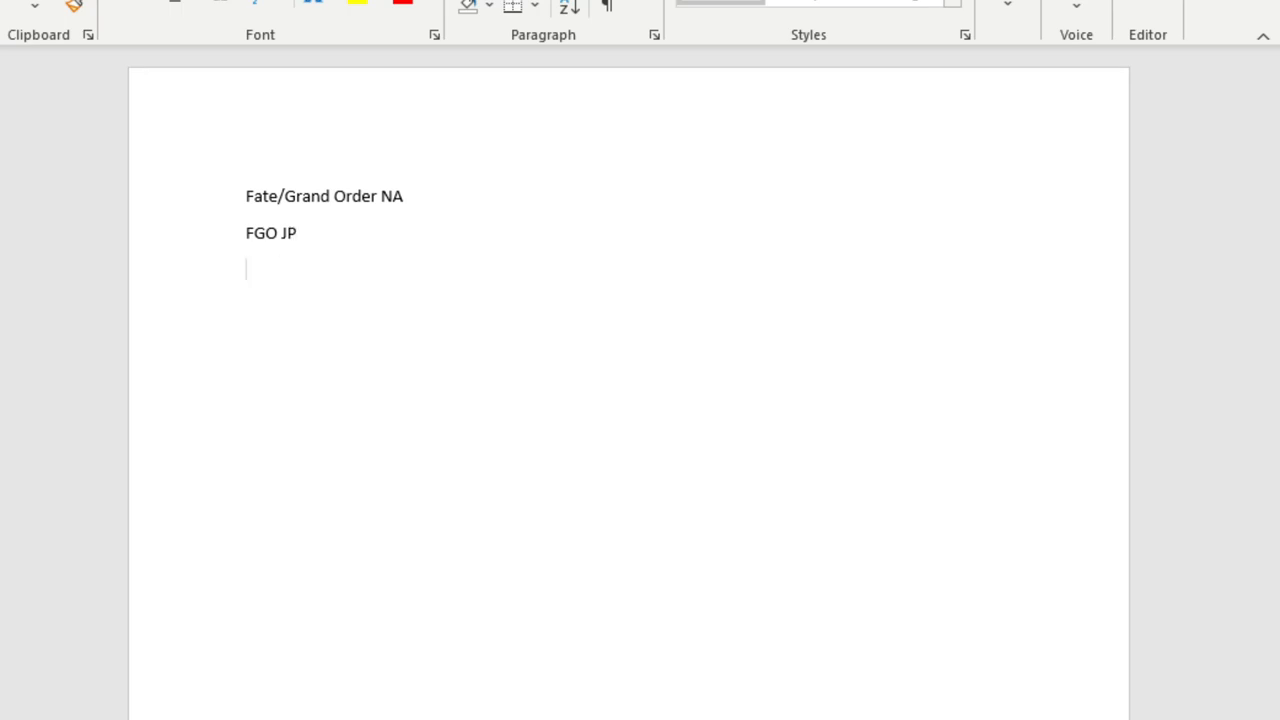
pyautogui.write('M')
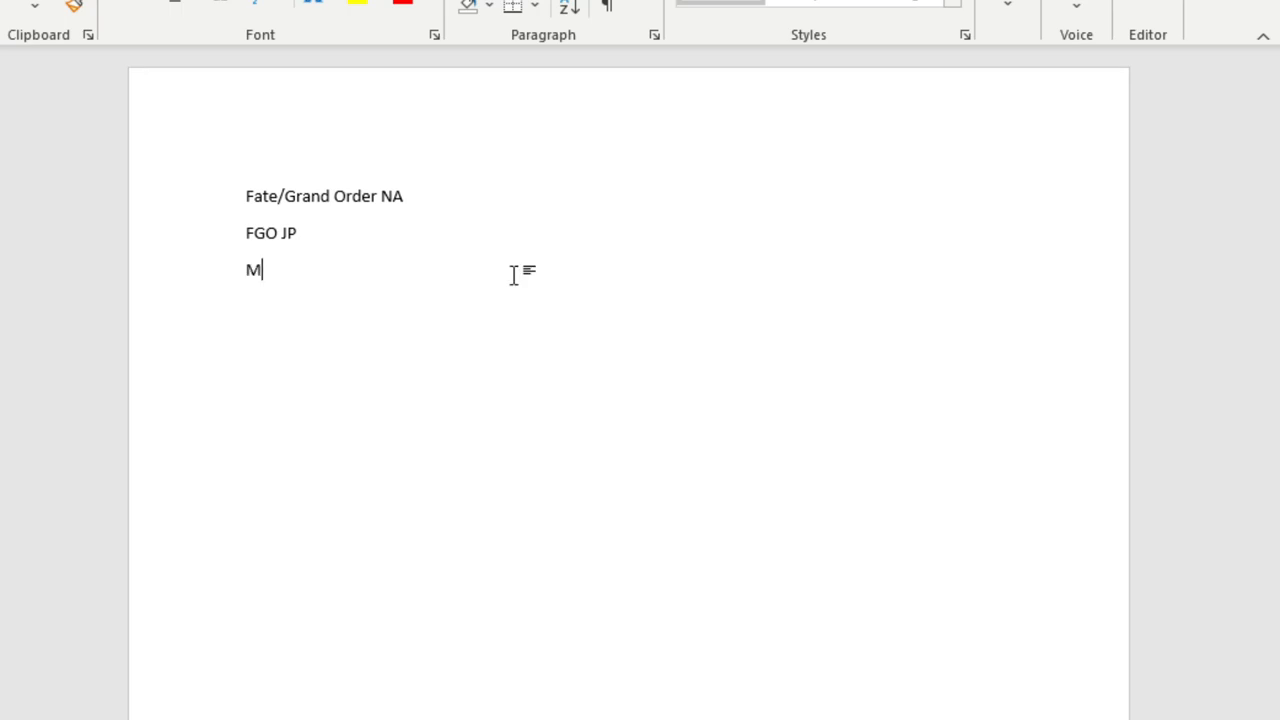
pyautogui.write('arvel Due')
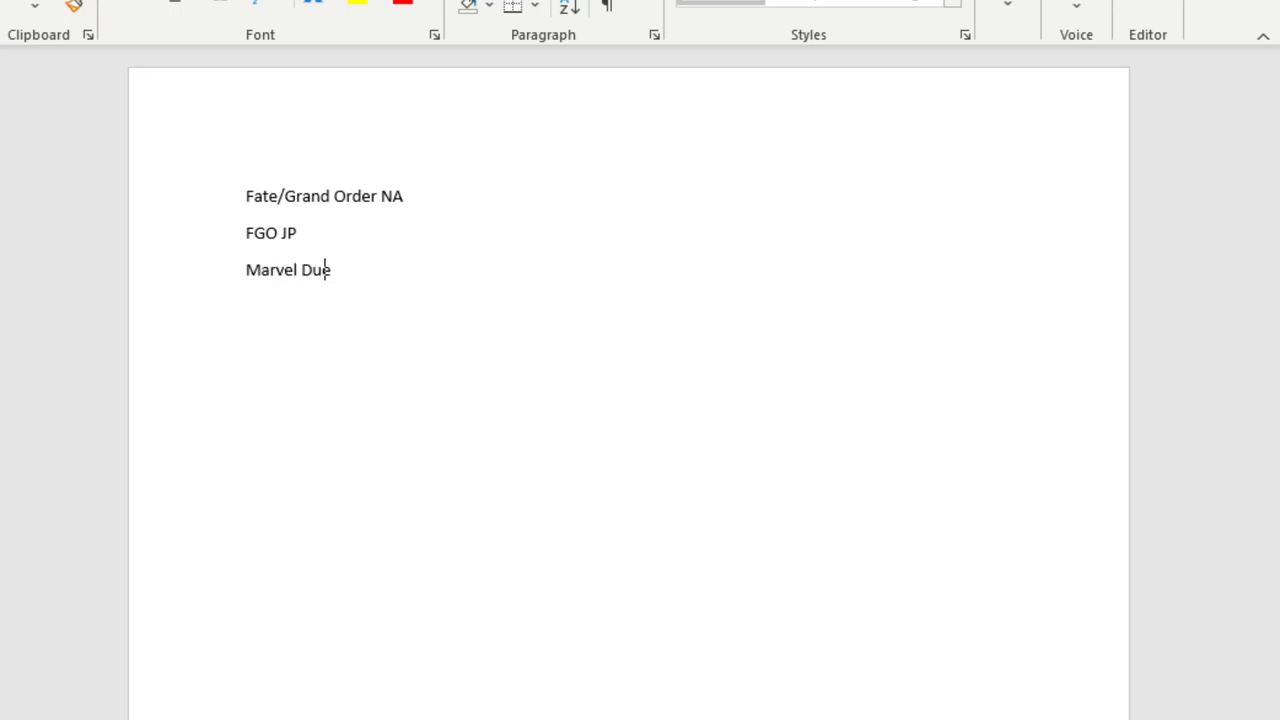
pyautogui.press('enter')
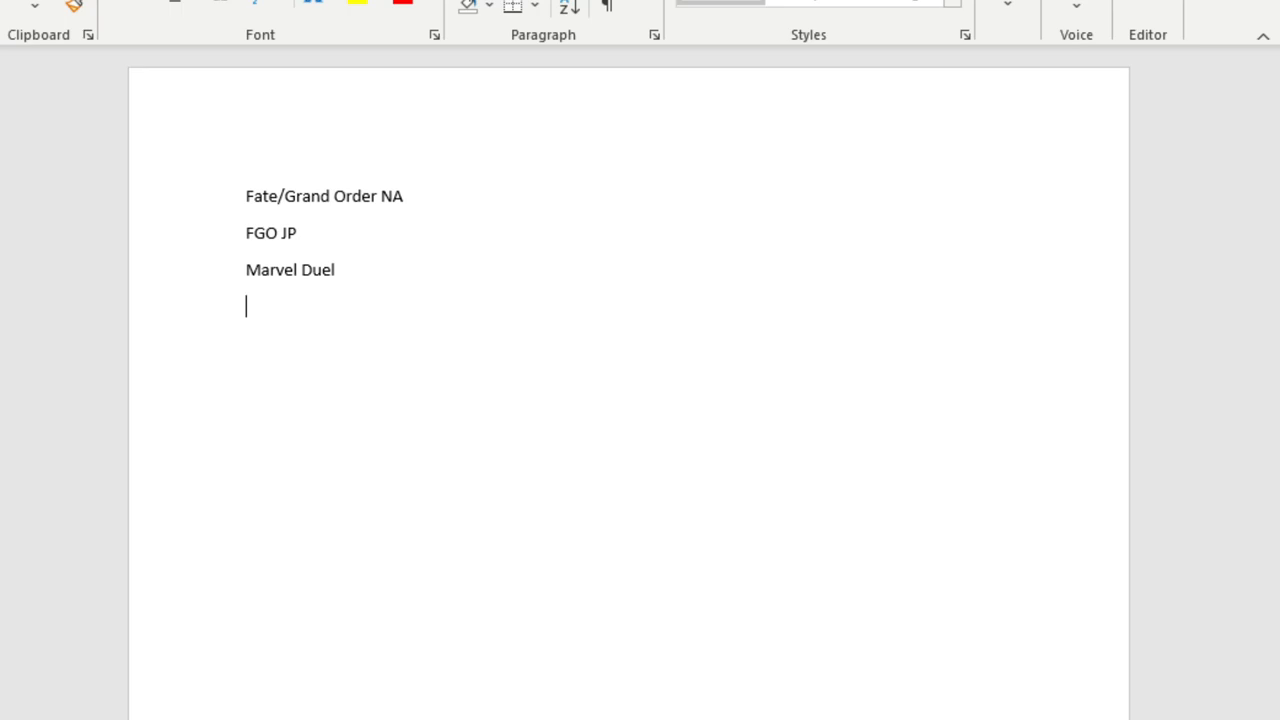
# Add Pitter Patter Pop, Dragalia Lost, Dokkan JP, Bounty Rush and Star Smash lines.
pyautogui.write('Pitter Patter P')
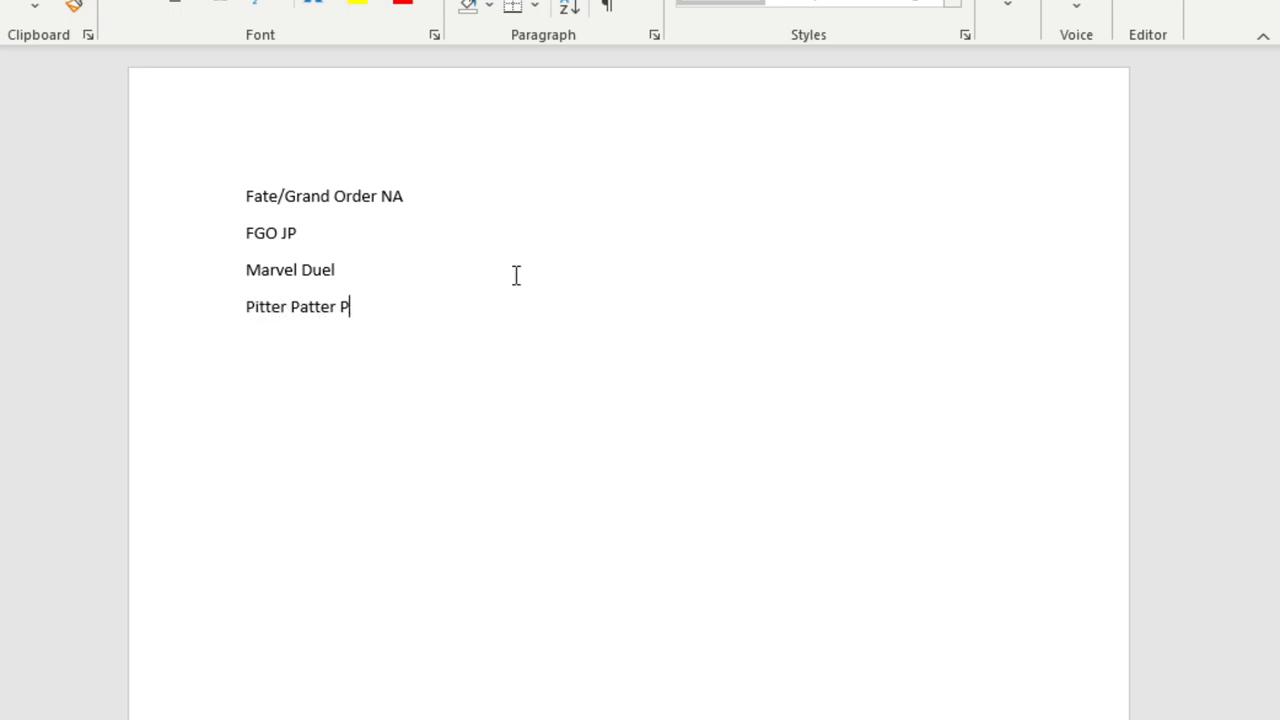
pyautogui.write('op')
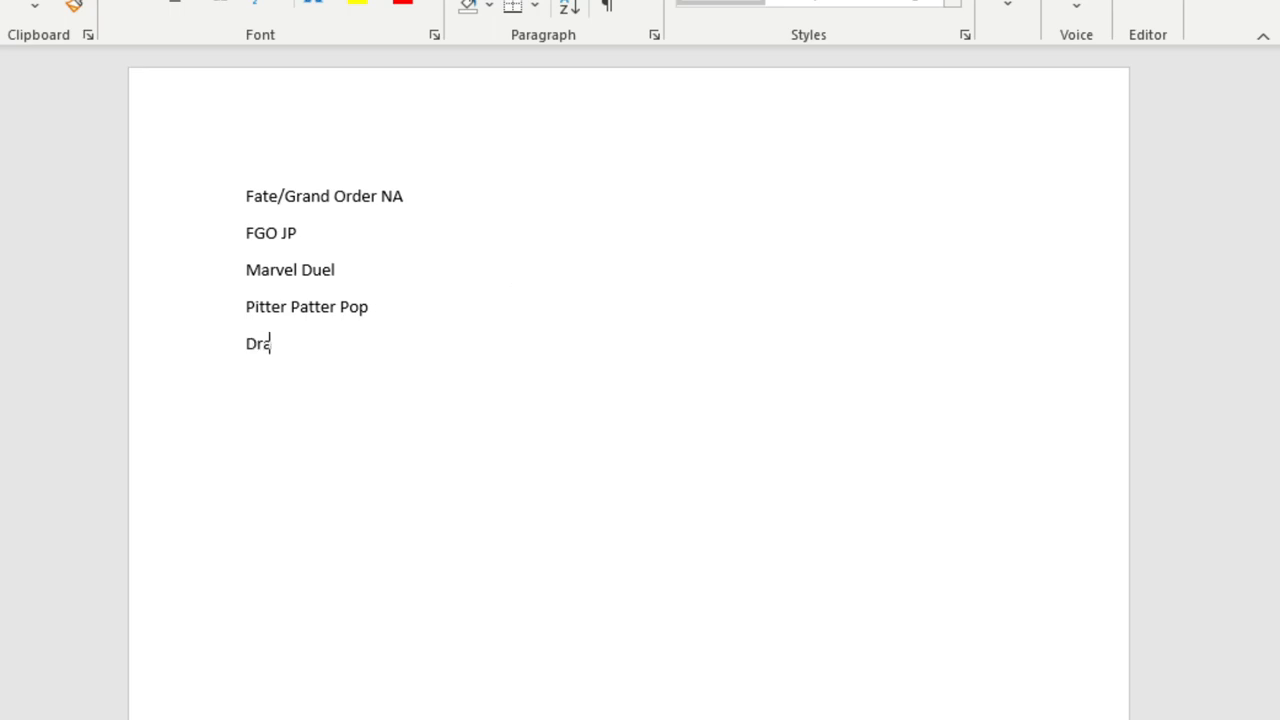
pyautogui.write('galia')
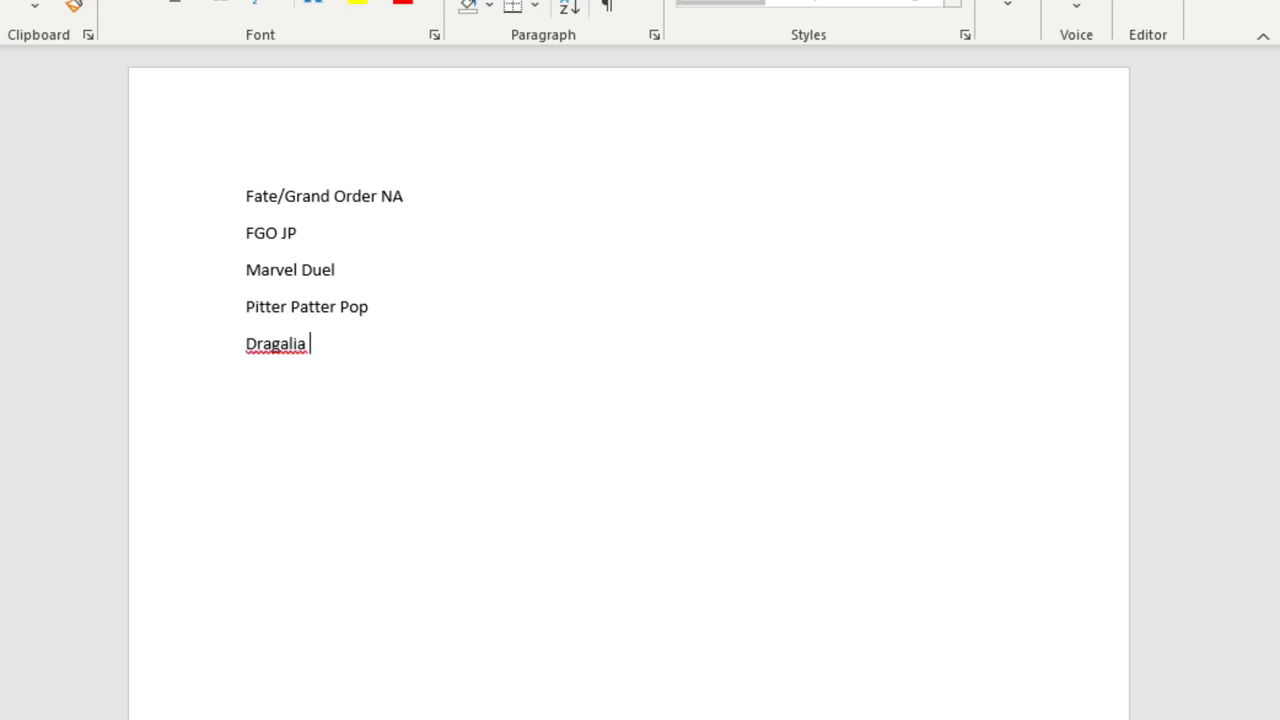
pyautogui.write('Lost')
pyautogui.write('Dokkan J')
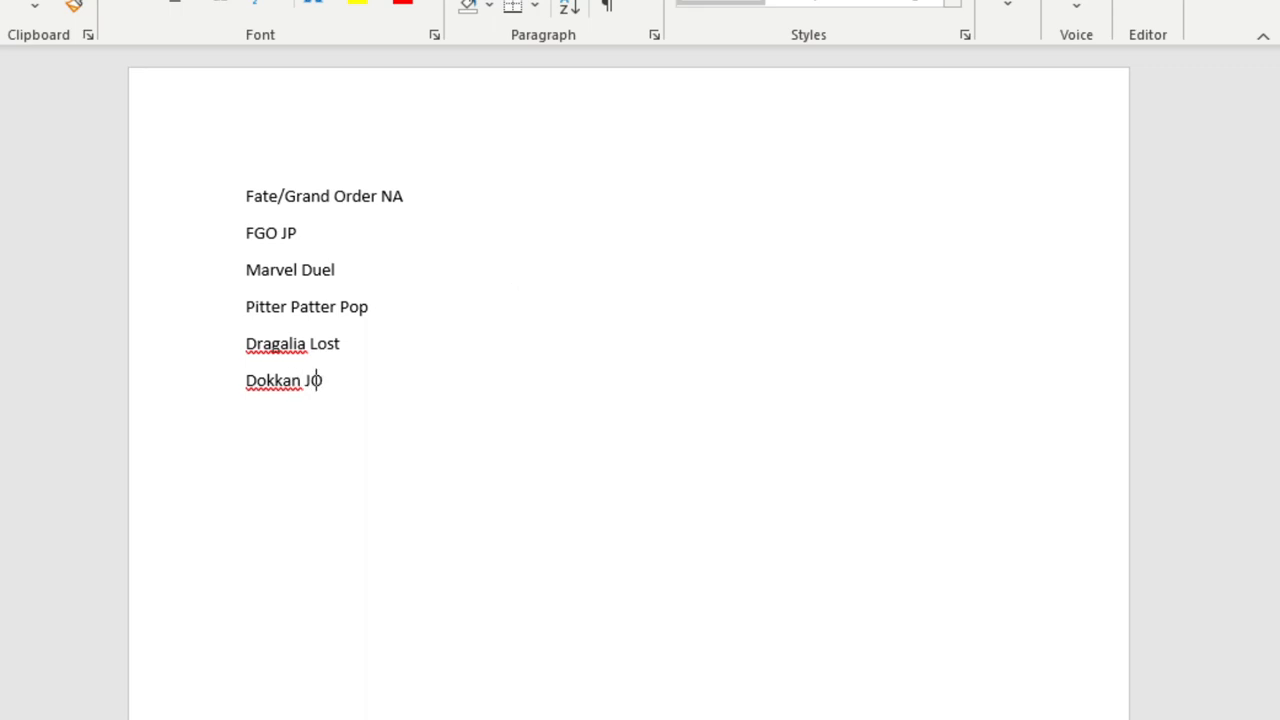
pyautogui.write('P')
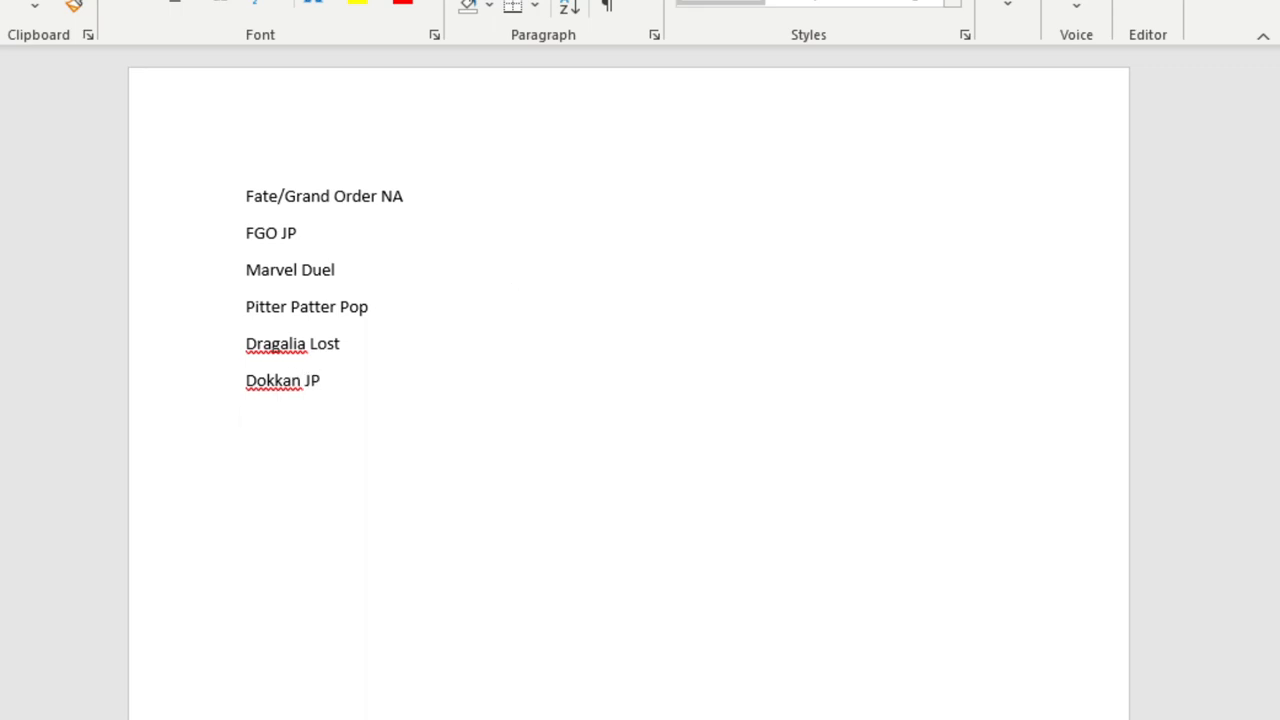
pyautogui.write('Bounty')
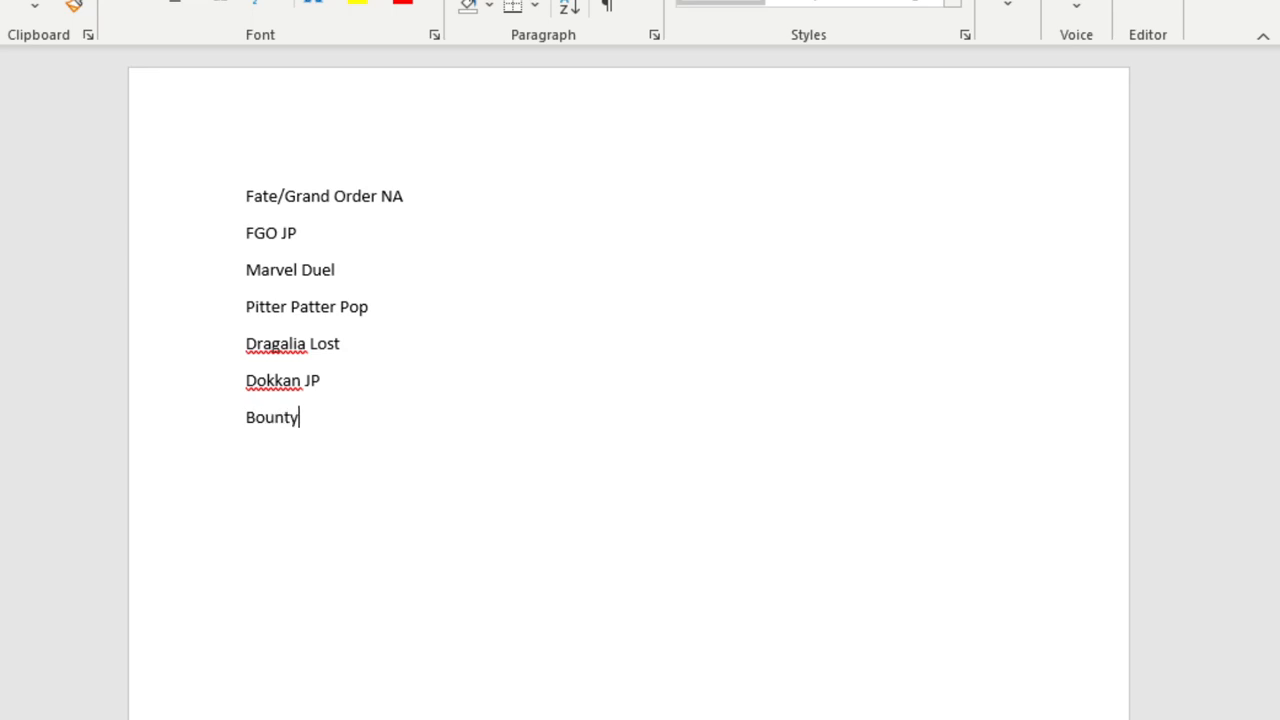
pyautogui.write('Rush')
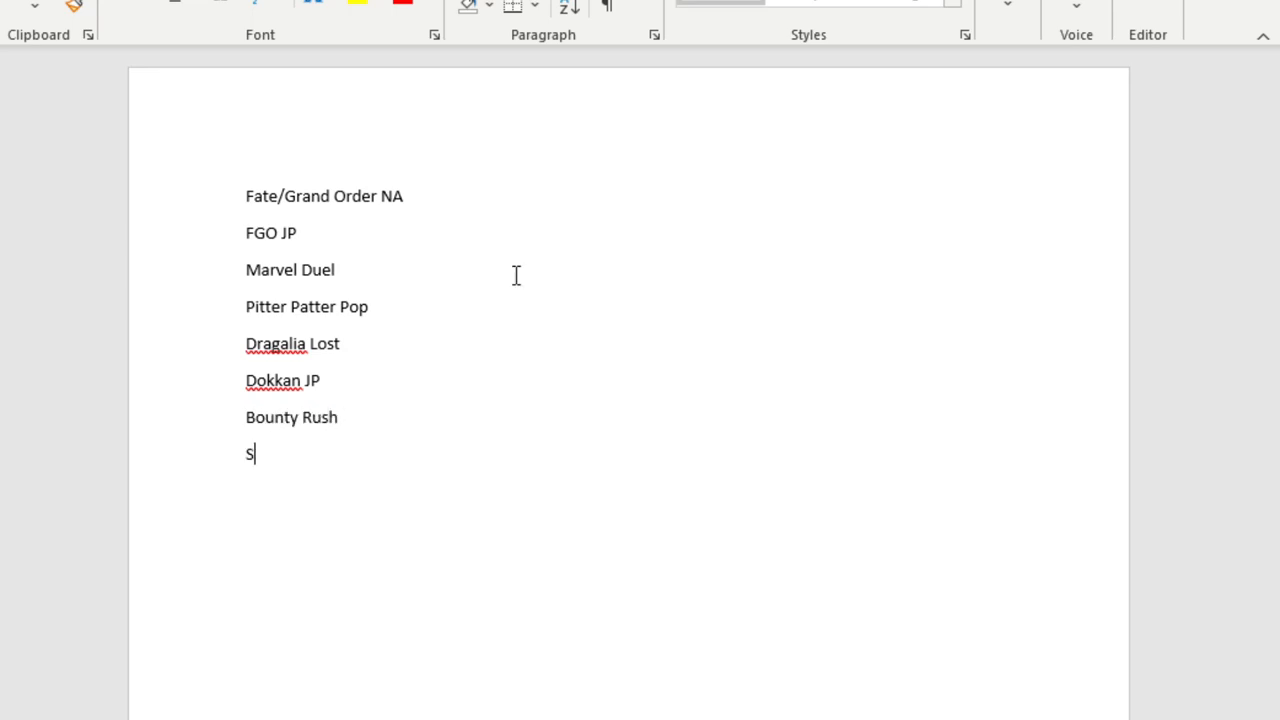
pyautogui.write('tar Smash')
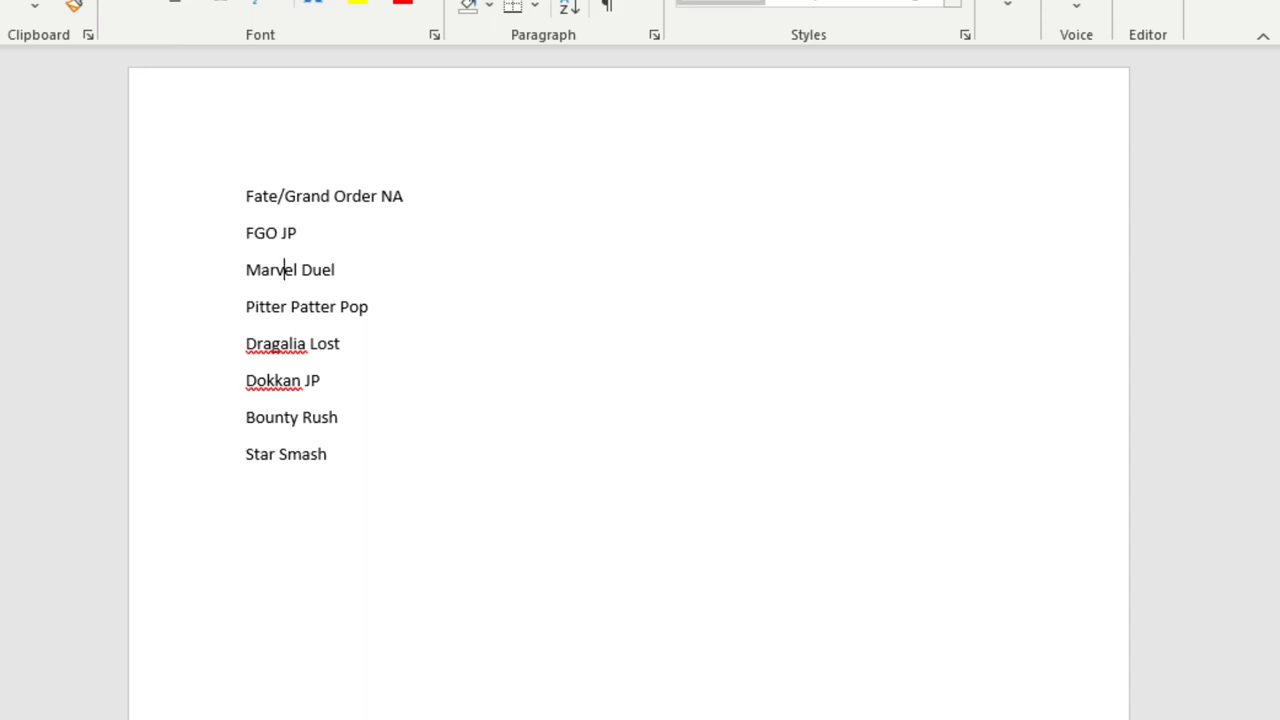
# Append ': 3 tickets' to the end of the Fate/Grand Order NA line.
pyautogui.click(247, 195)
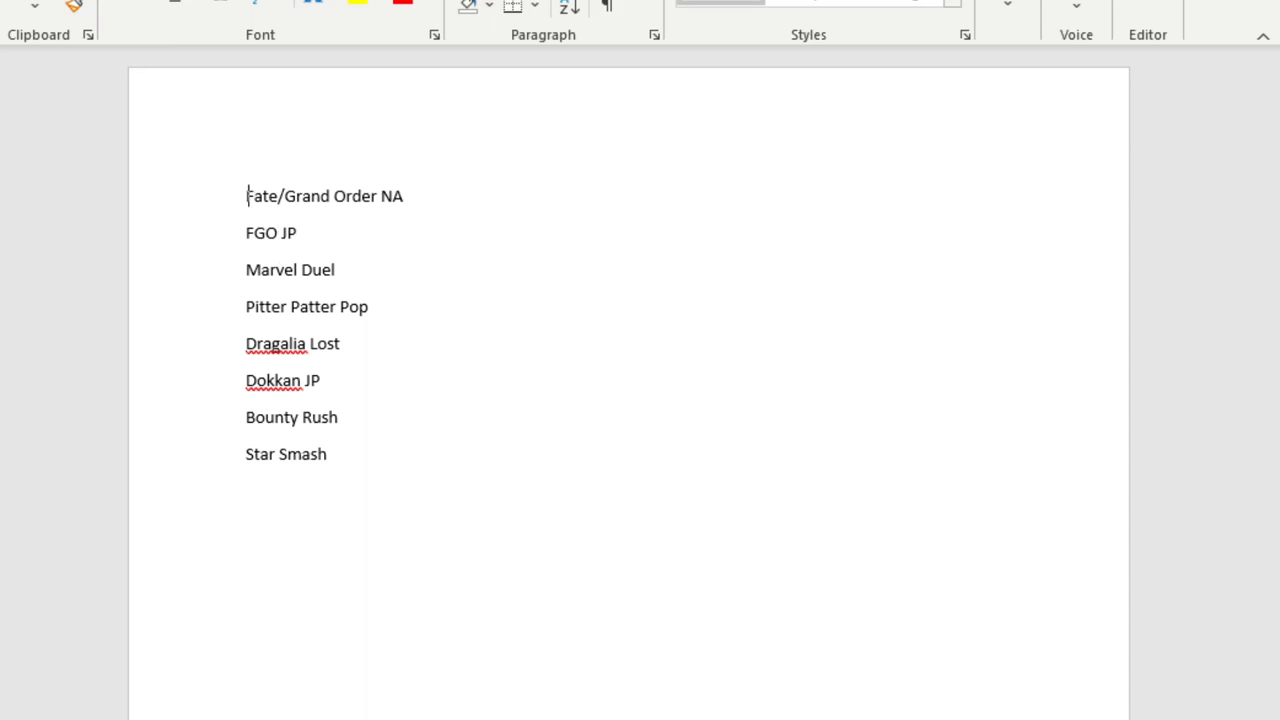
pyautogui.click(407, 196)
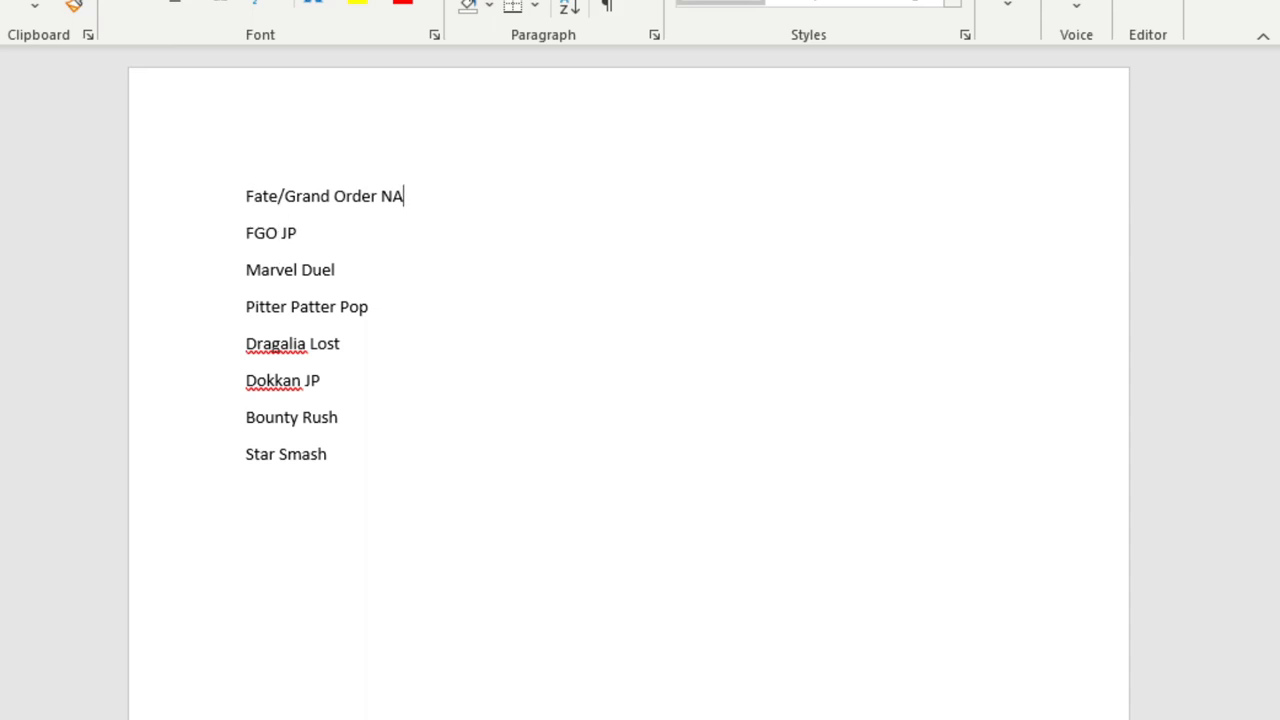
pyautogui.write(':')
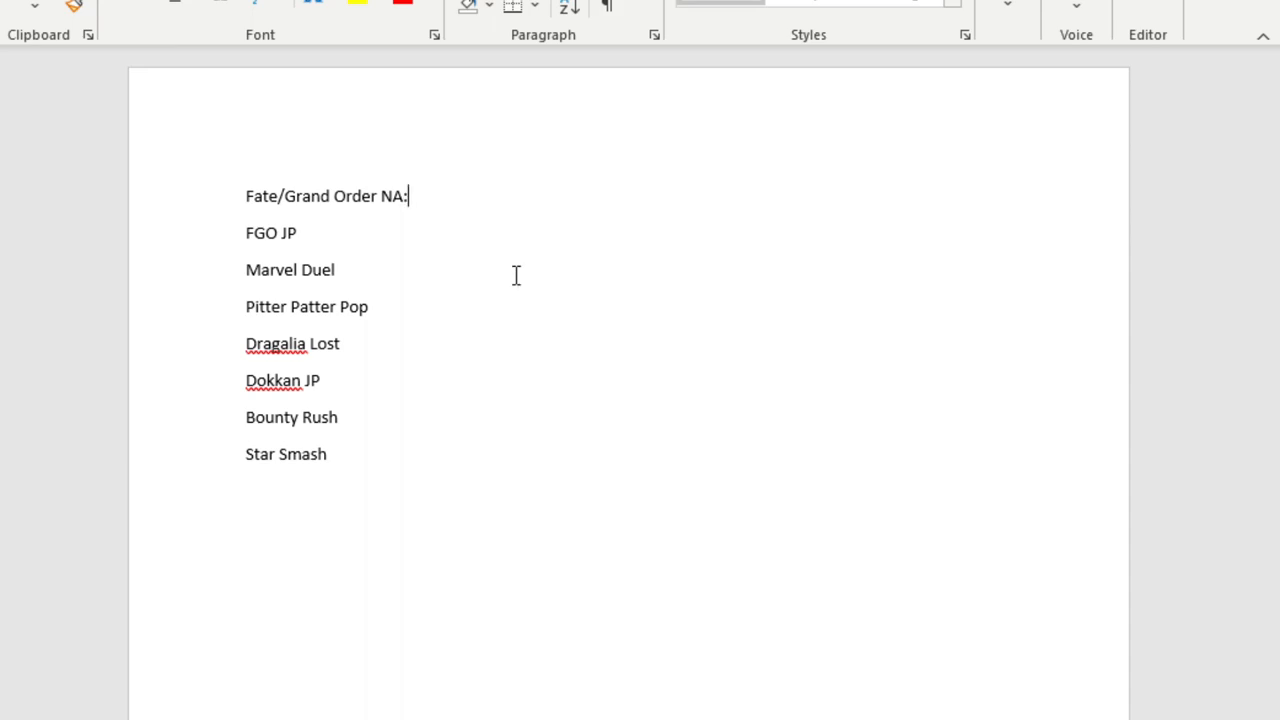
pyautogui.write('3')
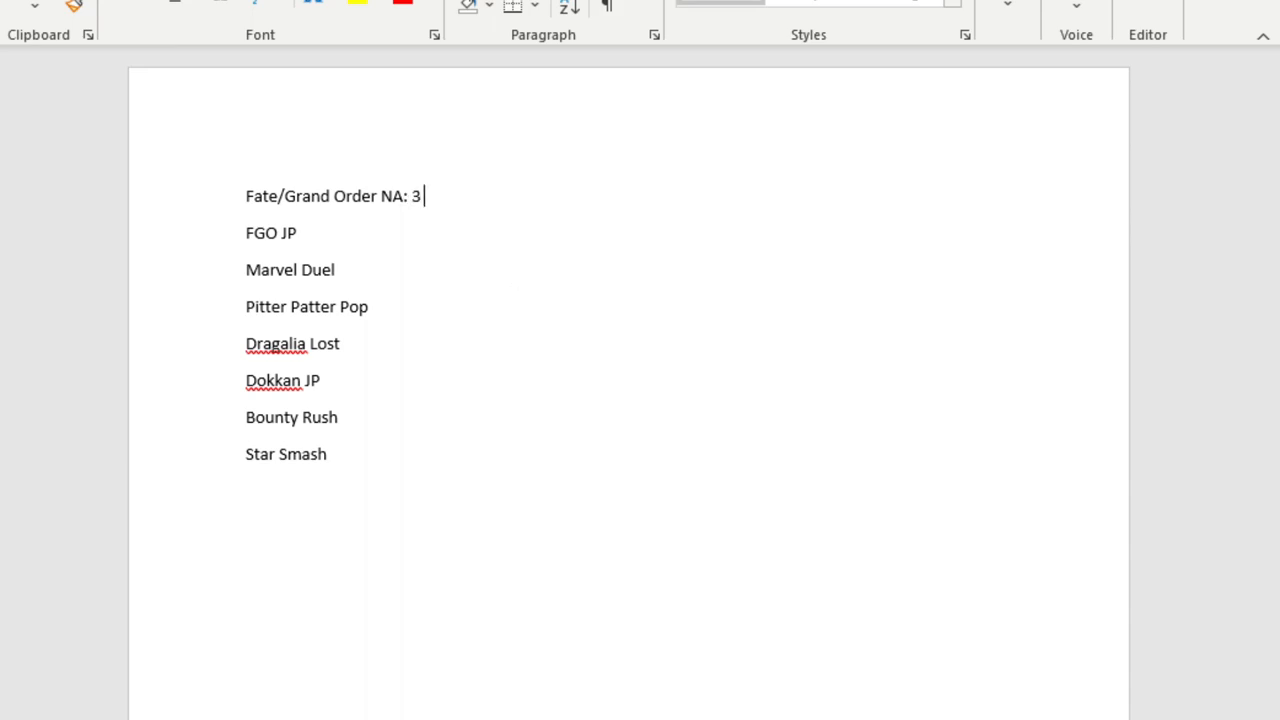
pyautogui.write('tickets')
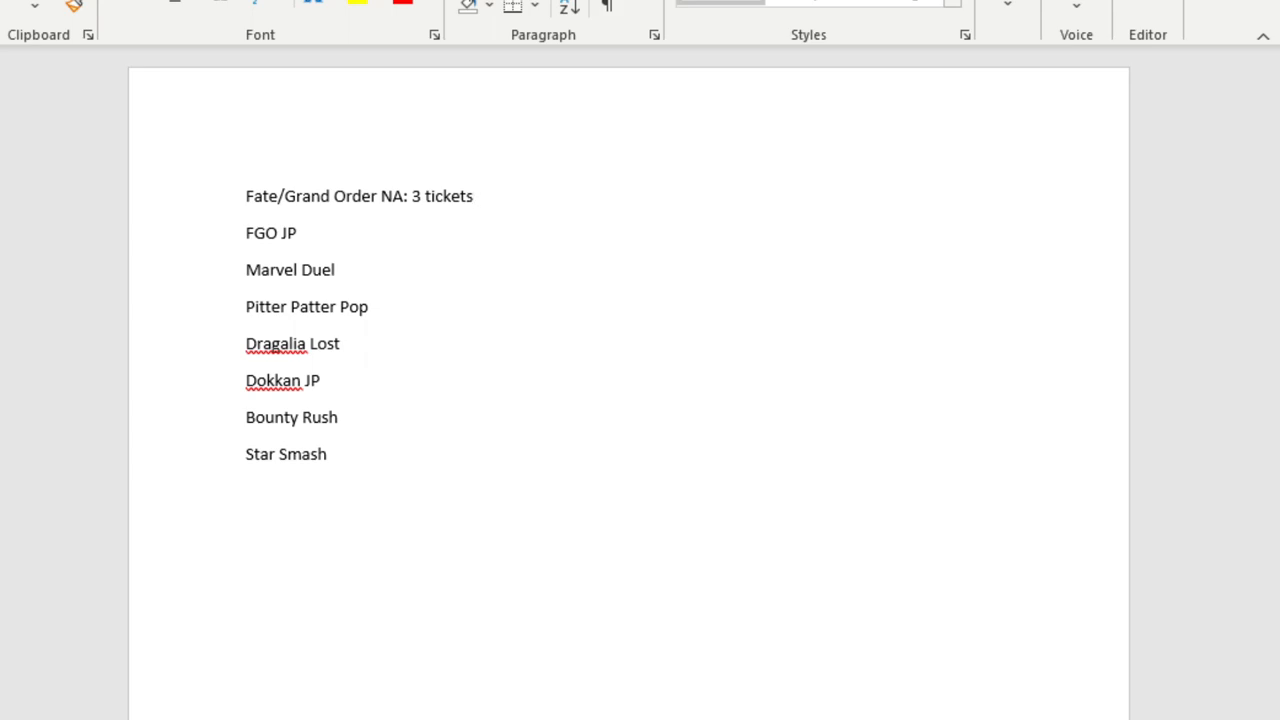
pyautogui.click(474, 196)
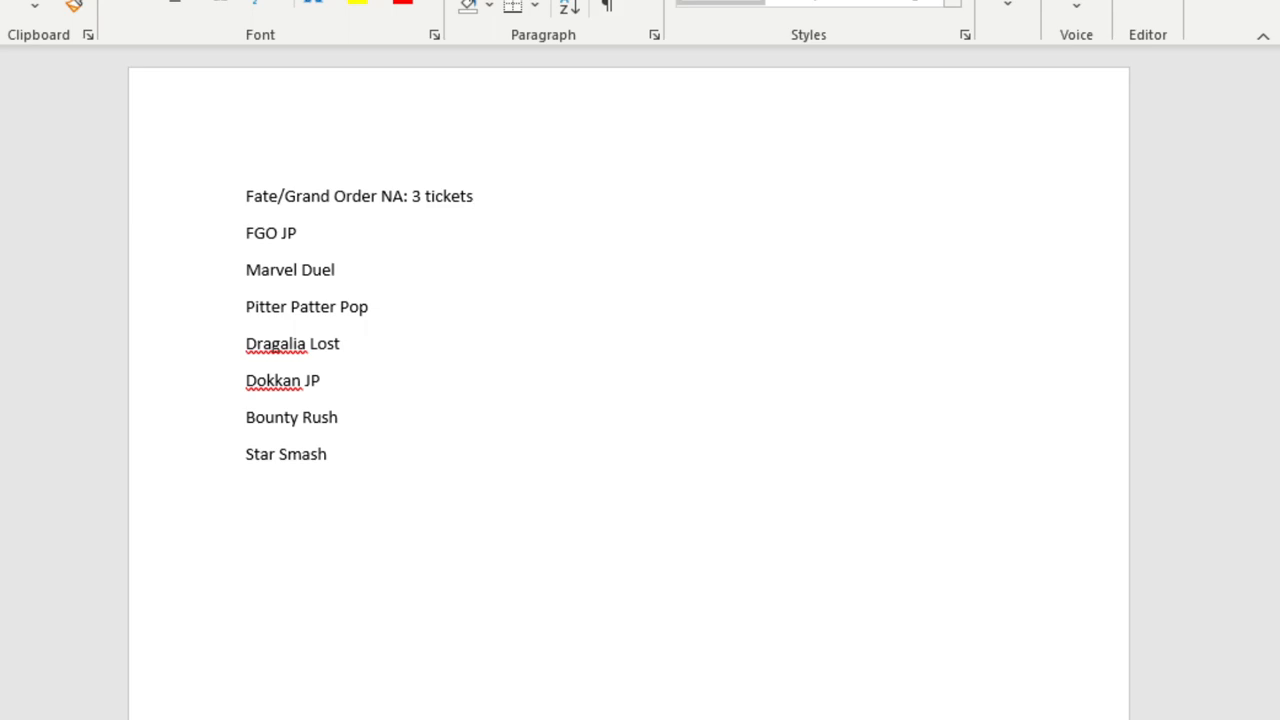
pyautogui.click(474, 195)
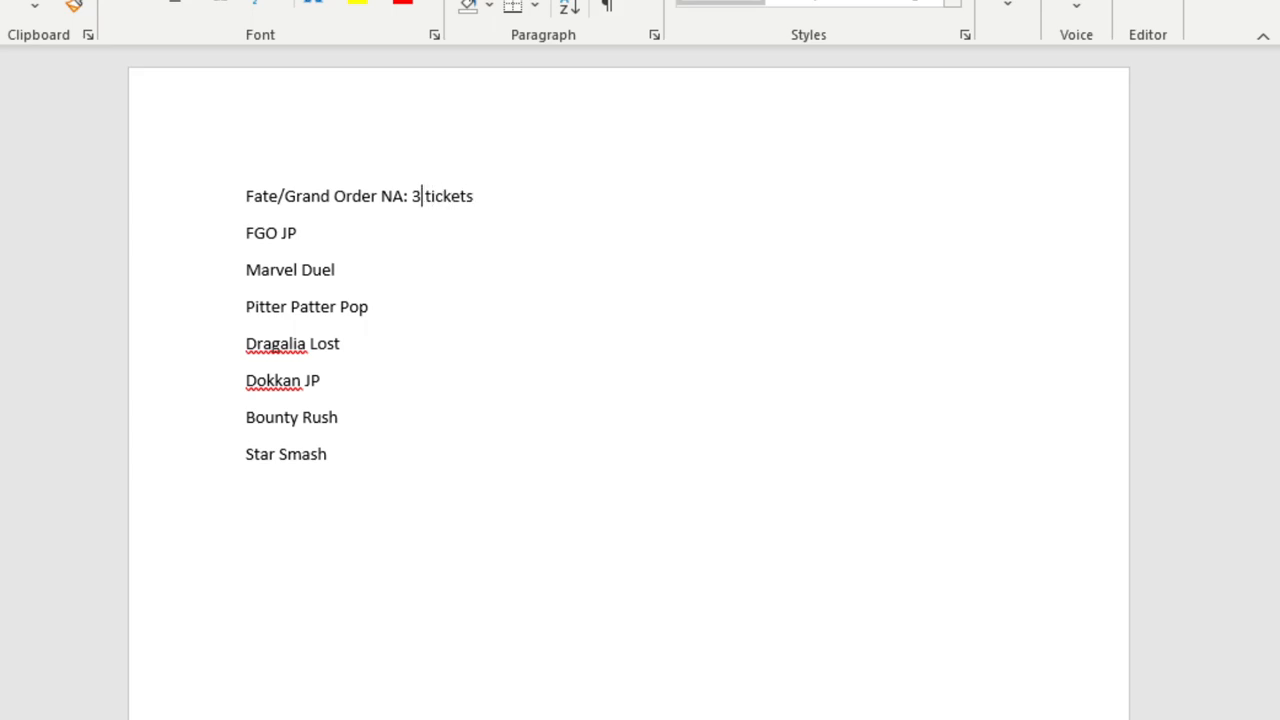
# Change the Fate/Grand Order NA note to '1 ticket, 380 SQ. Samba Time banner'.
pyautogui.write('1')
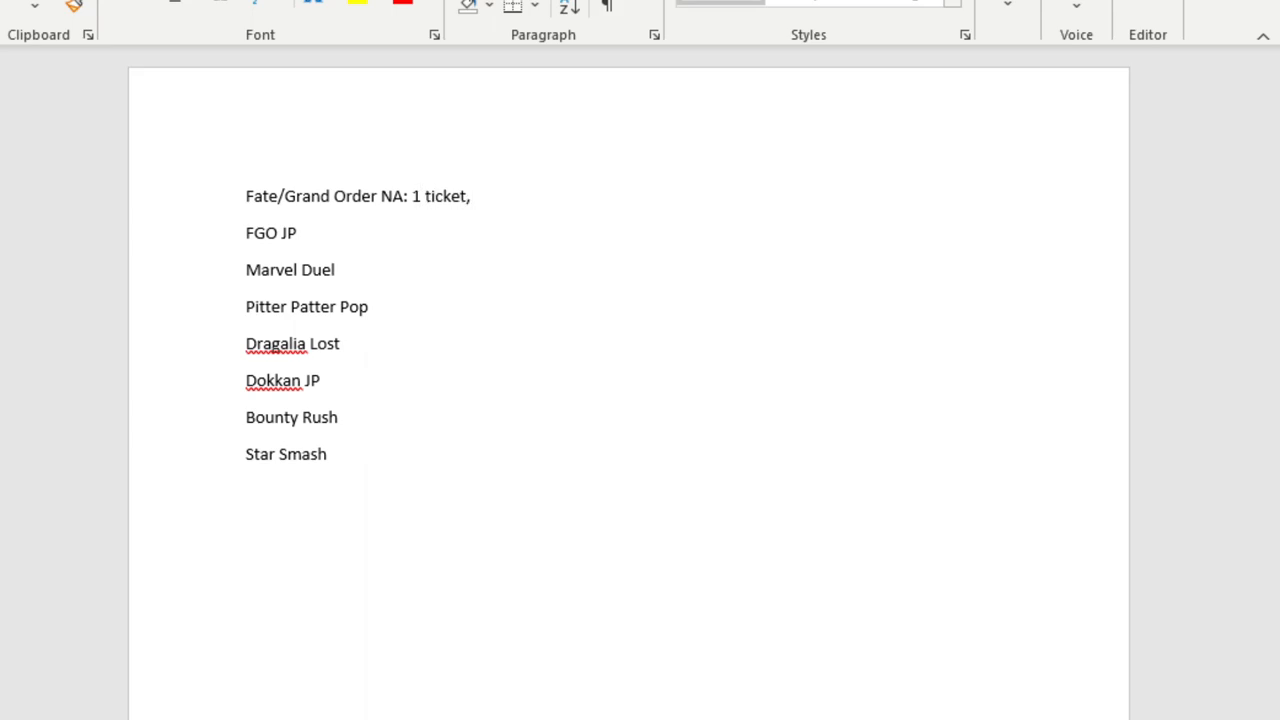
pyautogui.write('380')
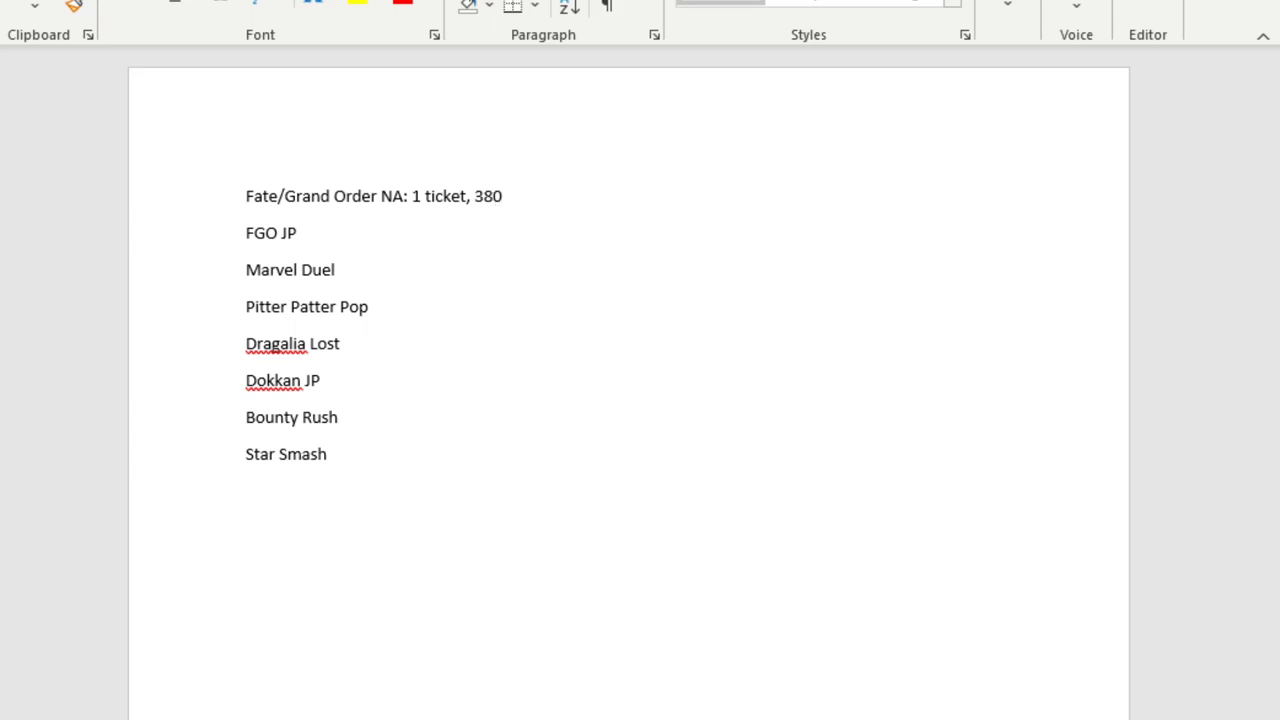
pyautogui.write('SQ')
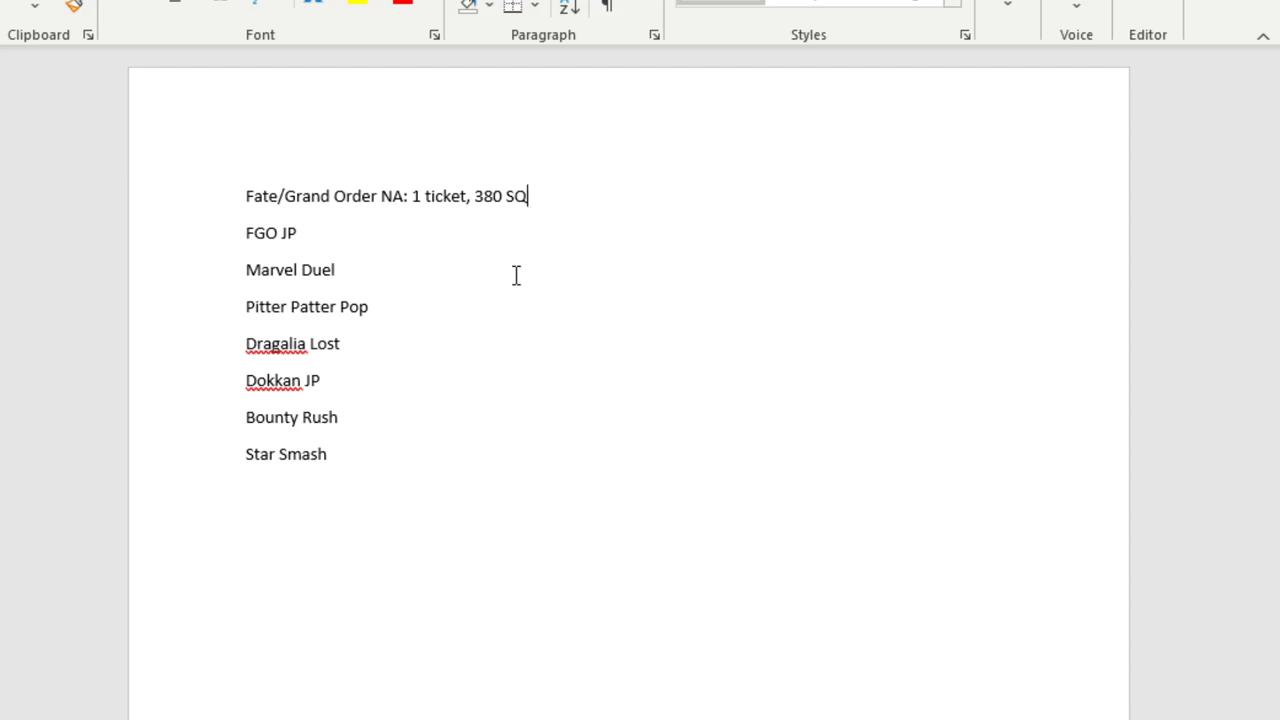
pyautogui.write('.')
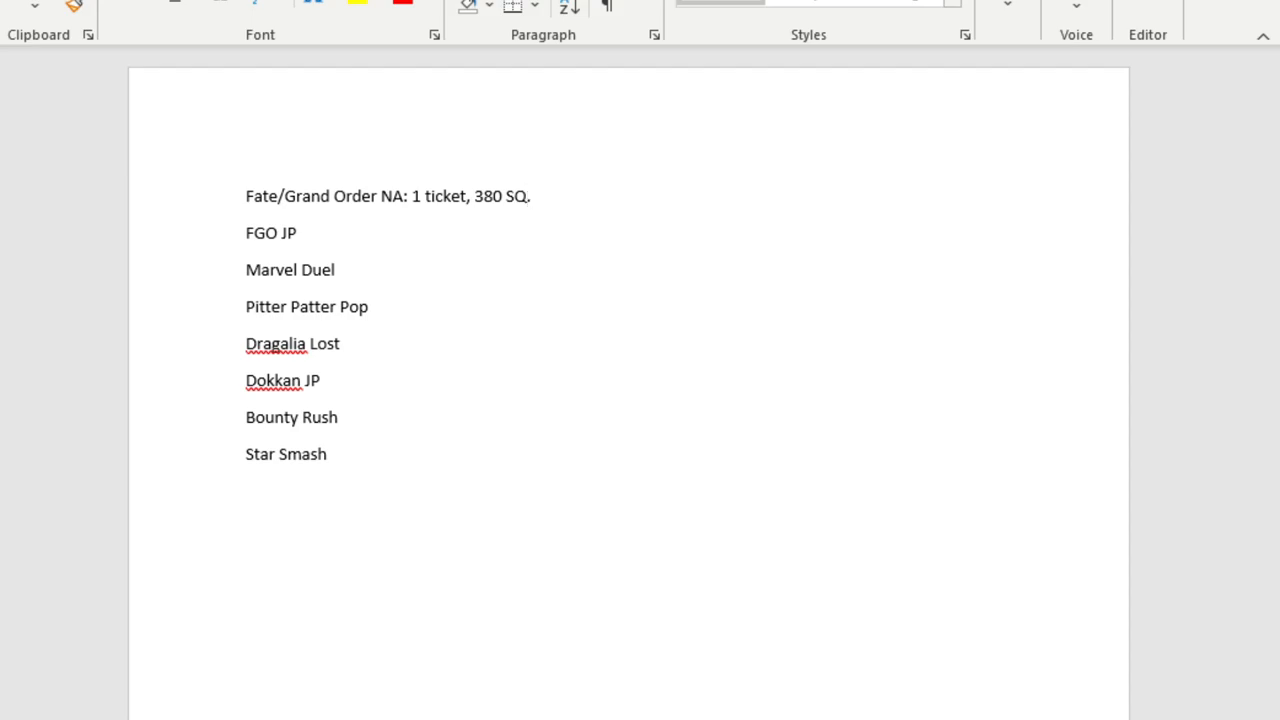
pyautogui.click(531, 196)
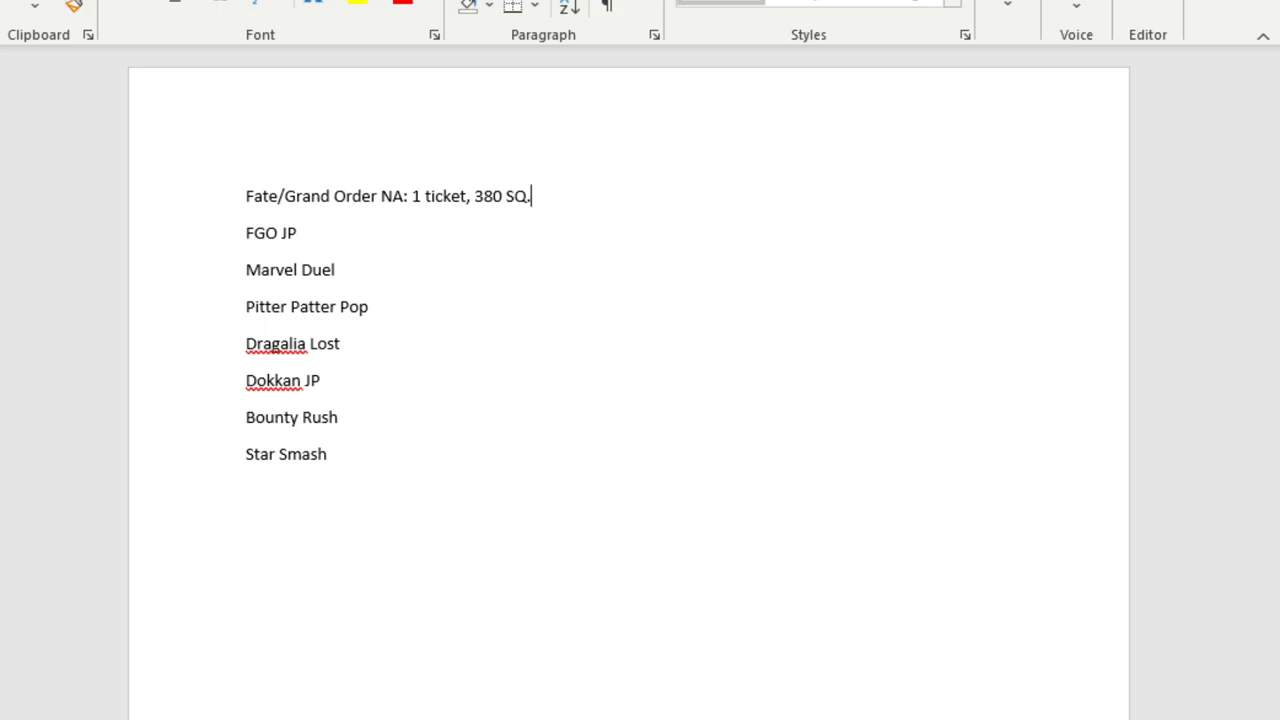
pyautogui.write('" "')
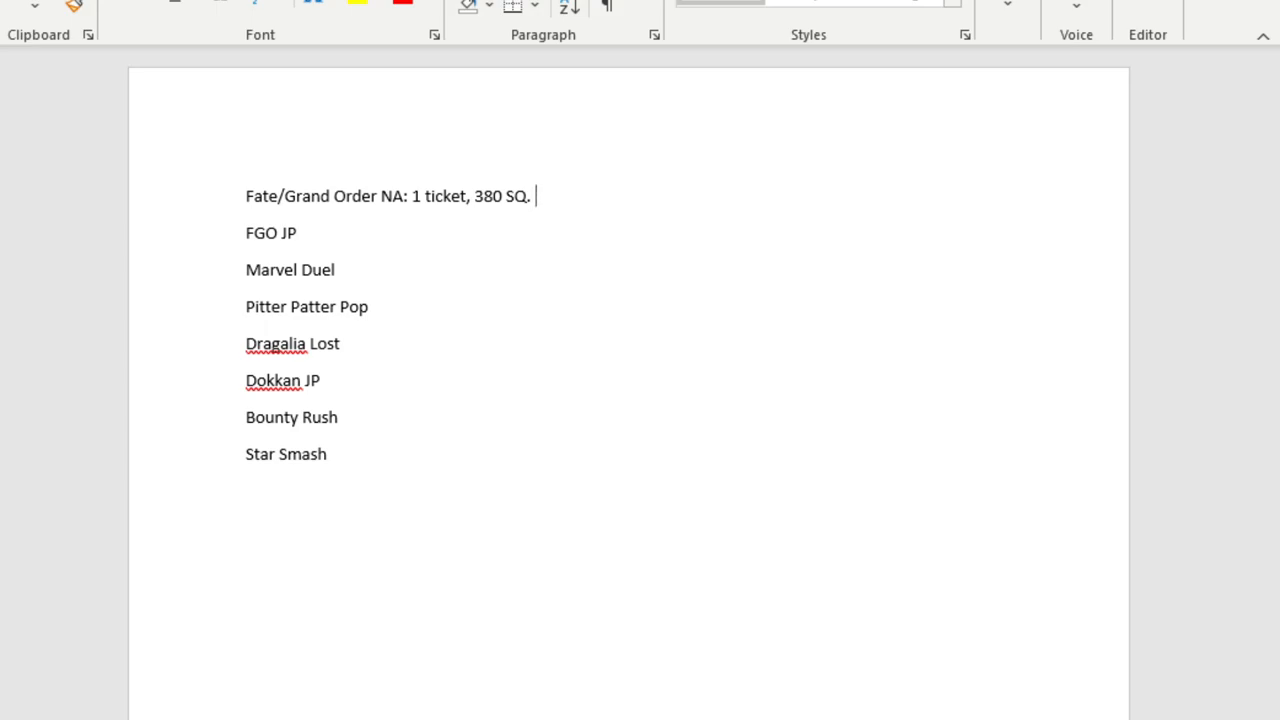
pyautogui.moveTo(516, 276)
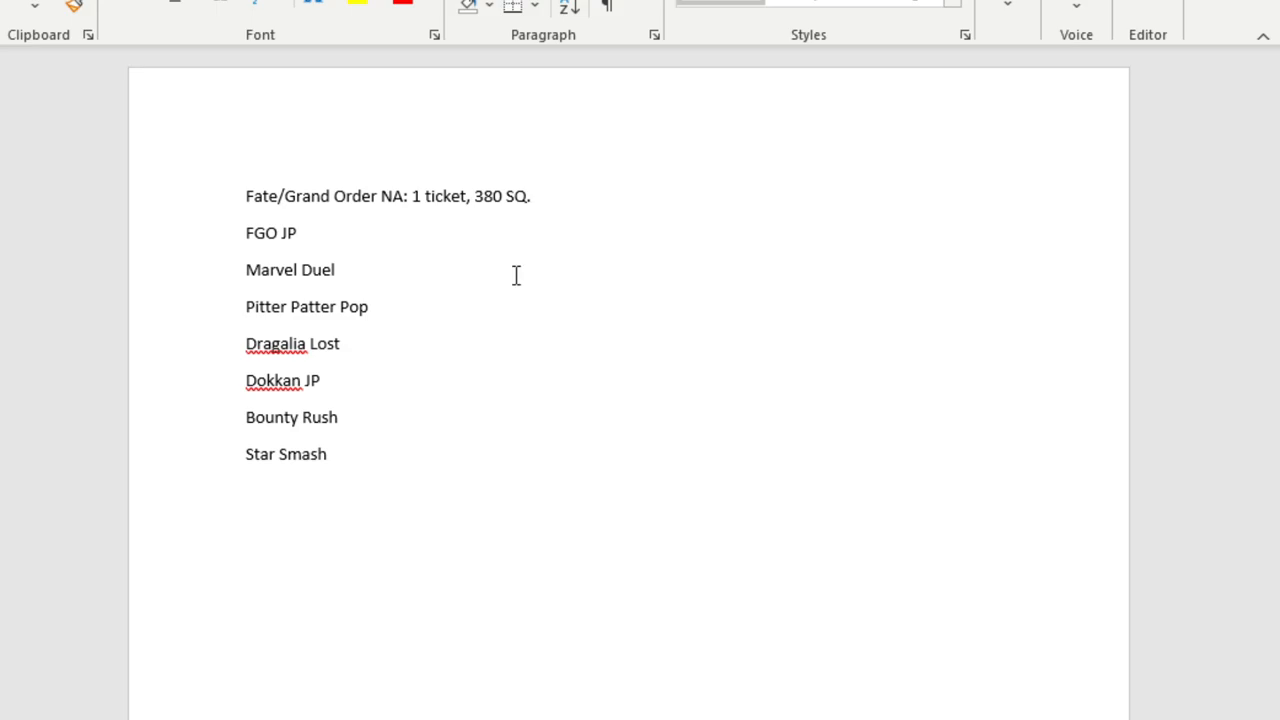
pyautogui.write('Samba Ti')
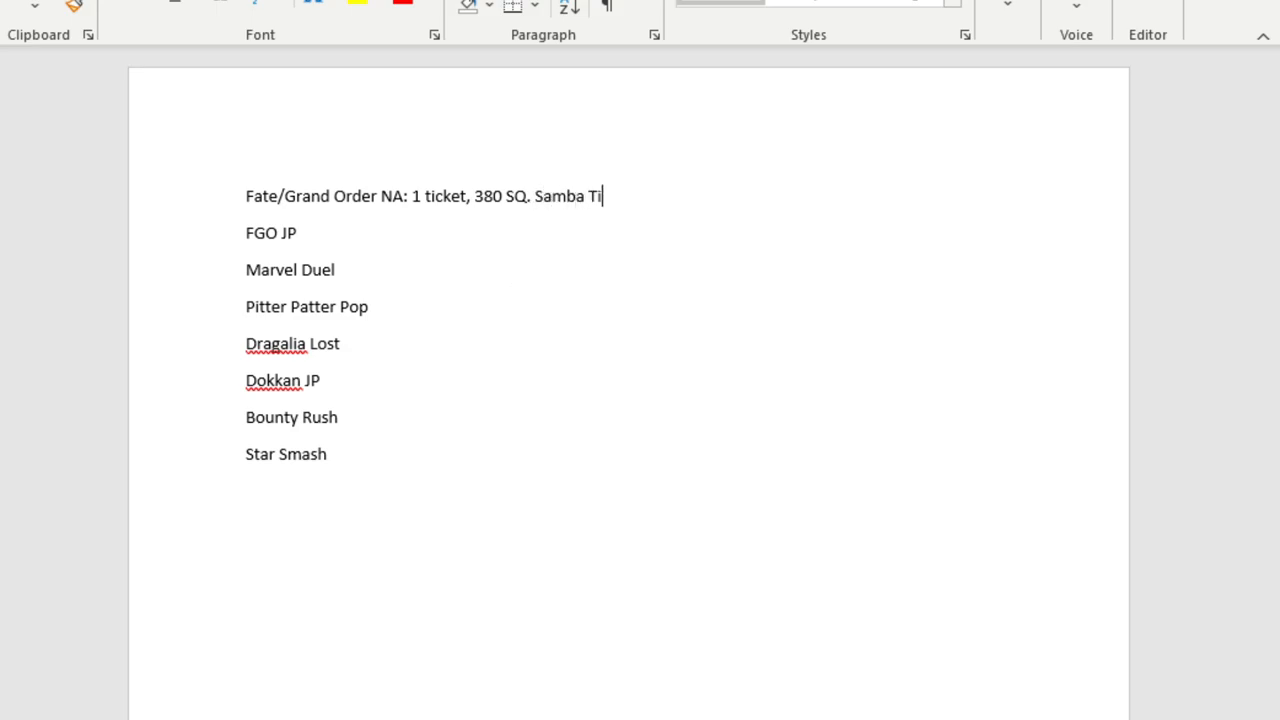
pyautogui.write('me banner')
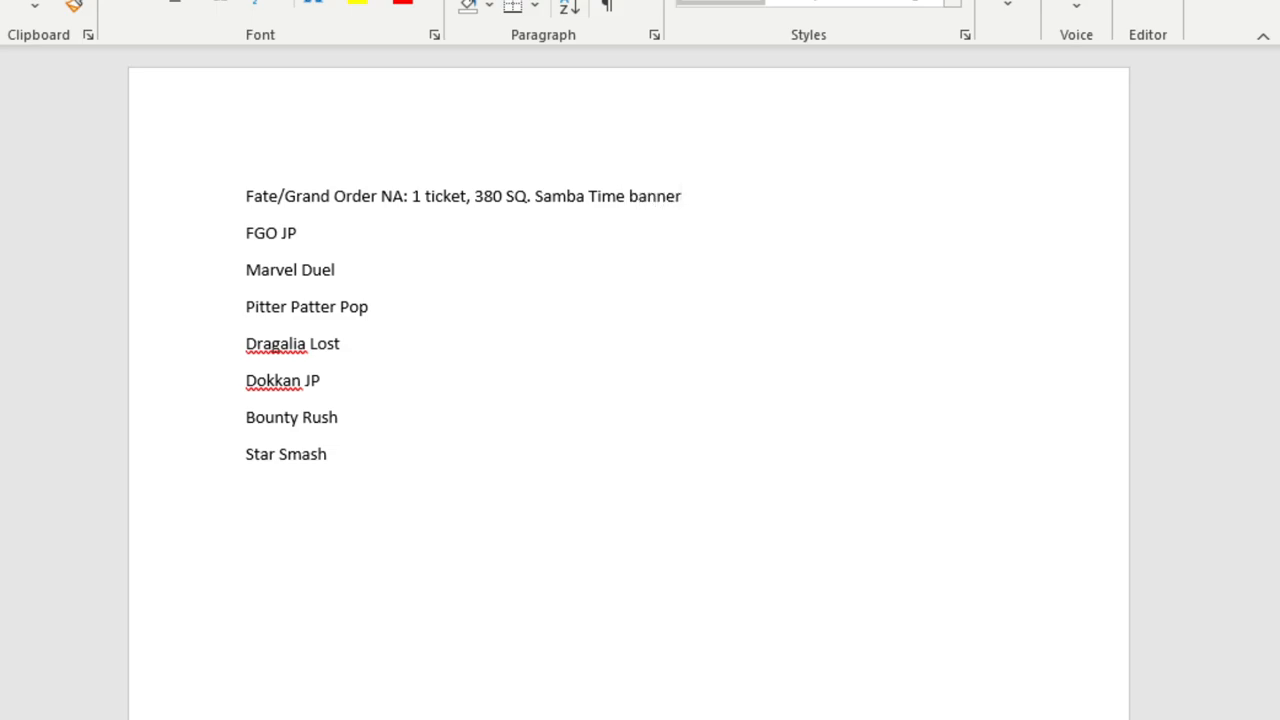
# Turn the note after '1 ticket' red and append '. NP 2 Quetzacoatl 0.7%.'.
pyautogui.click(681, 196)
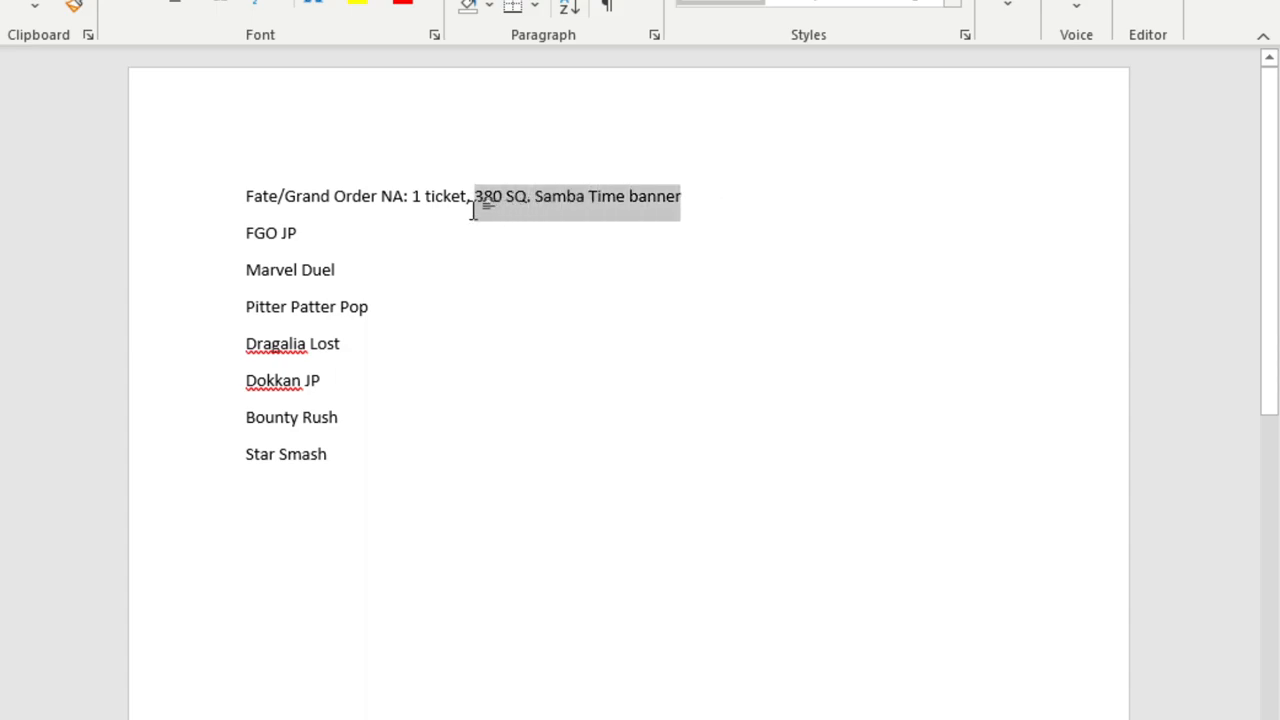
pyautogui.moveTo(595, 205)
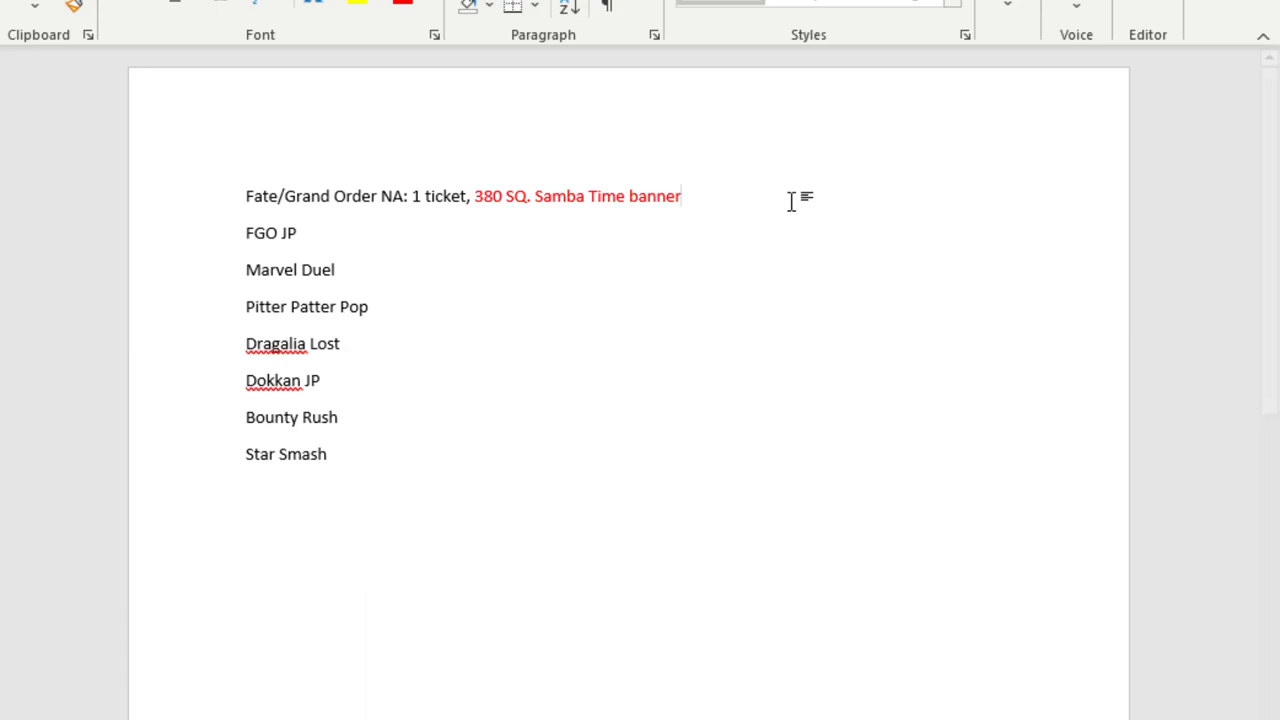
pyautogui.write('. G')
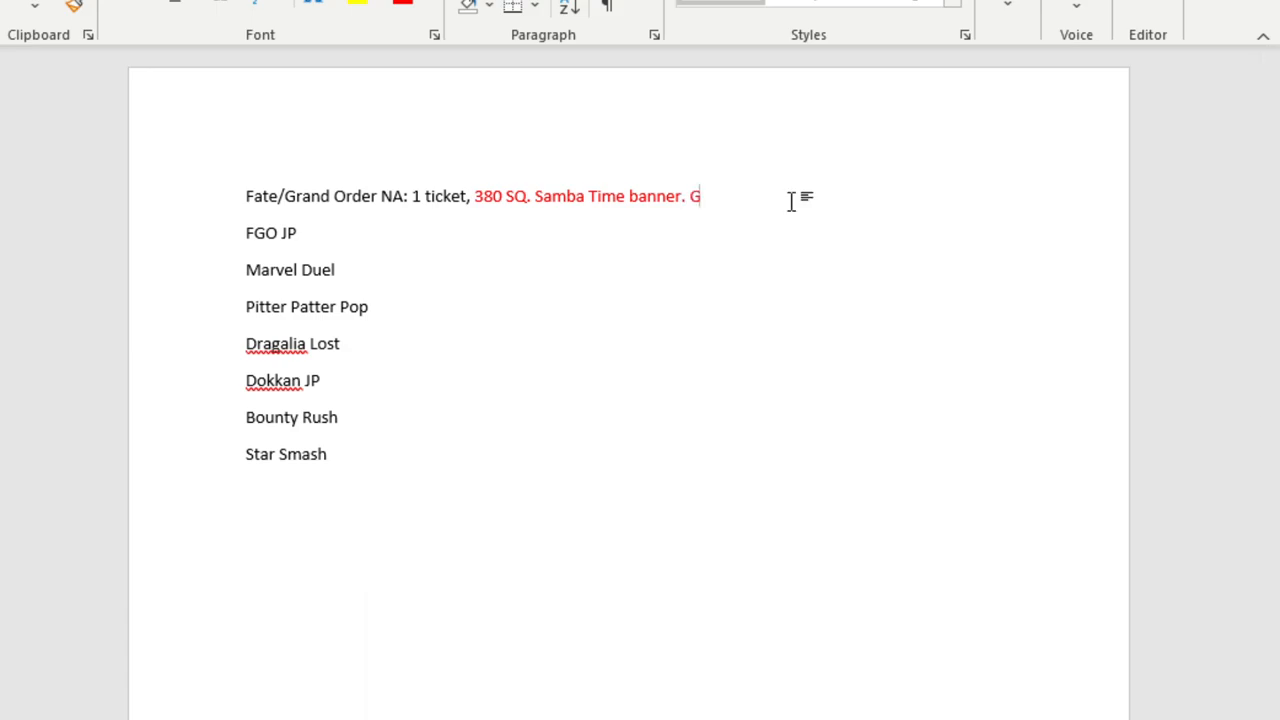
pyautogui.write('NP')
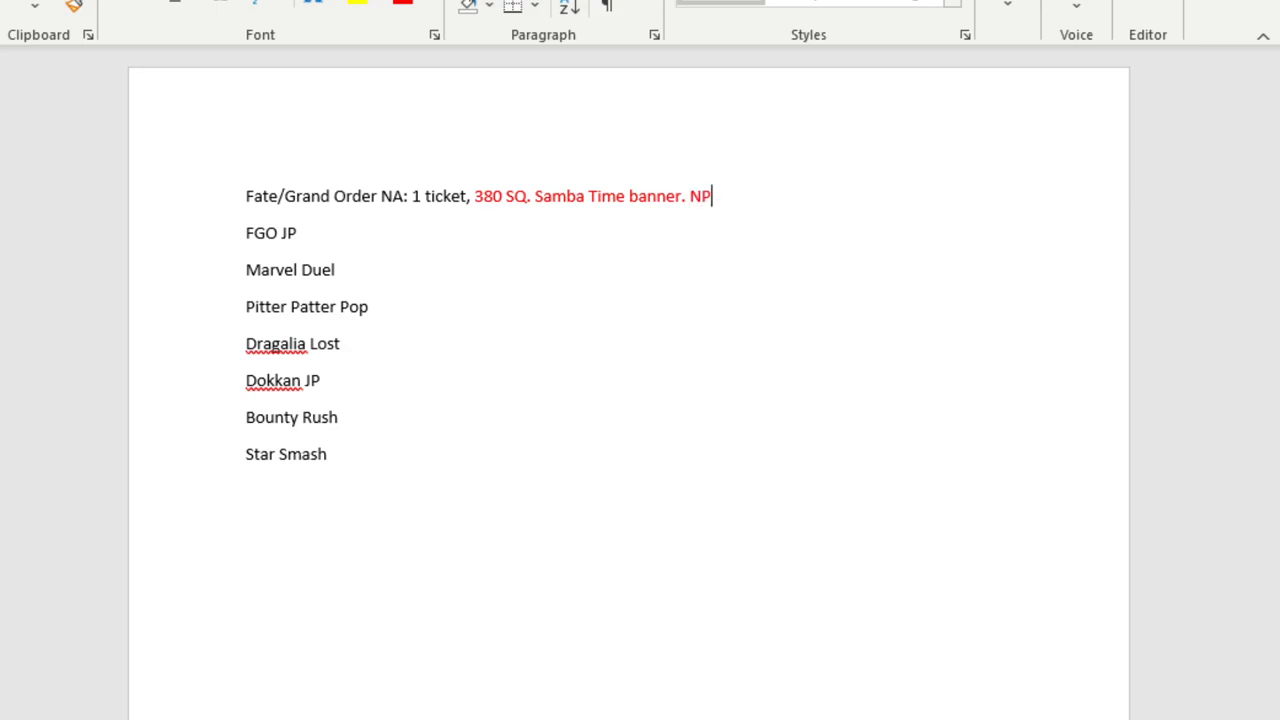
pyautogui.write('2')
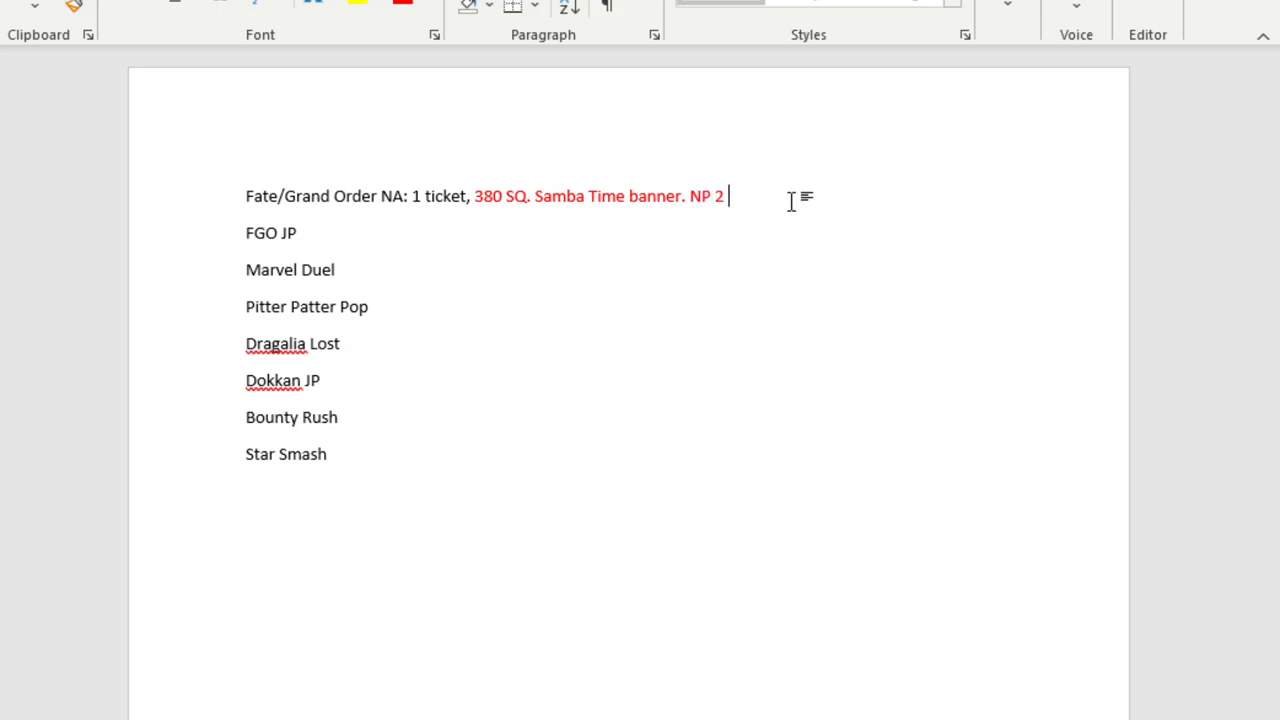
pyautogui.write('Quetza')
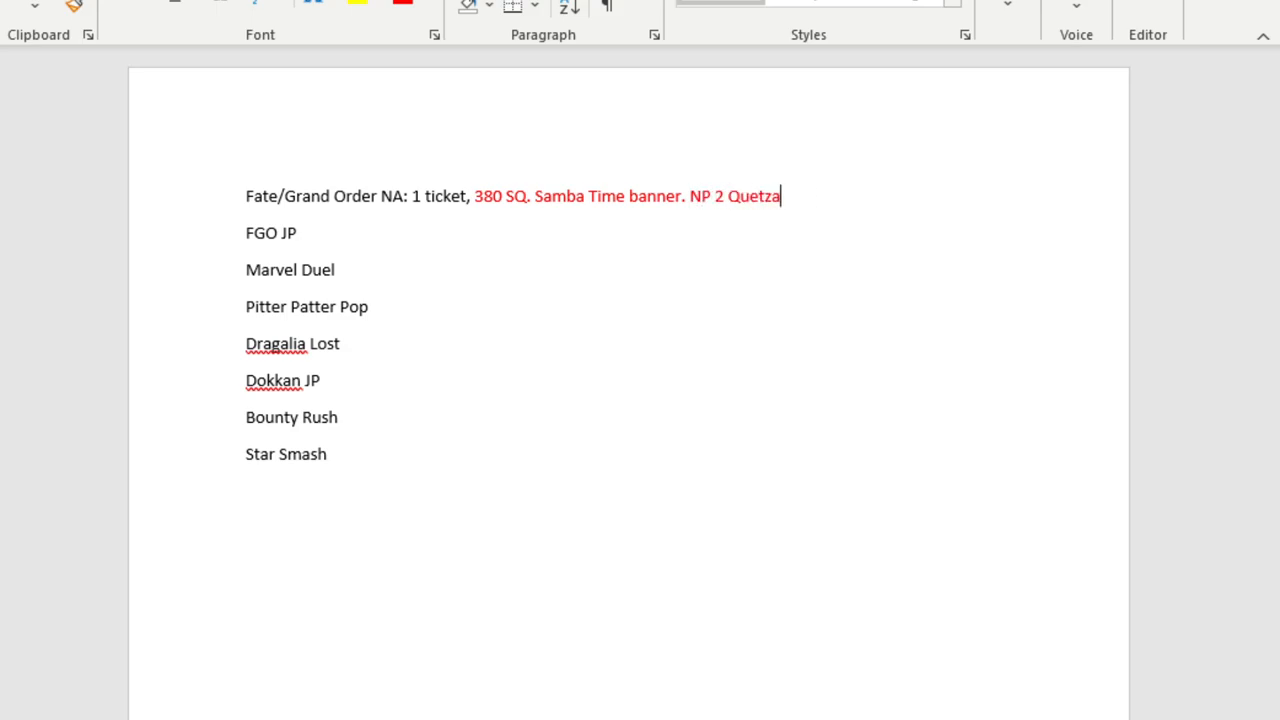
pyautogui.write('coatl')
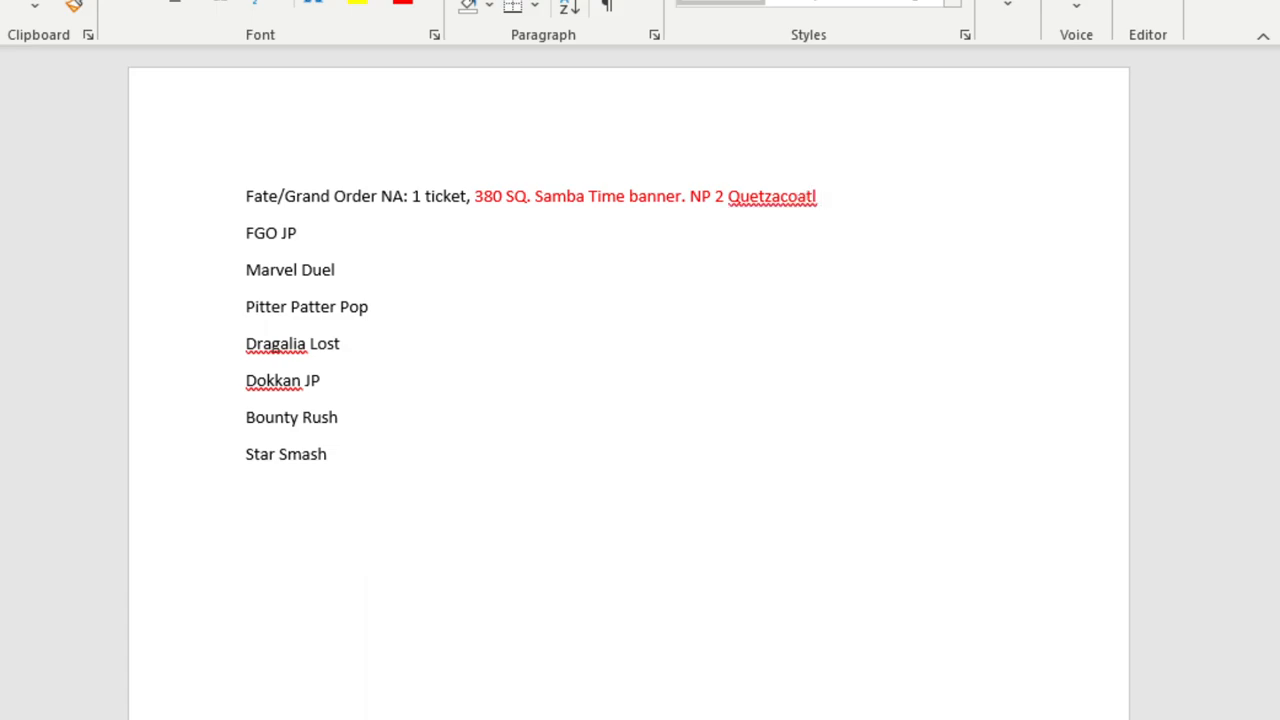
pyautogui.click(820, 196)
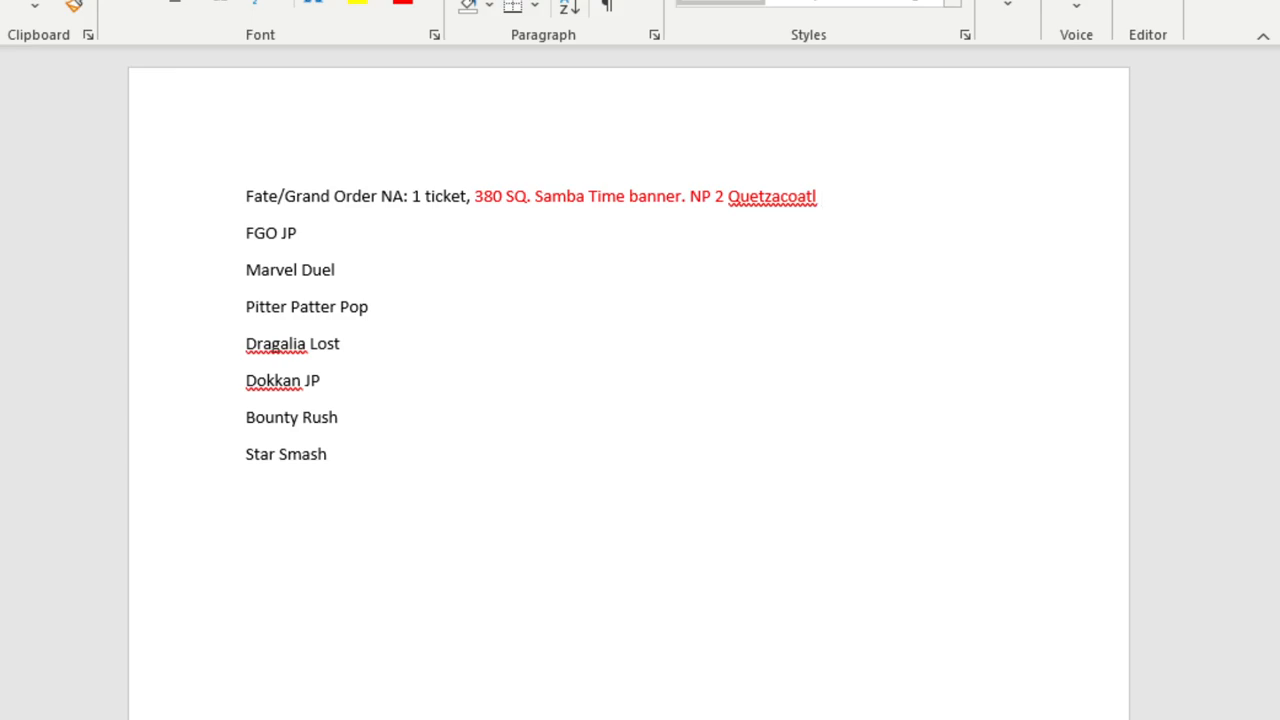
pyautogui.write('0.')
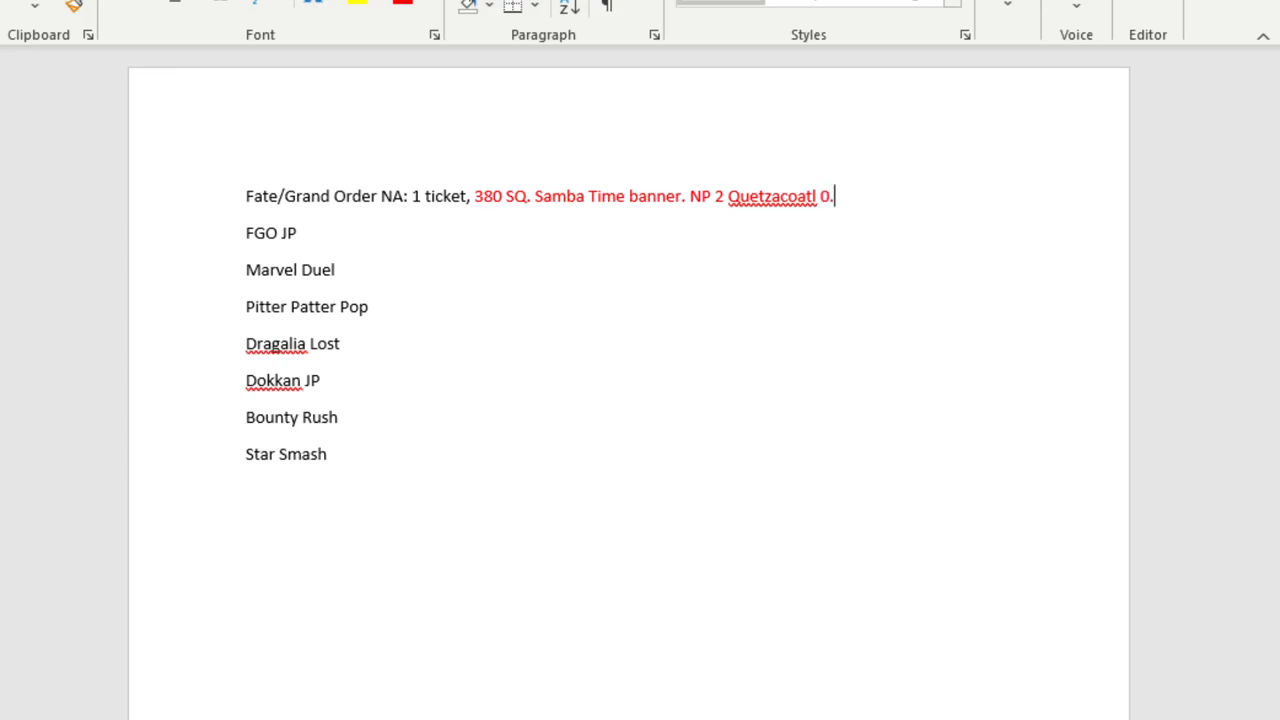
pyautogui.write('7')
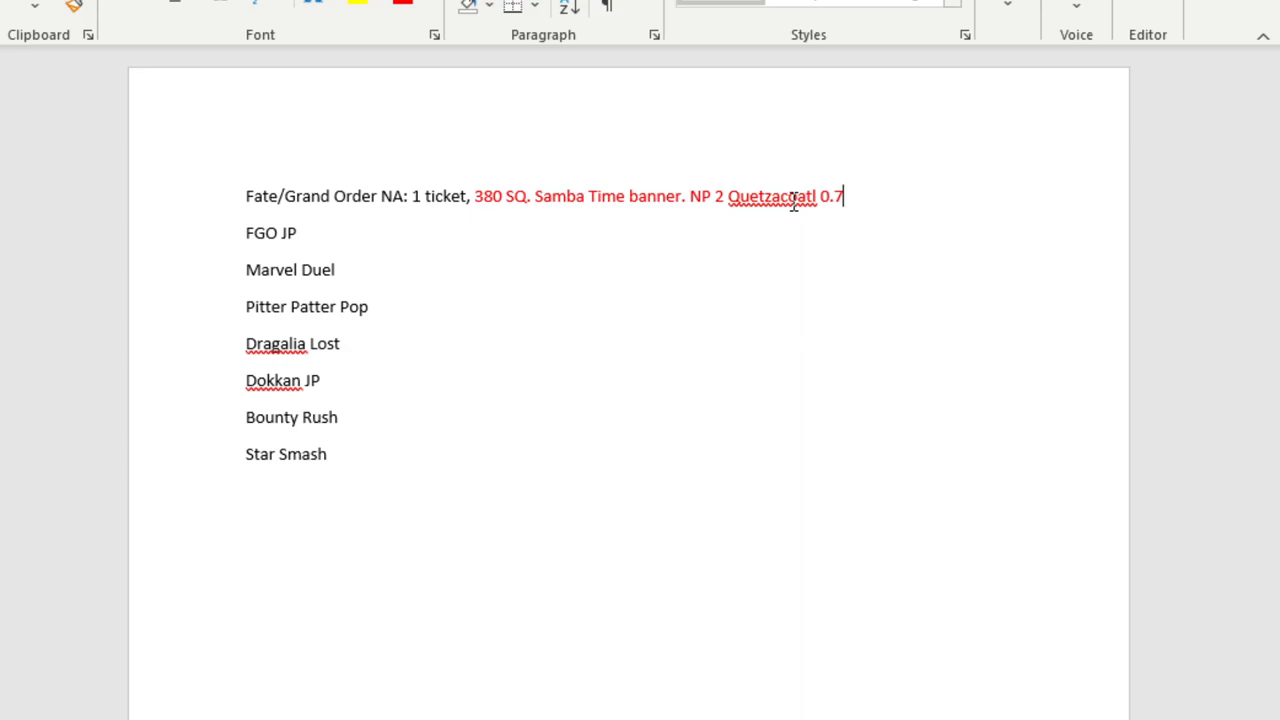
pyautogui.write('%.')
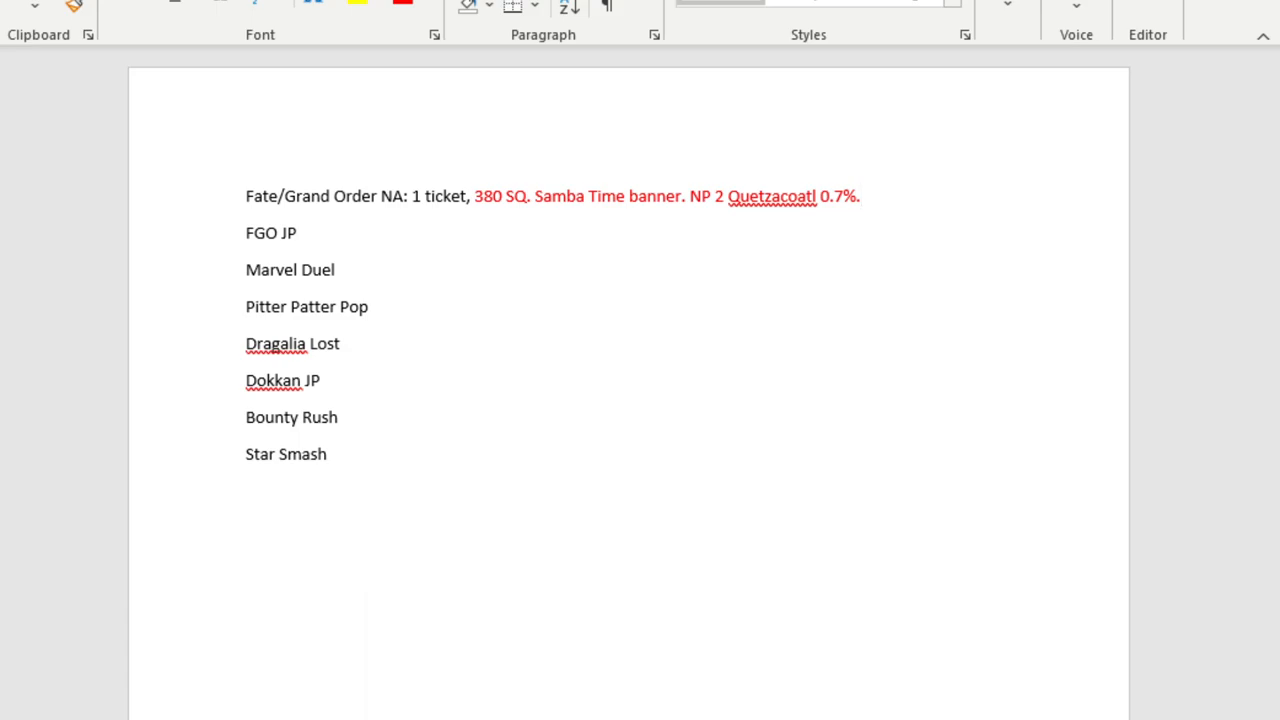
# Append '900 SQ. 520 short of actually being able to pull a damn character.'.
pyautogui.click(860, 196)
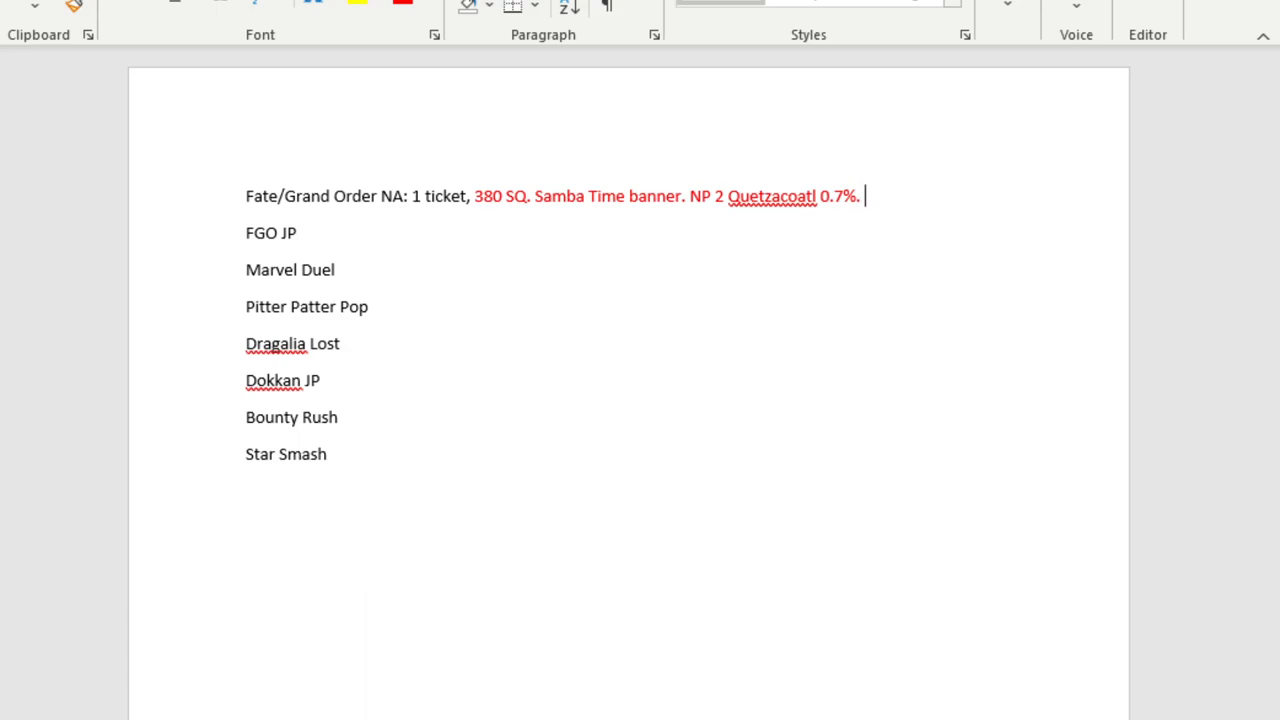
pyautogui.write('900 Q')
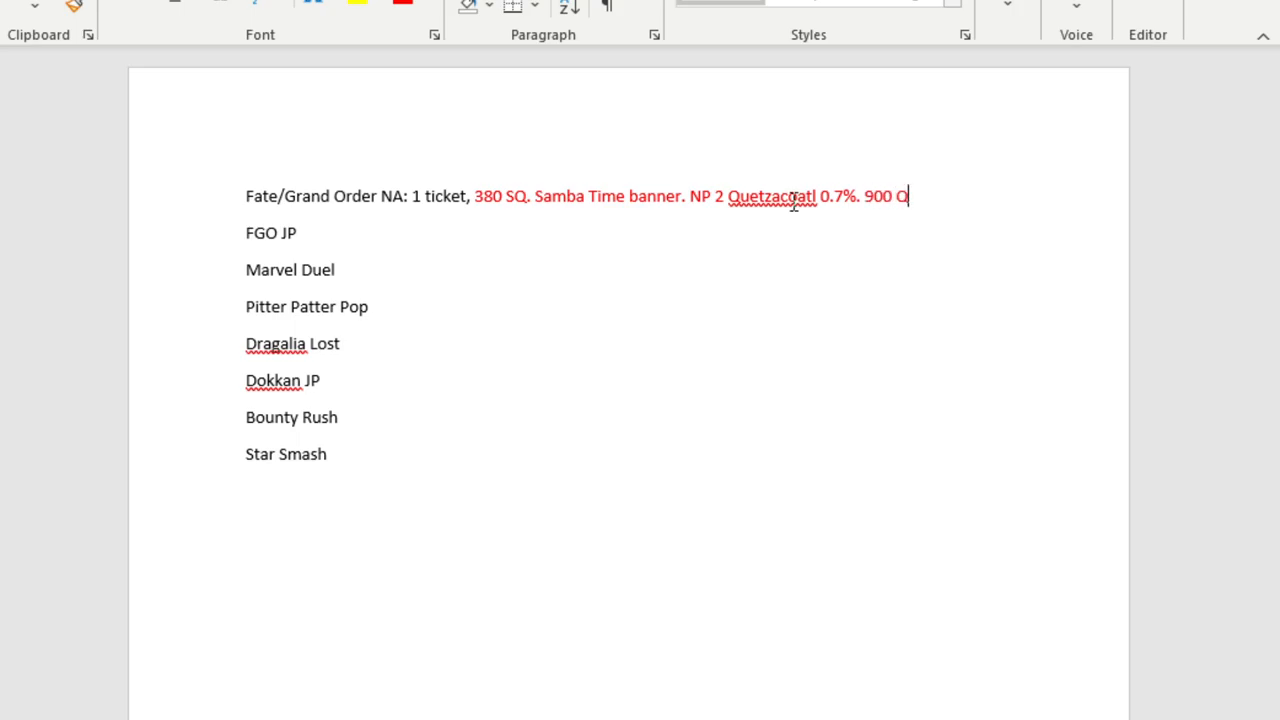
pyautogui.write('uartzx')
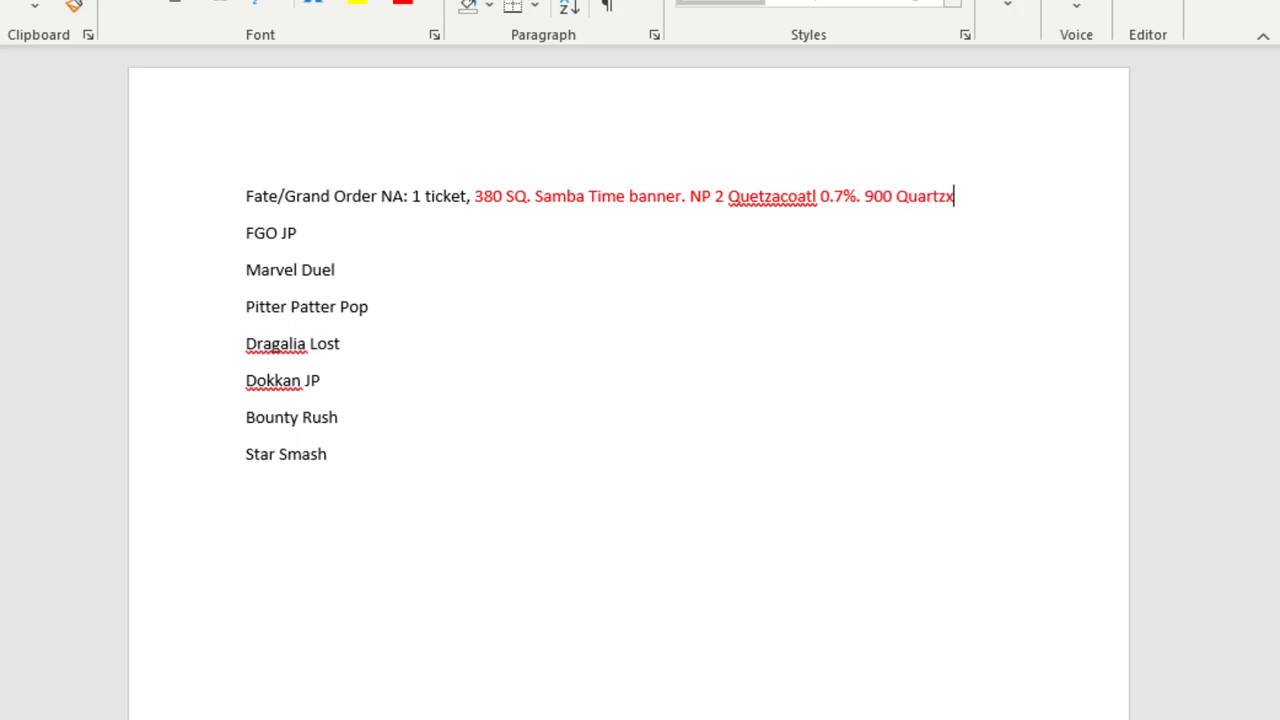
pyautogui.press('Backspace')
pyautogui.write('S')
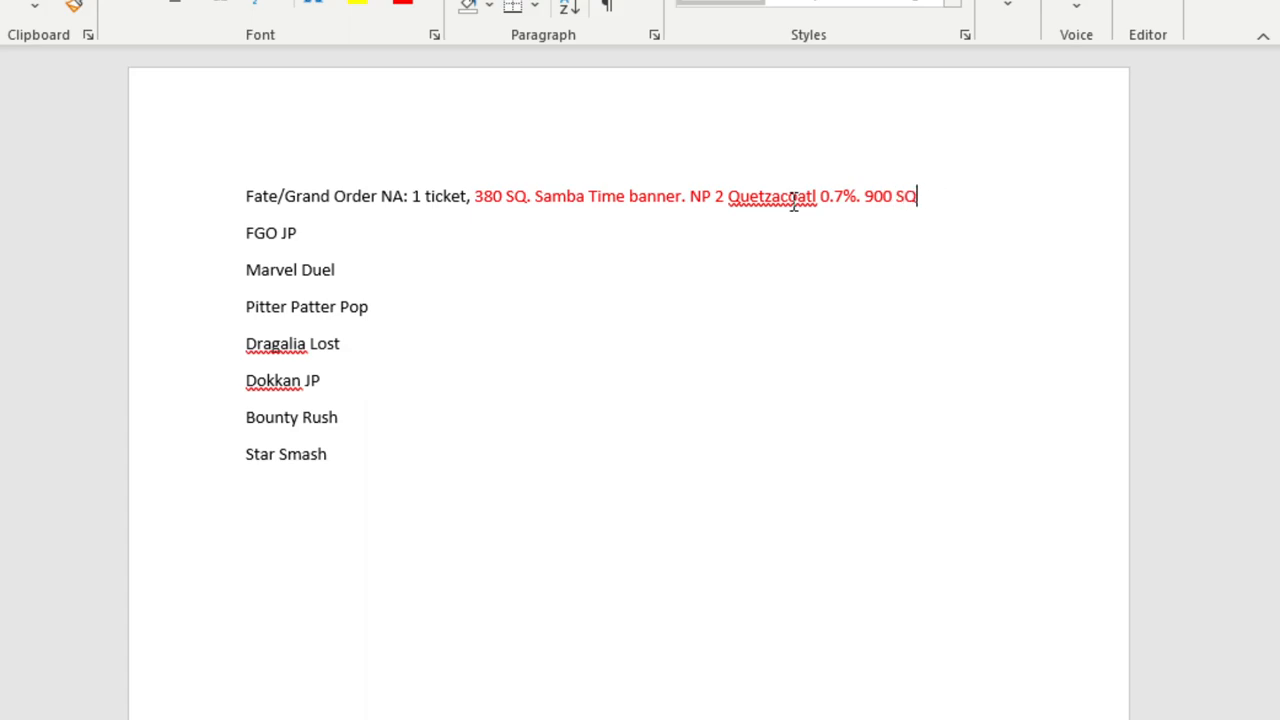
pyautogui.write('.')
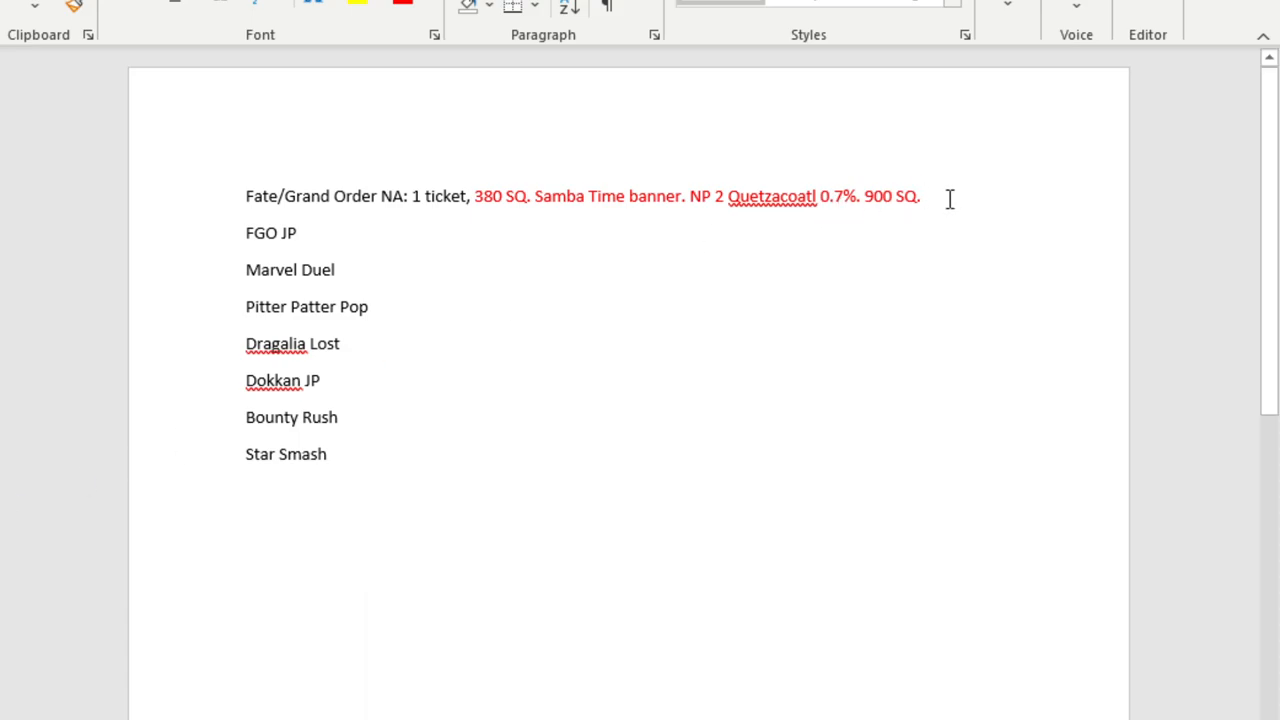
pyautogui.write('520')
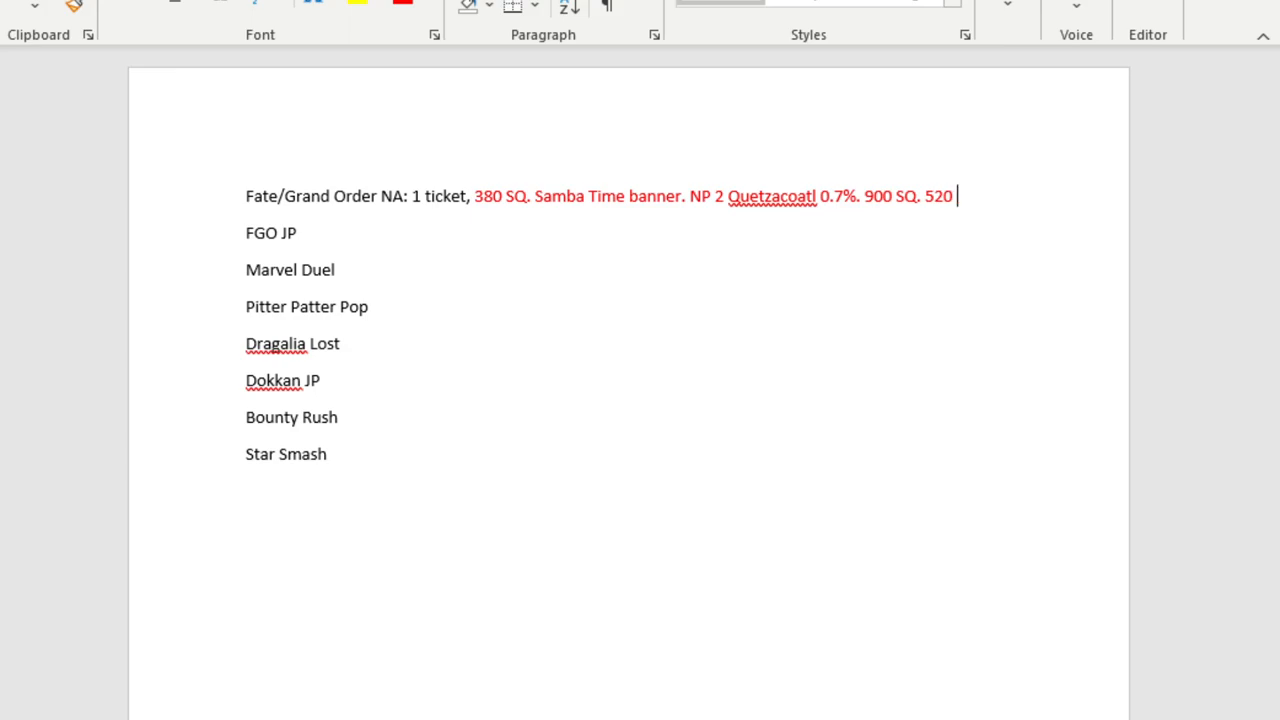
pyautogui.write('short of actual')
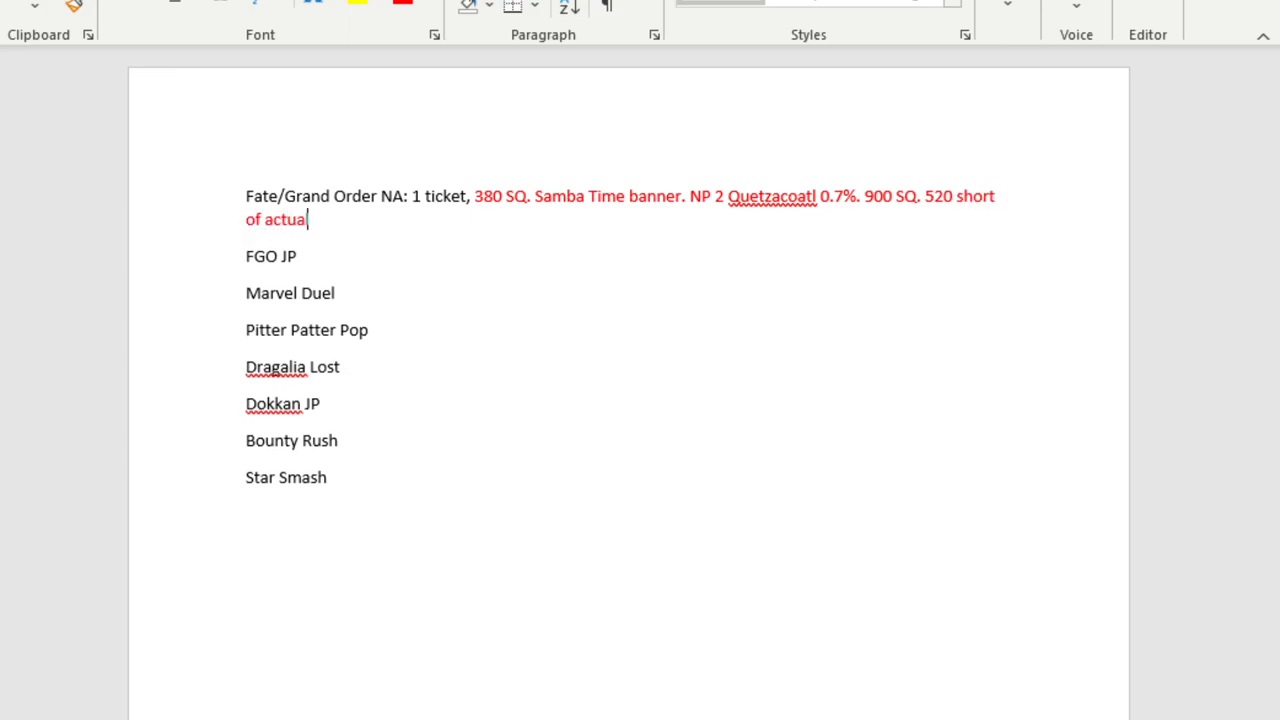
pyautogui.write('ly being able to pull a d')
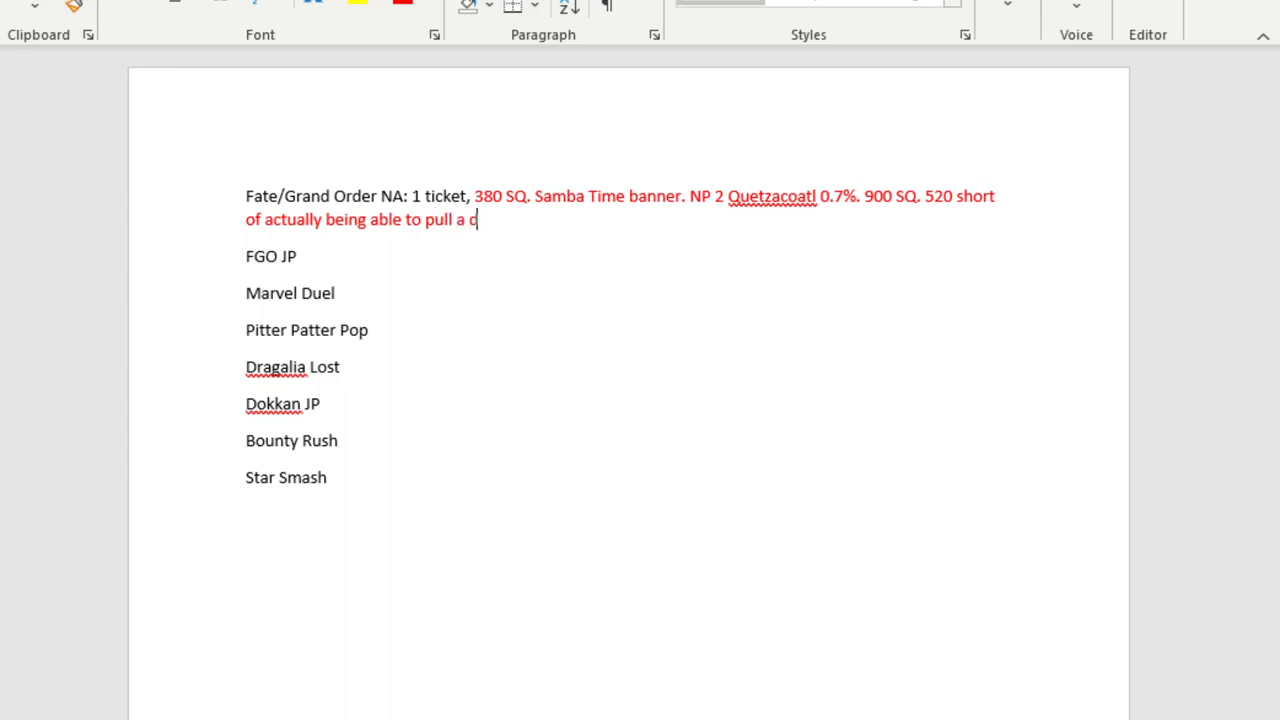
pyautogui.write('amn characrter')
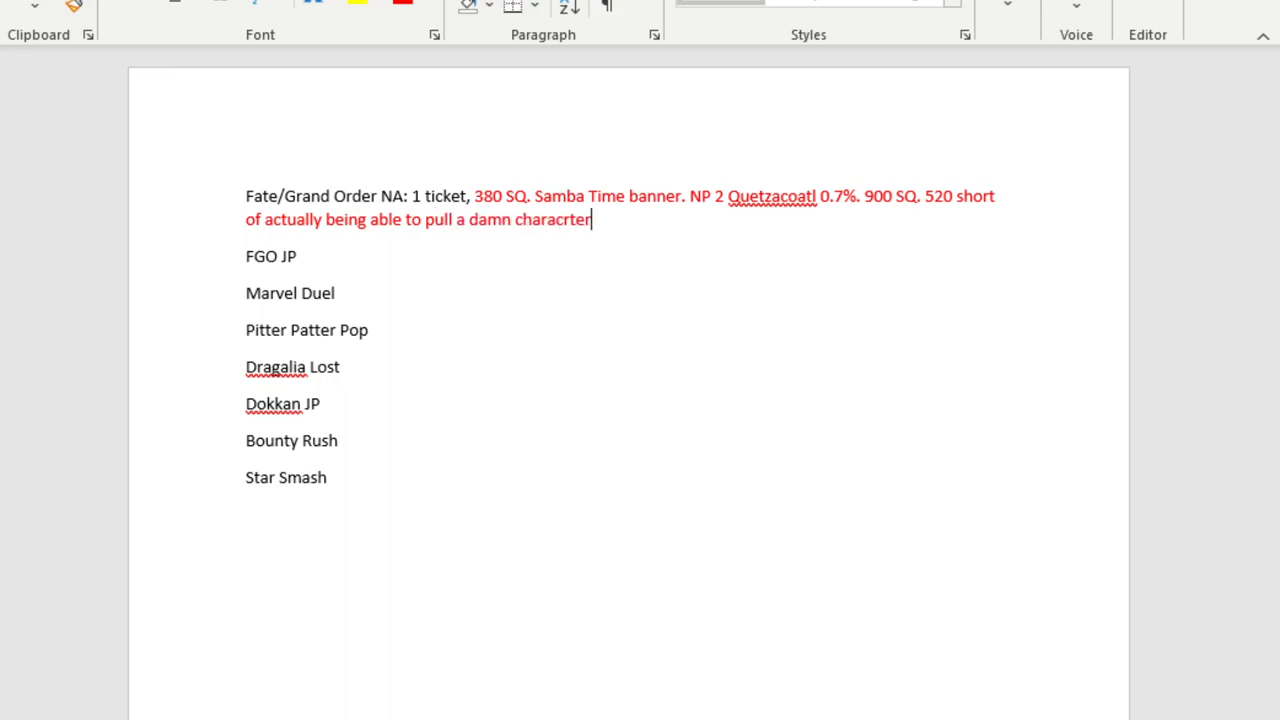
pyautogui.write('character.')
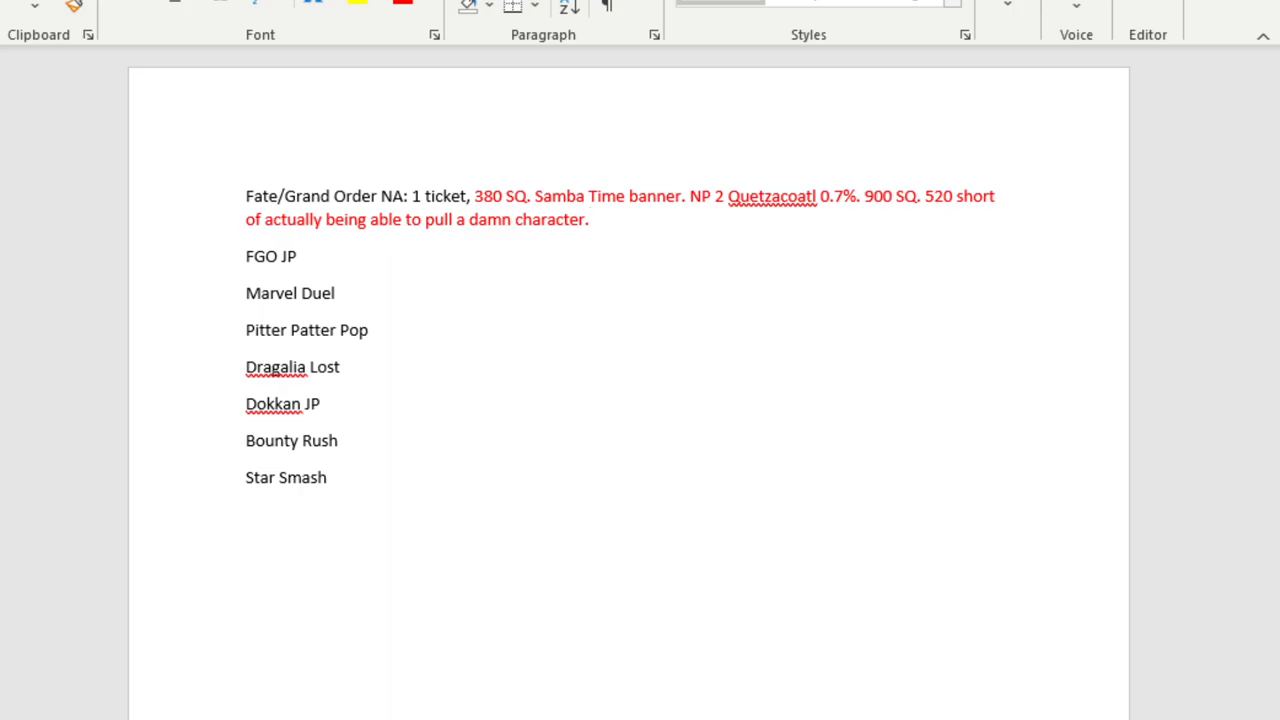
# Add 'Save 15 quartz. ONLY BANNER PULLING' to the end of the red note.
pyautogui.click(589, 219)
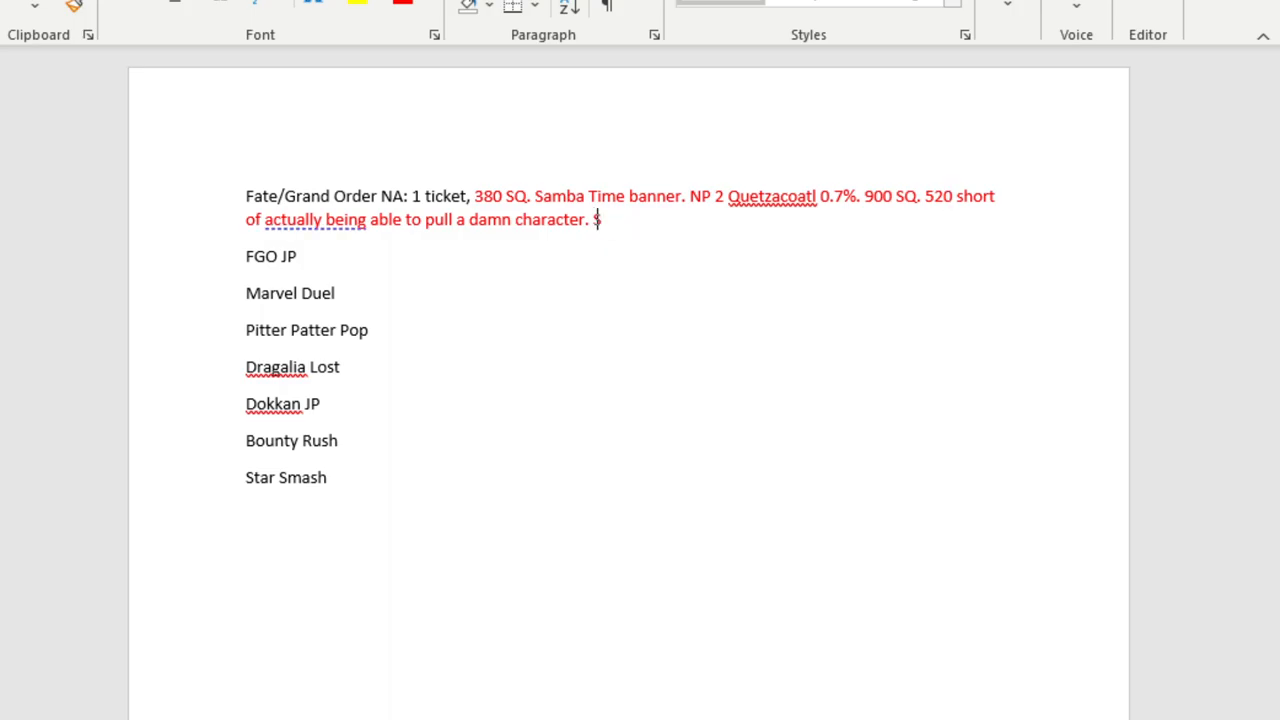
pyautogui.write('Save 15 q')
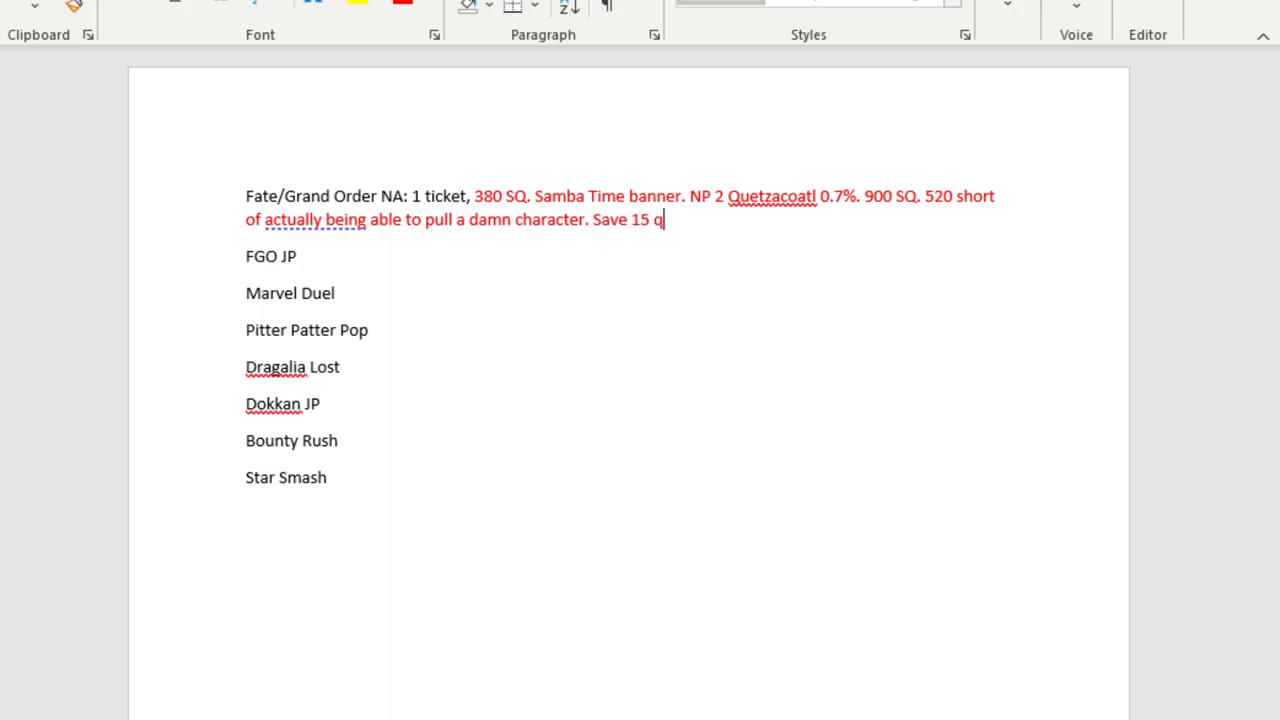
pyautogui.write('uartz.')
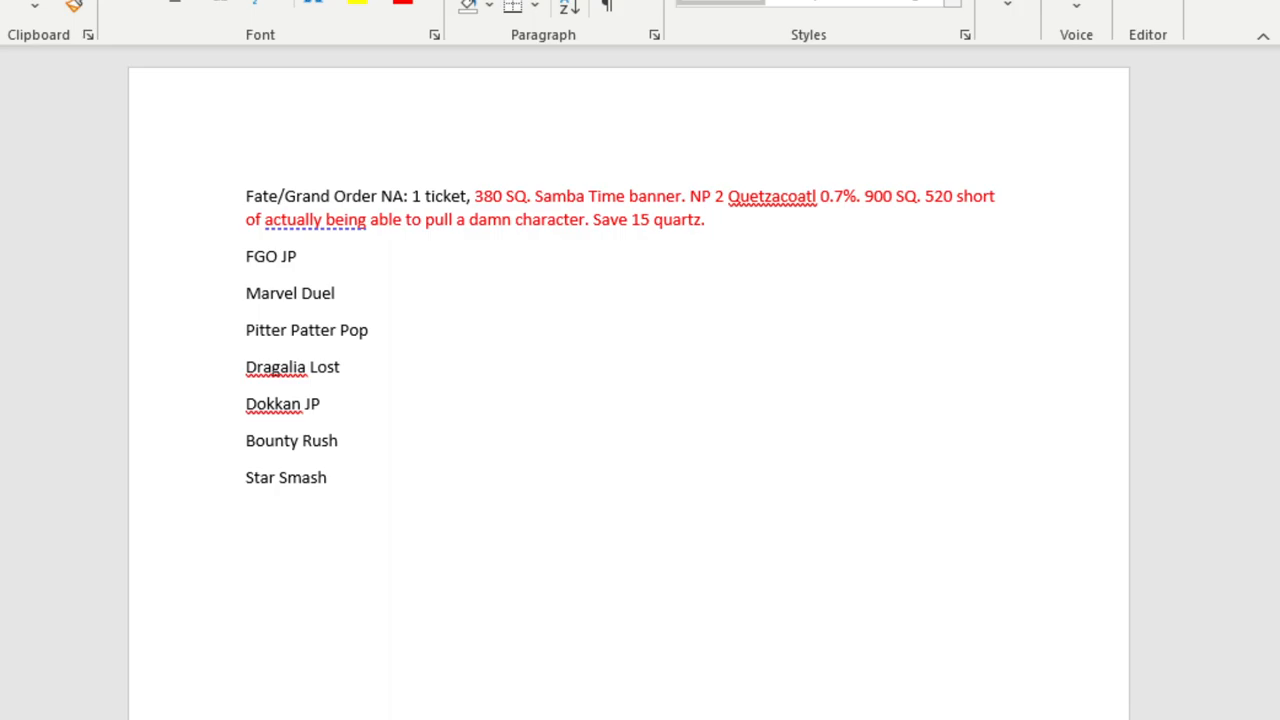
pyautogui.write('ON')
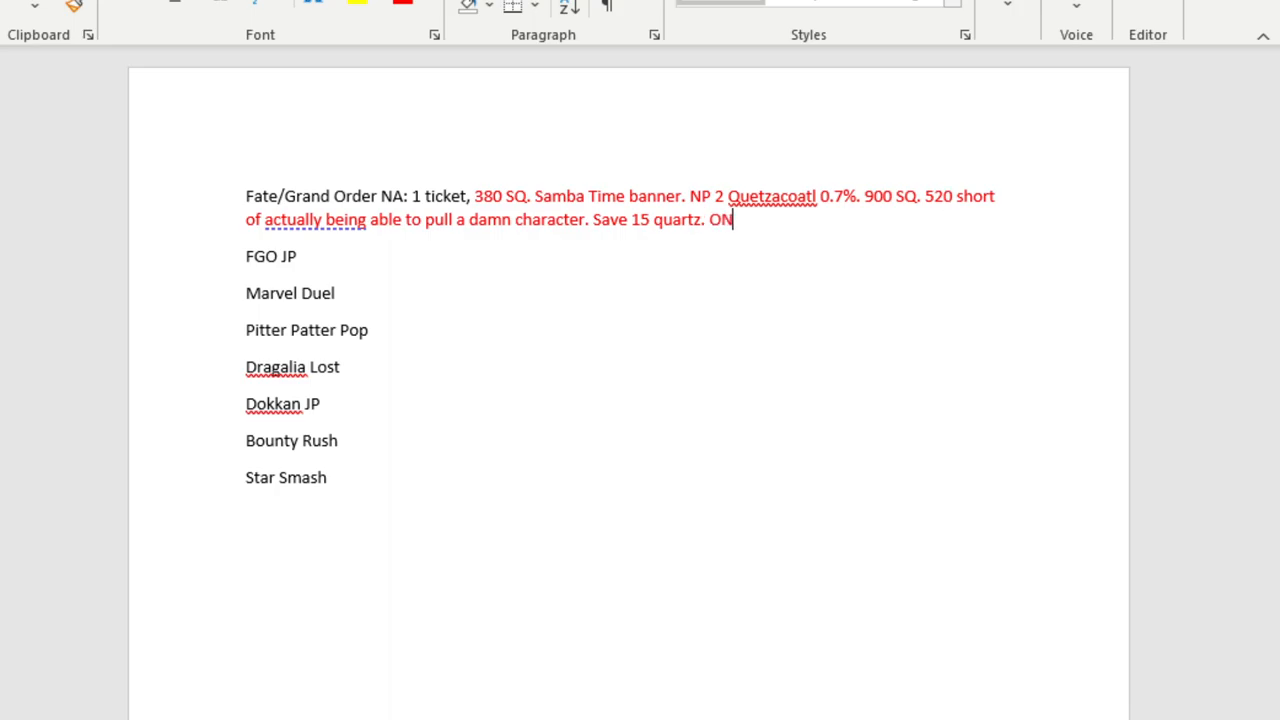
pyautogui.write('LY BANNER')
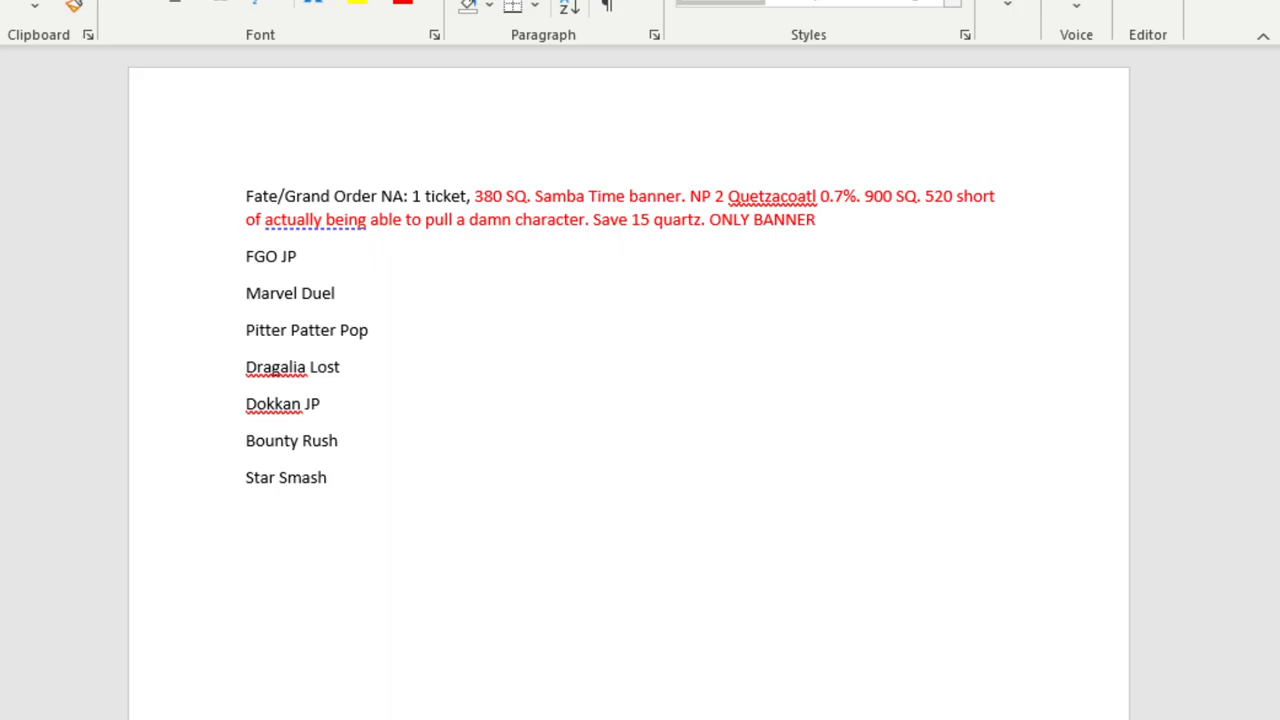
pyautogui.write('PULL')
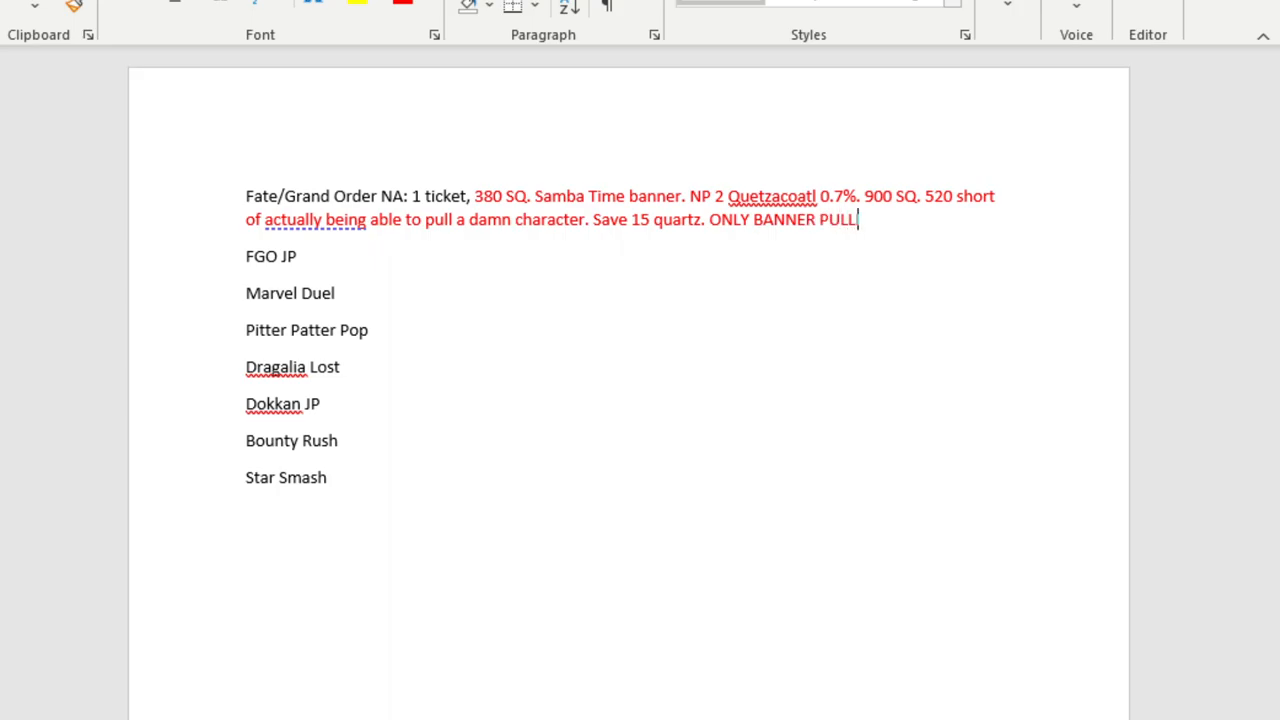
pyautogui.write('ING')
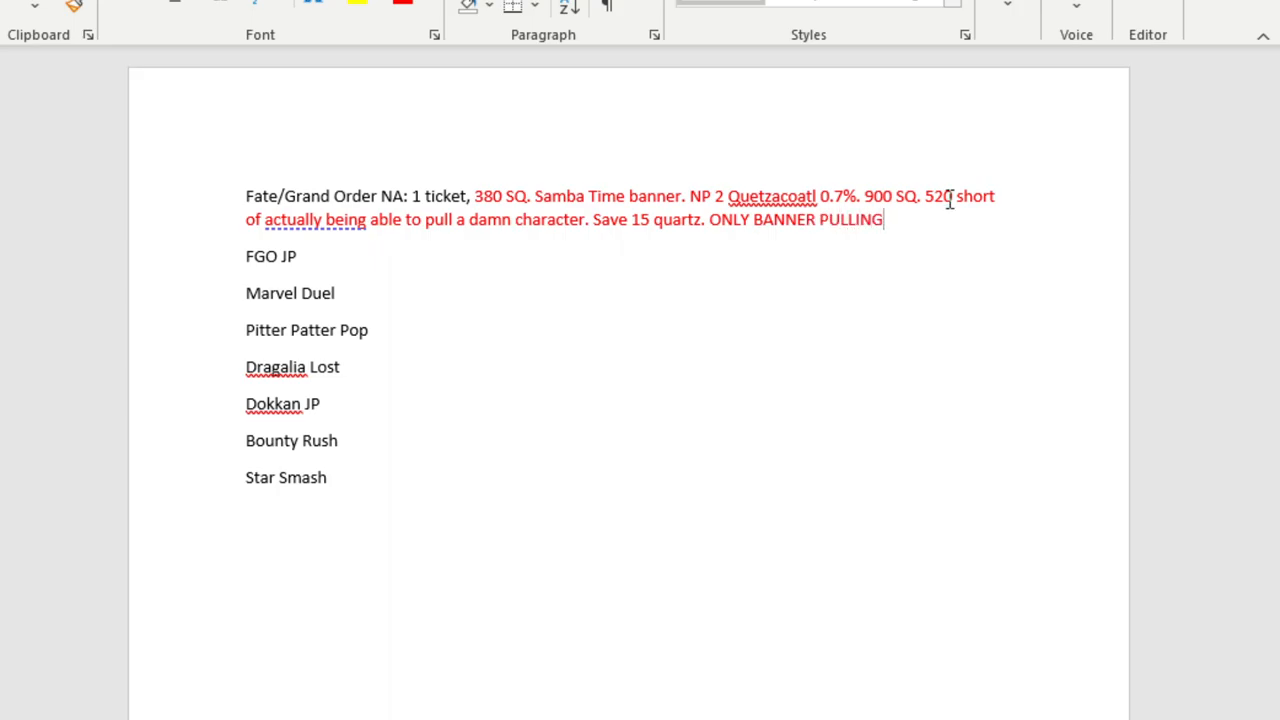
# Move the cursor around the list, returning to the Fate/Grand Order NA note's end.
pyautogui.click(792, 196)
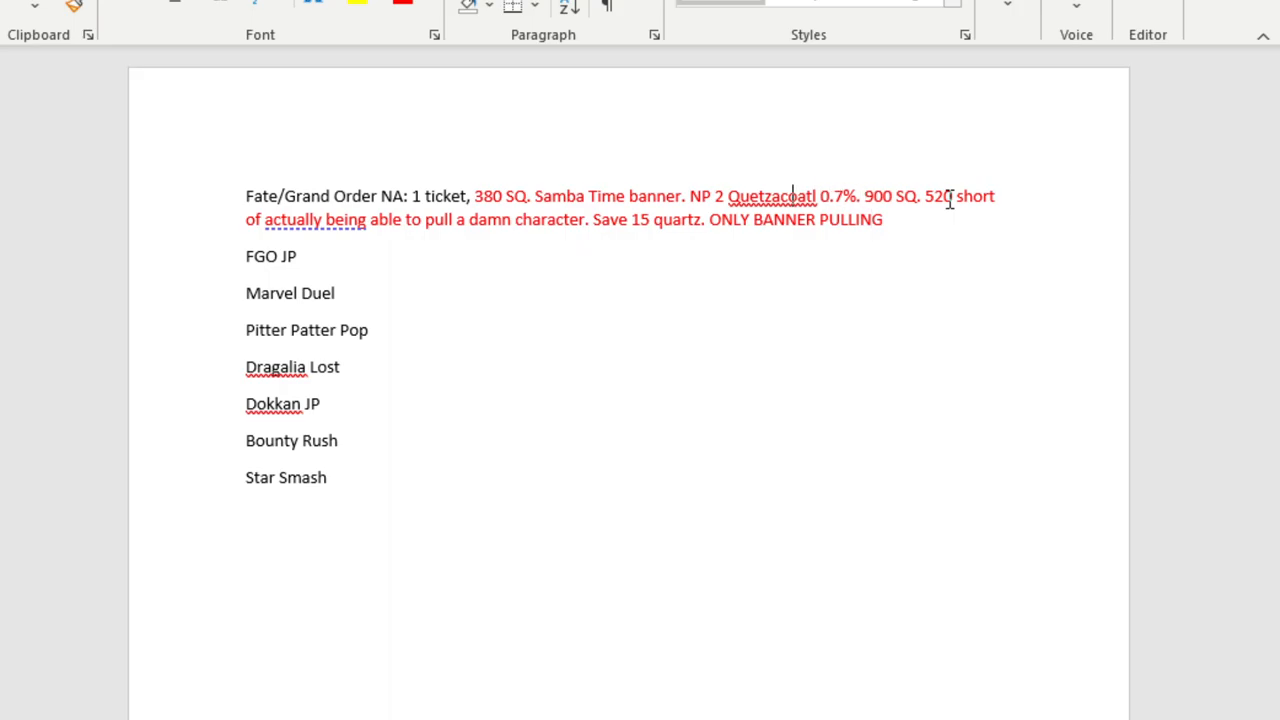
pyautogui.click(246, 293)
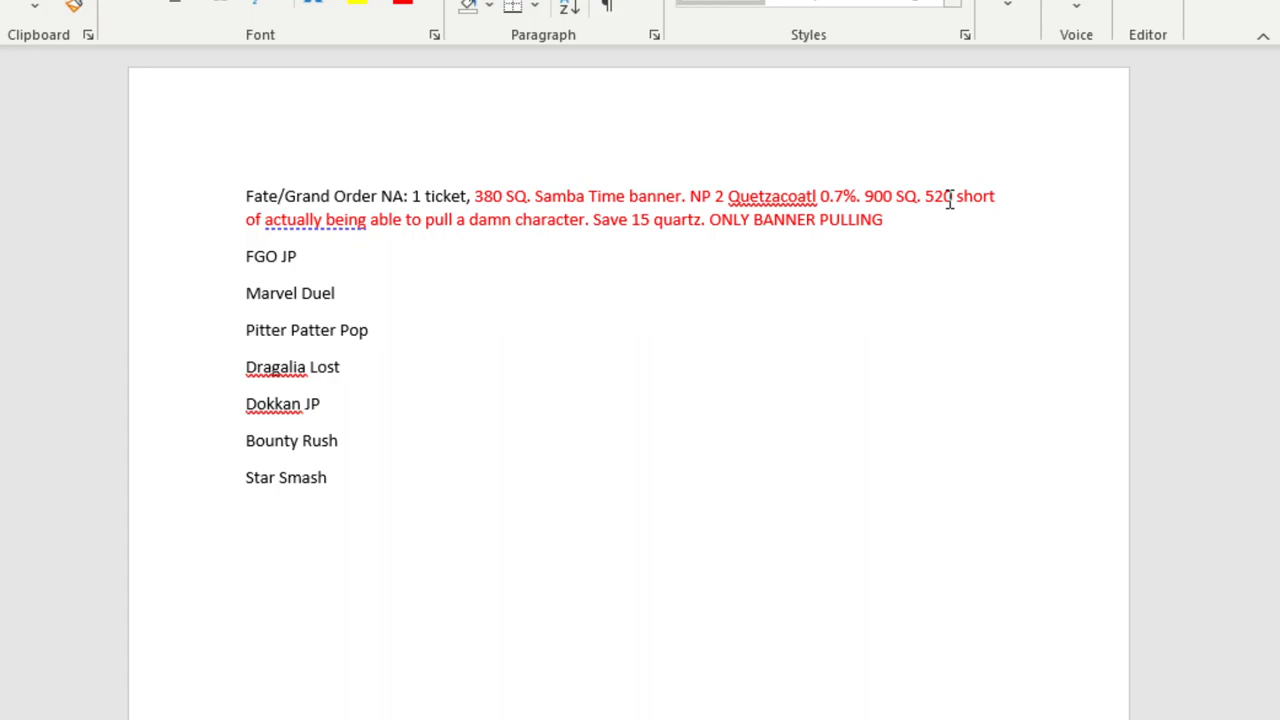
pyautogui.click(246, 293)
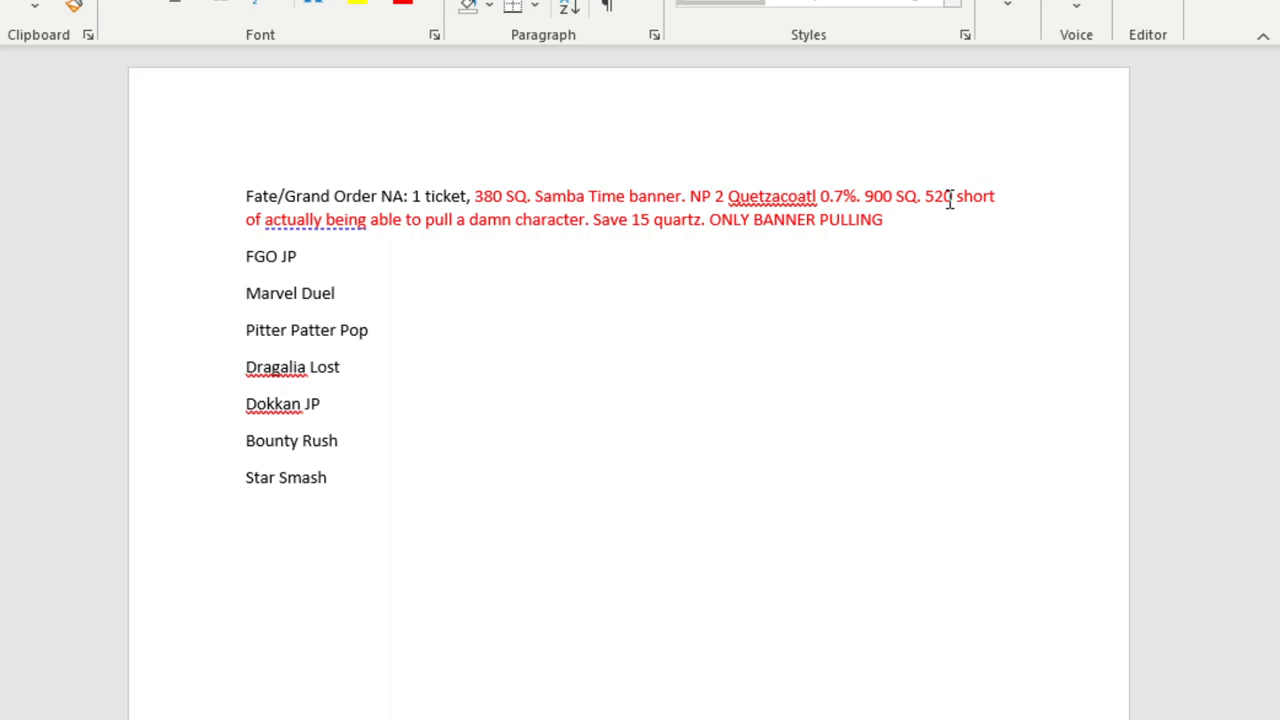
pyautogui.click(248, 293)
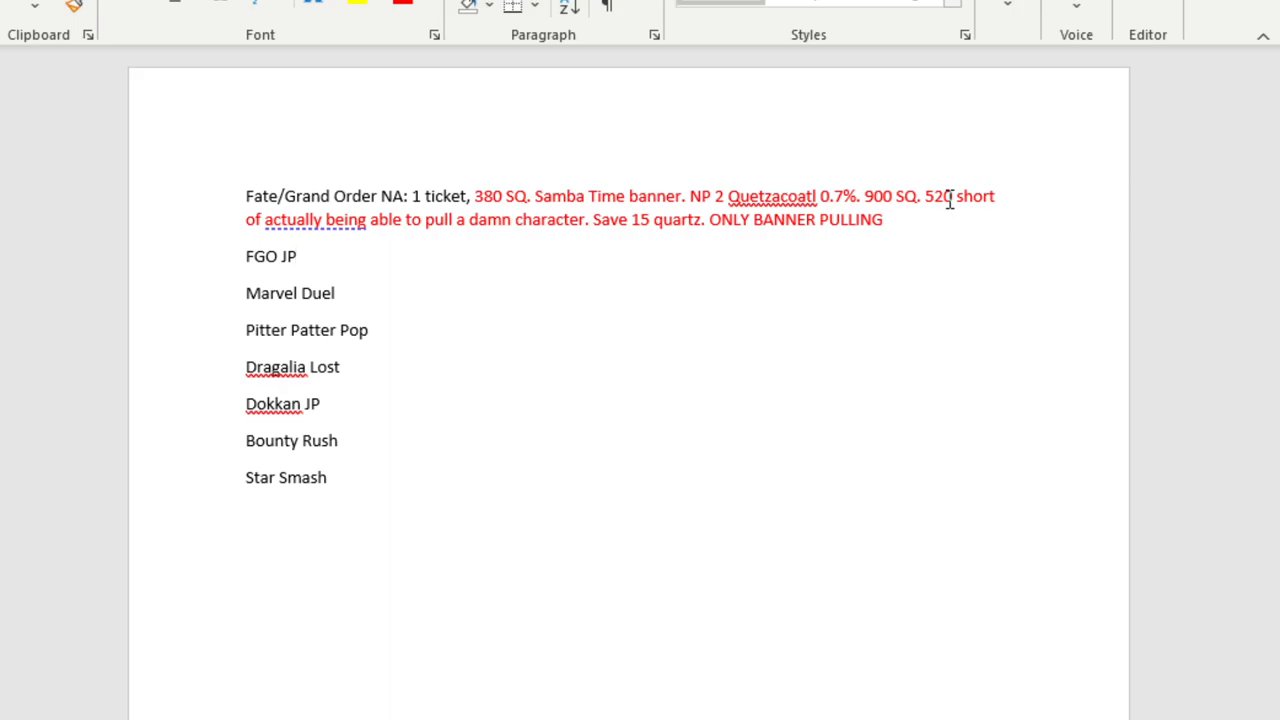
pyautogui.click(283, 256)
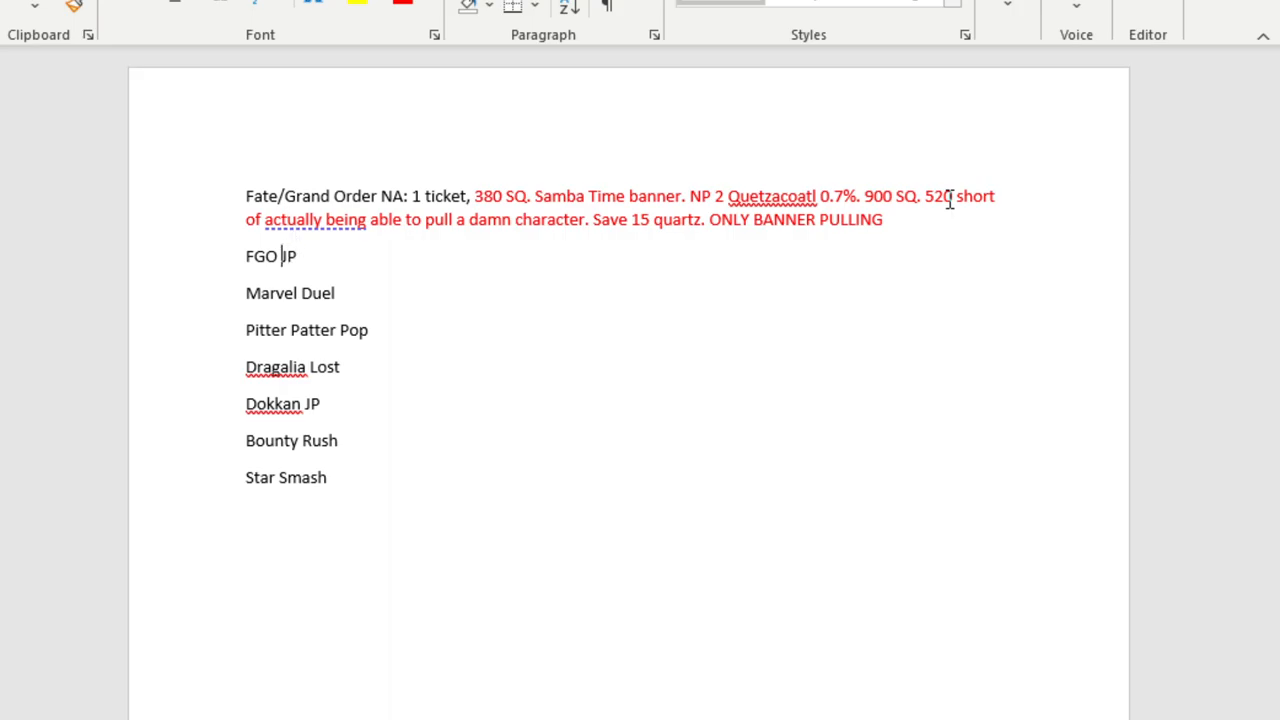
pyautogui.click(883, 219)
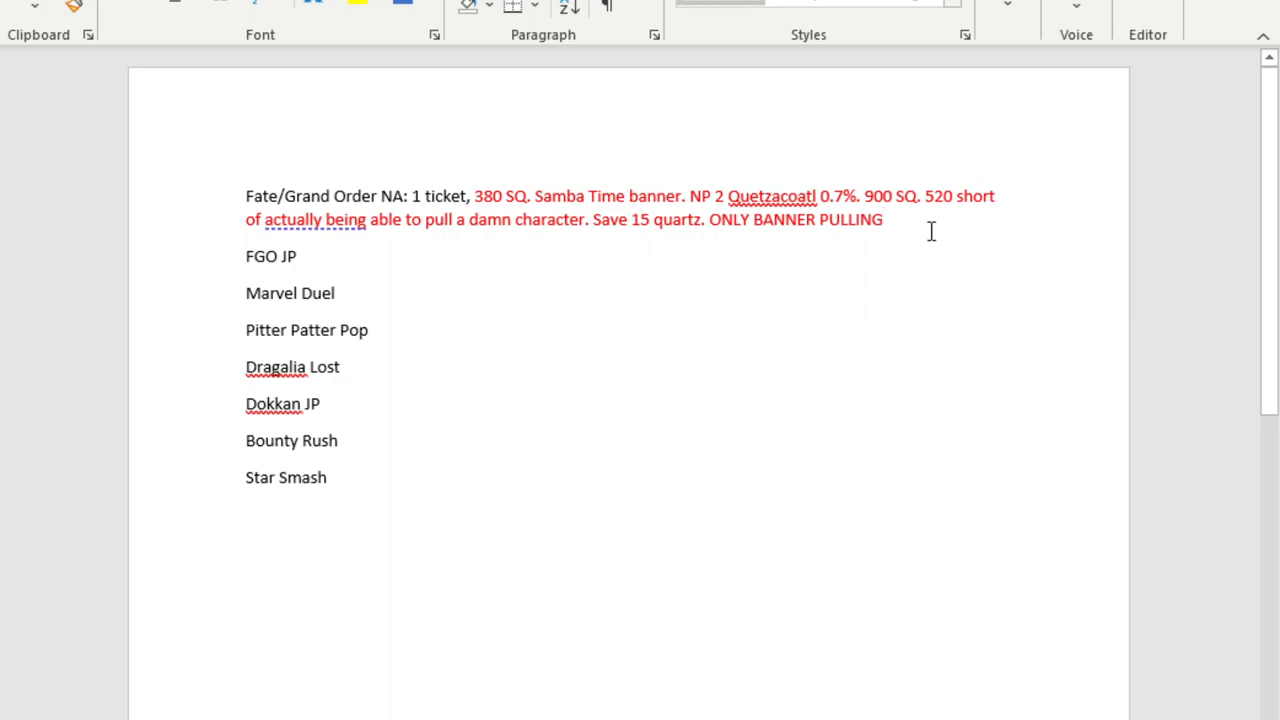
# Close the note with a blue 'Use 0 tickets. Until the anniversary.' addition.
pyautogui.press('backspace')
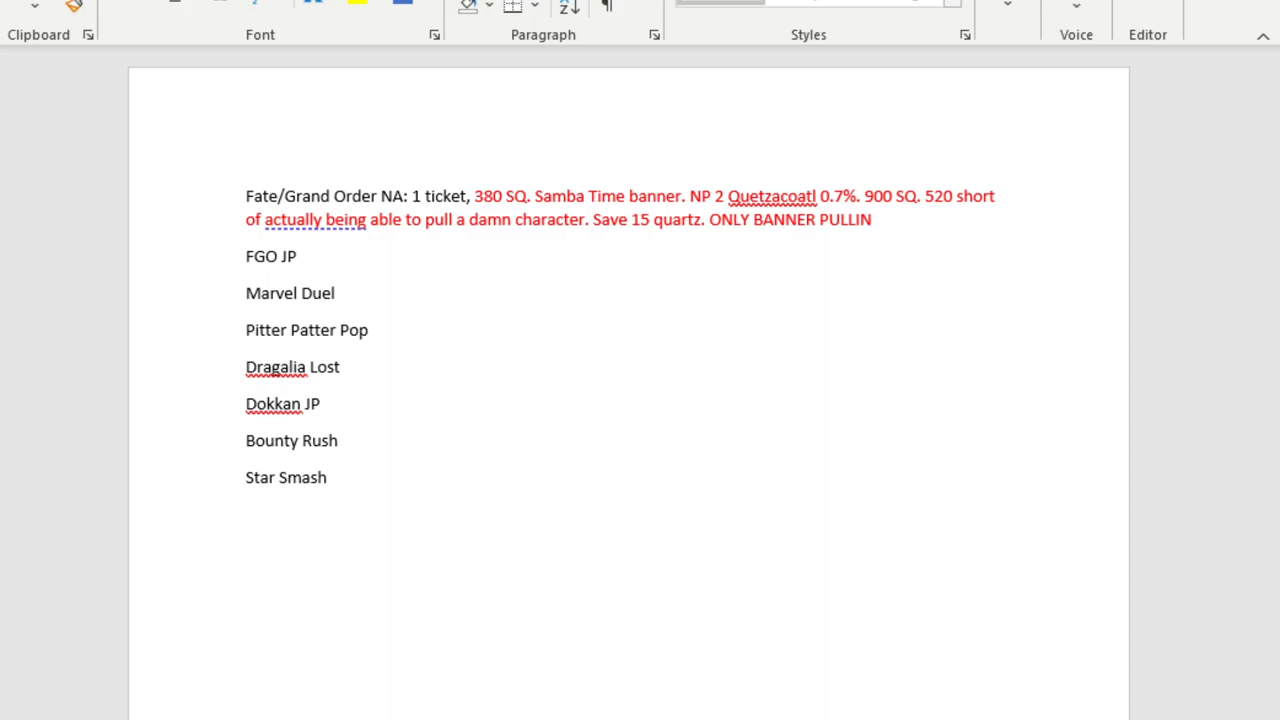
pyautogui.write('.')
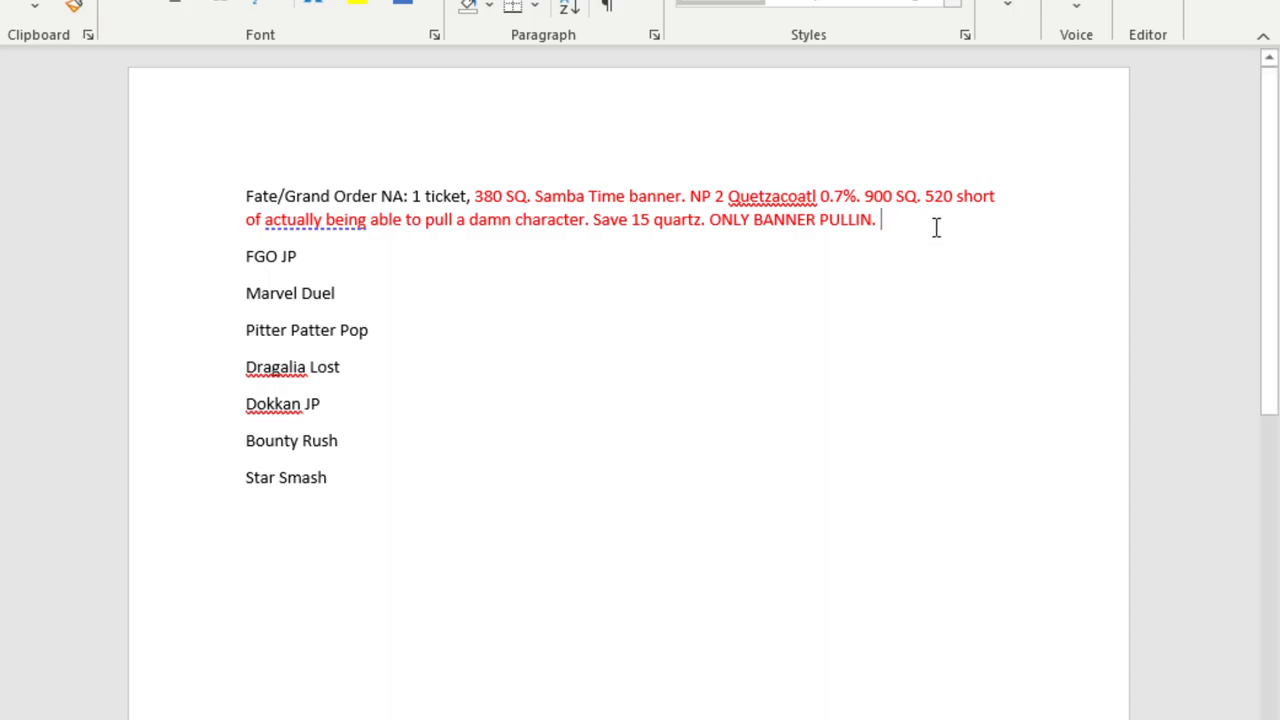
pyautogui.write('a')
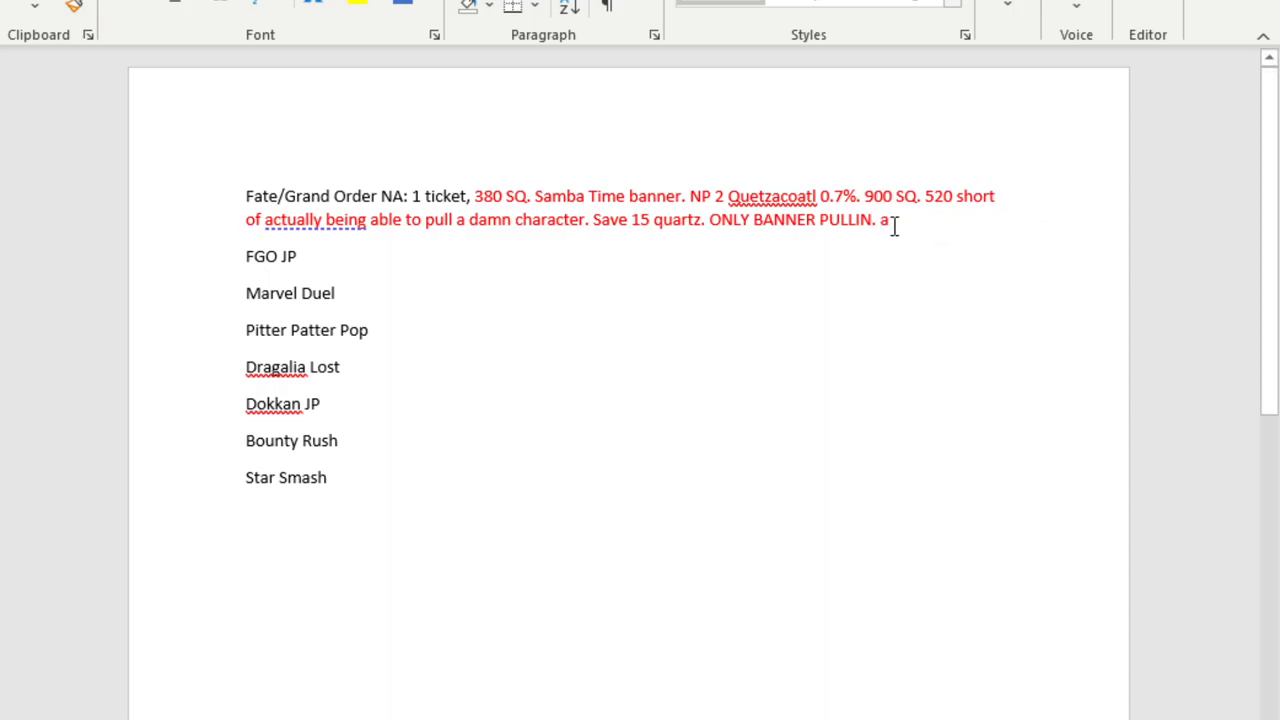
pyautogui.doubleClick(882, 219)
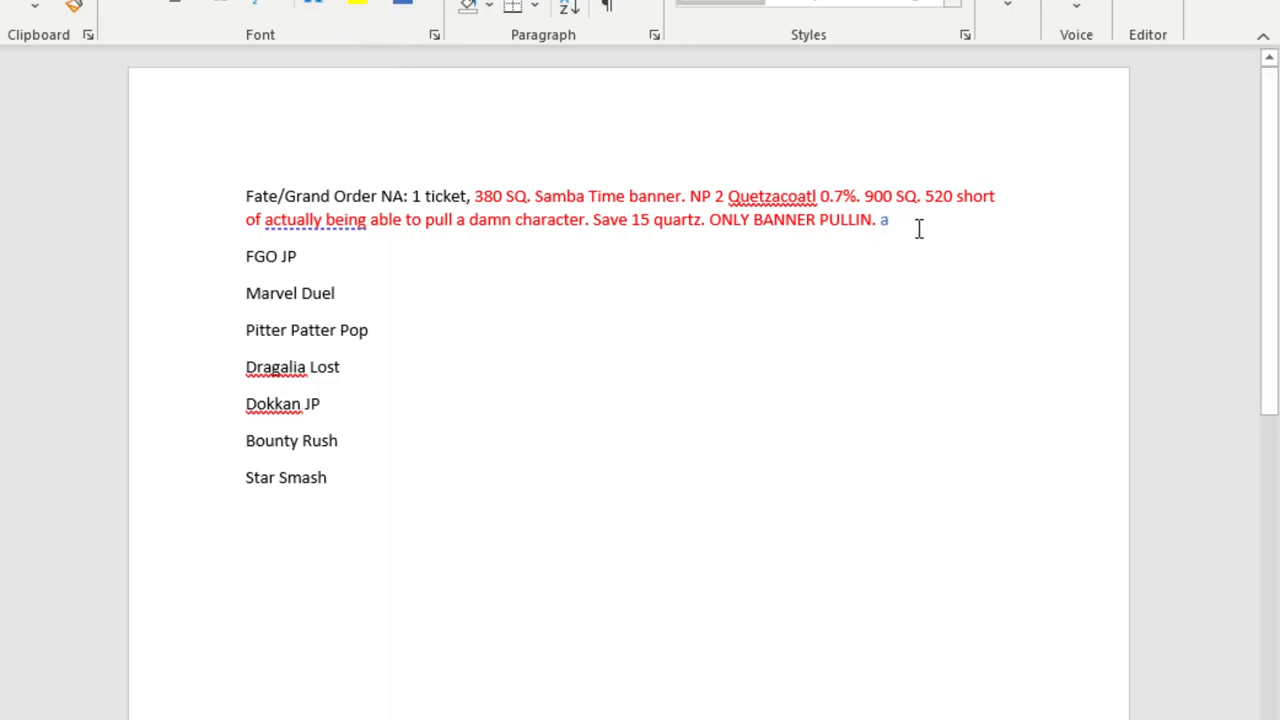
pyautogui.write('Use 0 tickets.')
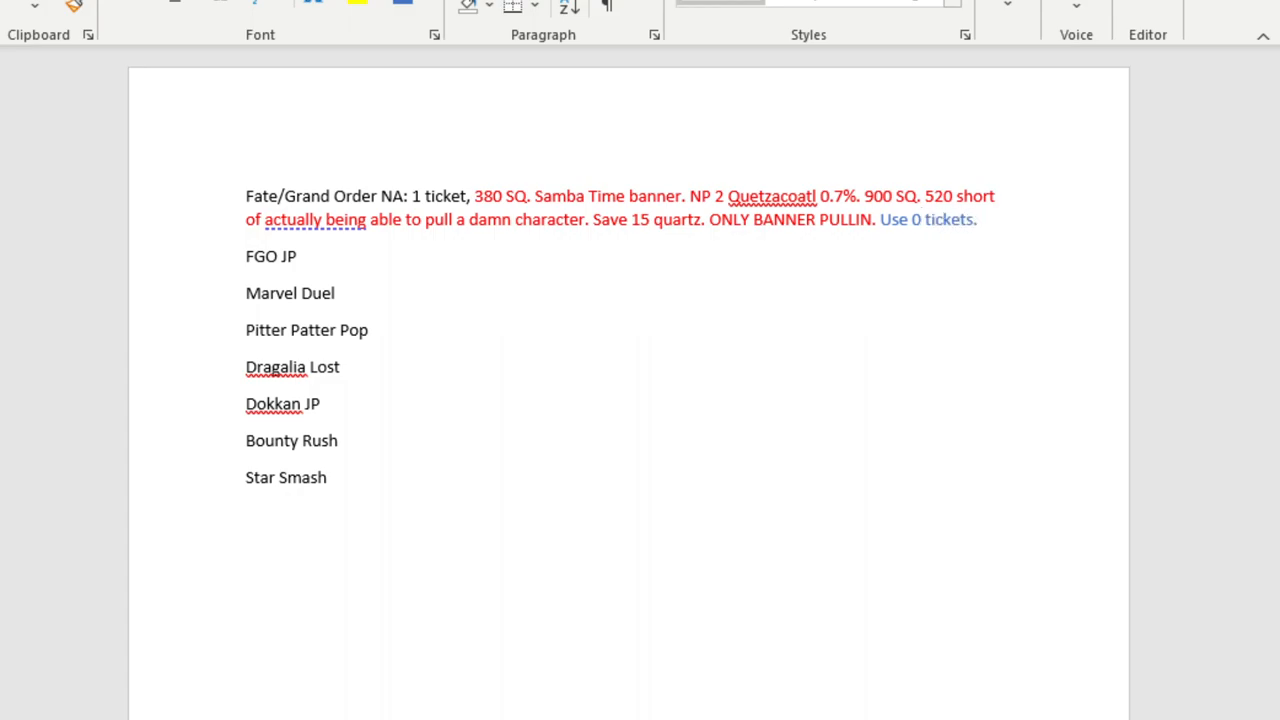
pyautogui.write('u')
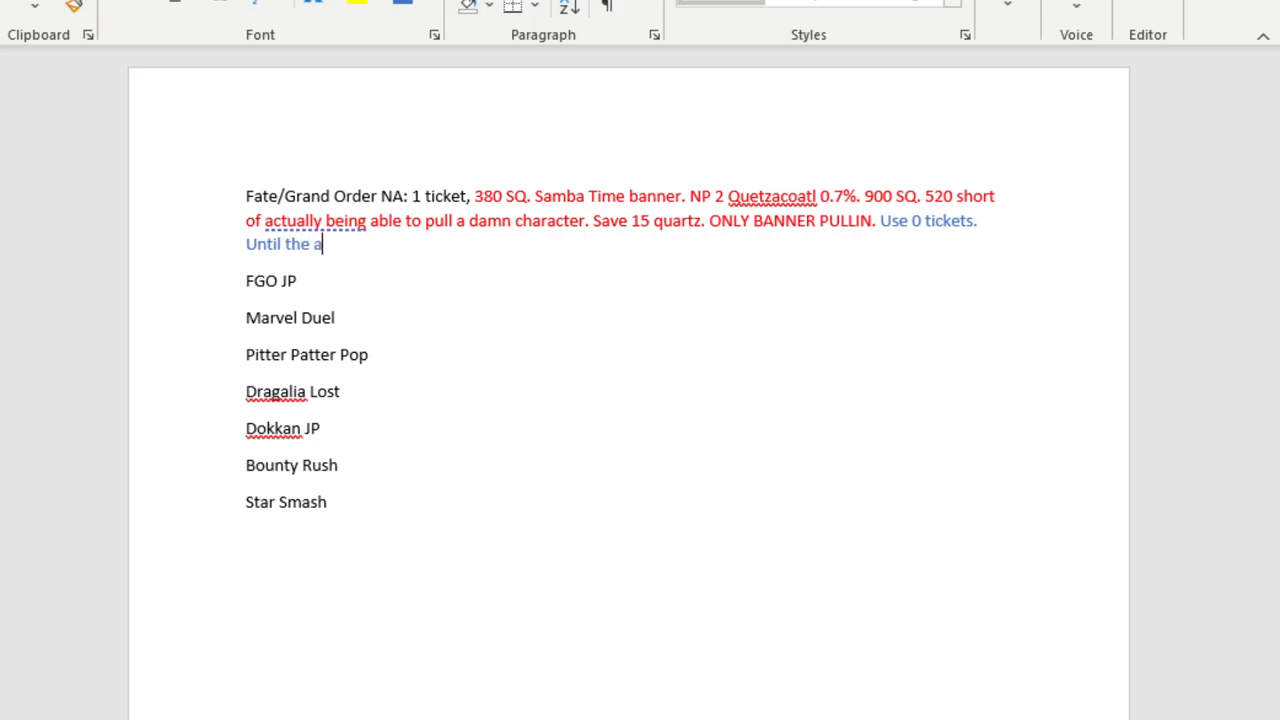
pyautogui.write('nniversary.')
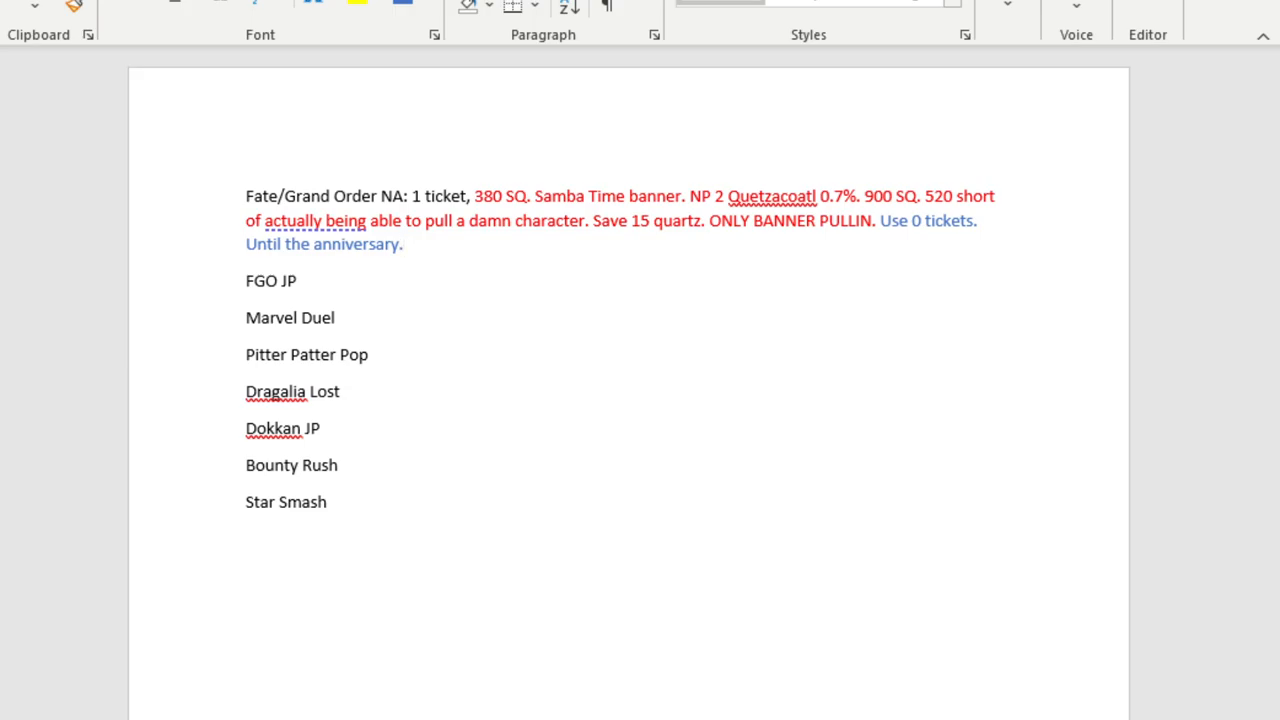
pyautogui.click(403, 244)
pyautogui.write(' 5 t')
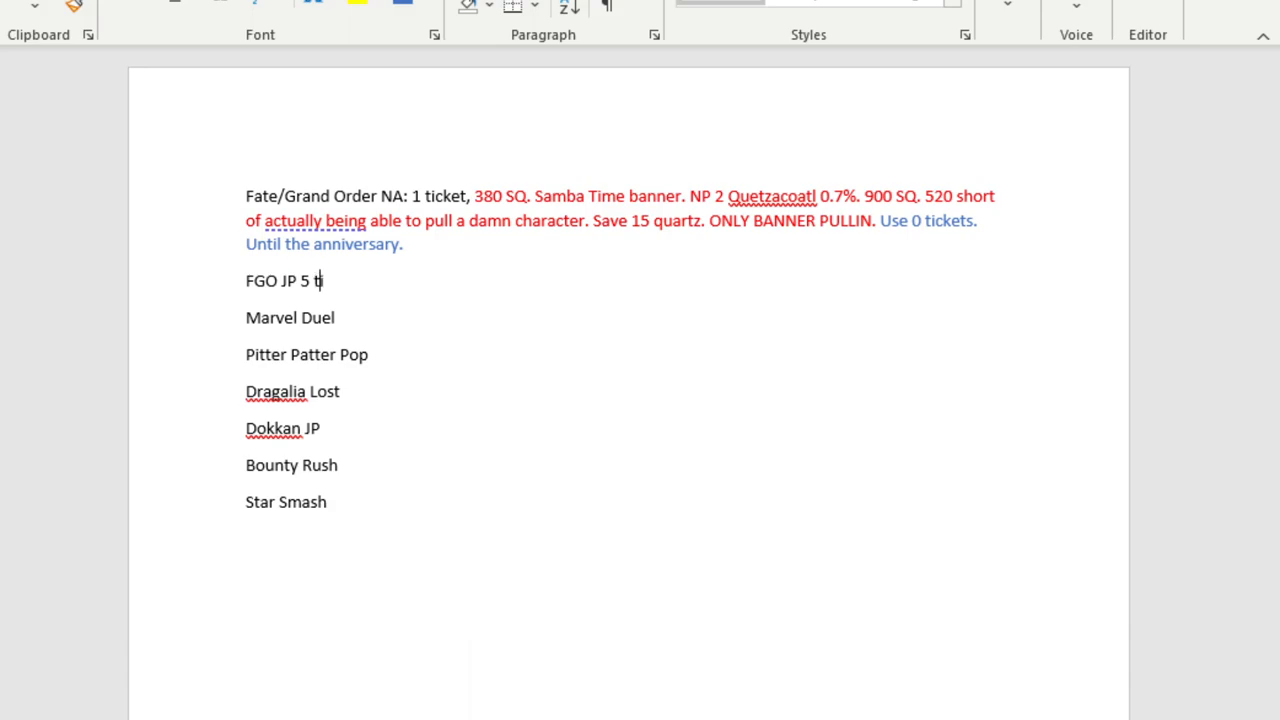
# Record '5 tickets, and 15 quartz.' in the FGO JP note.
pyautogui.write('ickets, a')
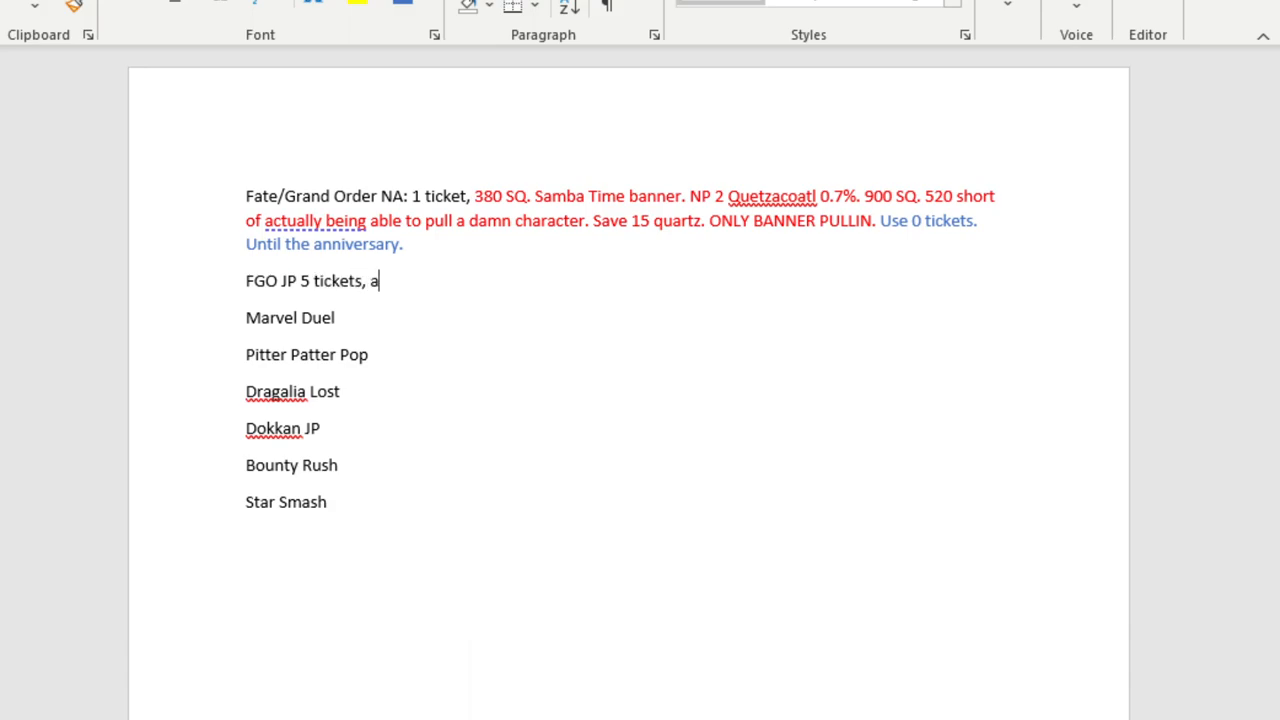
pyautogui.write('nd 15 q')
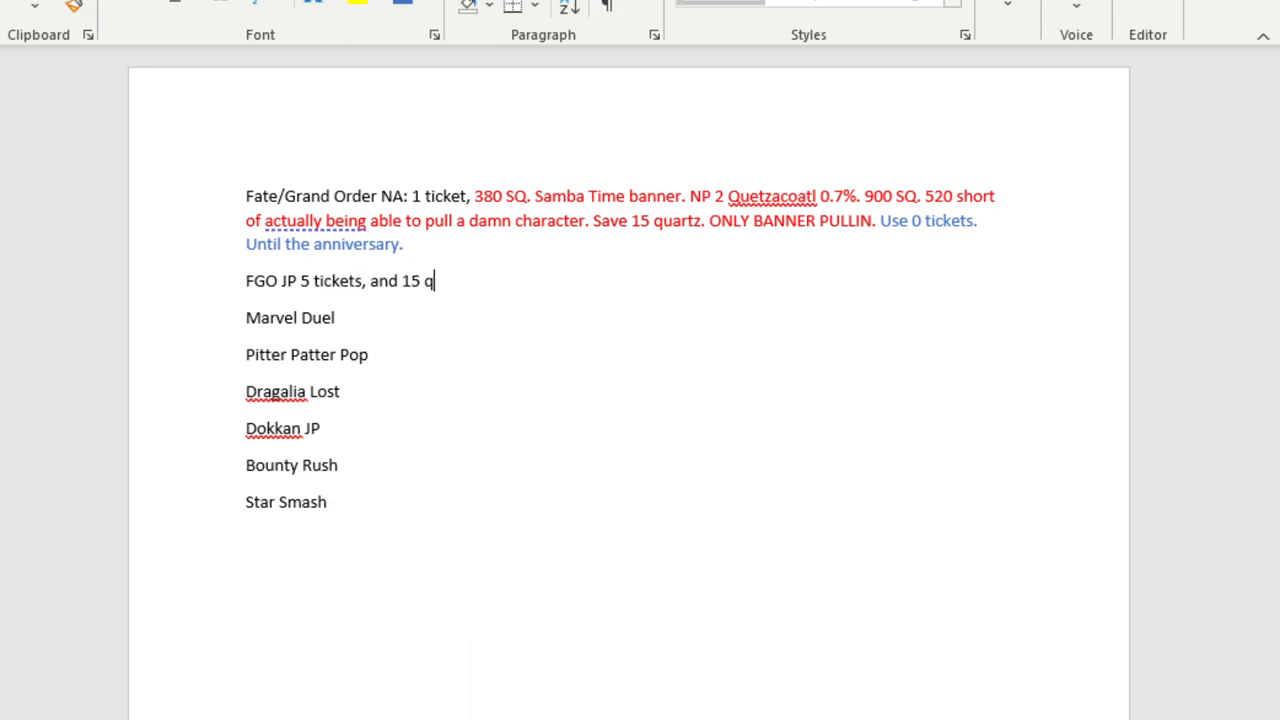
pyautogui.write('uartz')
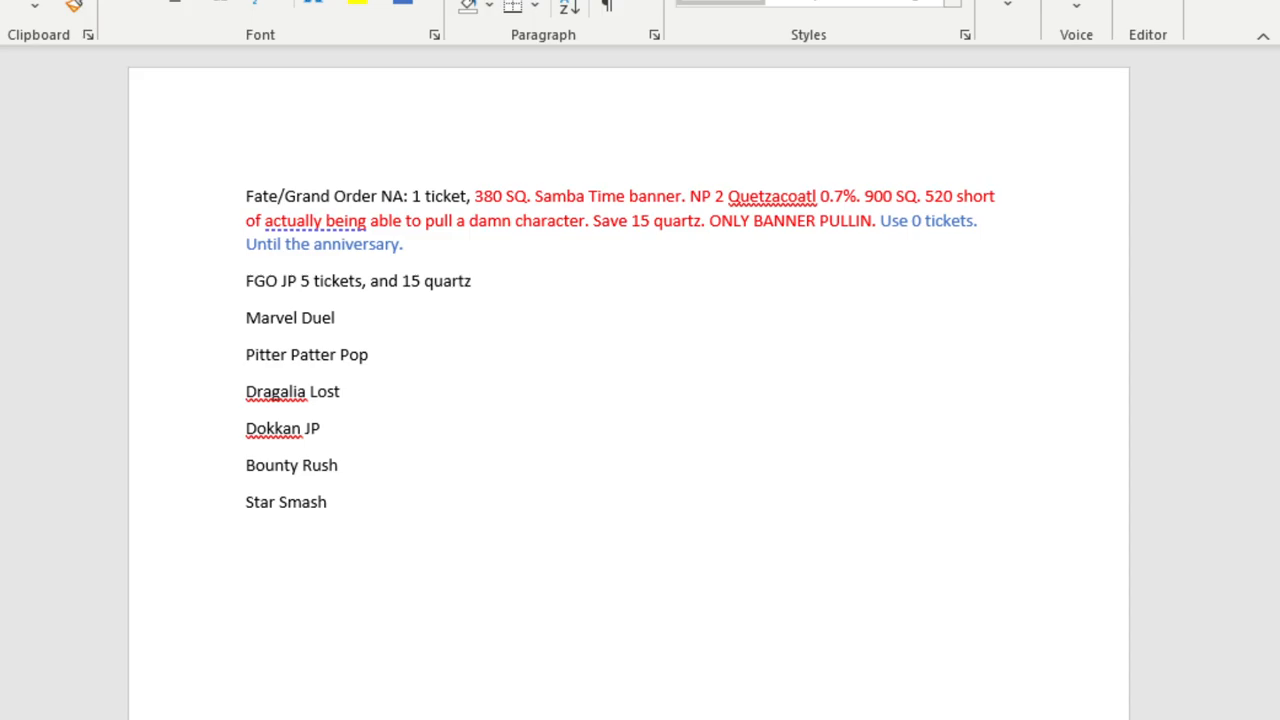
pyautogui.click(472, 281)
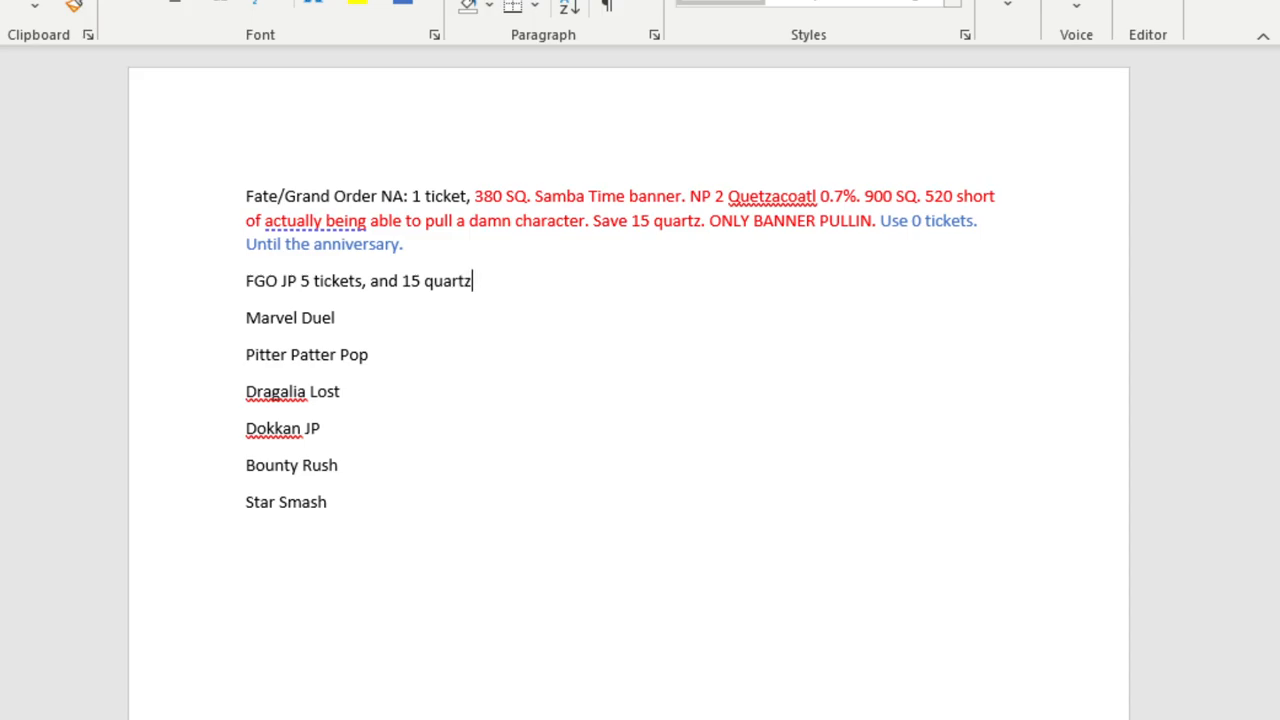
pyautogui.write('.')
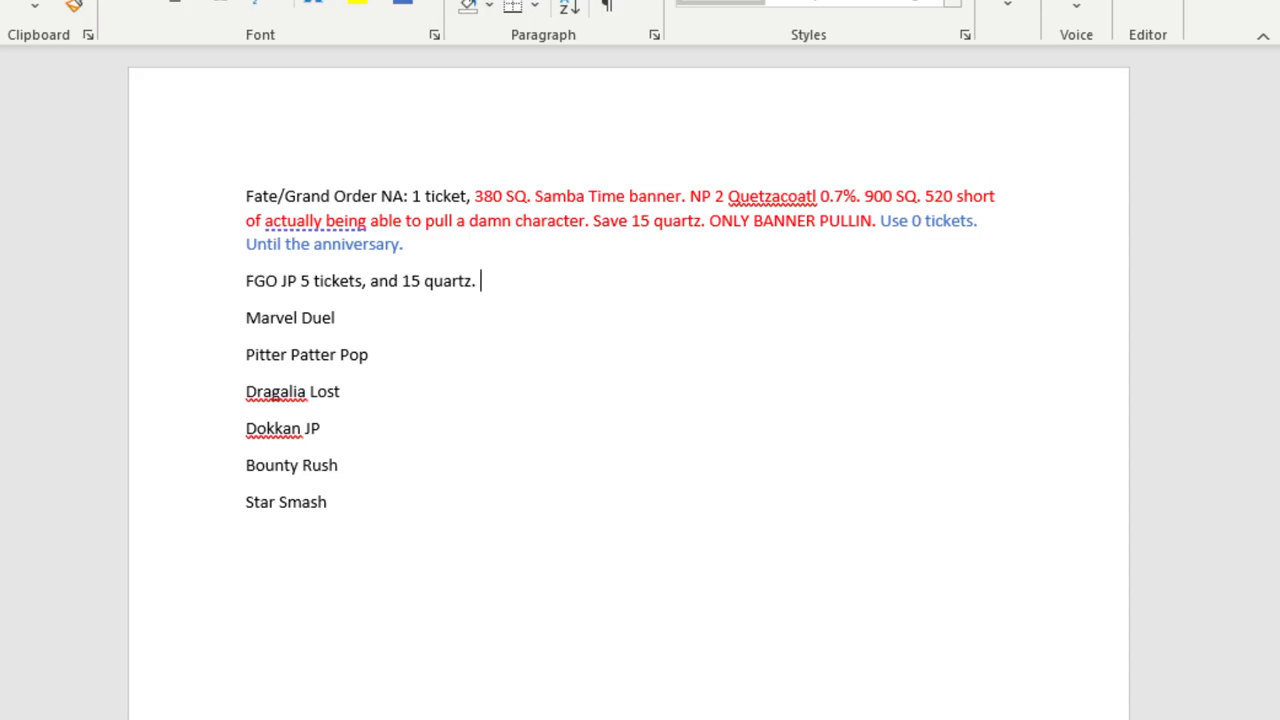
# Add 'Saving towards potentially? Ushi, new ushi pls. No way in hell I'm able to do this'.
pyautogui.write('Saving')
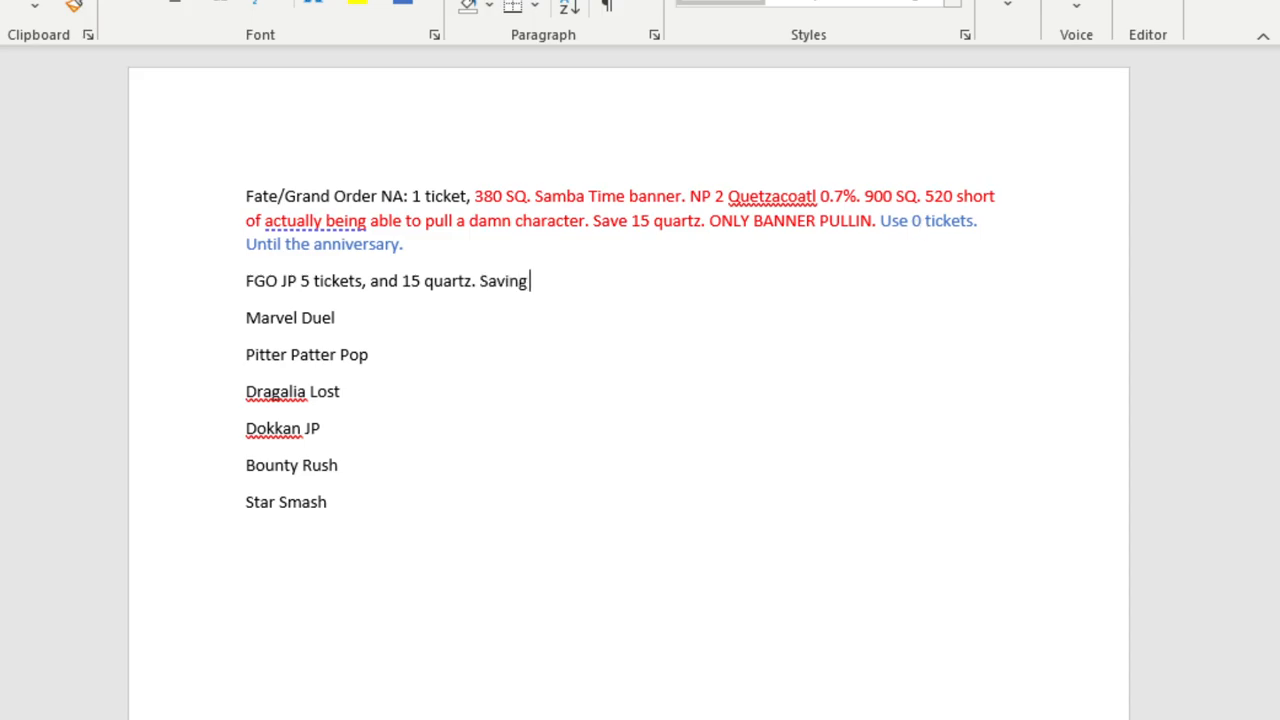
pyautogui.write('towards po')
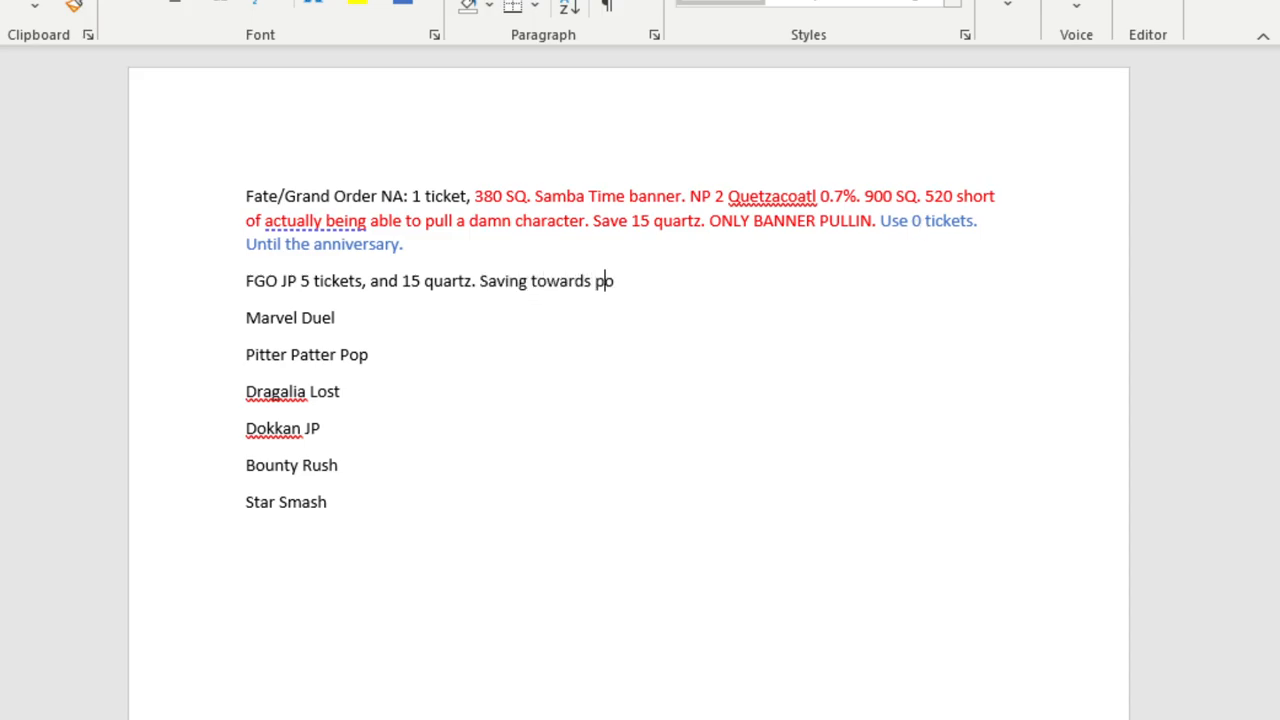
pyautogui.write('tentially?')
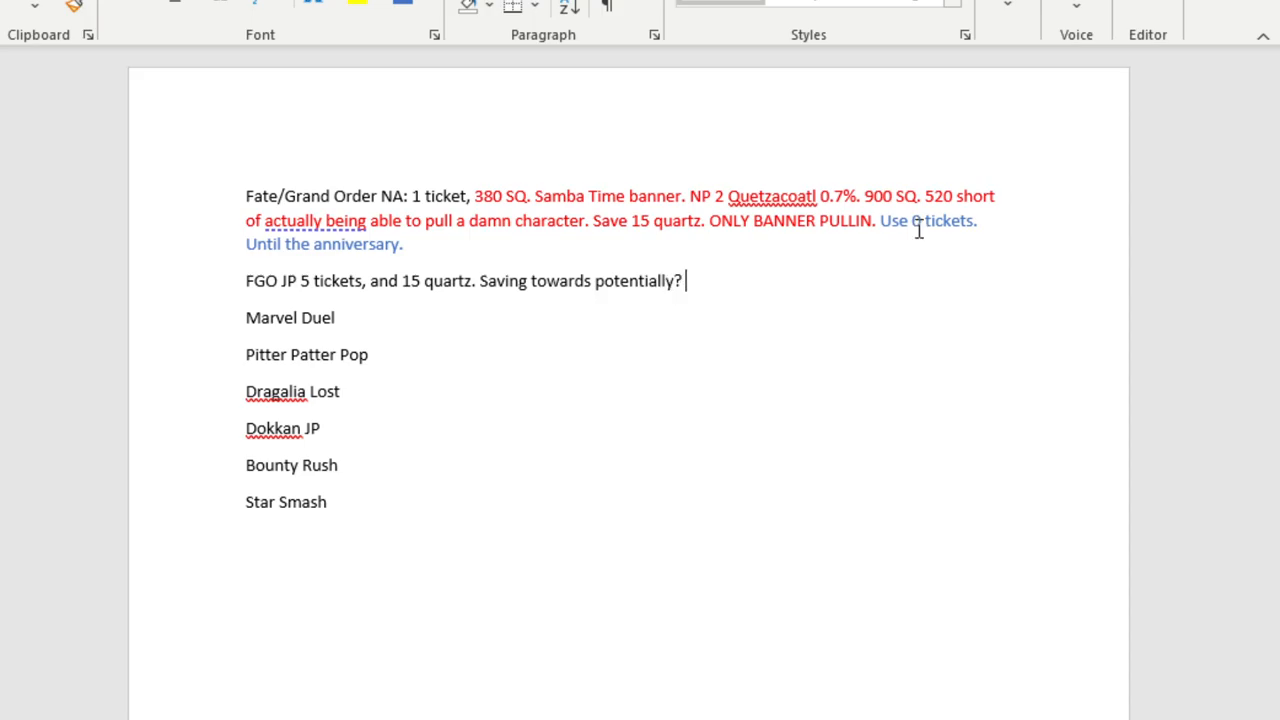
pyautogui.write('Ushi')
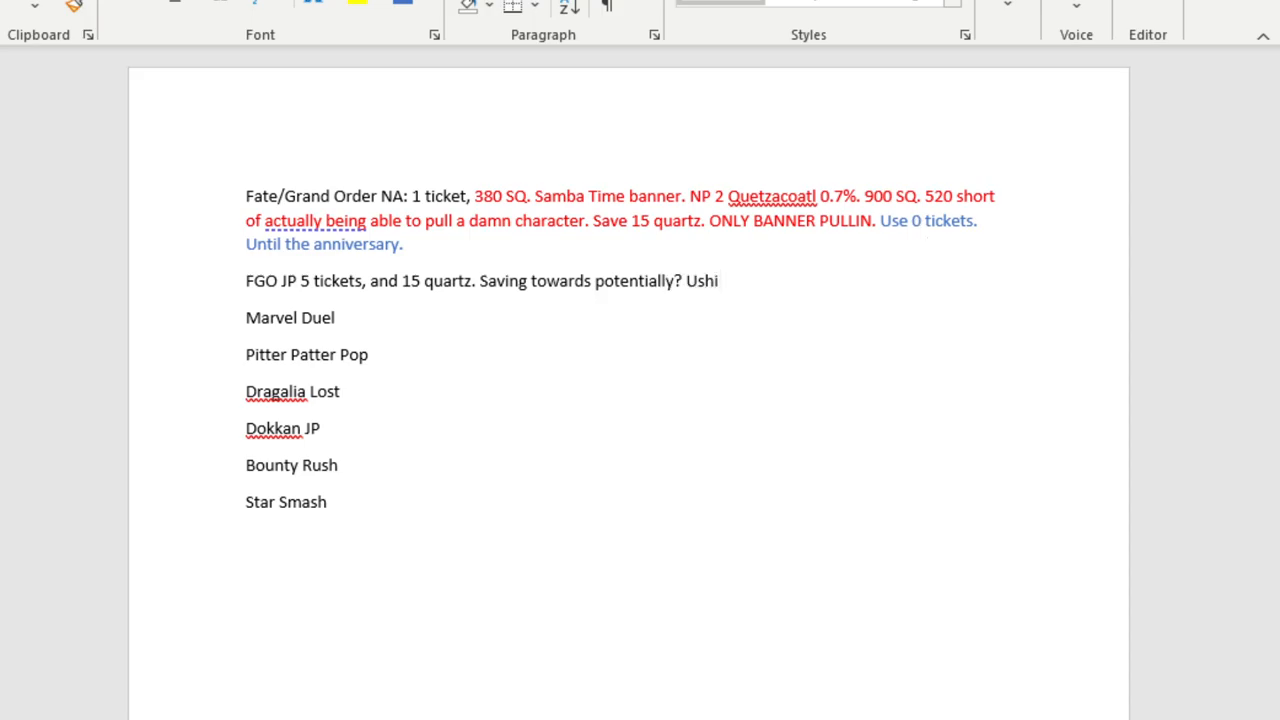
pyautogui.write('new ushi')
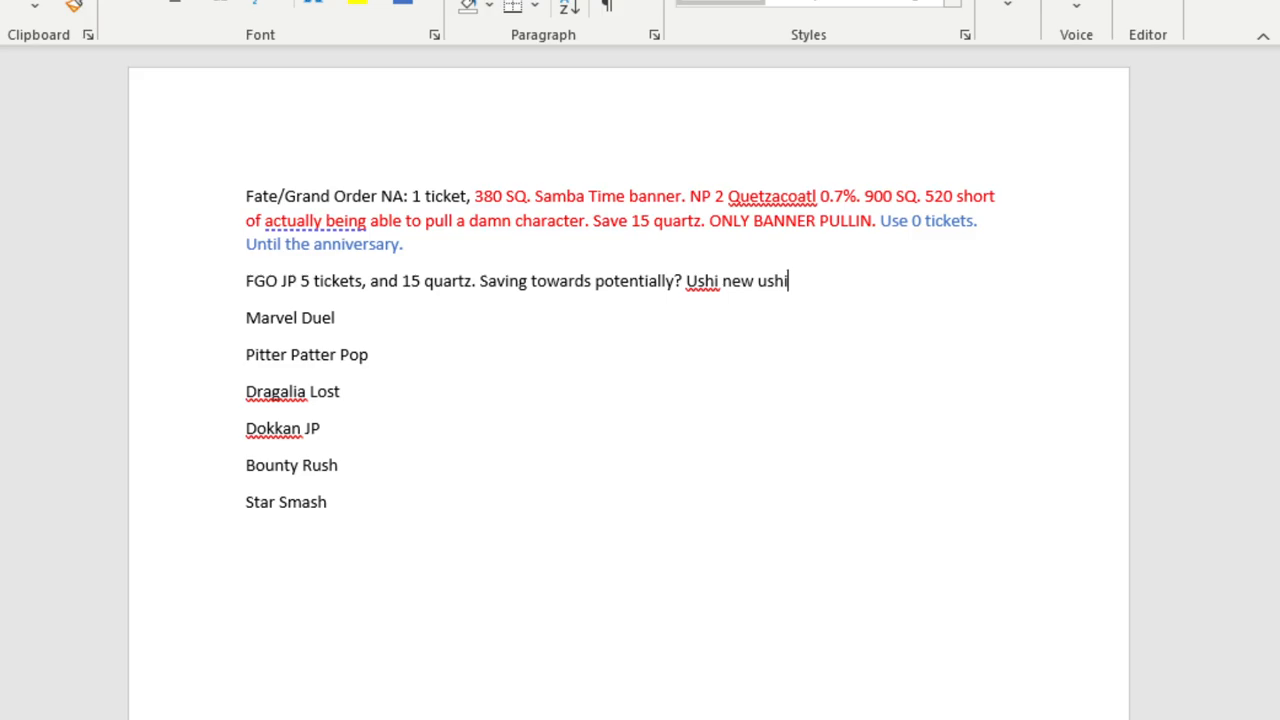
pyautogui.write('pls.')
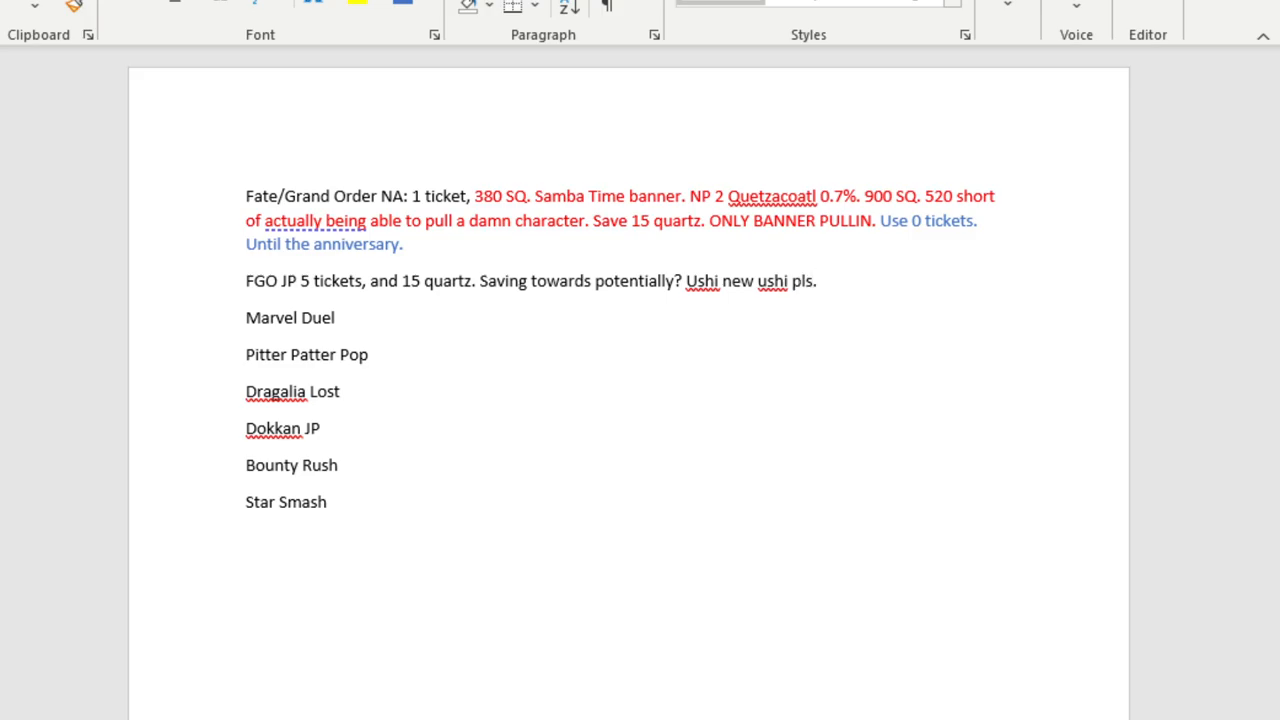
pyautogui.write('No')
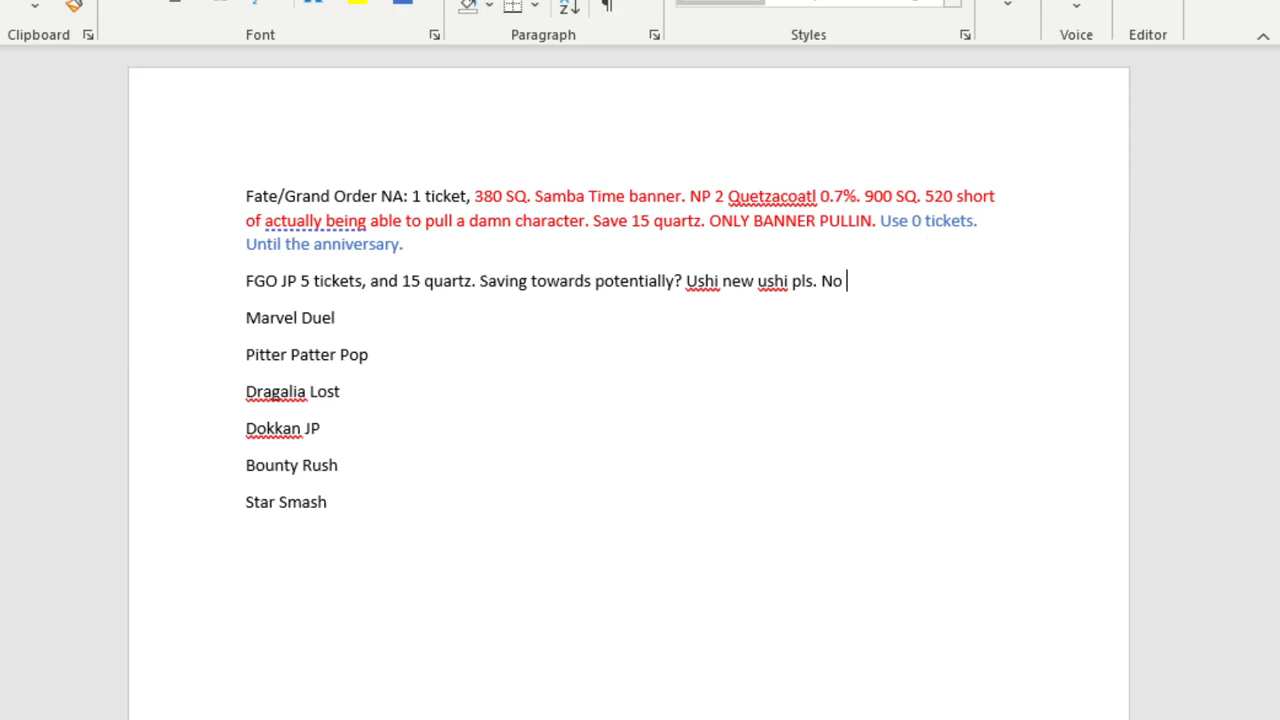
pyautogui.write('way in hell')
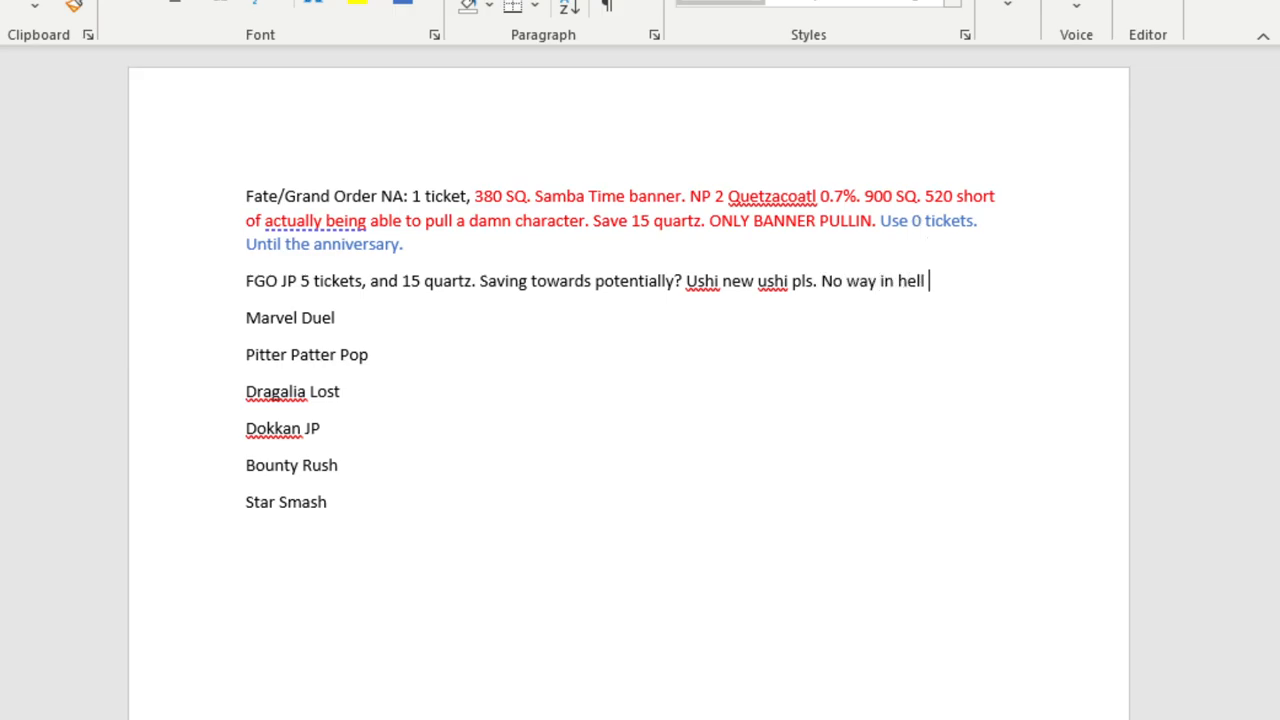
pyautogui.write("I'")
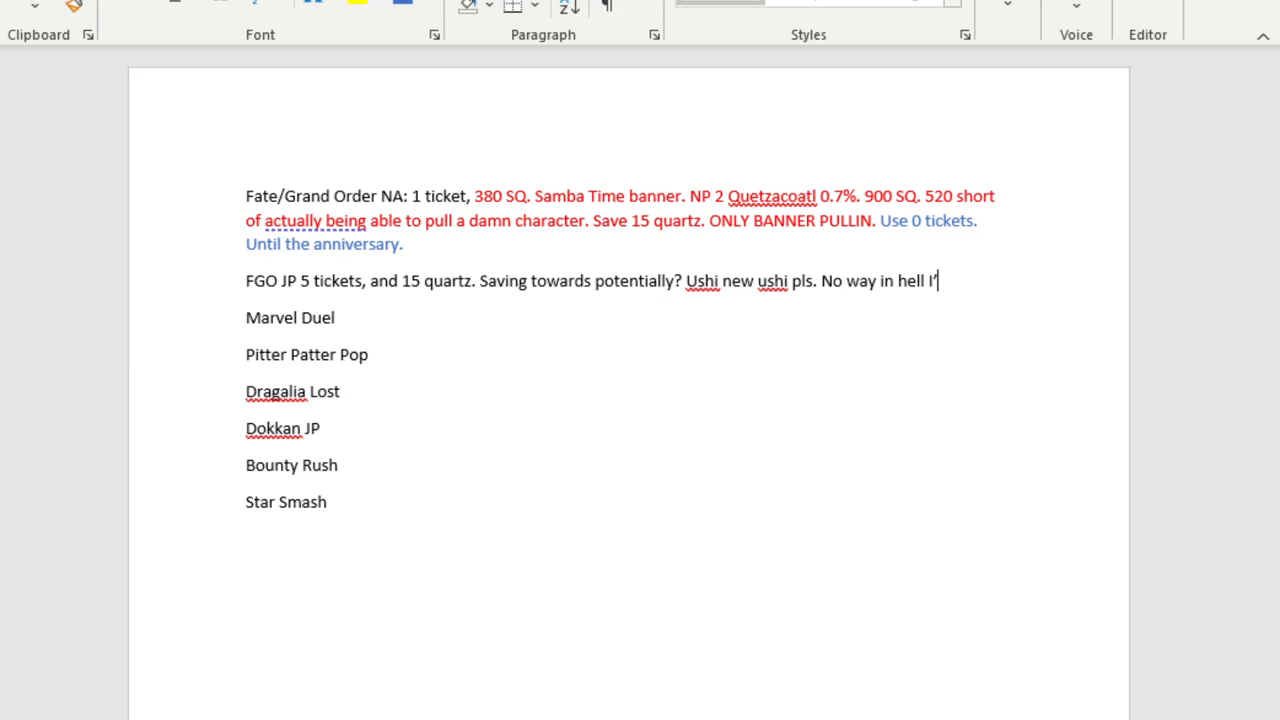
pyautogui.write('m able to do')
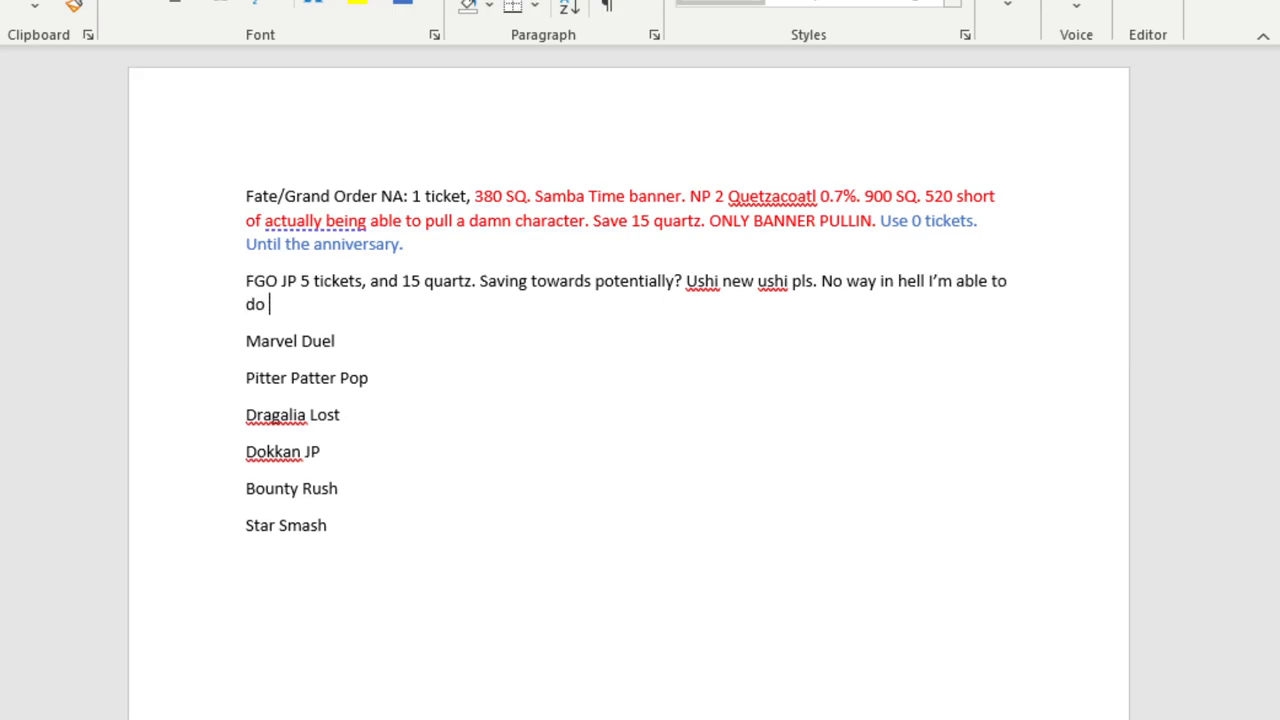
pyautogui.write('this')
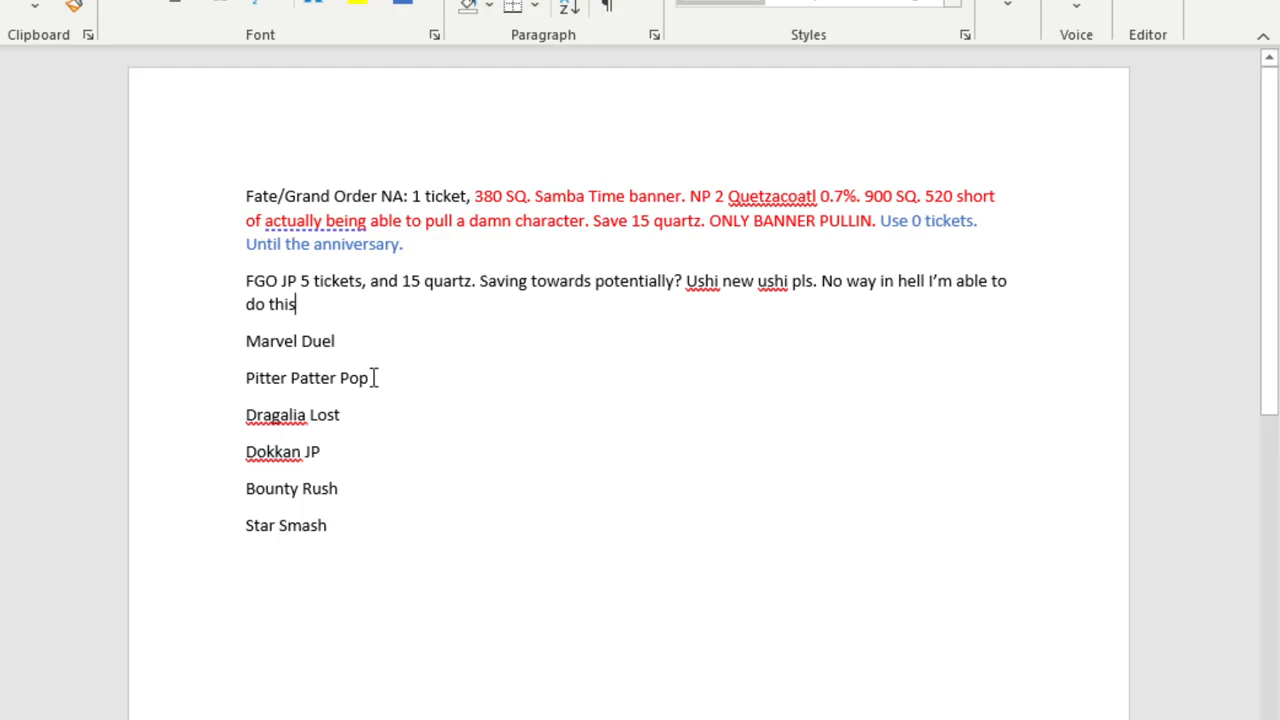
# Delete the Marvel Duel line and make the FGO JP note read 'I am able'.
pyautogui.doubleClick(289, 341)
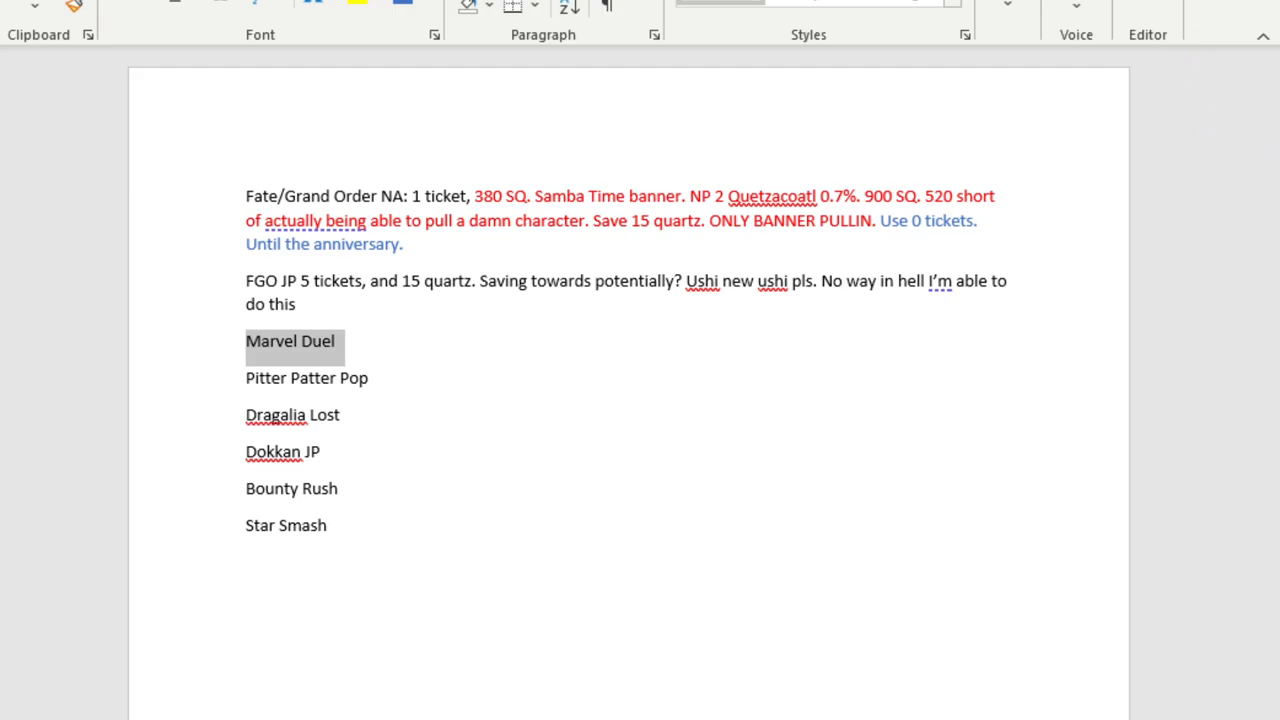
pyautogui.moveTo(415, 390)
pyautogui.write(' a')
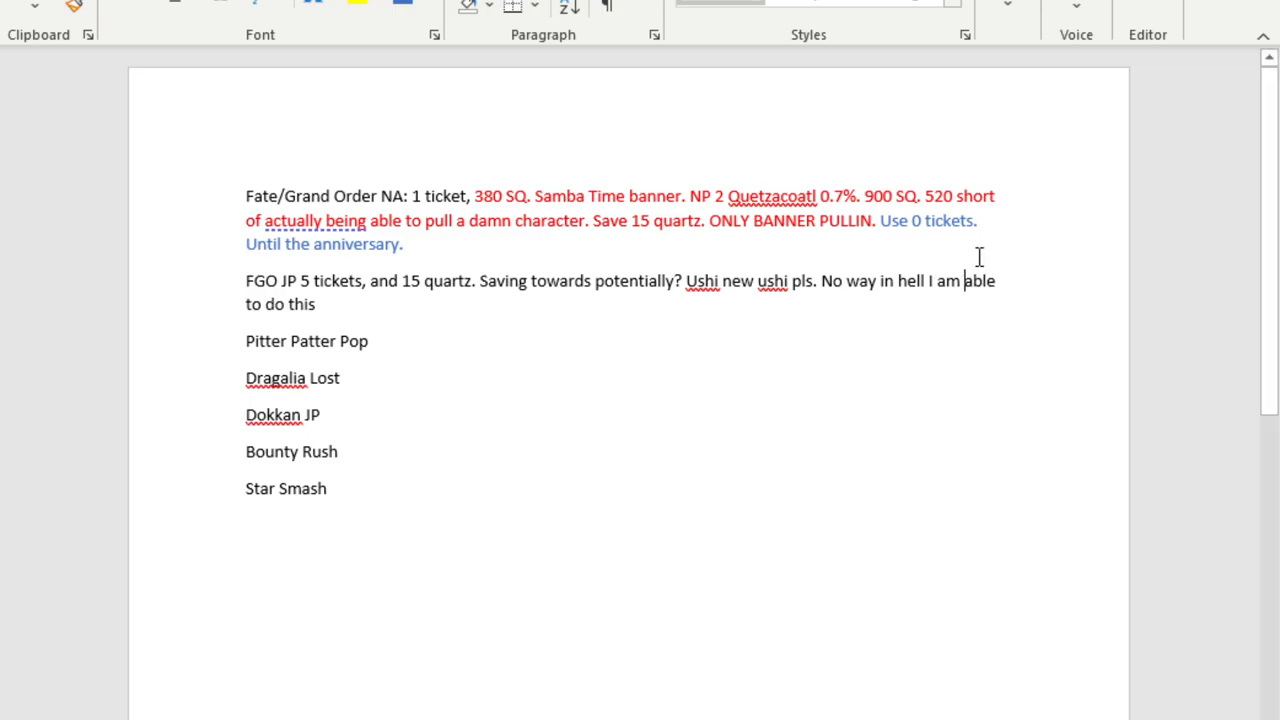
pyautogui.moveTo(974, 246)
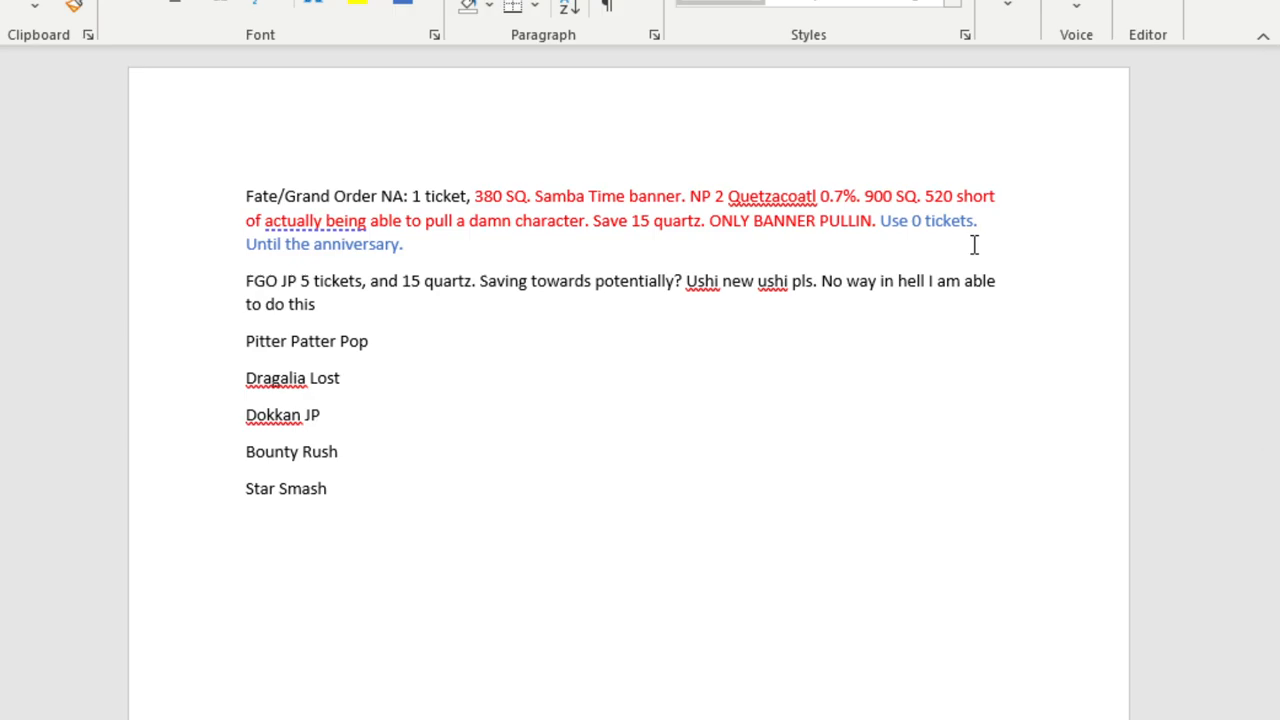
pyautogui.click(955, 281)
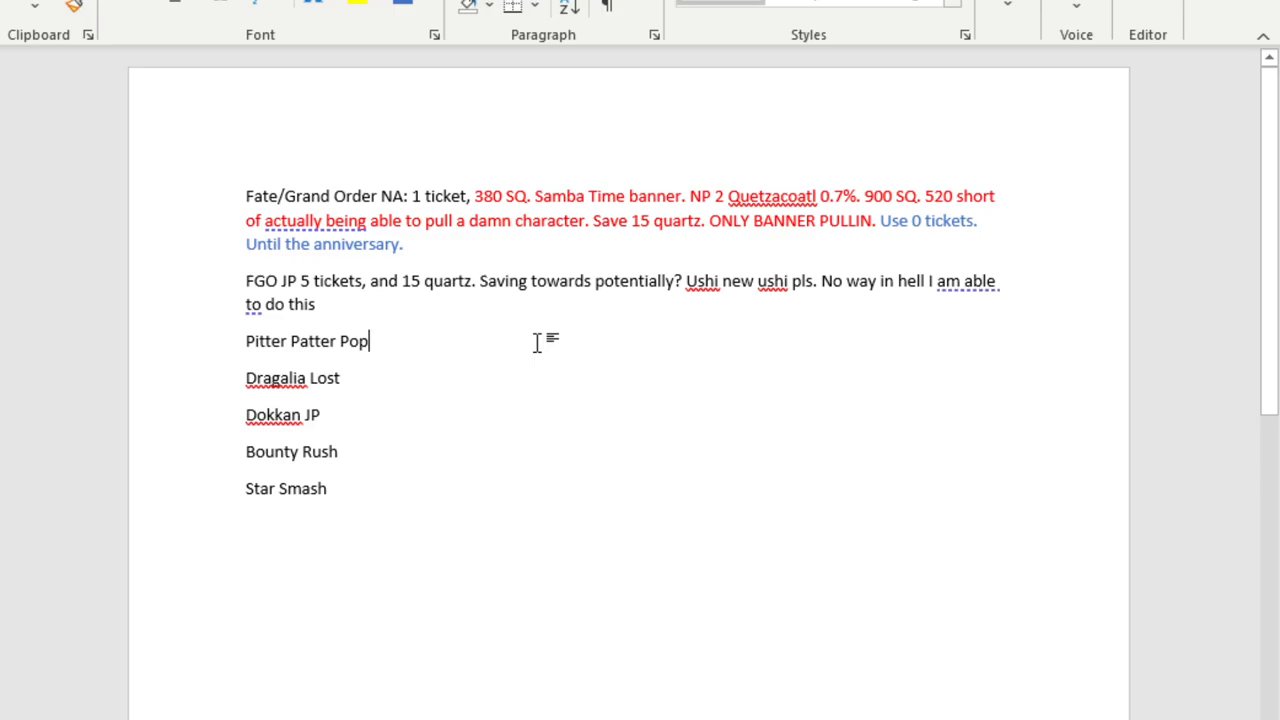
# Add ': 105 diamonds.' after Pitter Patter Pop.
pyautogui.write(':')
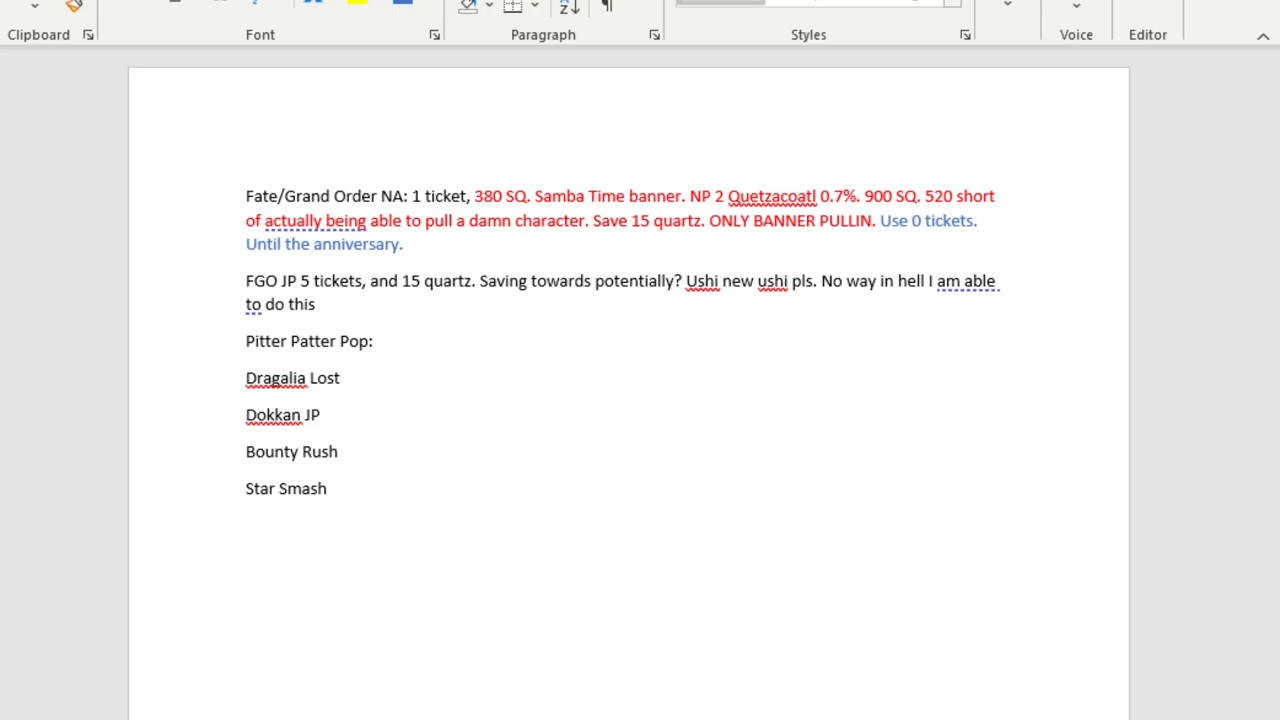
pyautogui.click(378, 341)
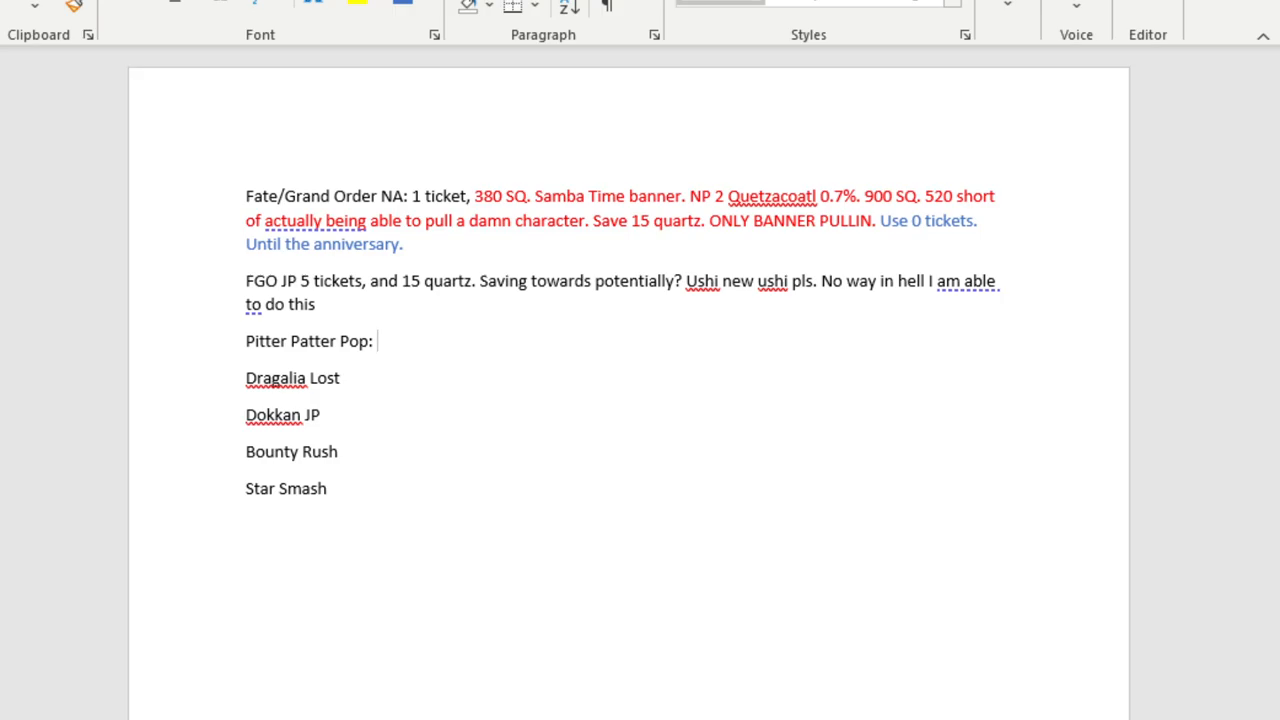
pyautogui.write('105')
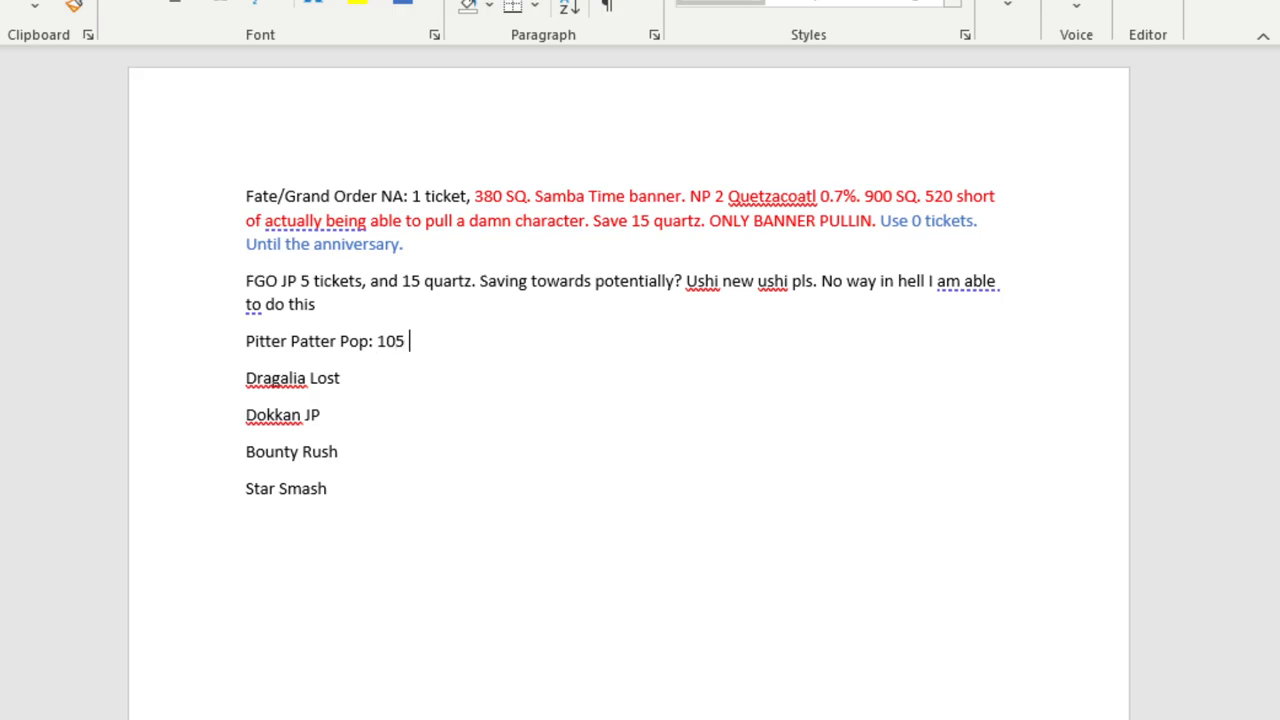
pyautogui.write('diamonds')
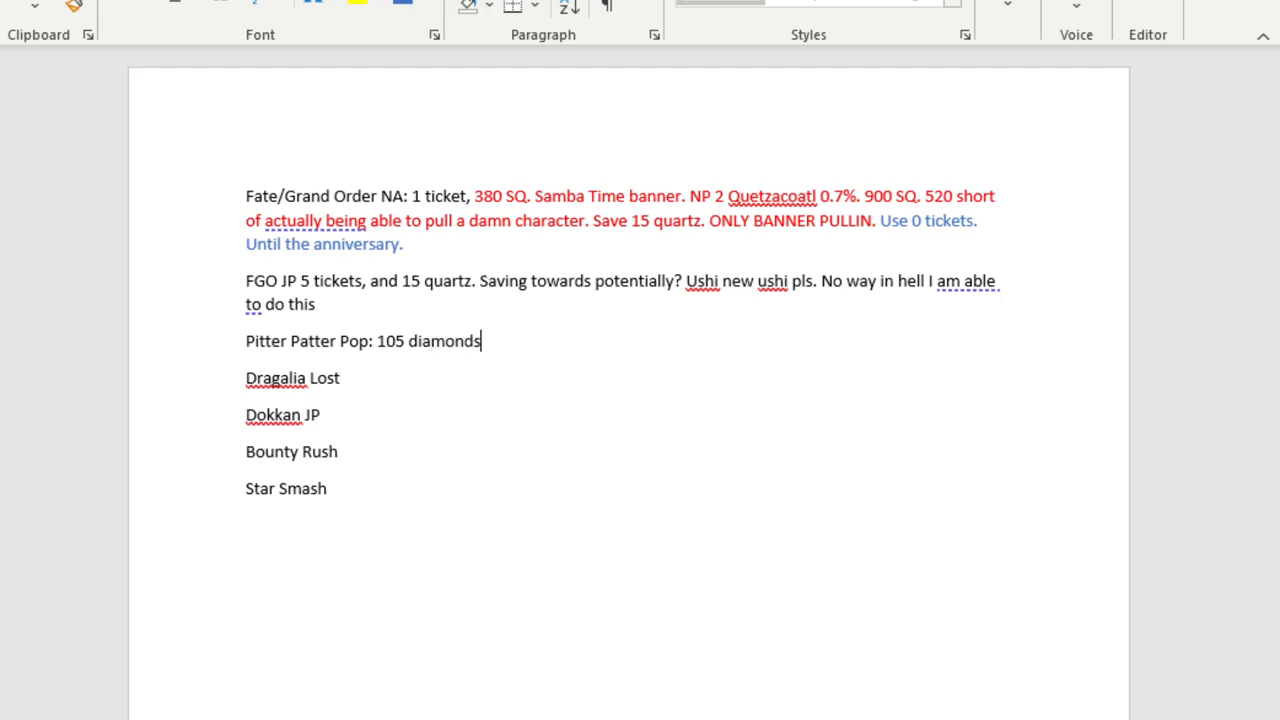
pyautogui.write('.')
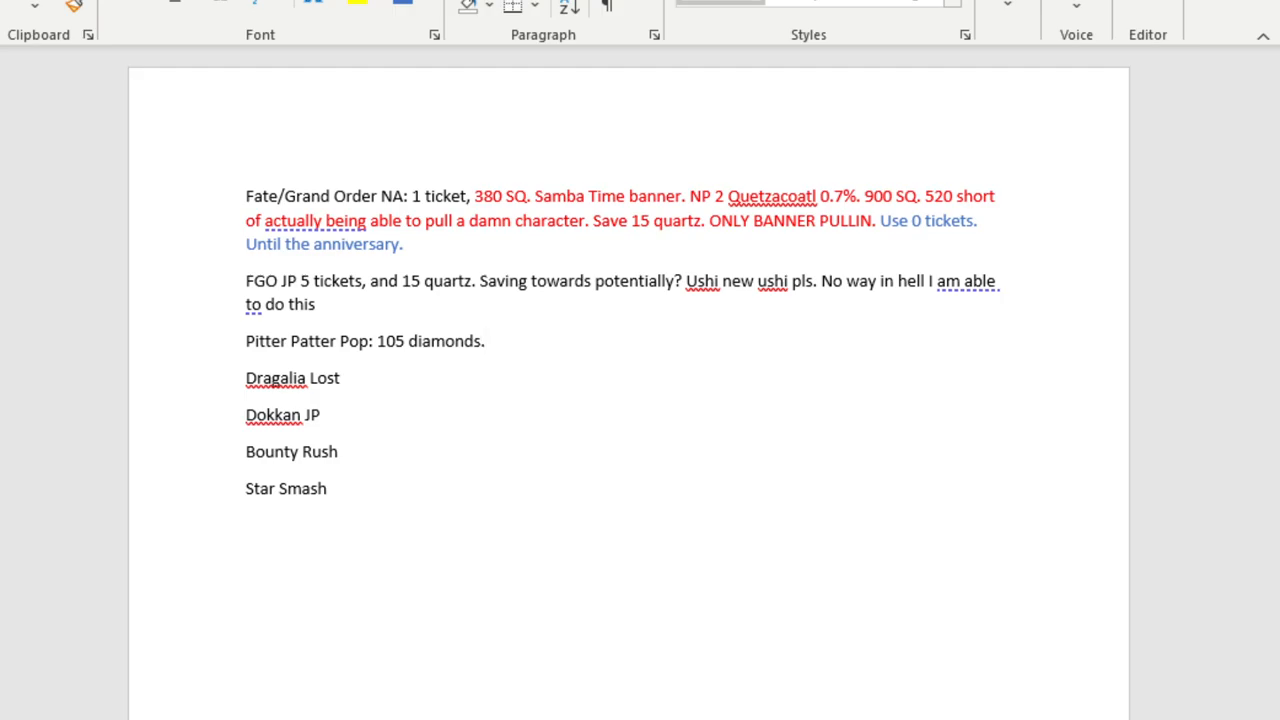
# Continue the note complaining about new Jonathan, part 5, part 3 and part 4 characters.
pyautogui.click(485, 341)
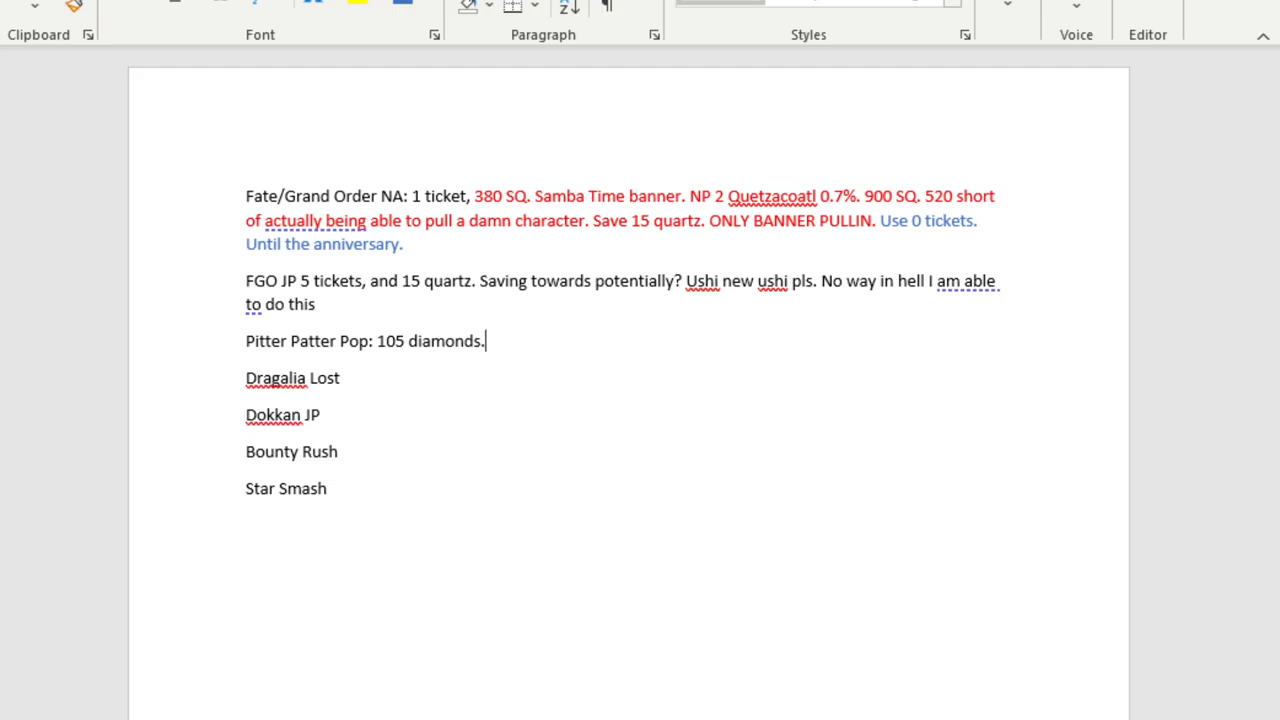
pyautogui.write('Is')
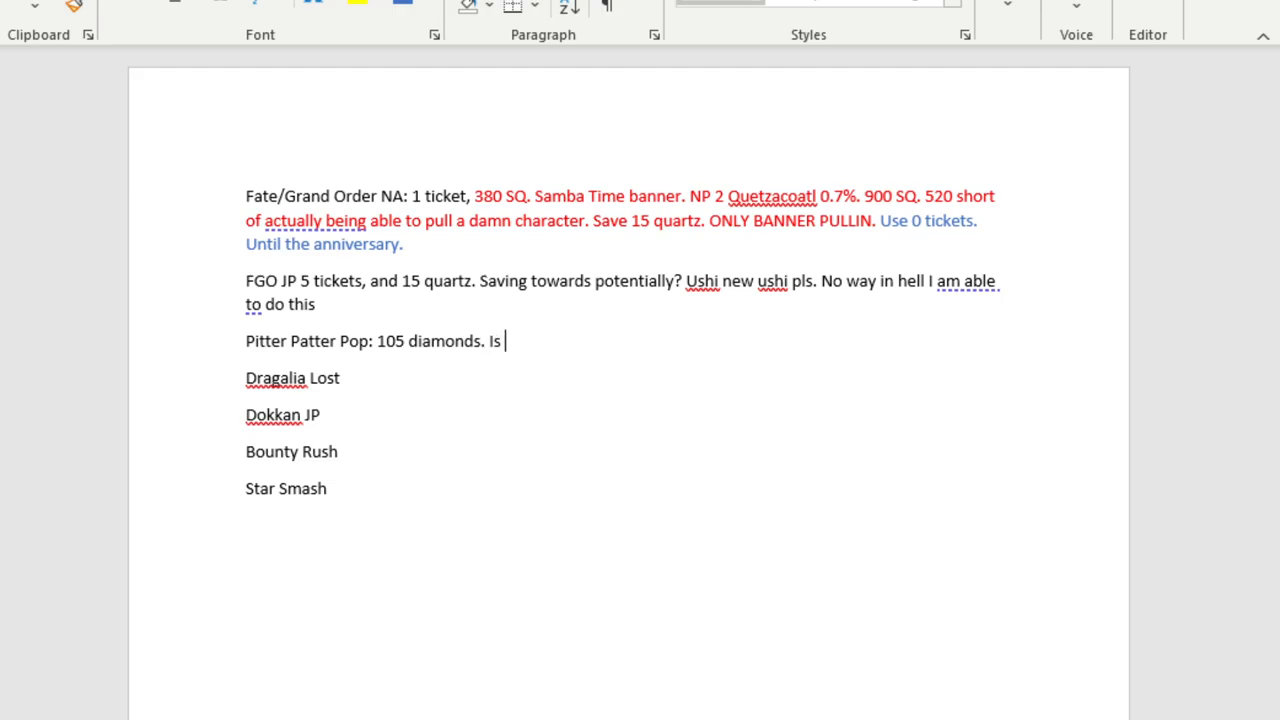
pyautogui.write('a new Jo')
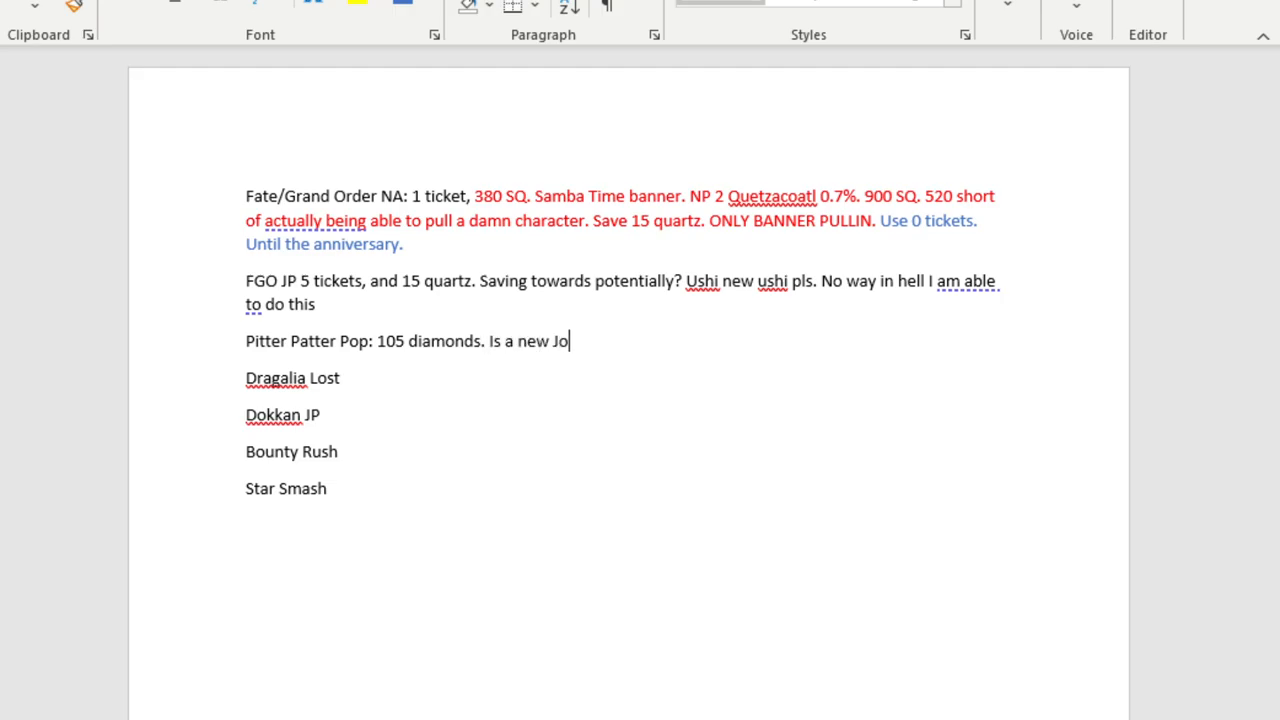
pyautogui.write('nathon or anything past')
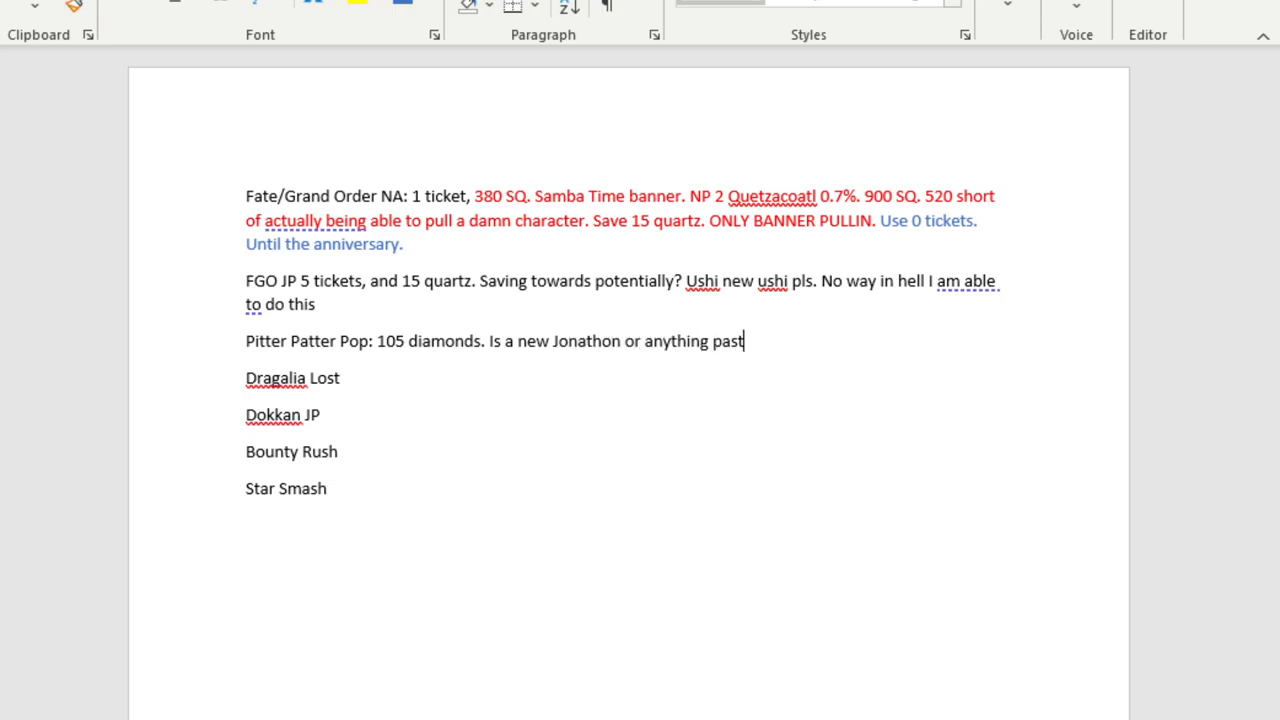
pyautogui.write('part 5')
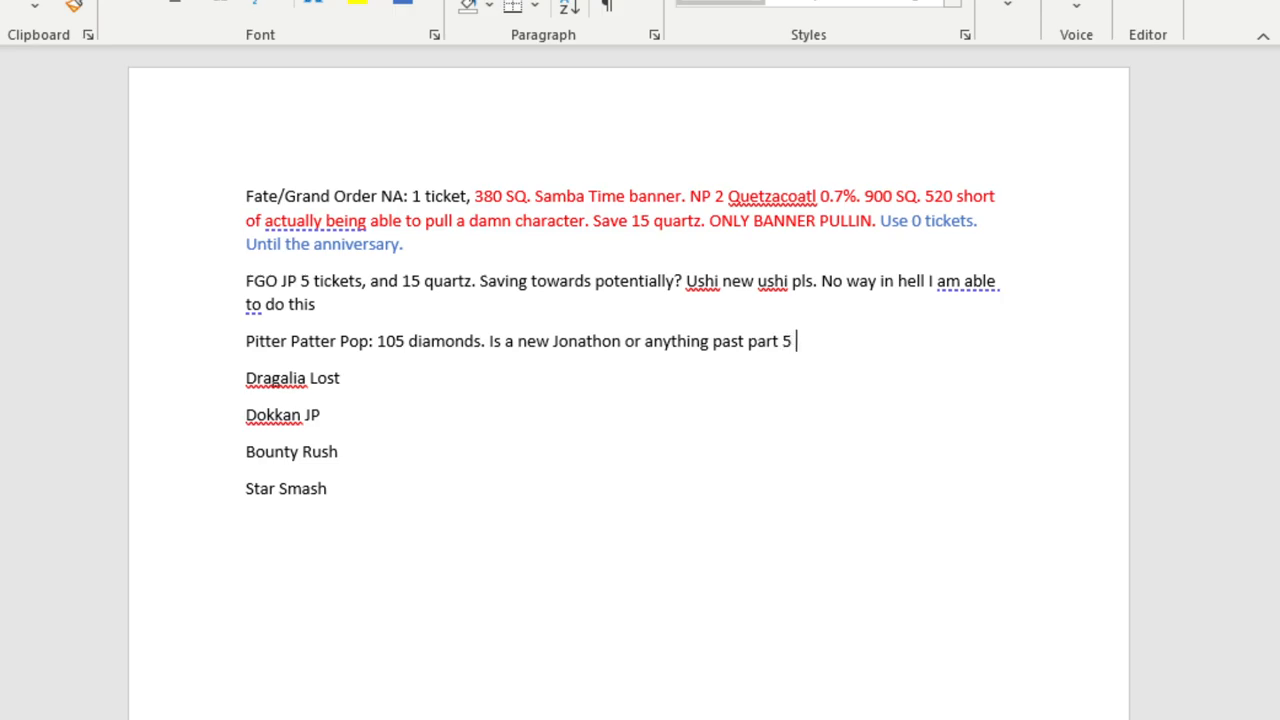
pyautogui.write('of jojo')
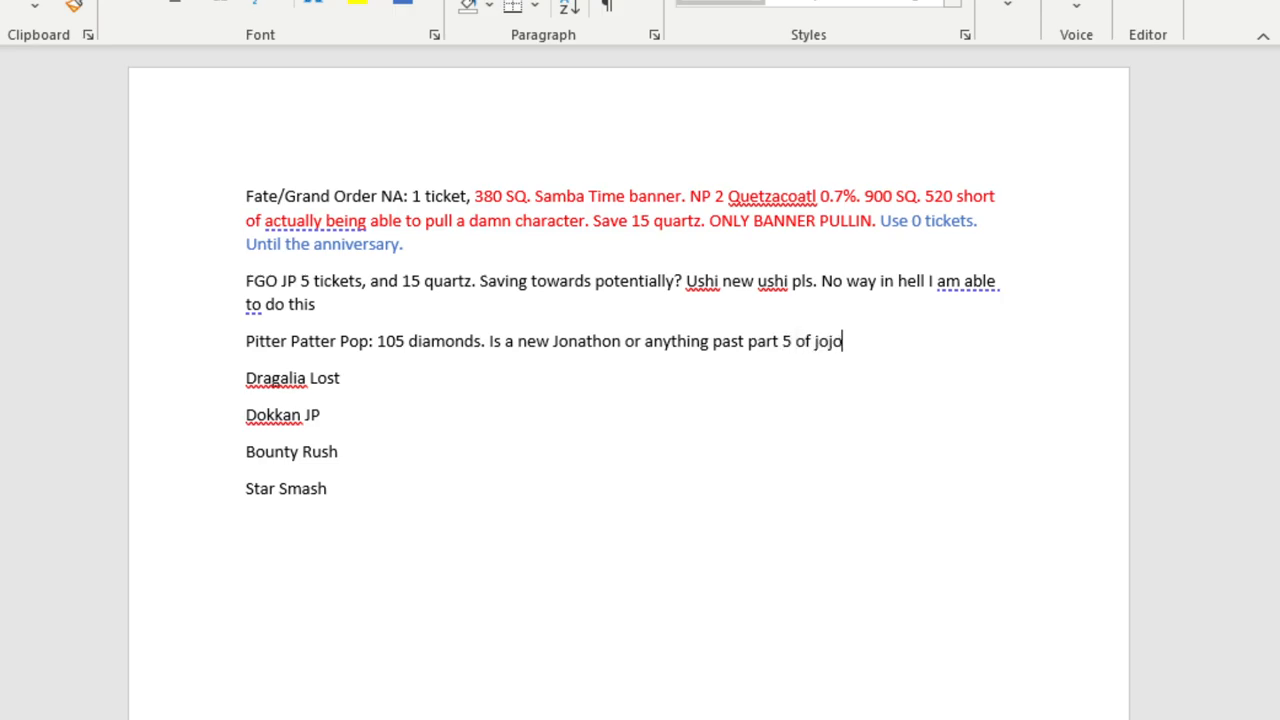
pyautogui.write(', Stop releasing part 5 character')
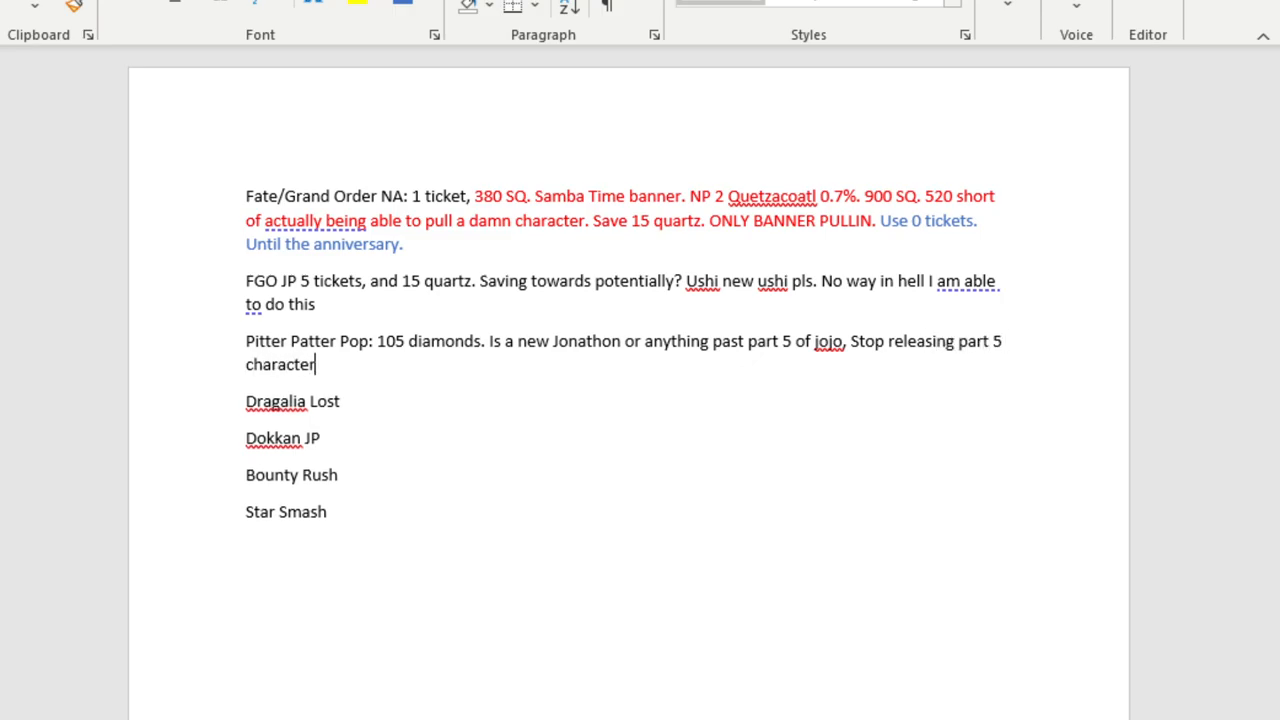
pyautogui.write('s. I do no like them and it makes me w')
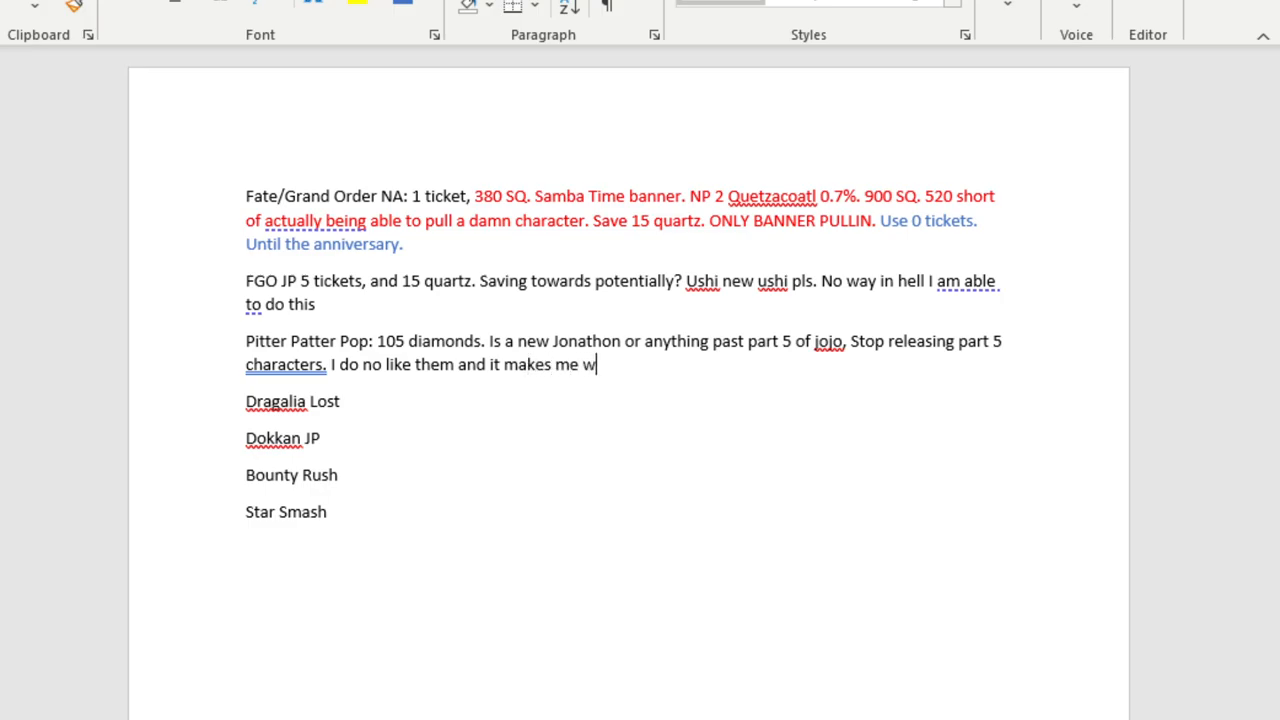
pyautogui.write('ant to not play')
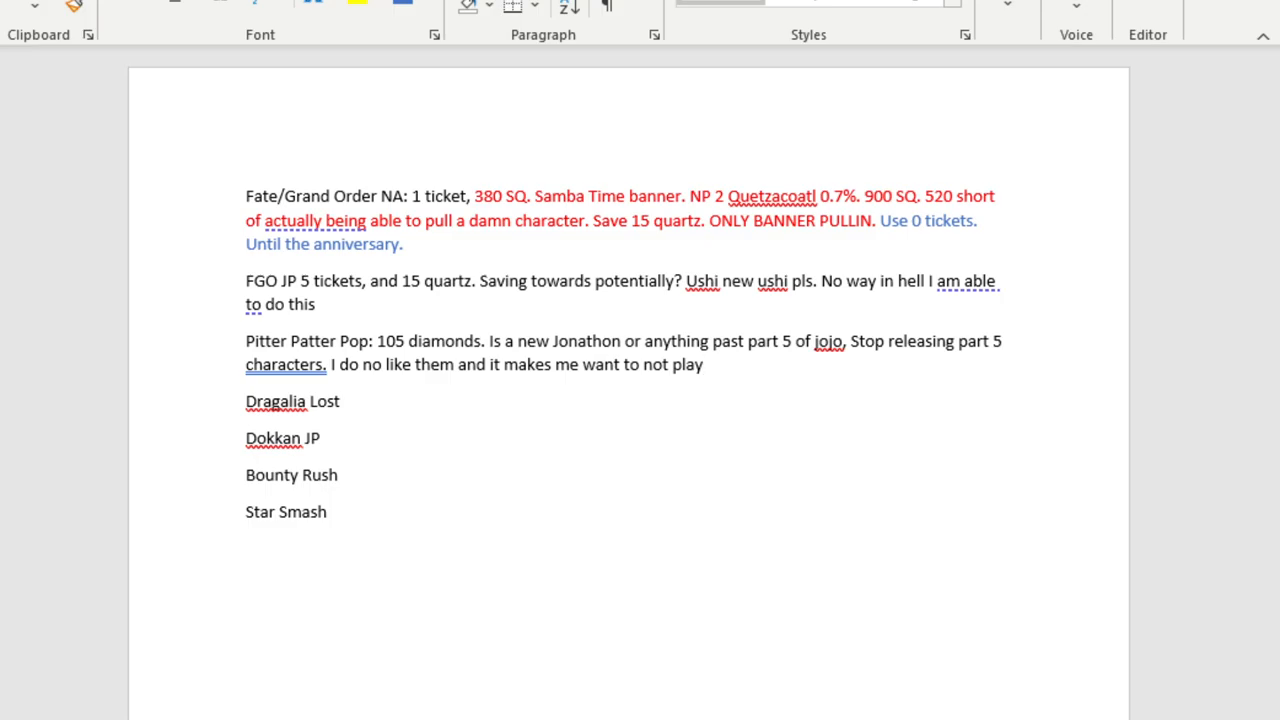
pyautogui.write('You only release')
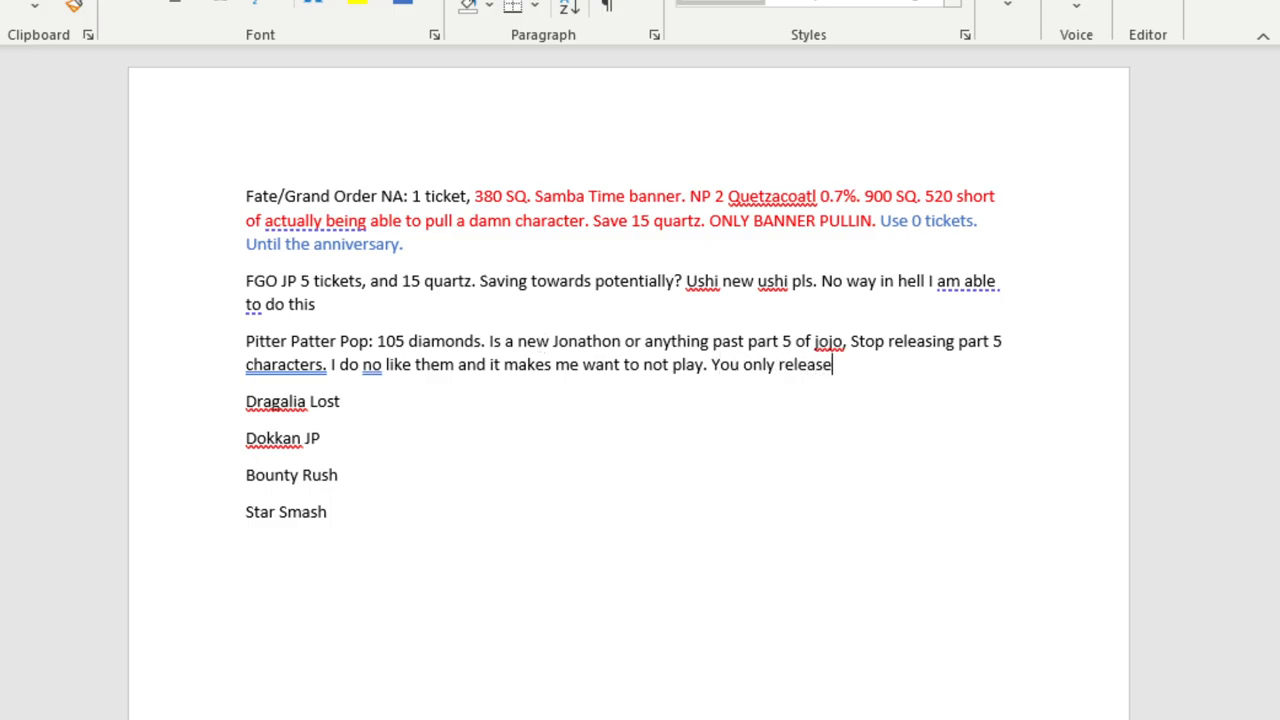
pyautogui.write('part 4')
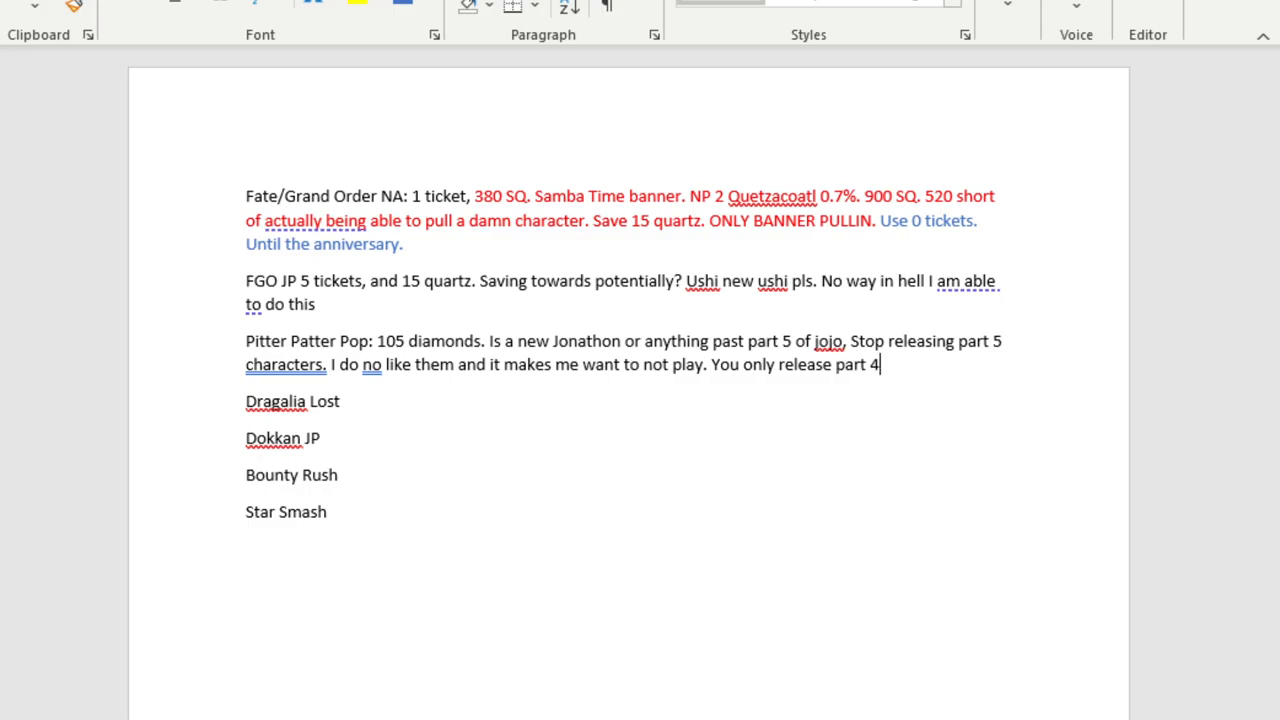
pyautogui.write('5,')
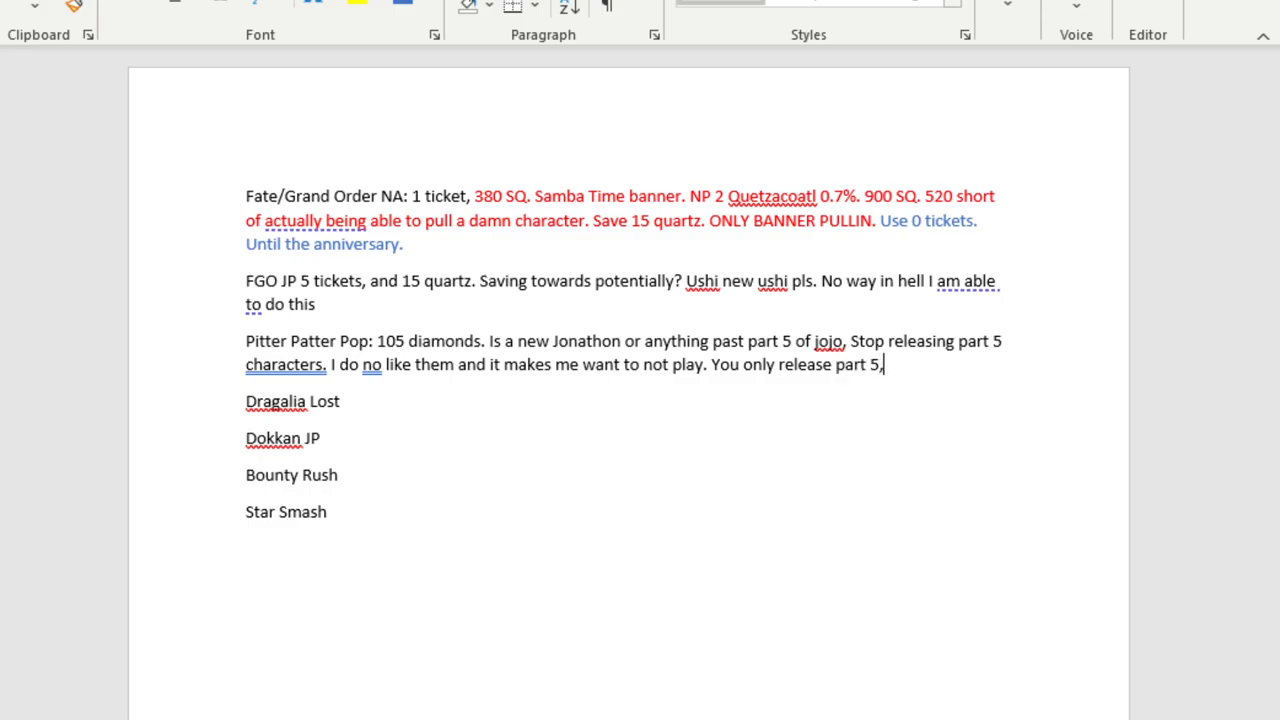
pyautogui.write('part4')
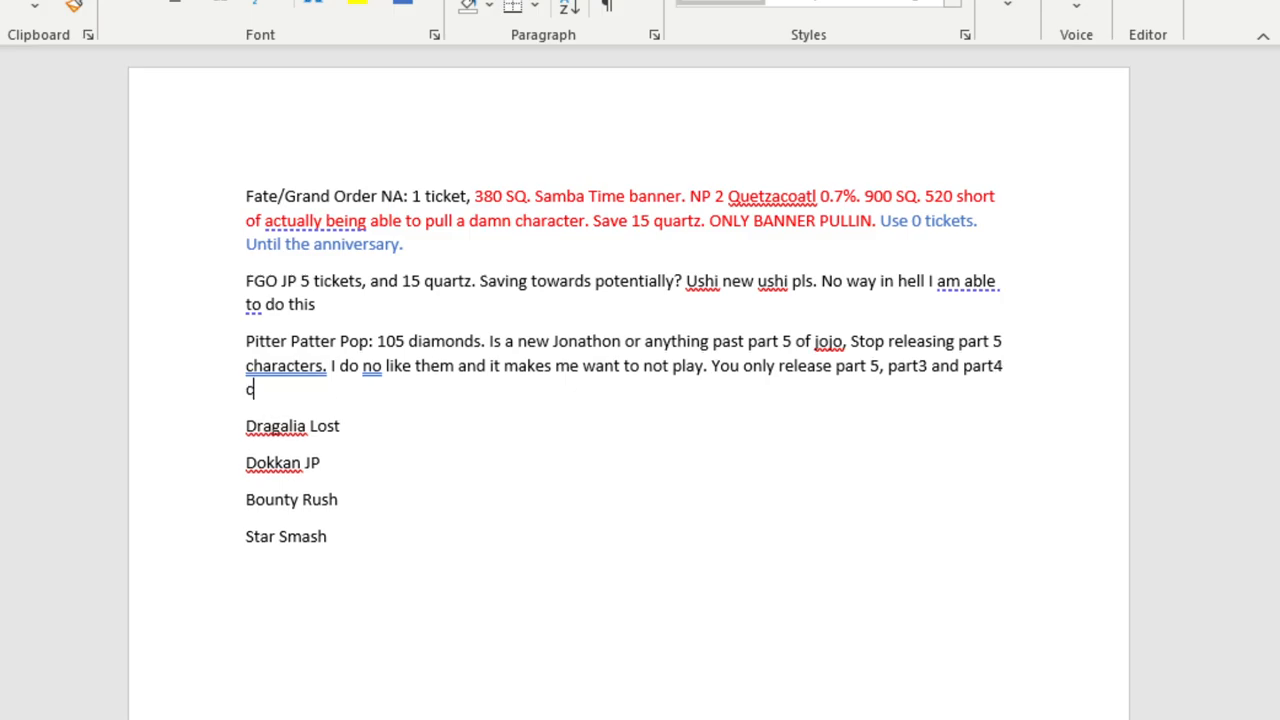
pyautogui.write('haracters.')
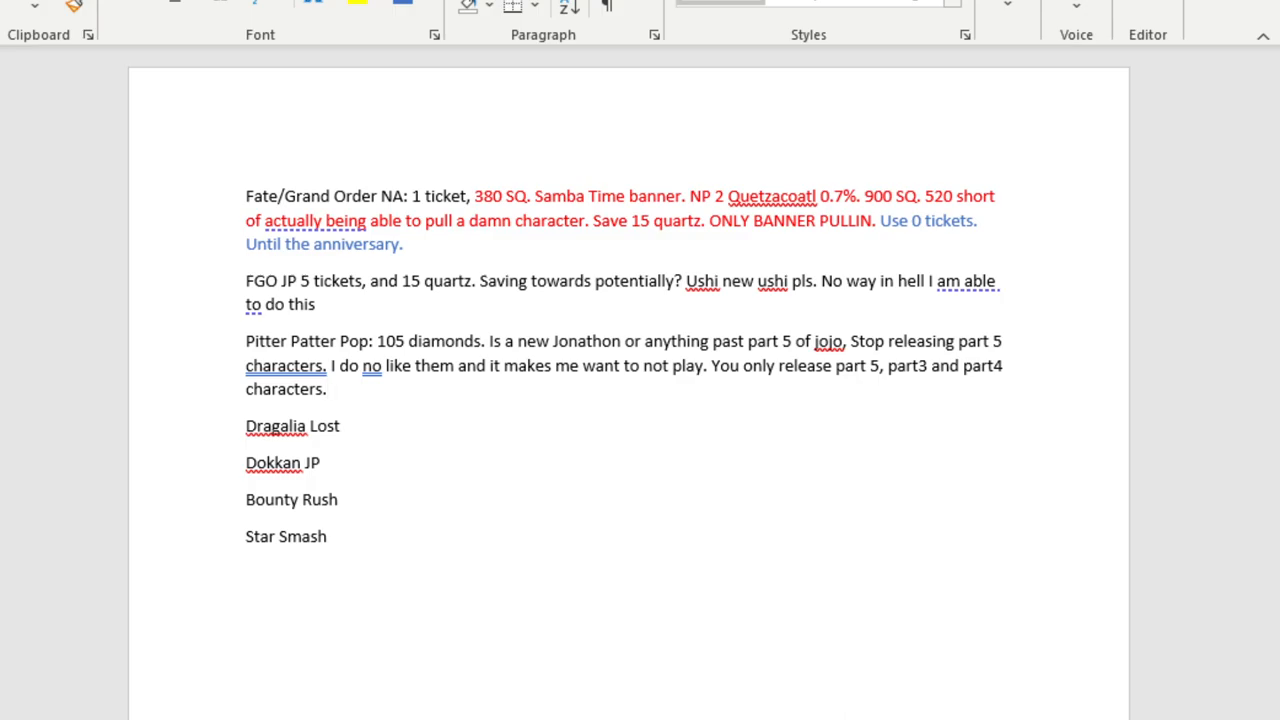
pyautogui.click(327, 389)
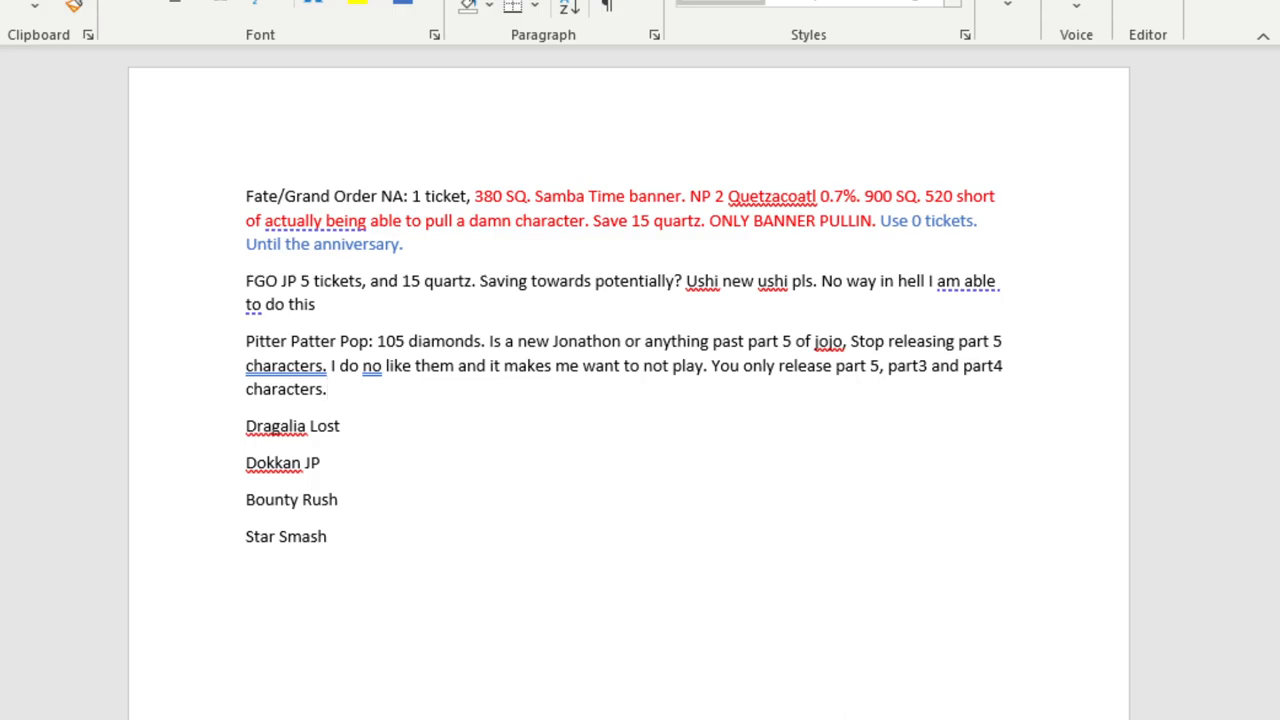
pyautogui.click(328, 388)
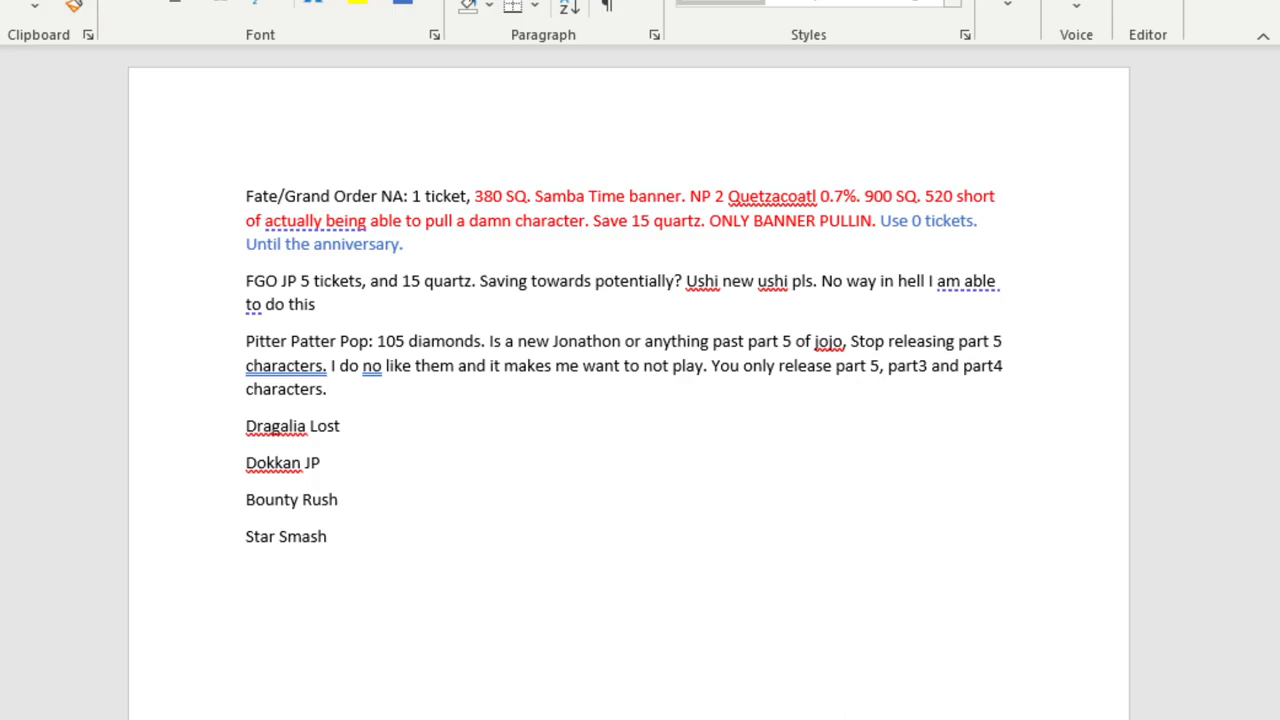
pyautogui.click(326, 388)
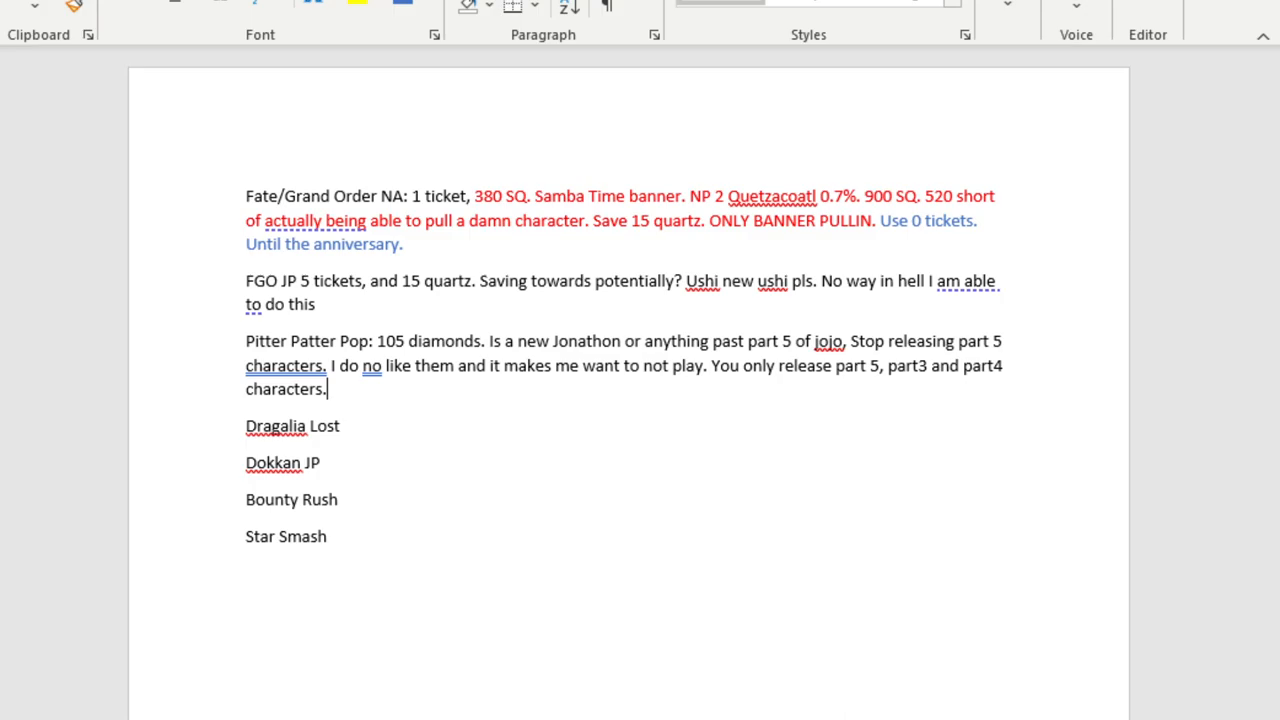
pyautogui.click(247, 462)
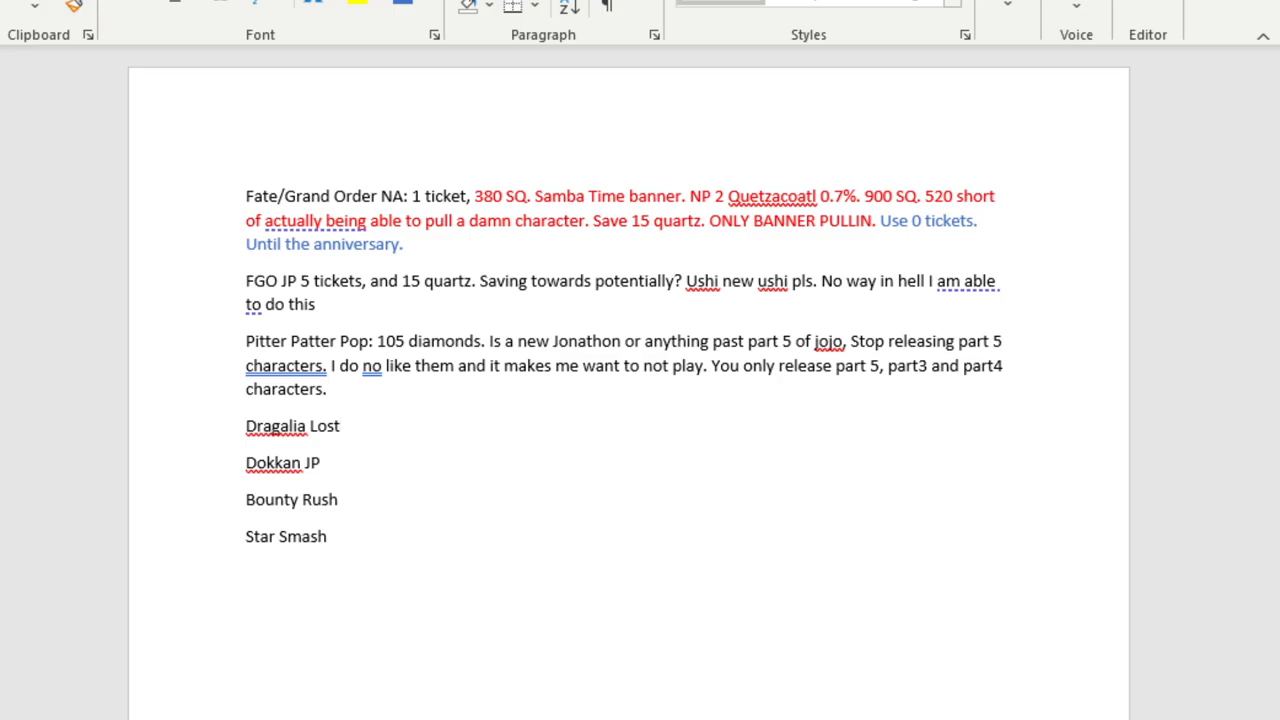
pyautogui.click(340, 426)
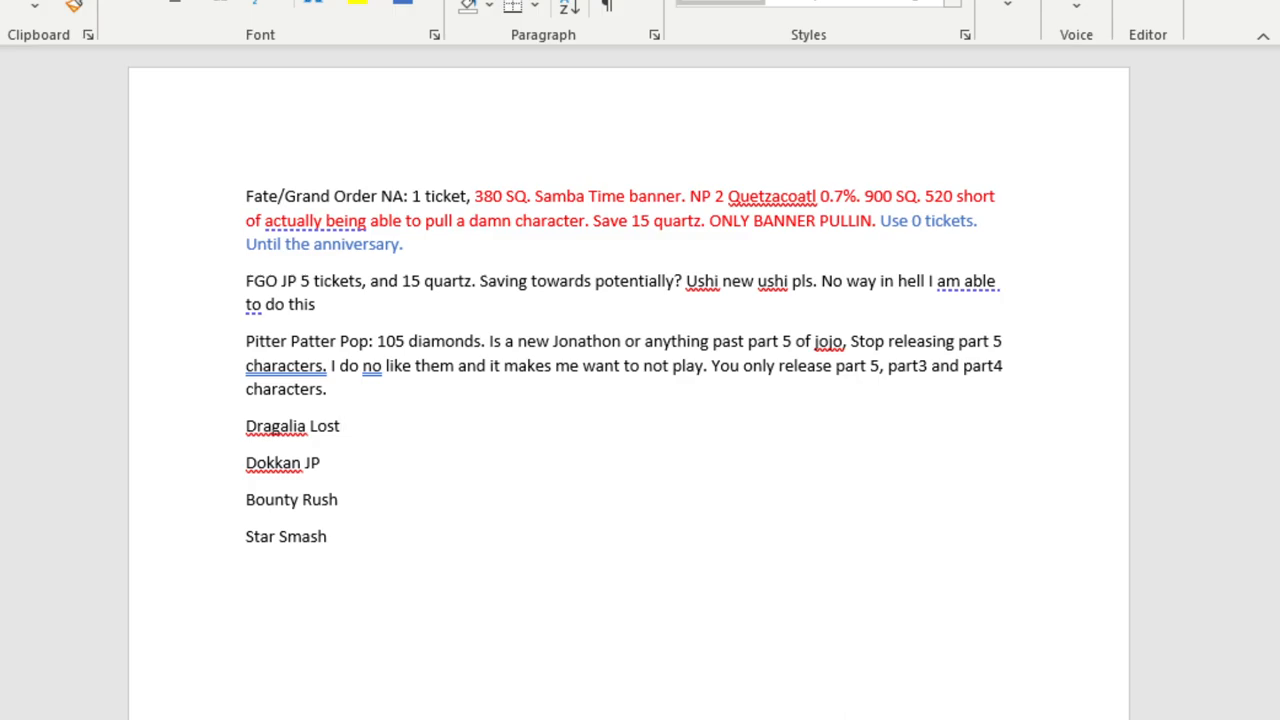
# Add '1 multi ticket and 40,000 wrymite. Sparkings cost 36,000' to the Dragalia Lost note.
pyautogui.write('3 tickets,')
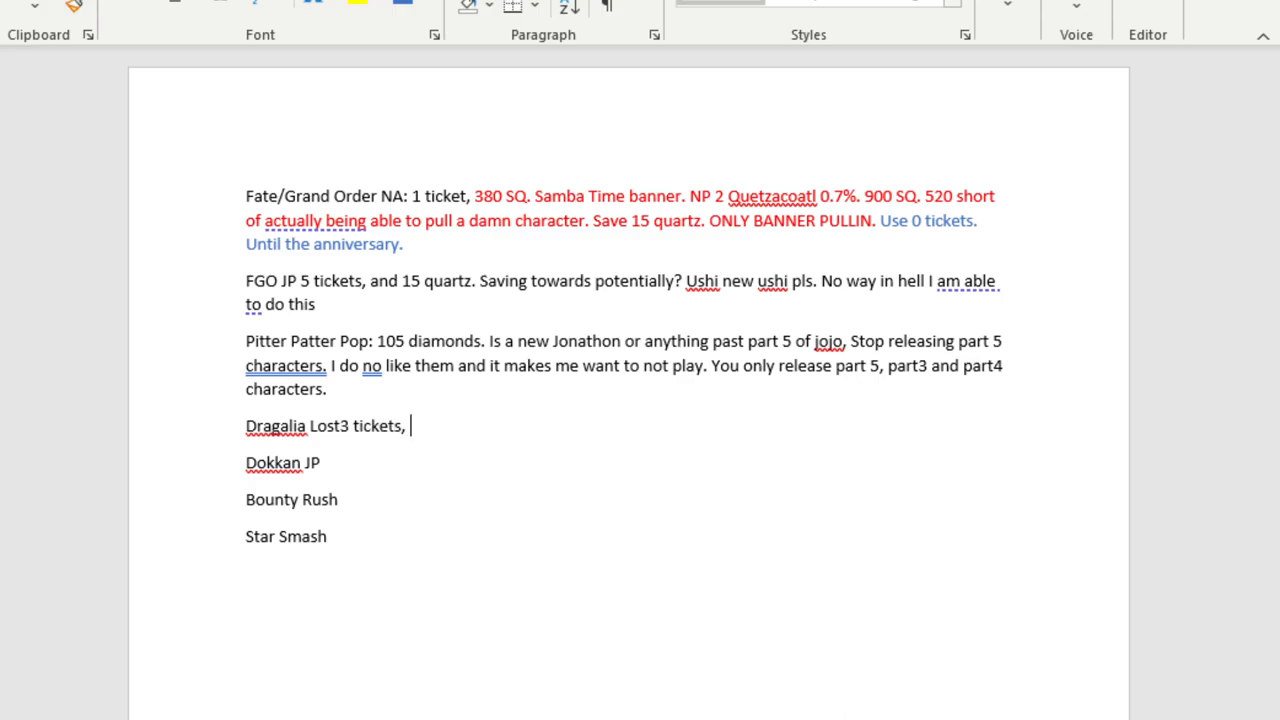
pyautogui.write('1 mui')
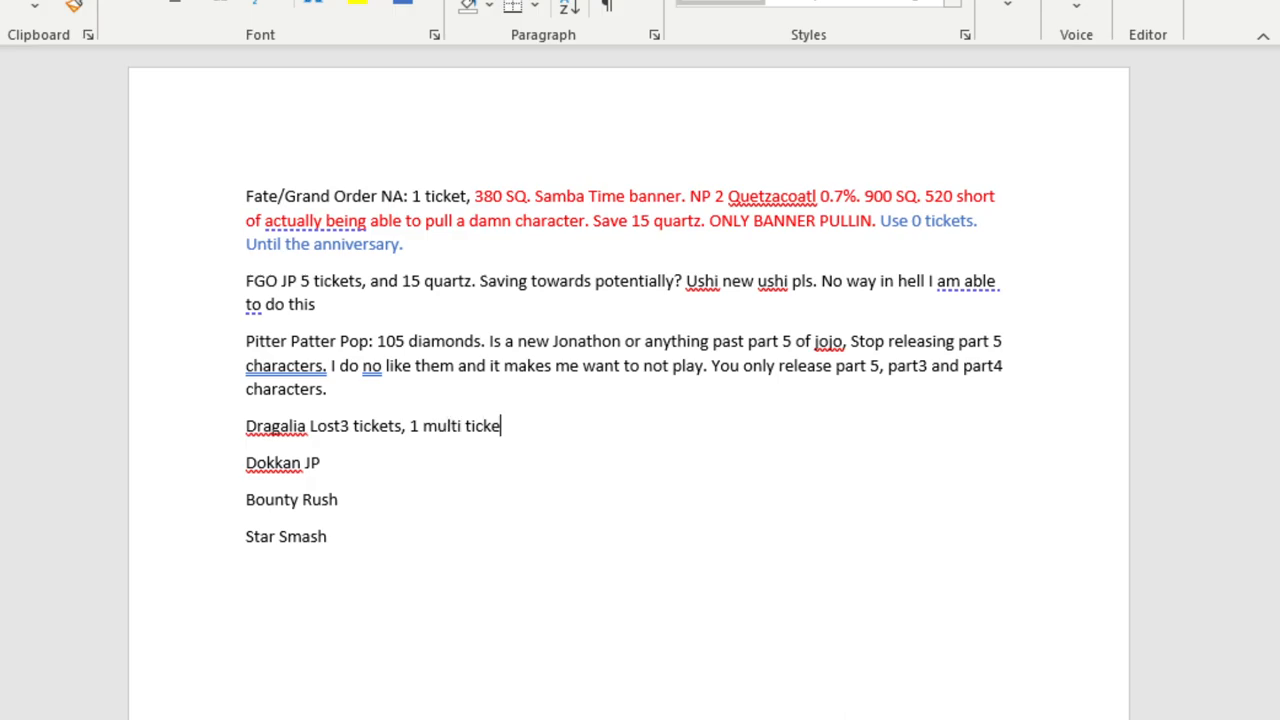
pyautogui.write('and 40,000 wr')
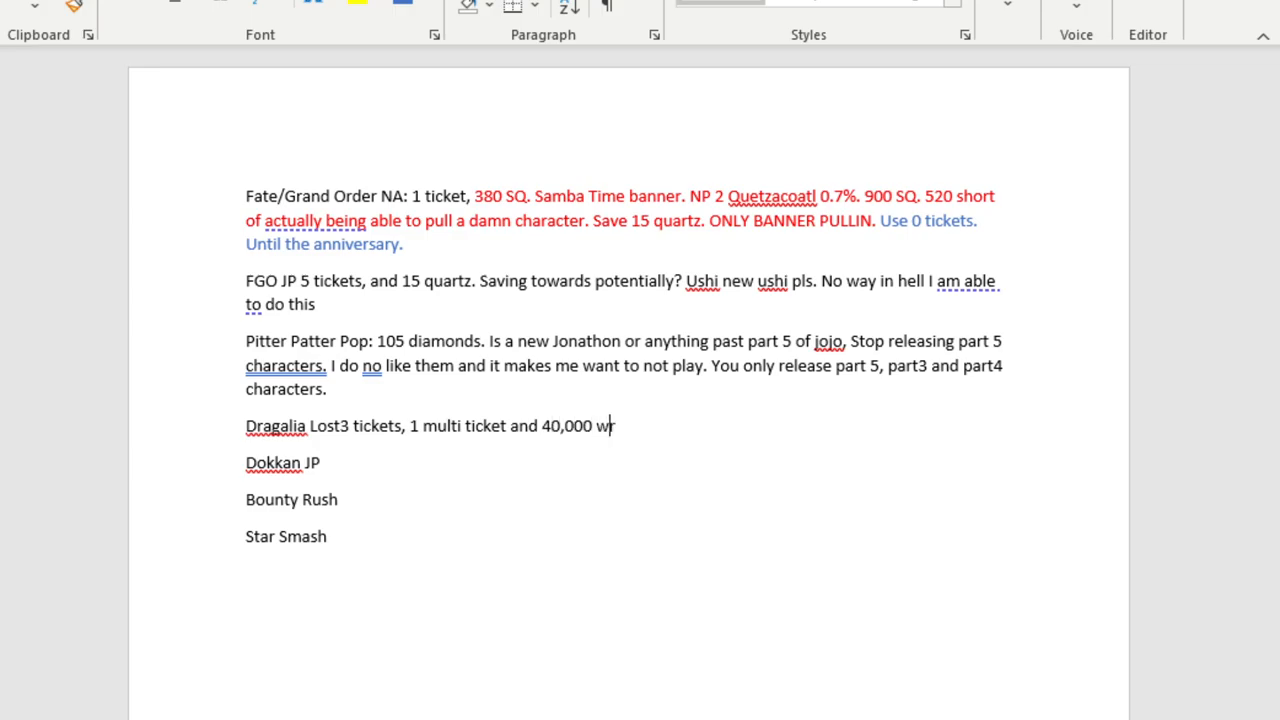
pyautogui.write('ymite.')
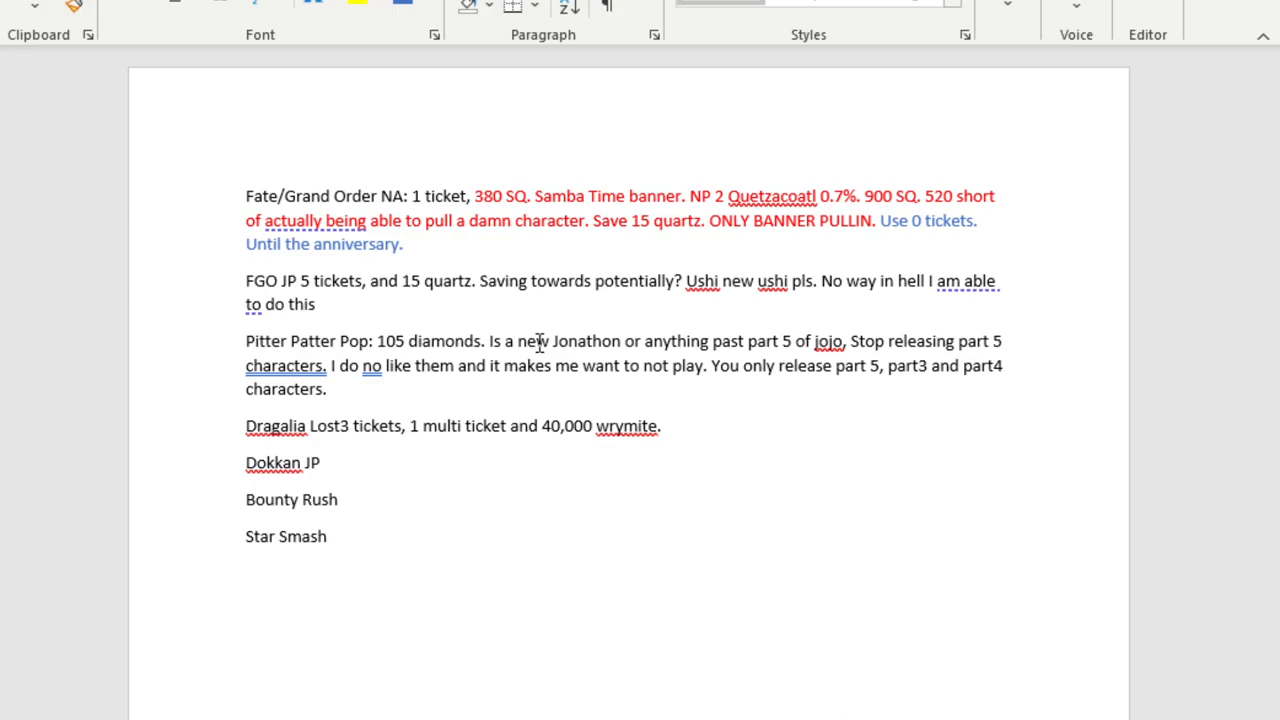
pyautogui.write('Sparkings')
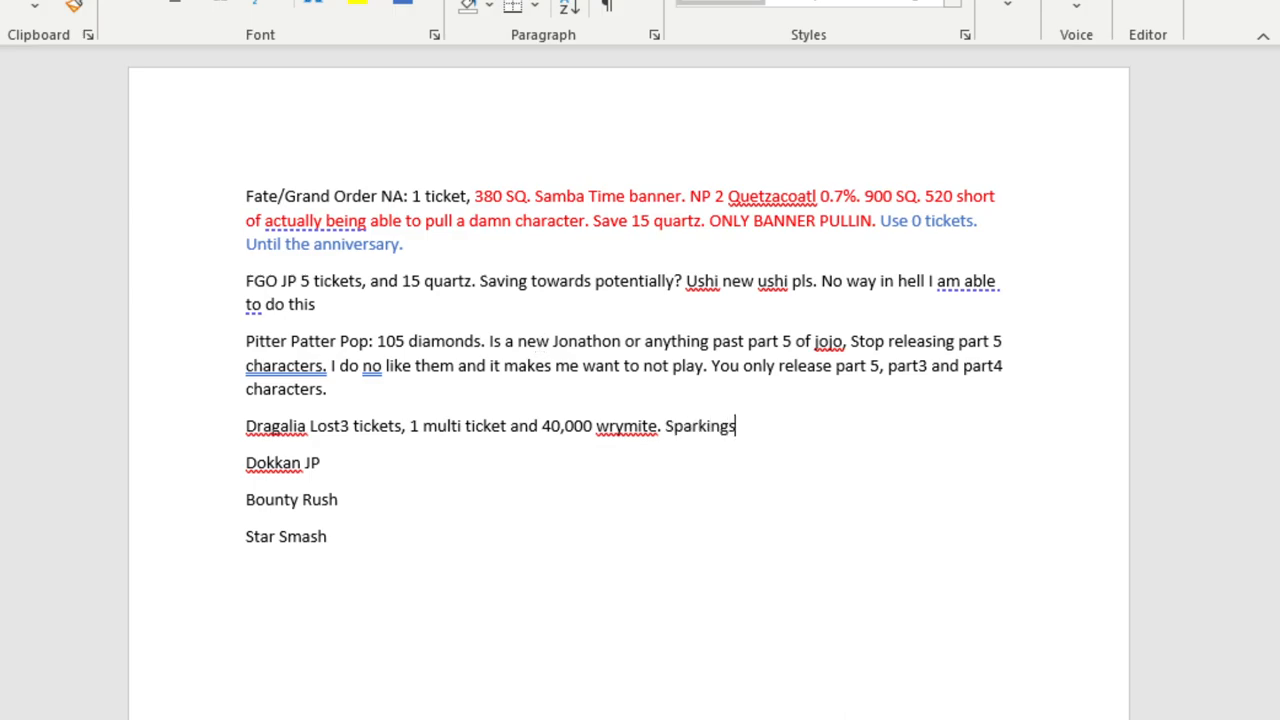
pyautogui.write('cost')
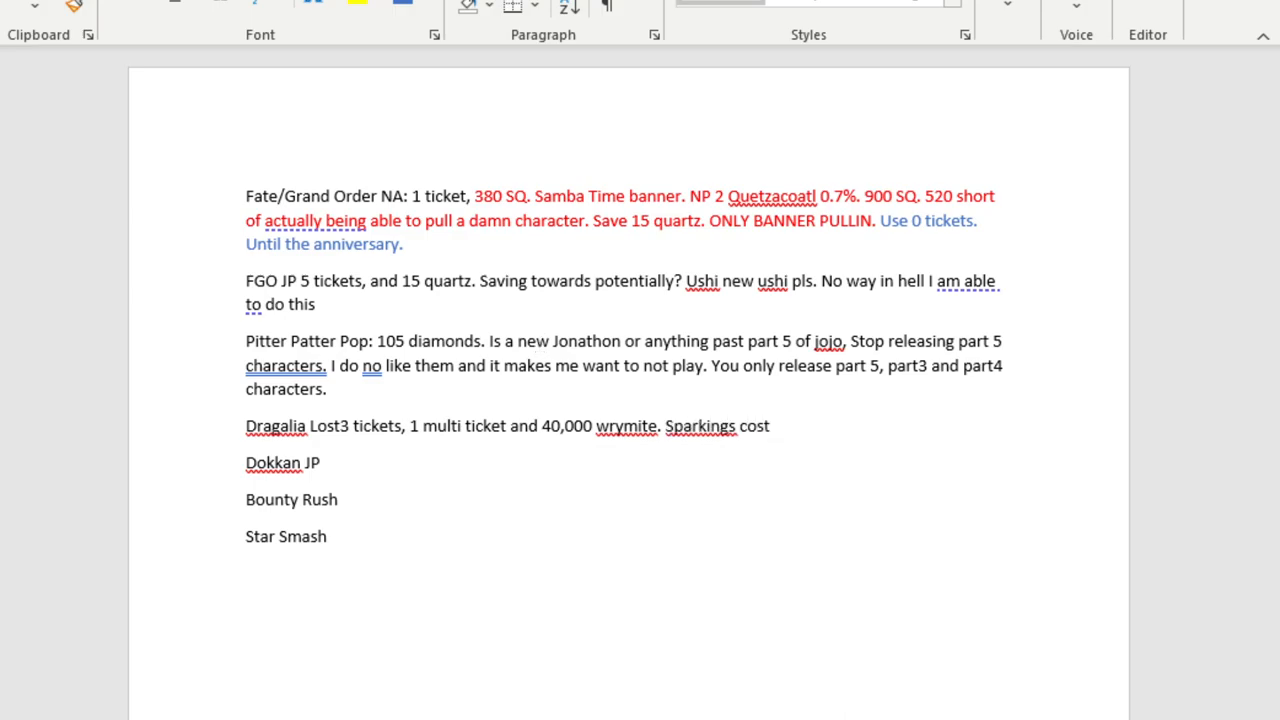
pyautogui.write('36')
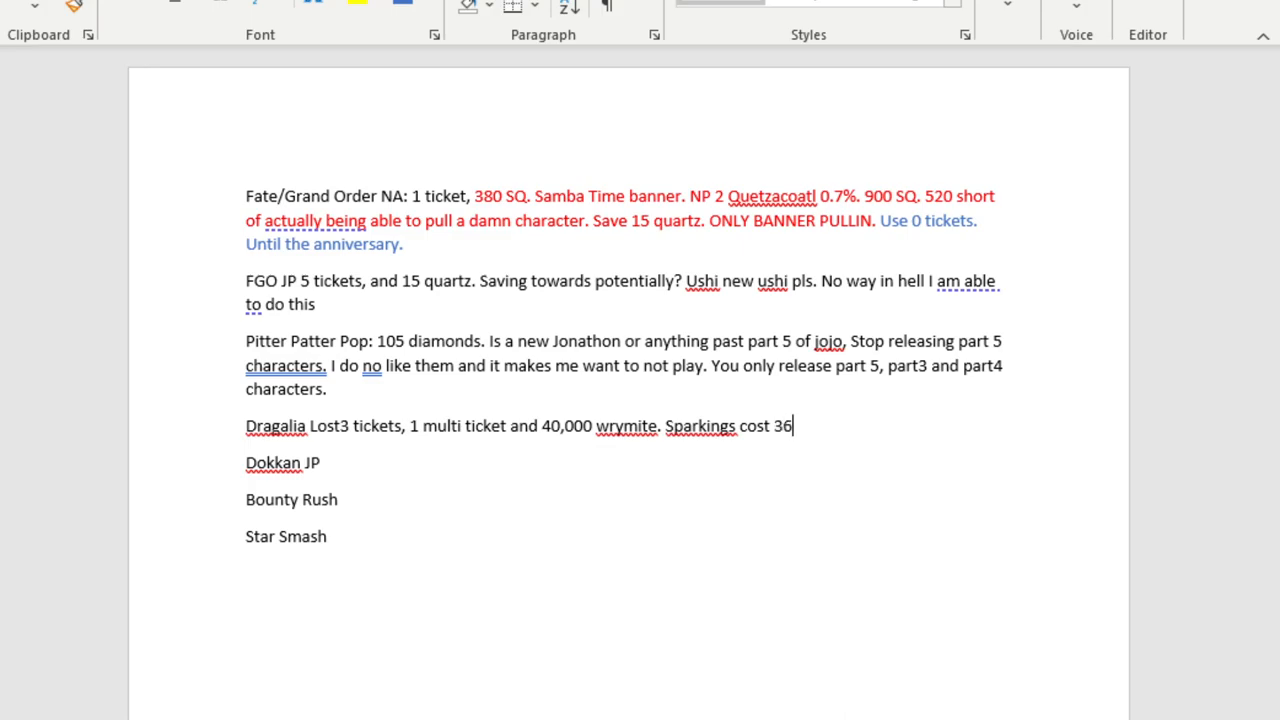
pyautogui.write(',000')
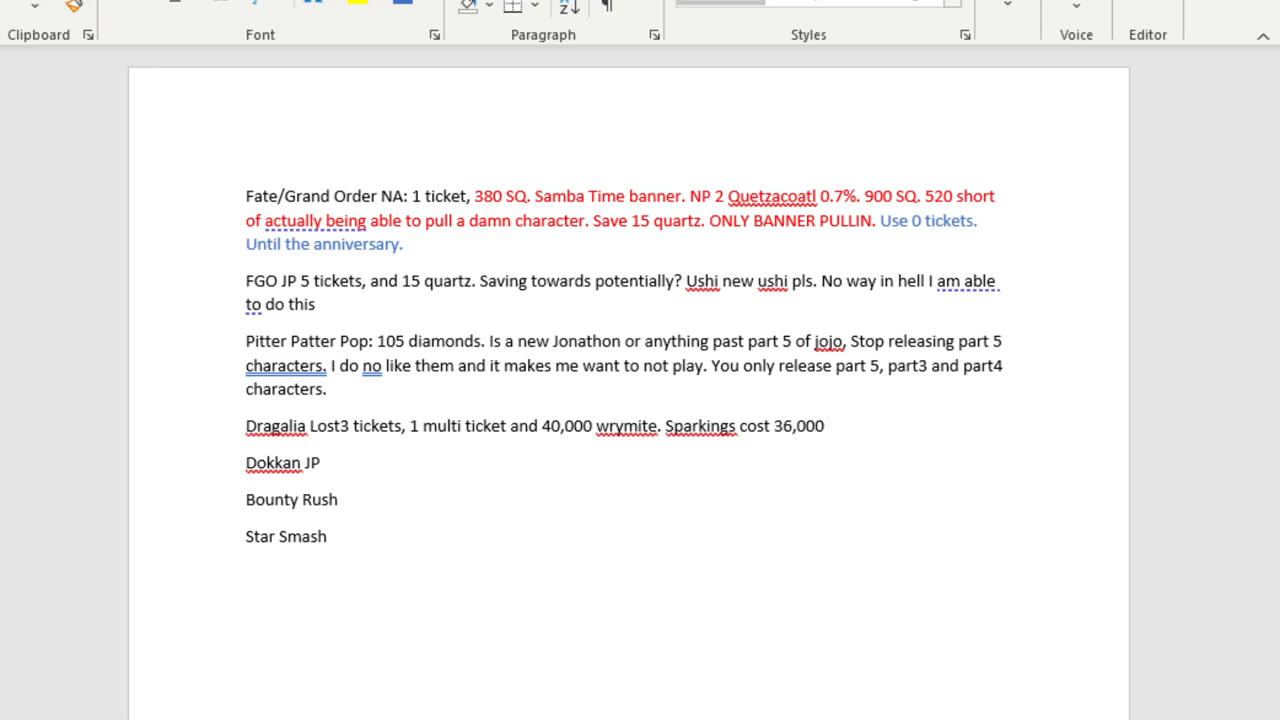
pyautogui.click(828, 426)
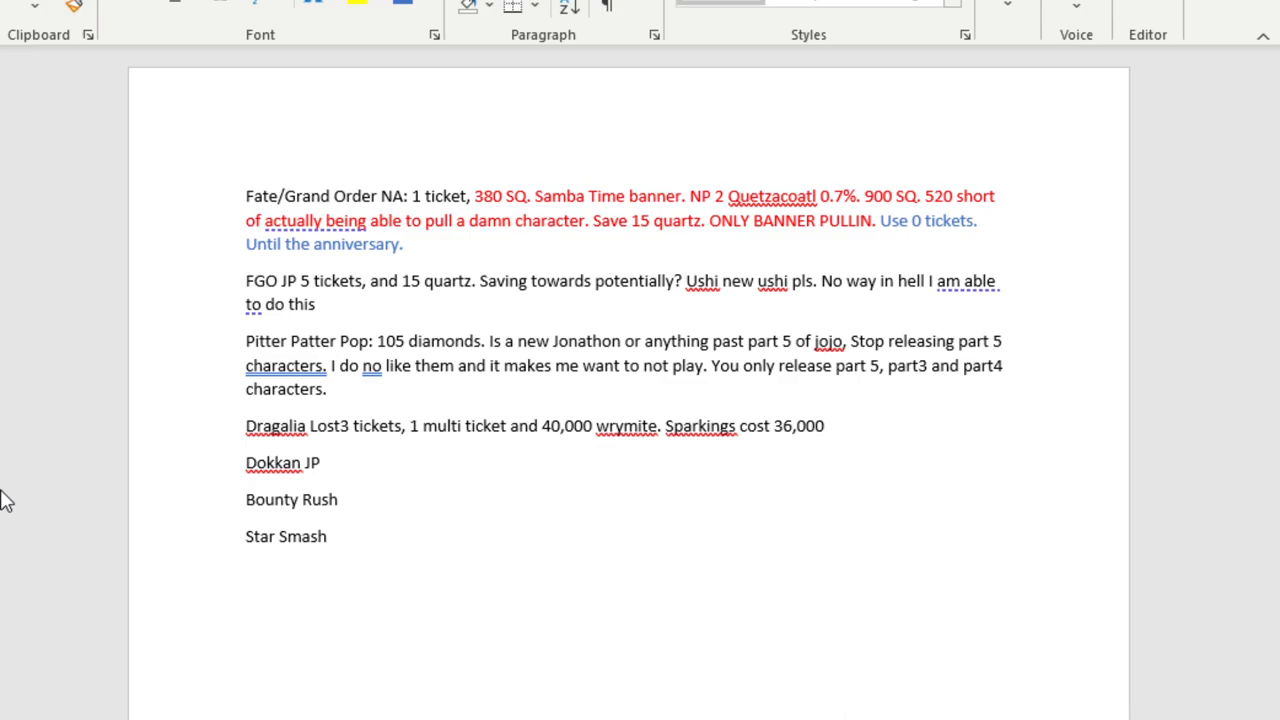
pyautogui.moveTo(477, 465)
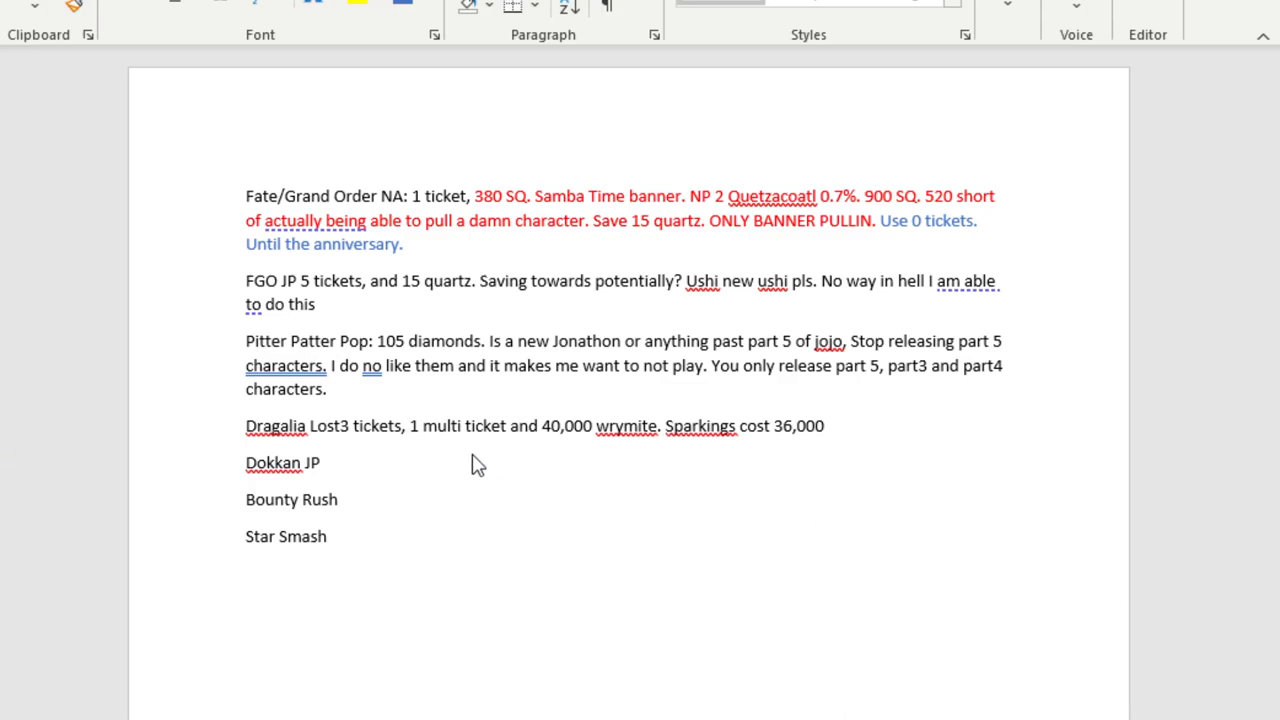
pyautogui.moveTo(7, 475)
pyautogui.write('. 4000')
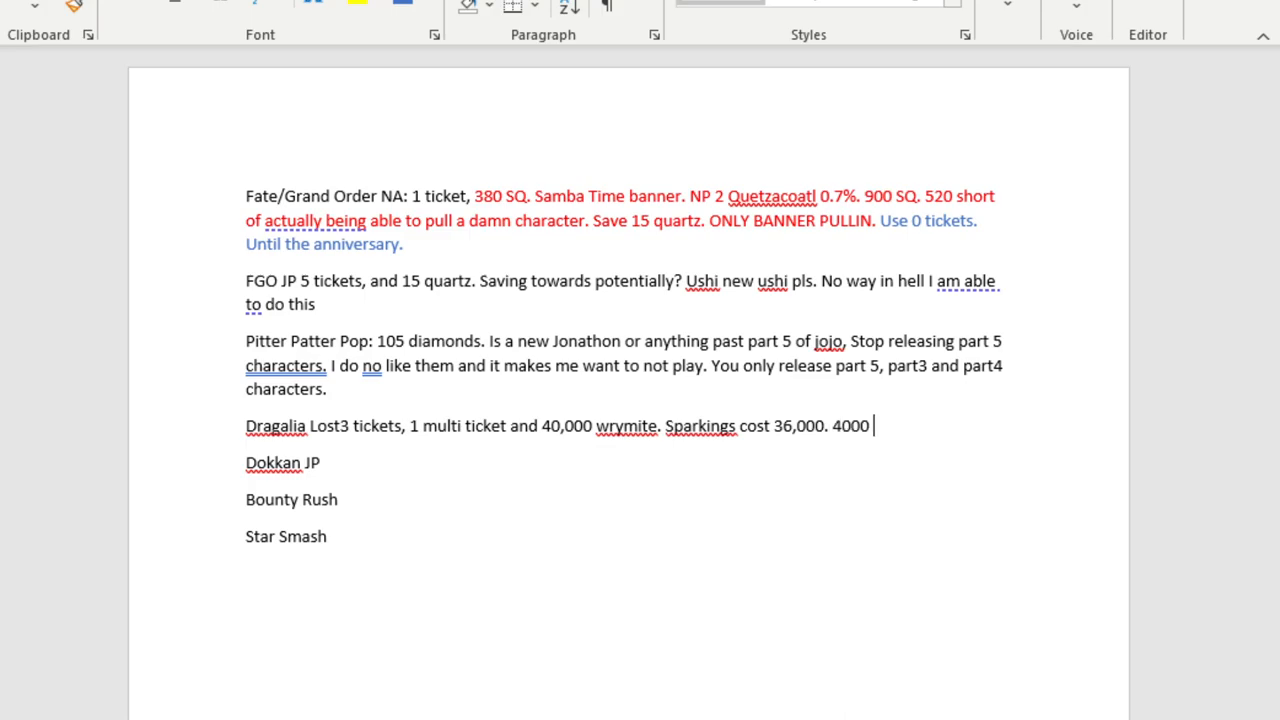
# Complete the Dragalia Lost sentence with 'thousand spendable wrymite.'.
pyautogui.write('thousand sp')
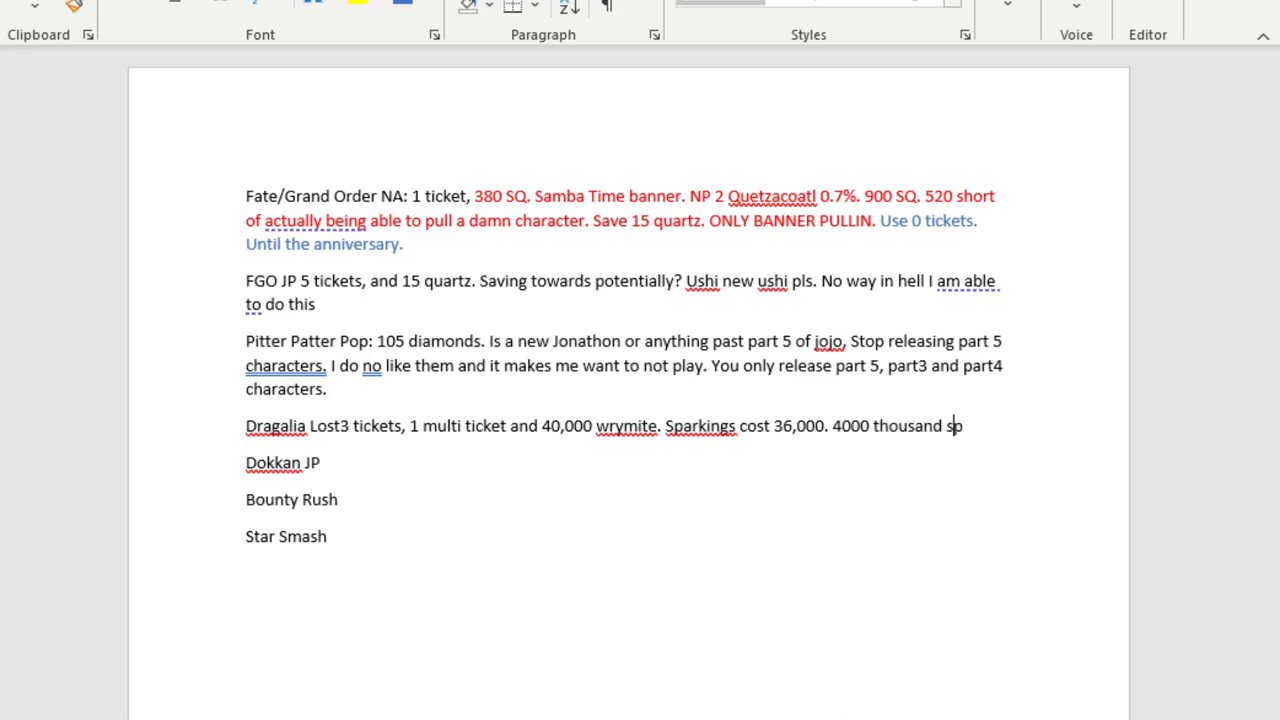
pyautogui.write('pendable')
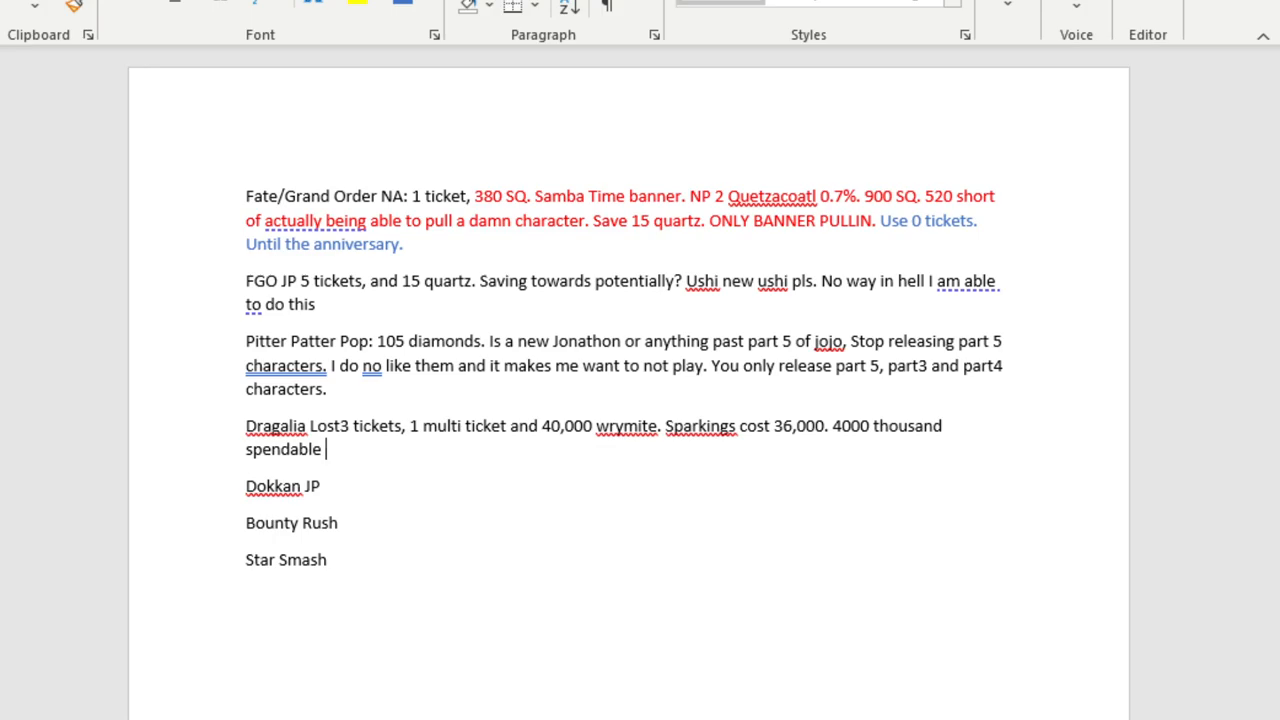
pyautogui.write('wrymite.')
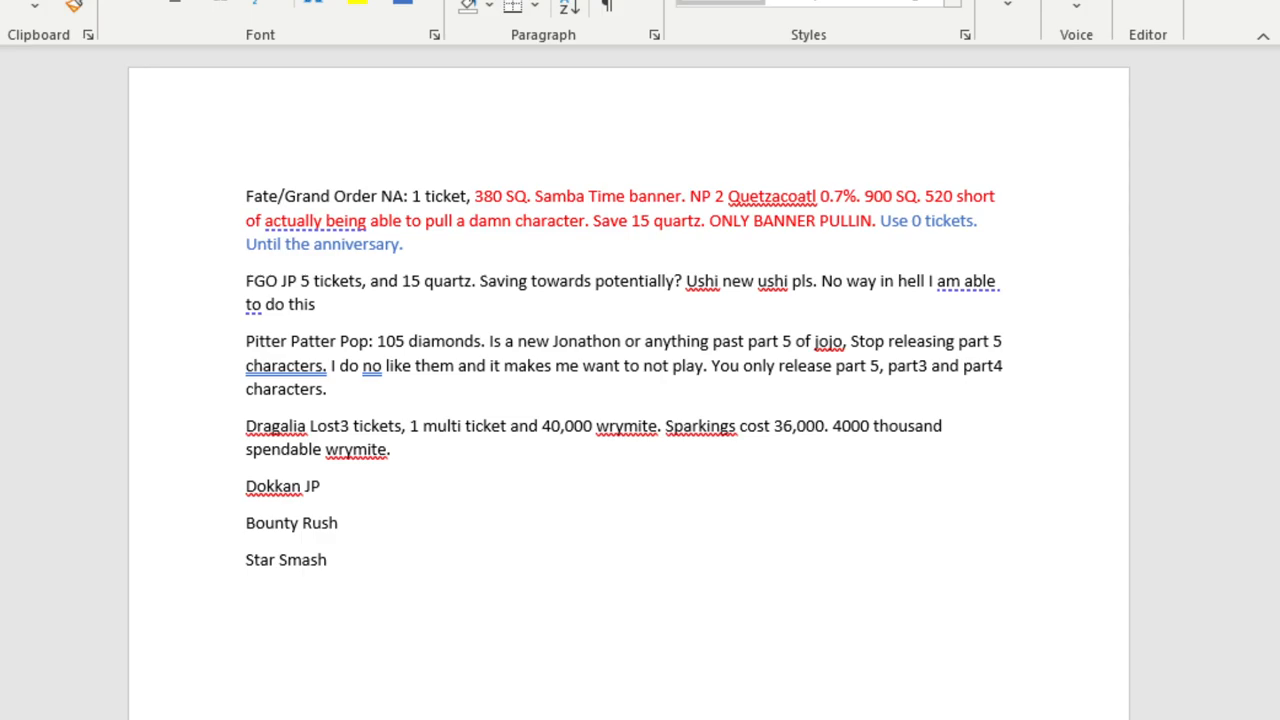
pyautogui.click(393, 449)
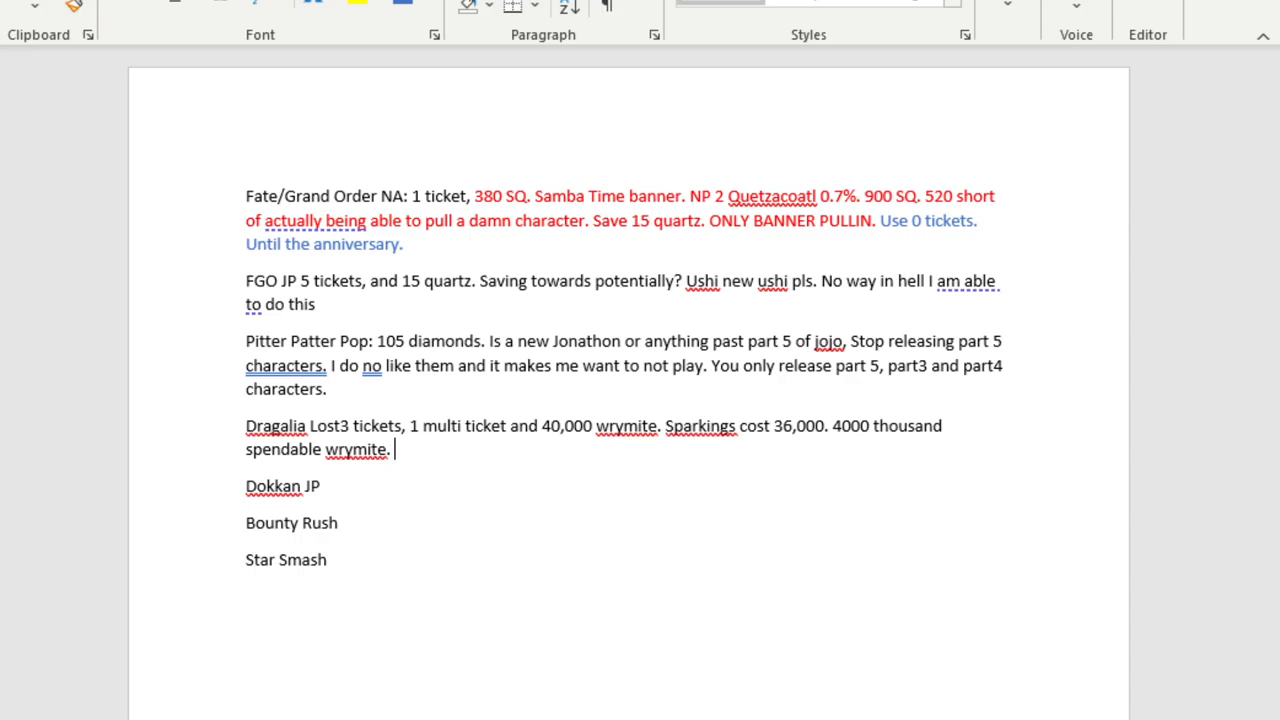
# List Dragonyule 3, the New Years banner and current collab in the Dragalia Lost note.
pyautogui.write('Dragonyule 3,')
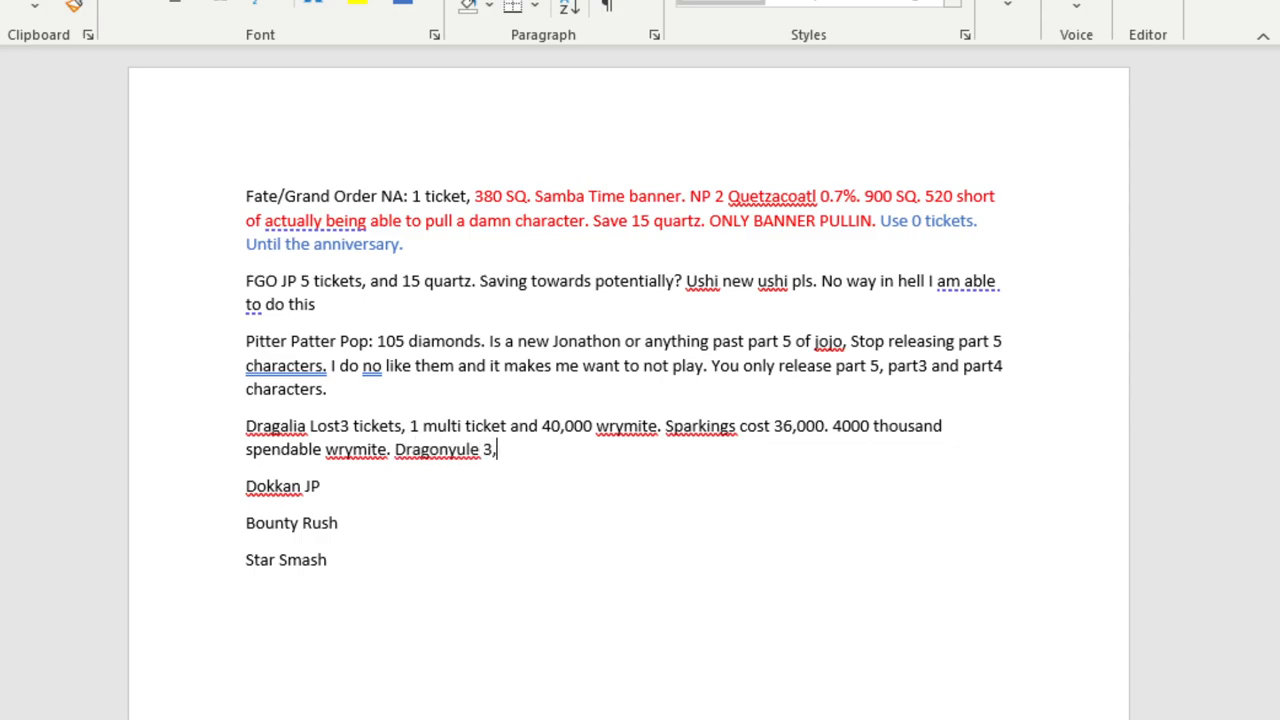
pyautogui.write('New years')
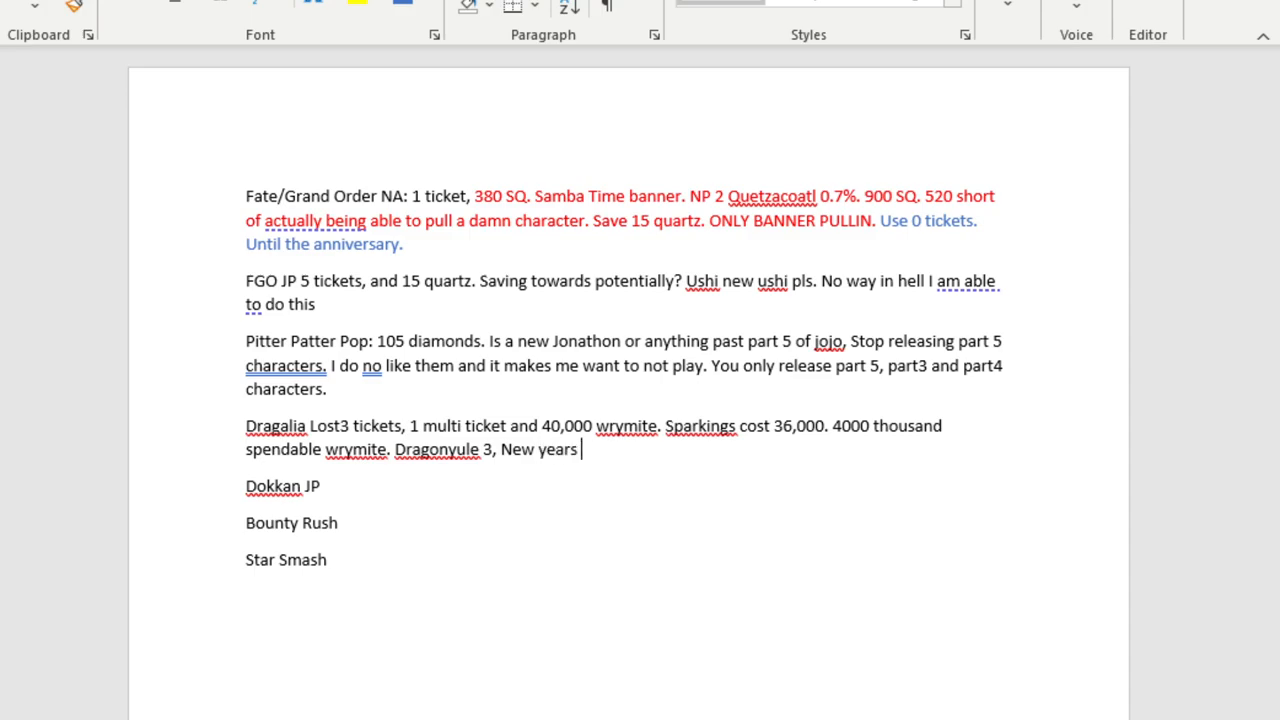
pyautogui.write('banner')
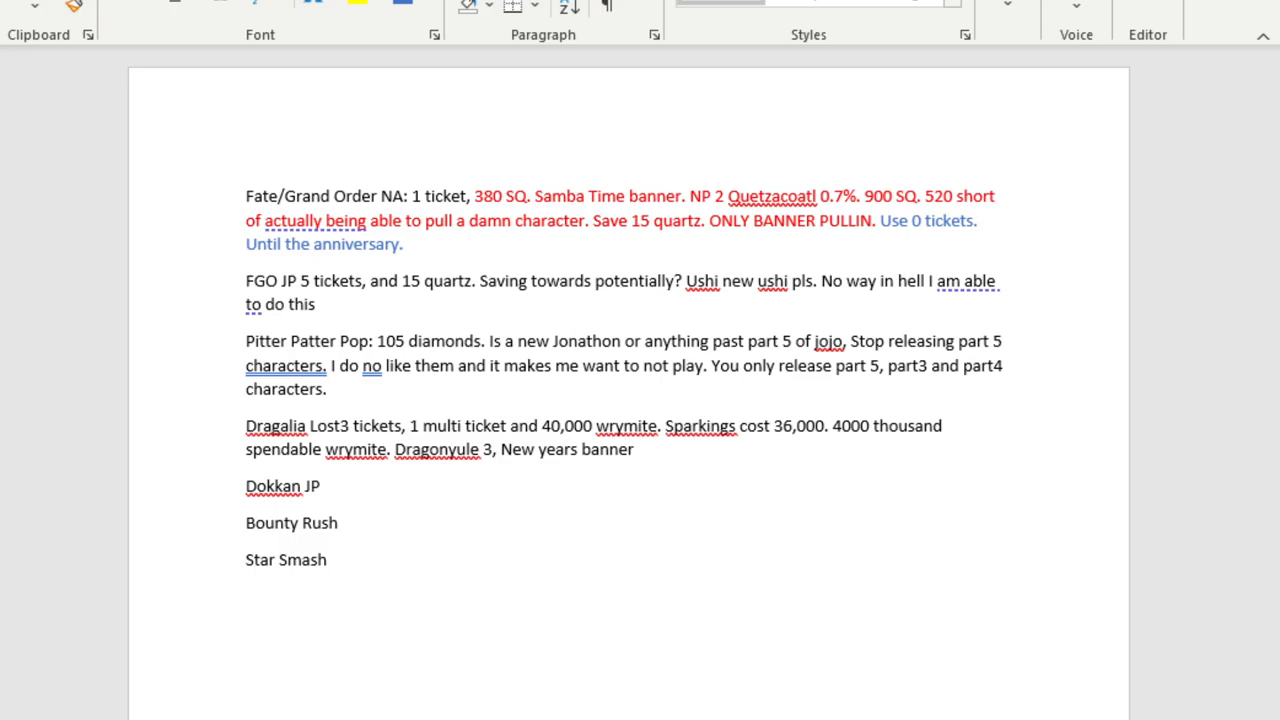
pyautogui.write('and cu')
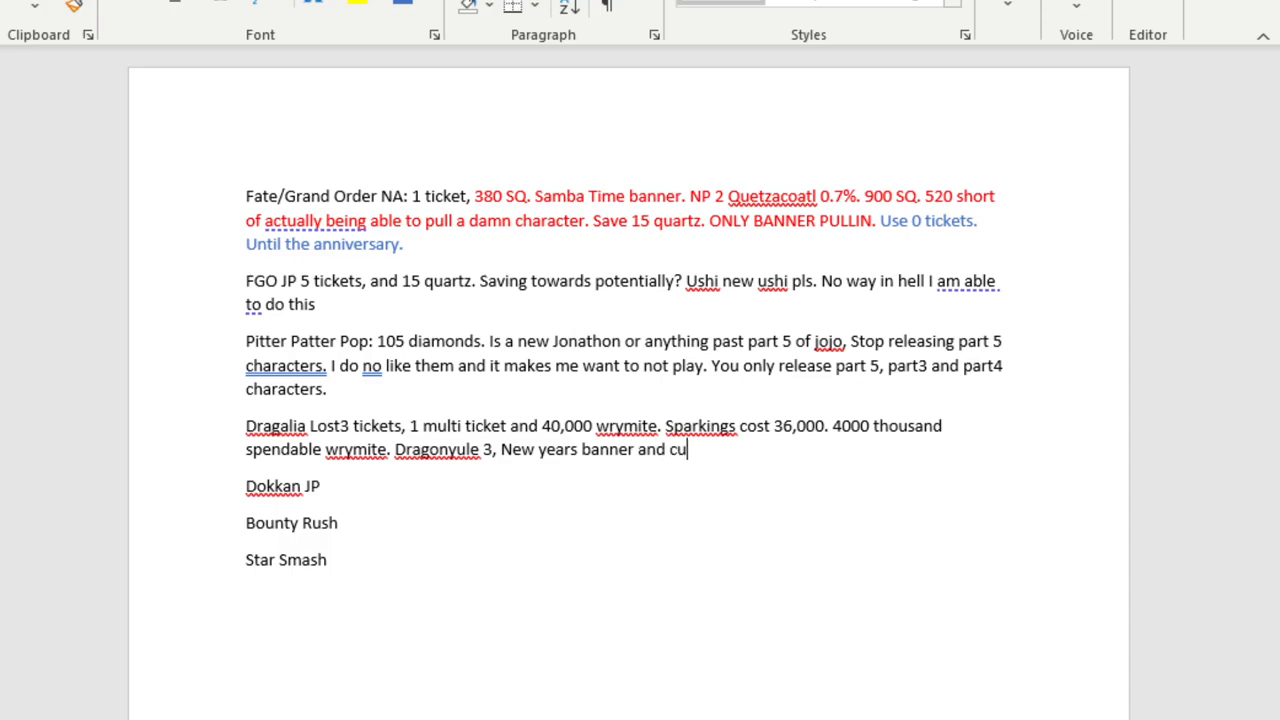
pyautogui.write('rrent collab')
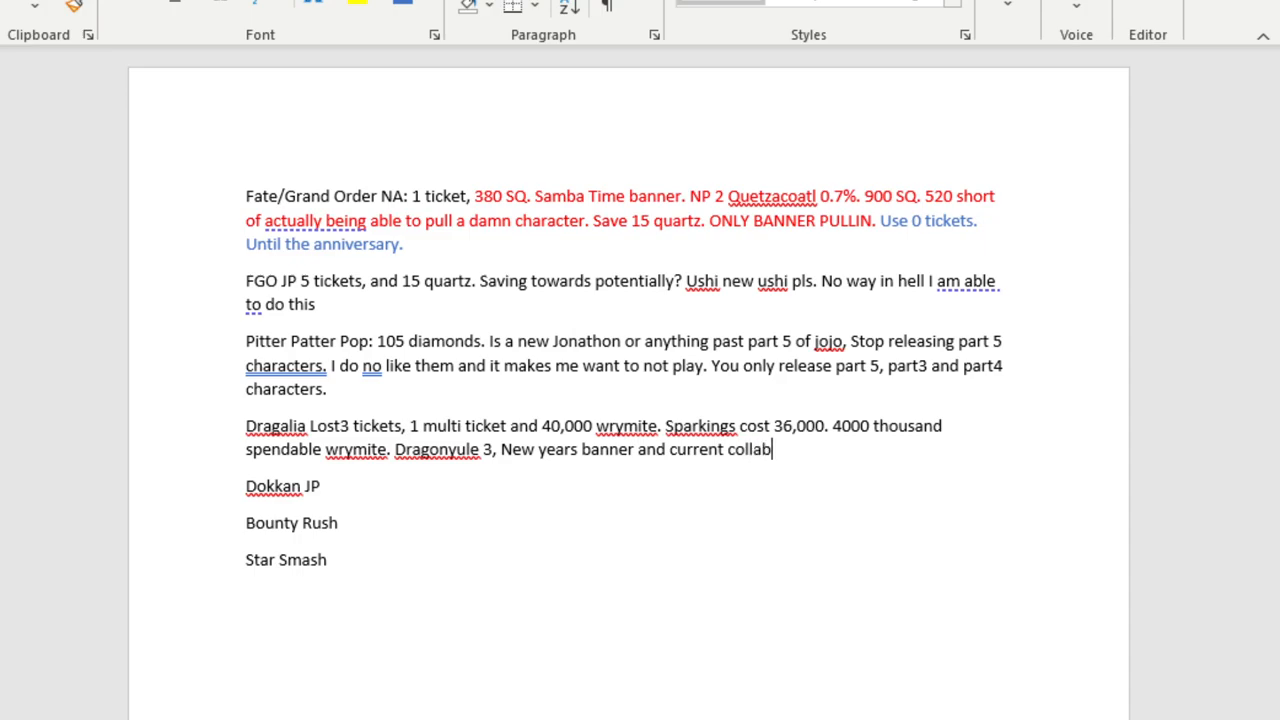
# Add that pandora is already pulled, so the current collab is covered.
pyautogui.write('Already pulled my dog pandora')
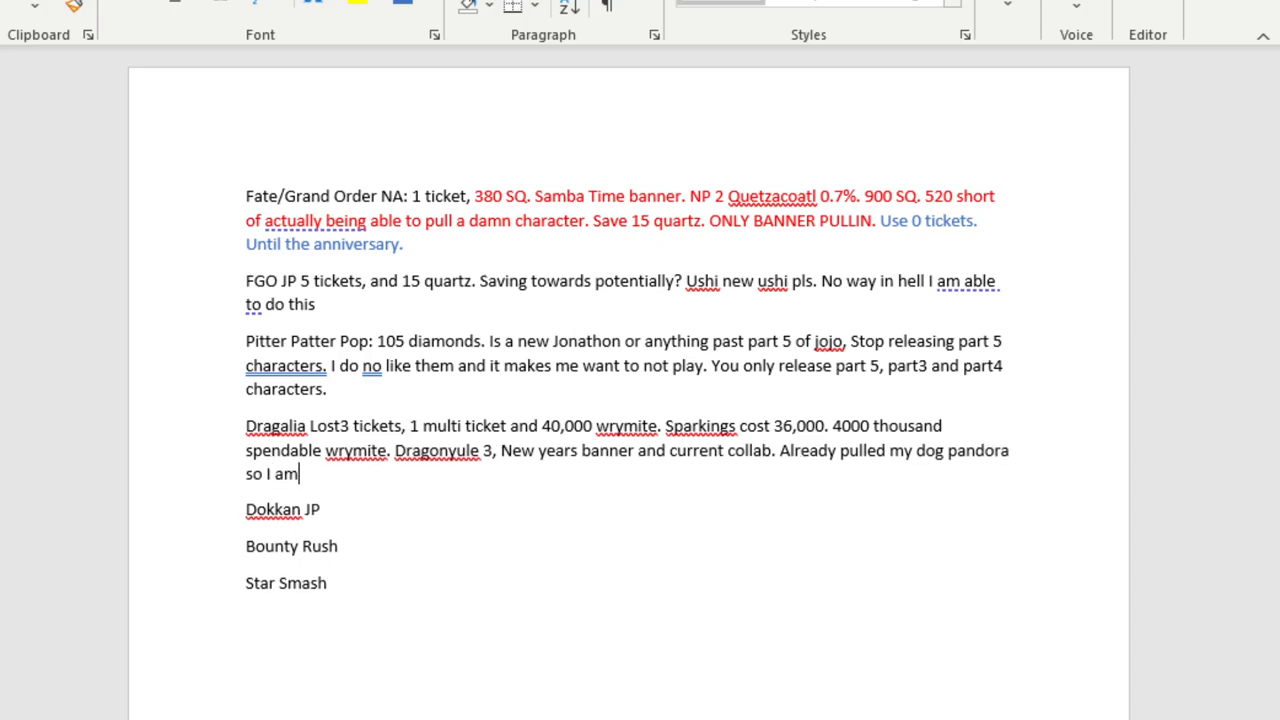
pyautogui.write('good with cur')
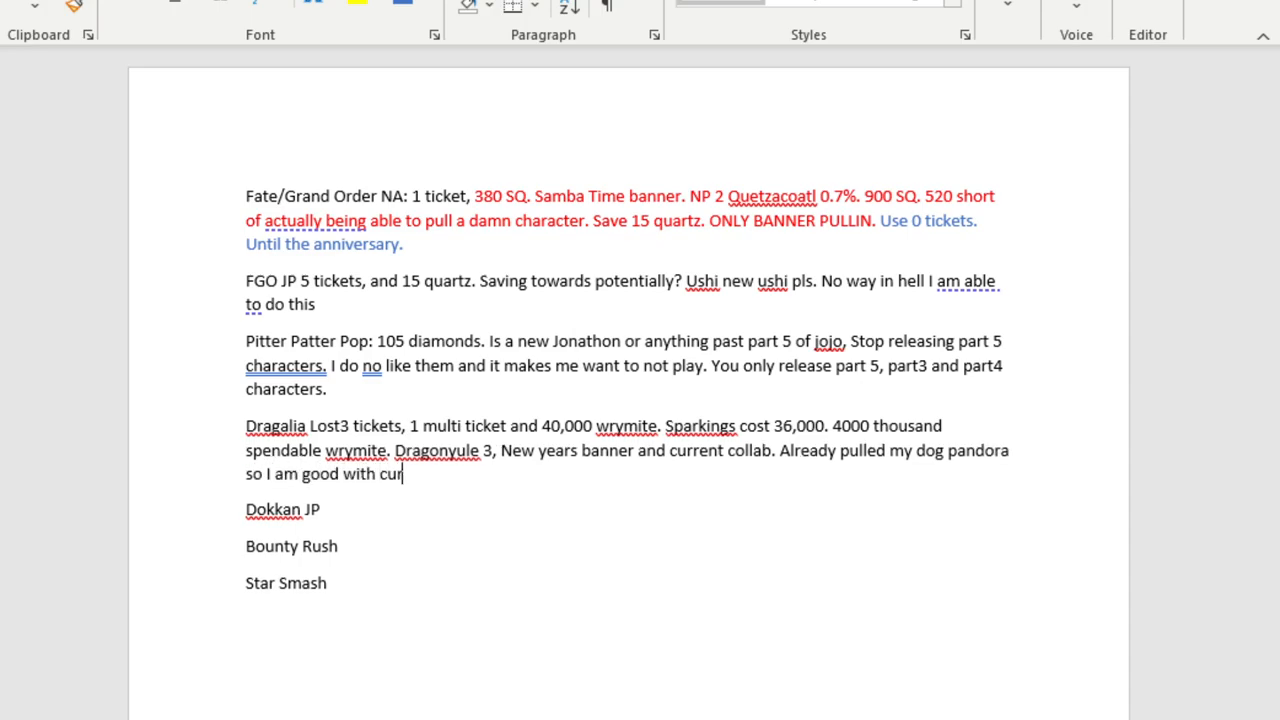
pyautogui.write('rent c')
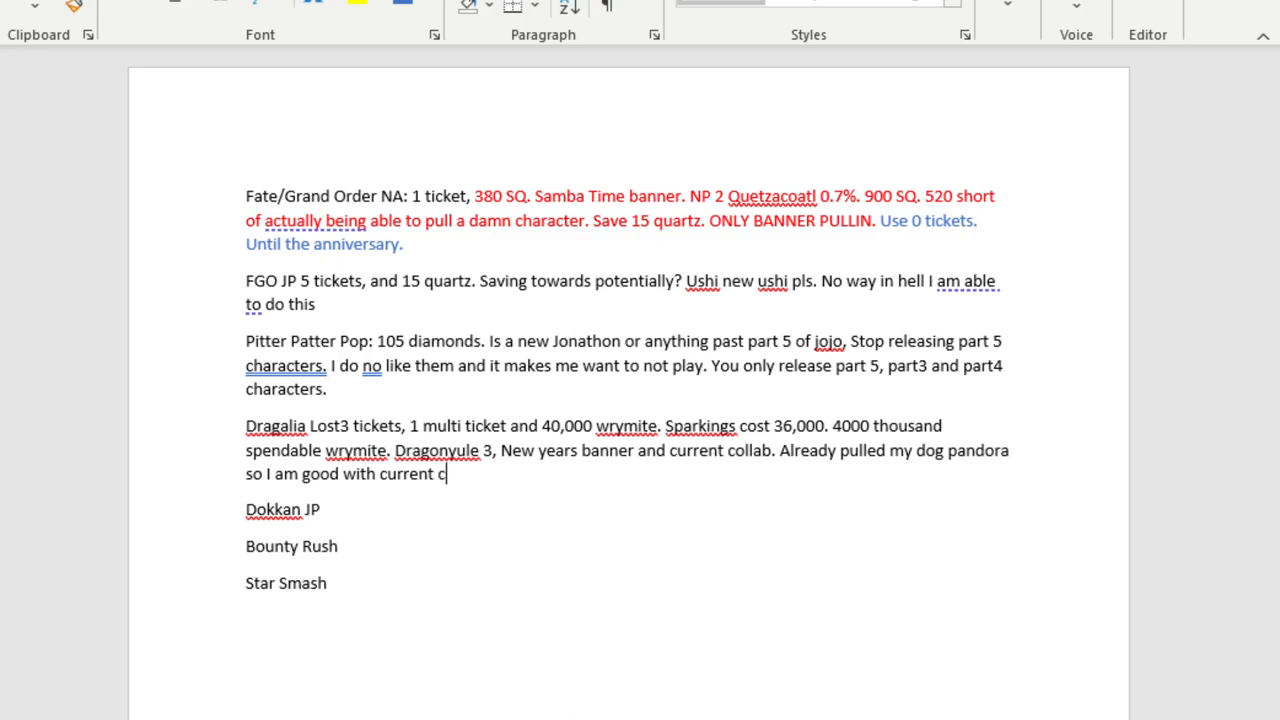
pyautogui.write('ollab.')
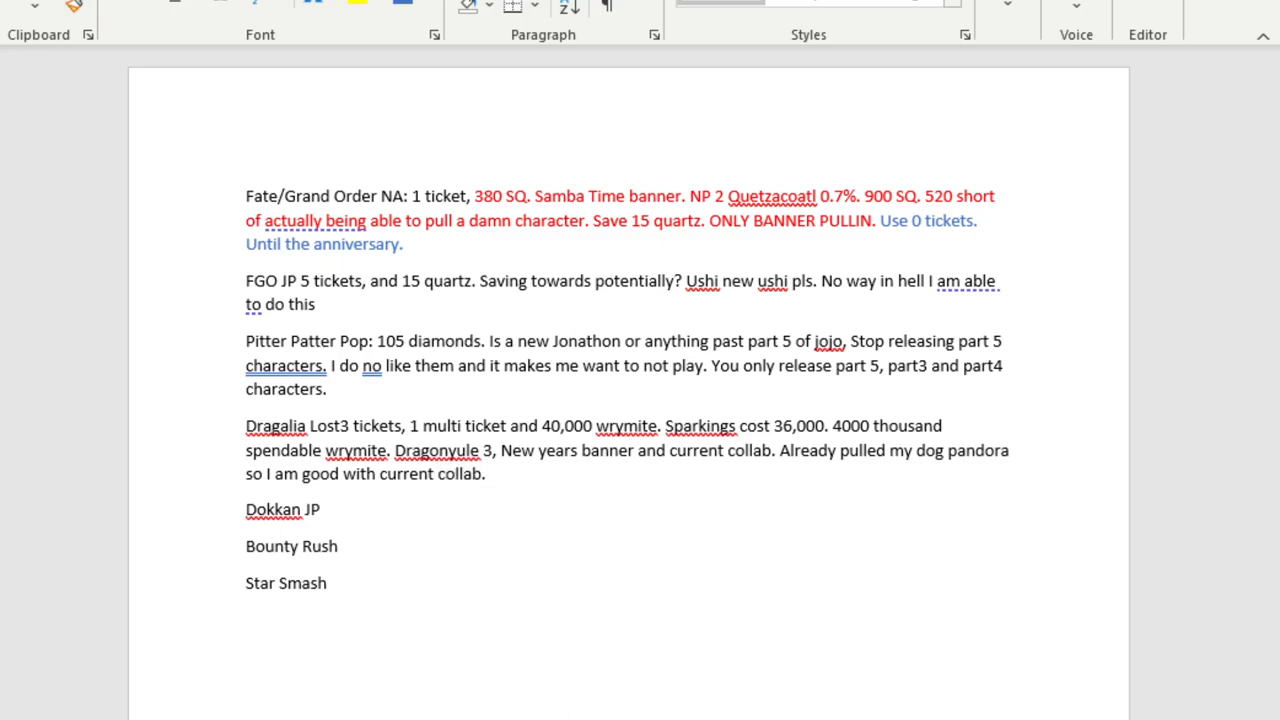
pyautogui.click(485, 473)
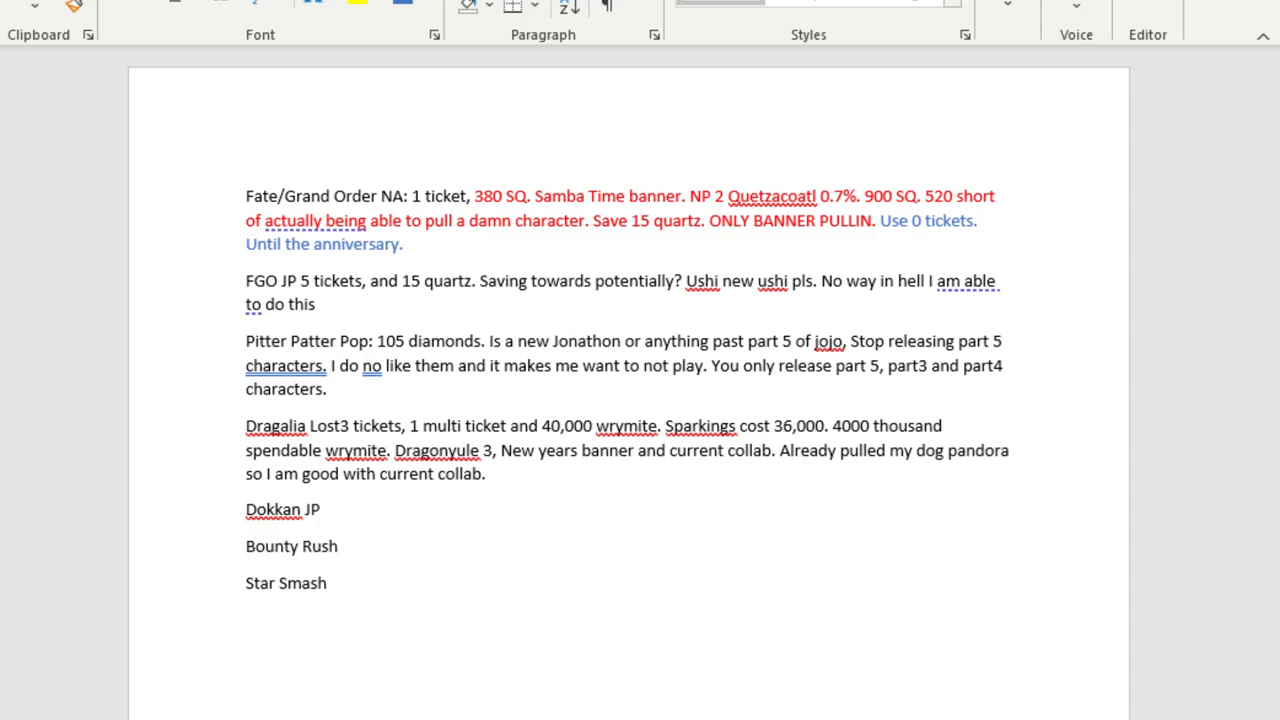
# Place a colon between 'Dragalia Lost' and '3 tickets', then move to the Dokkan JP line.
pyautogui.click(486, 473)
pyautogui.write(': ')
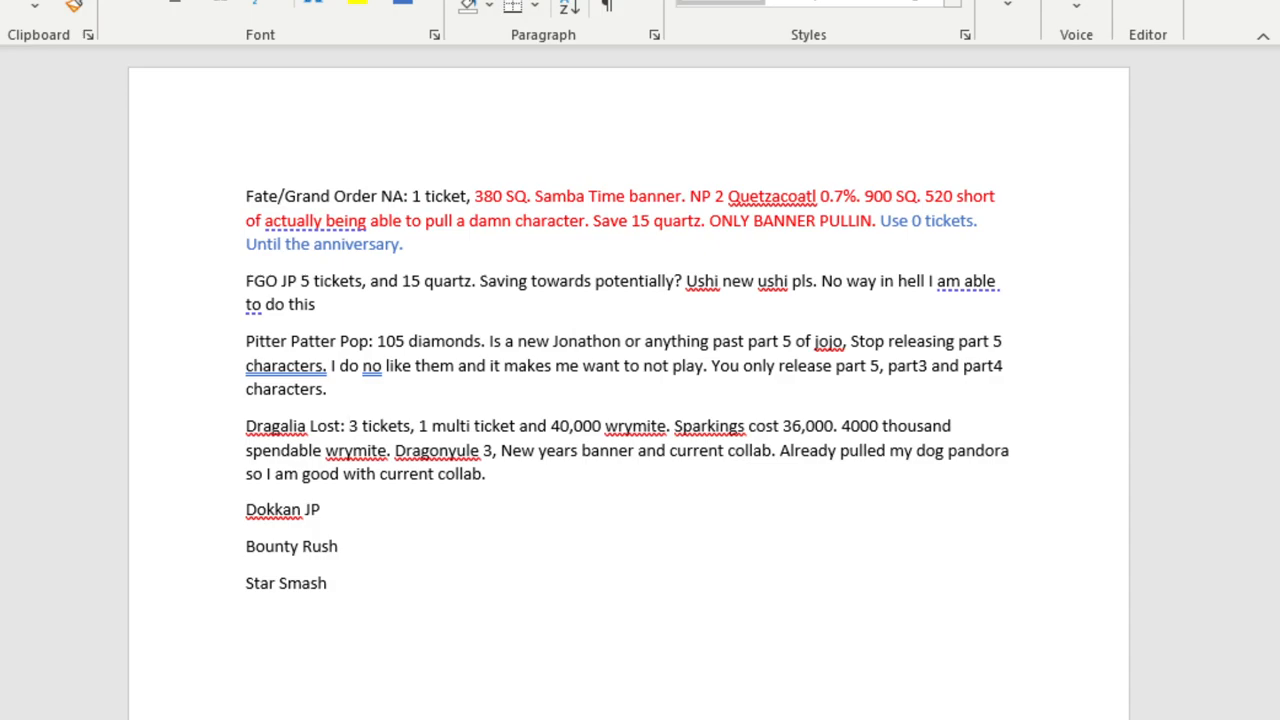
pyautogui.click(350, 426)
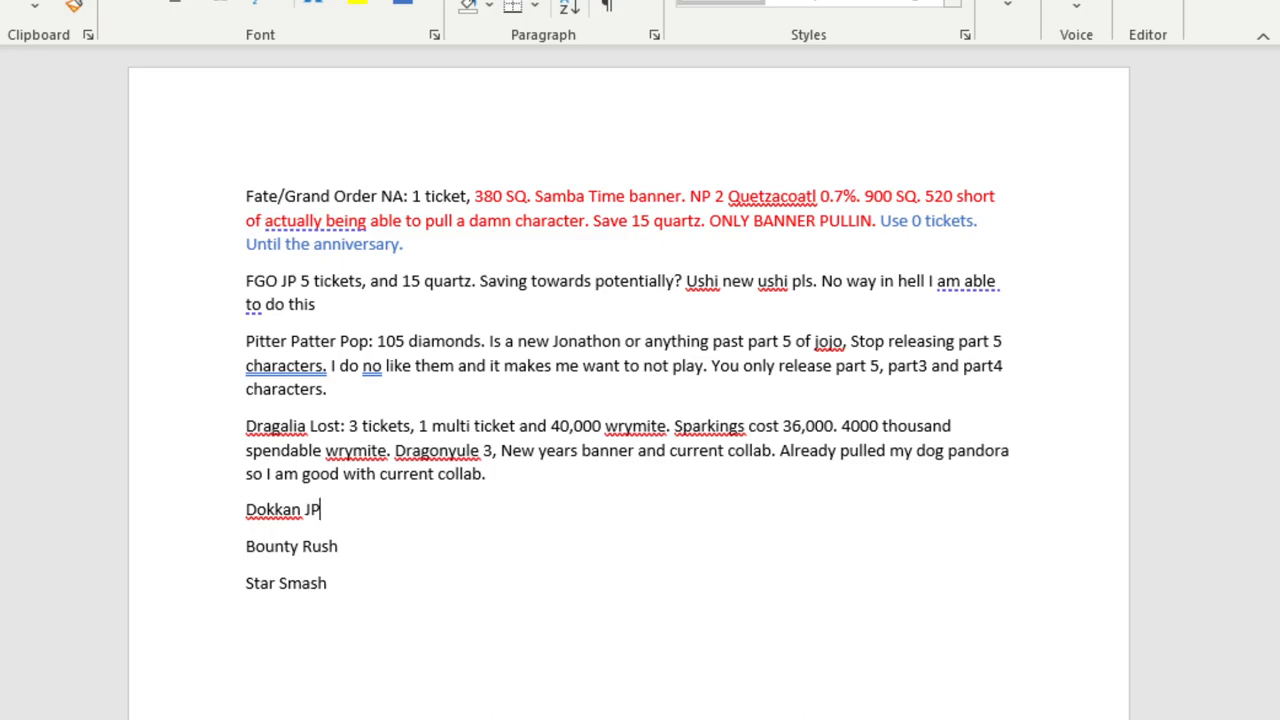
# Start the Dokkan JP note with ': 130 stones?'.
pyautogui.write(':')
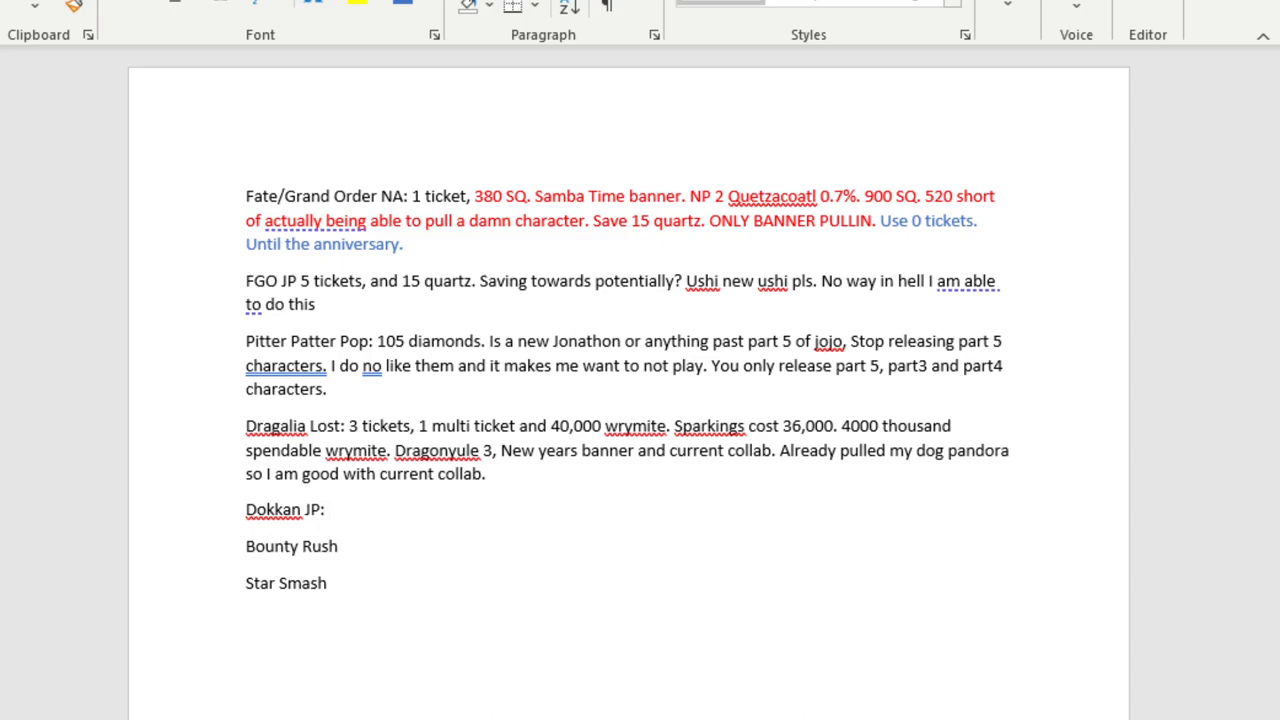
pyautogui.write('130 stones')
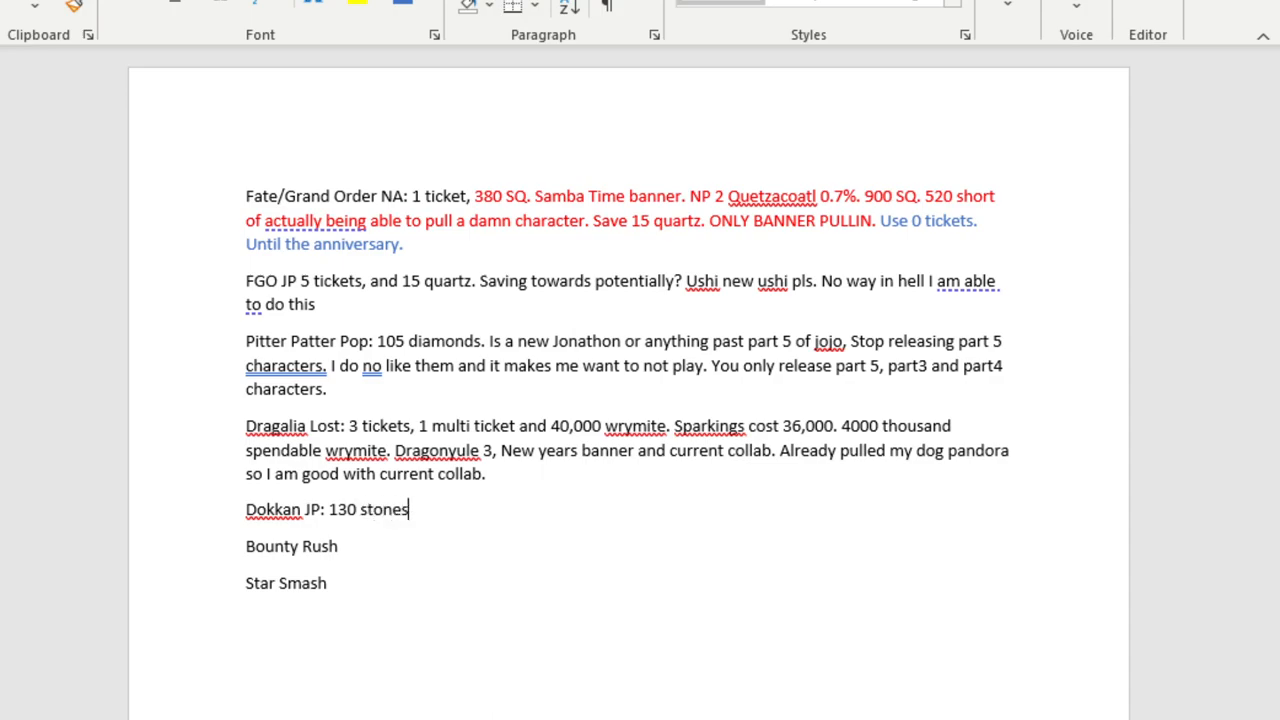
pyautogui.write('?')
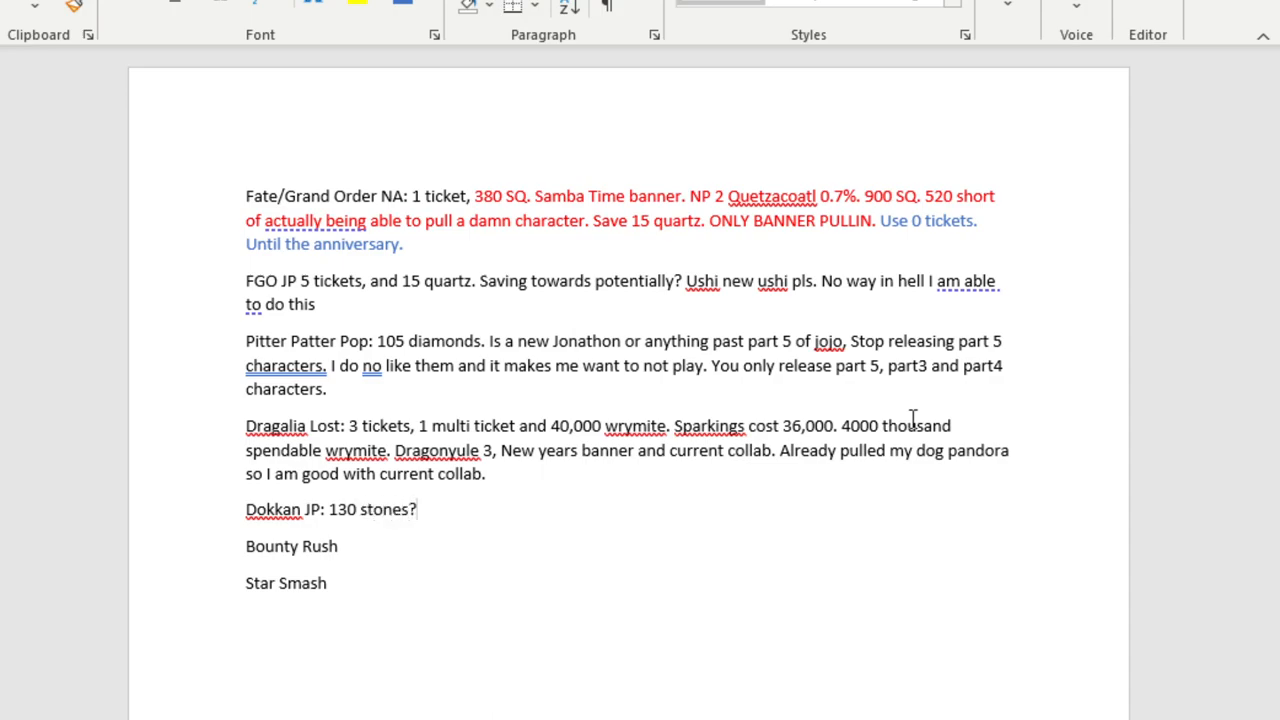
pyautogui.click(413, 509)
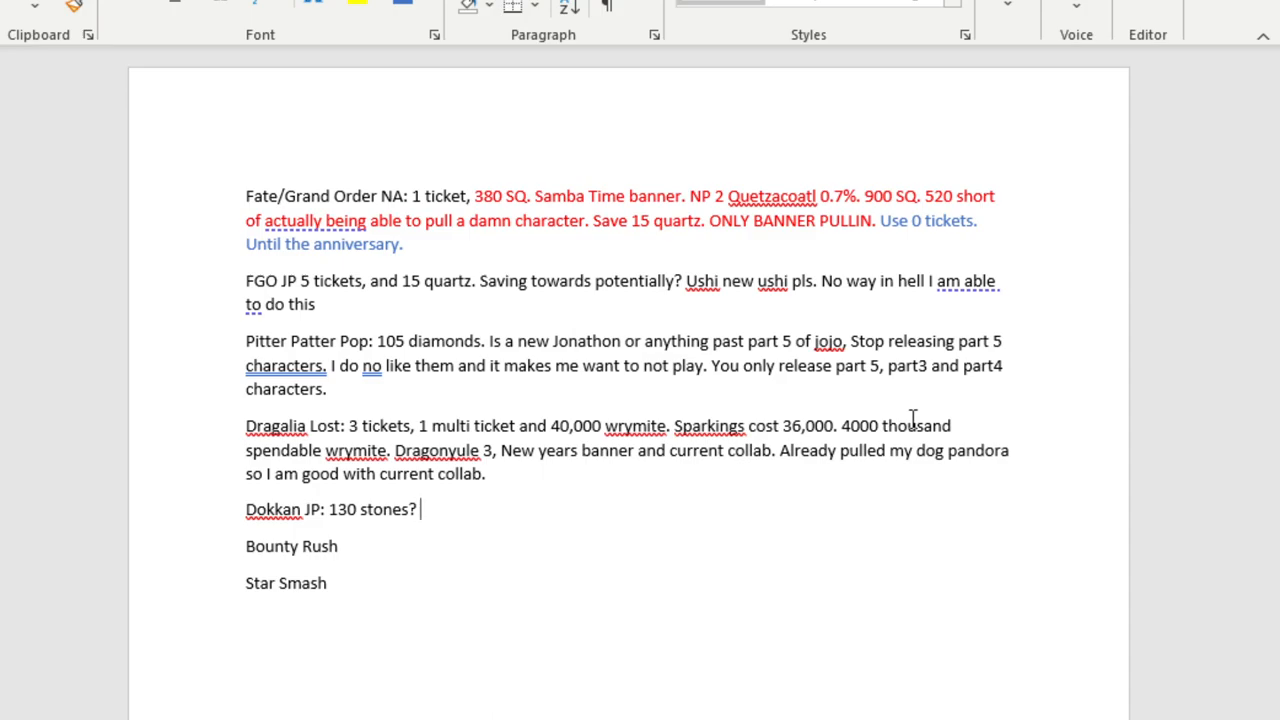
# Add that the current want is saving for a GLR, needing around 300 stones.
pyautogui.write('Curr')
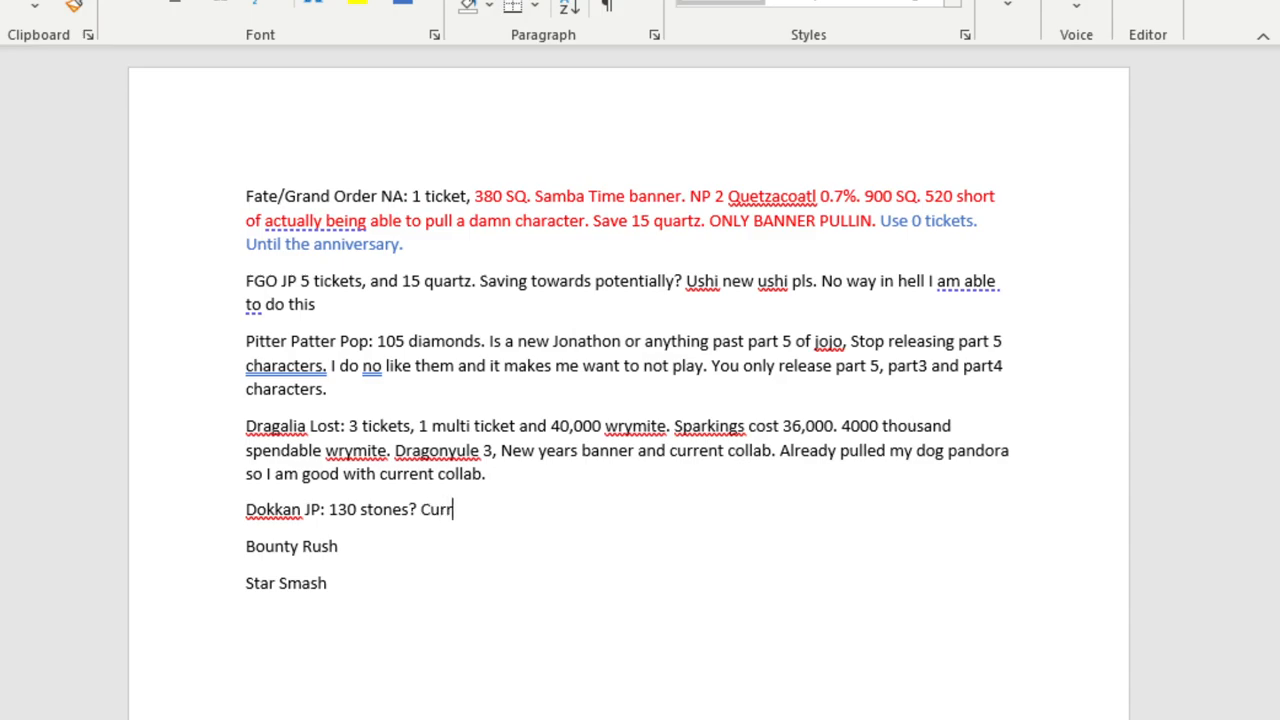
pyautogui.write('ent want')
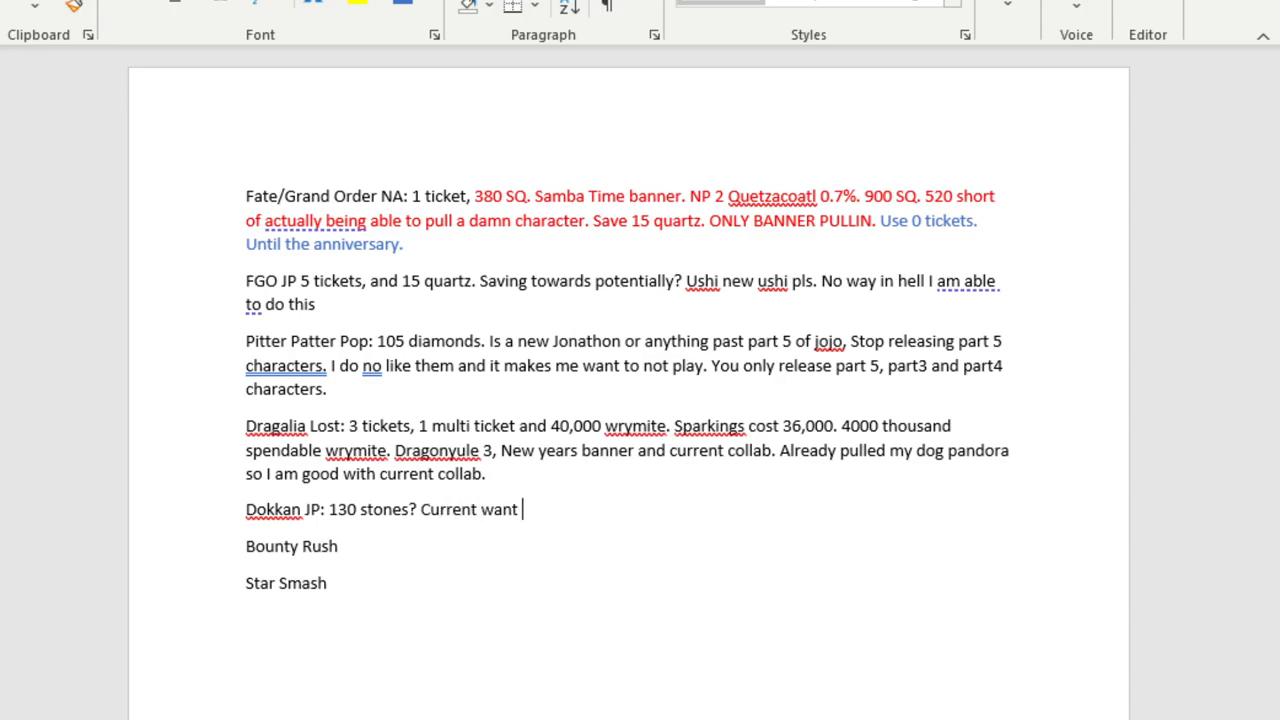
pyautogui.write('iis to save for')
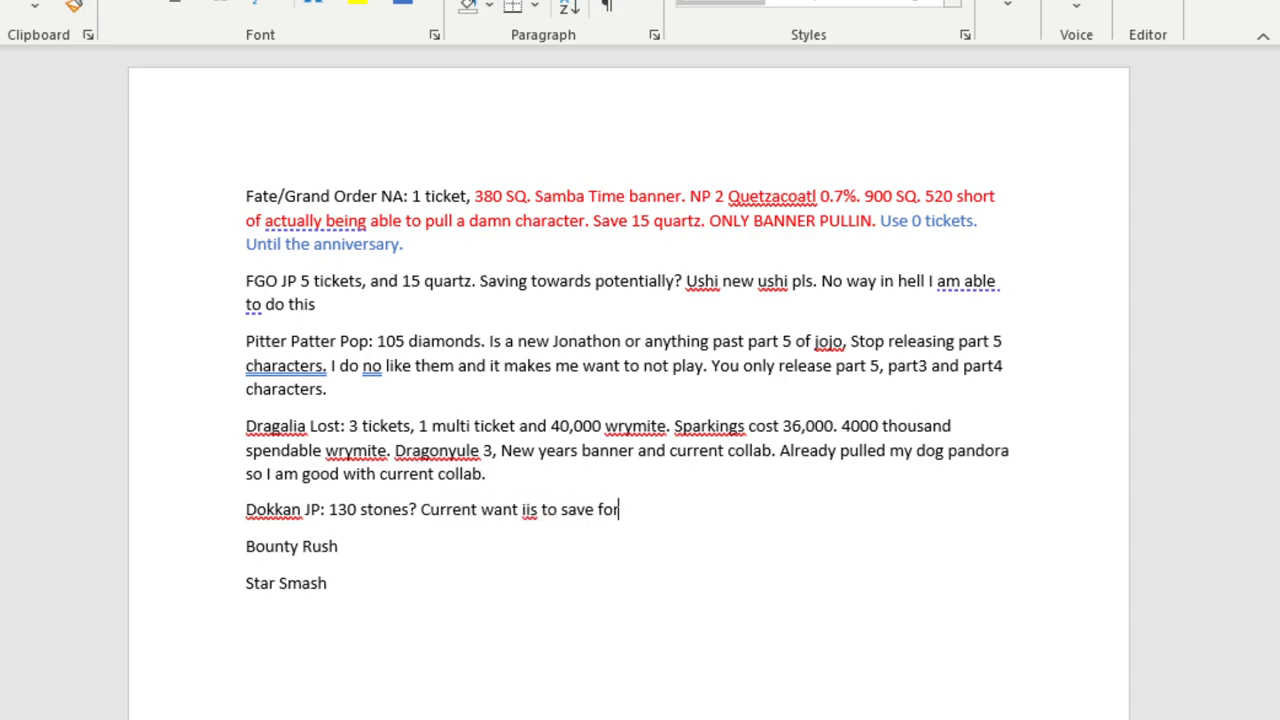
pyautogui.write('GLR baanner')
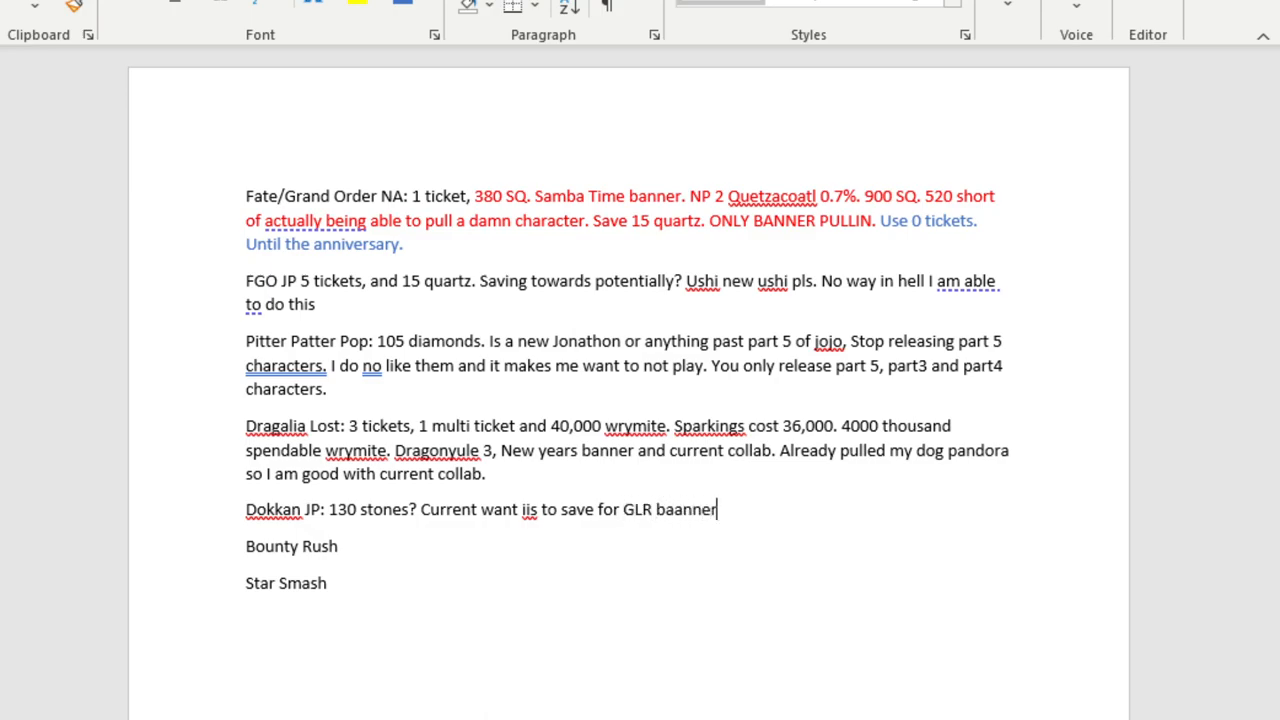
pyautogui.write(', Will n')
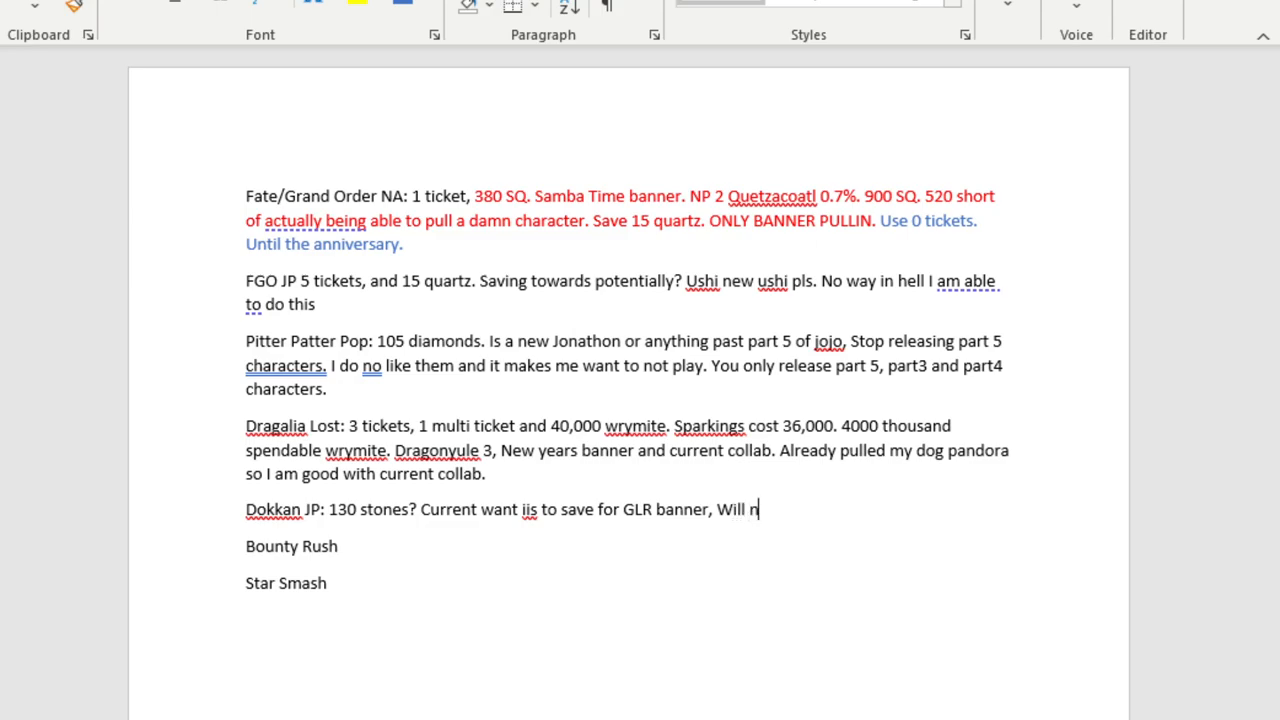
pyautogui.write('eed around')
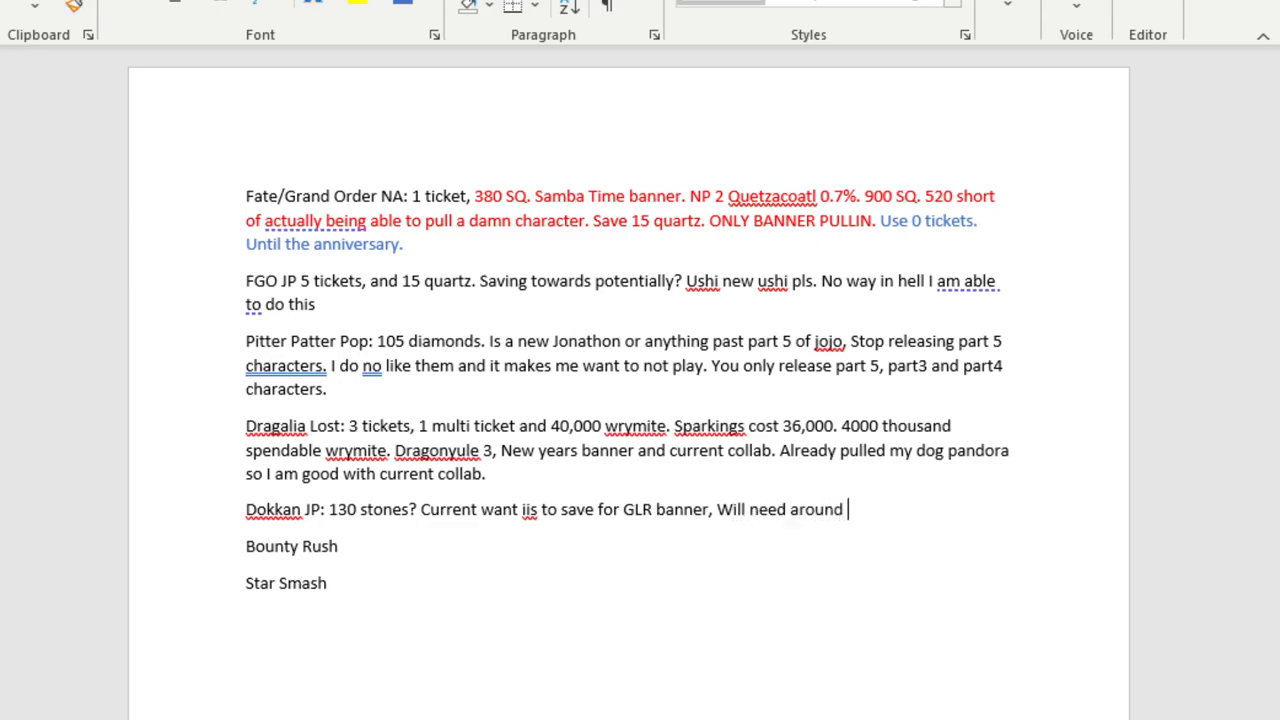
pyautogui.write('30')
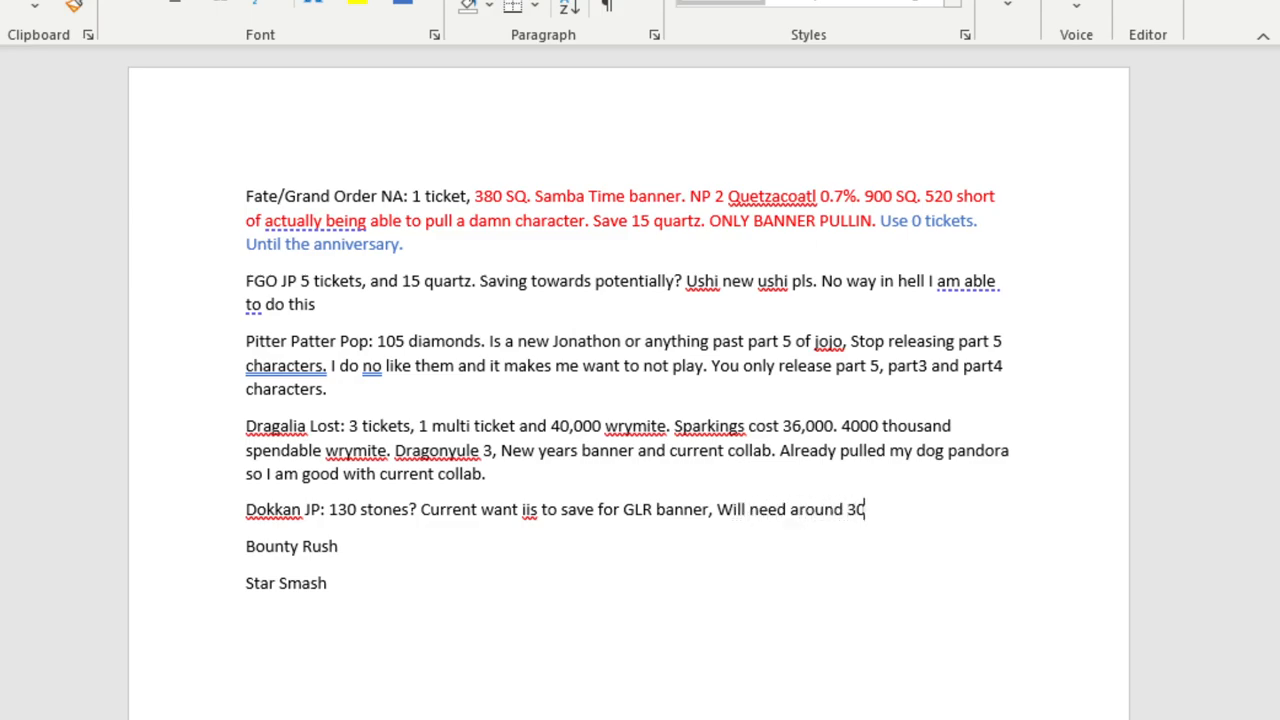
pyautogui.write('0 stones.')
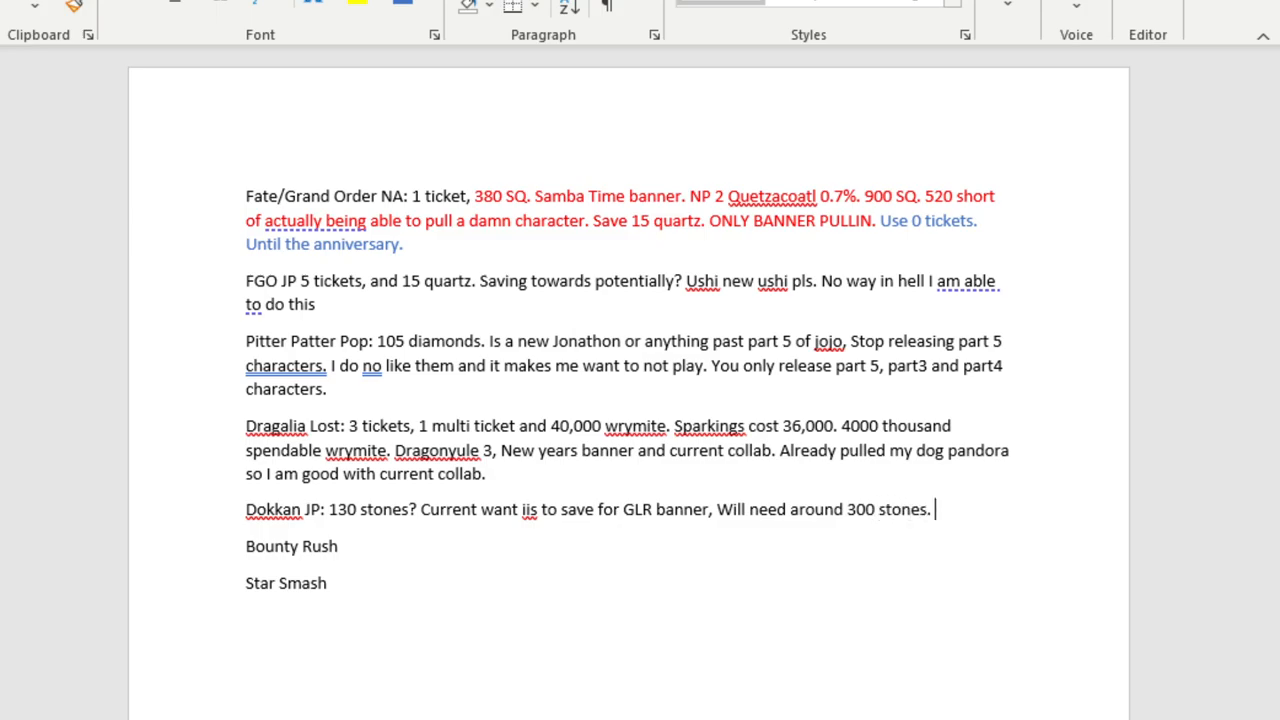
pyautogui.moveTo(912, 418)
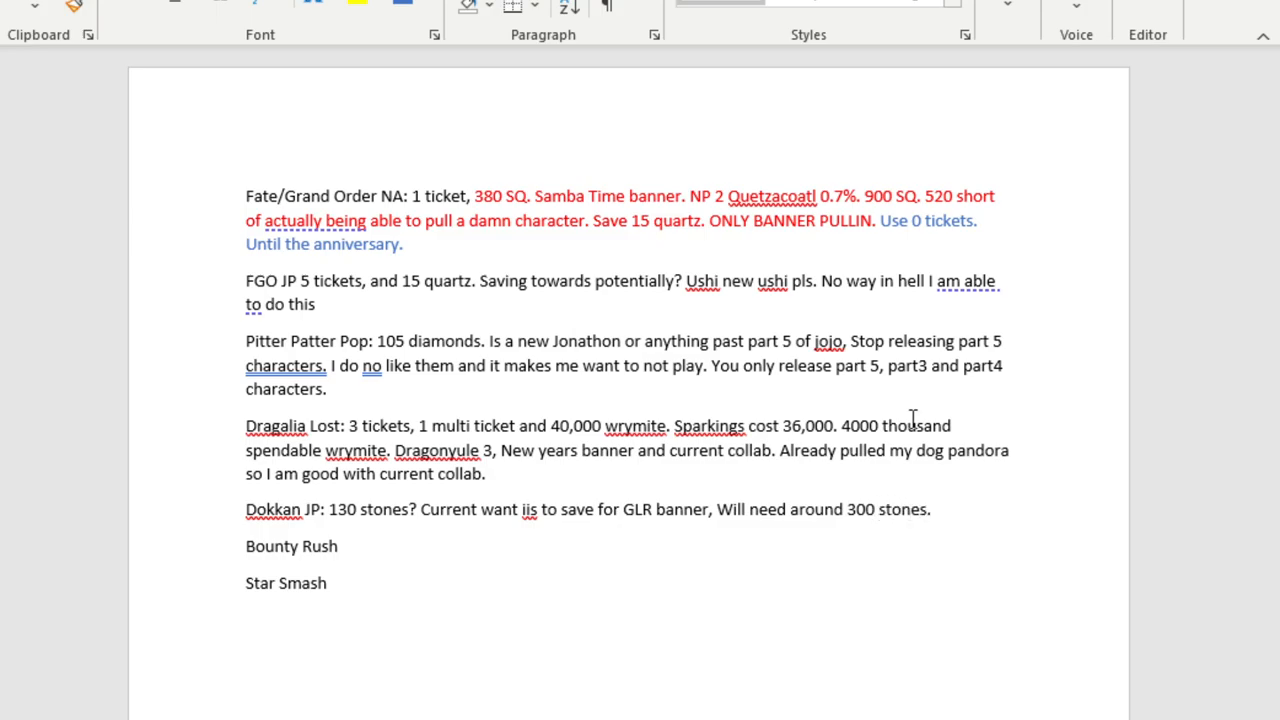
pyautogui.write('Need')
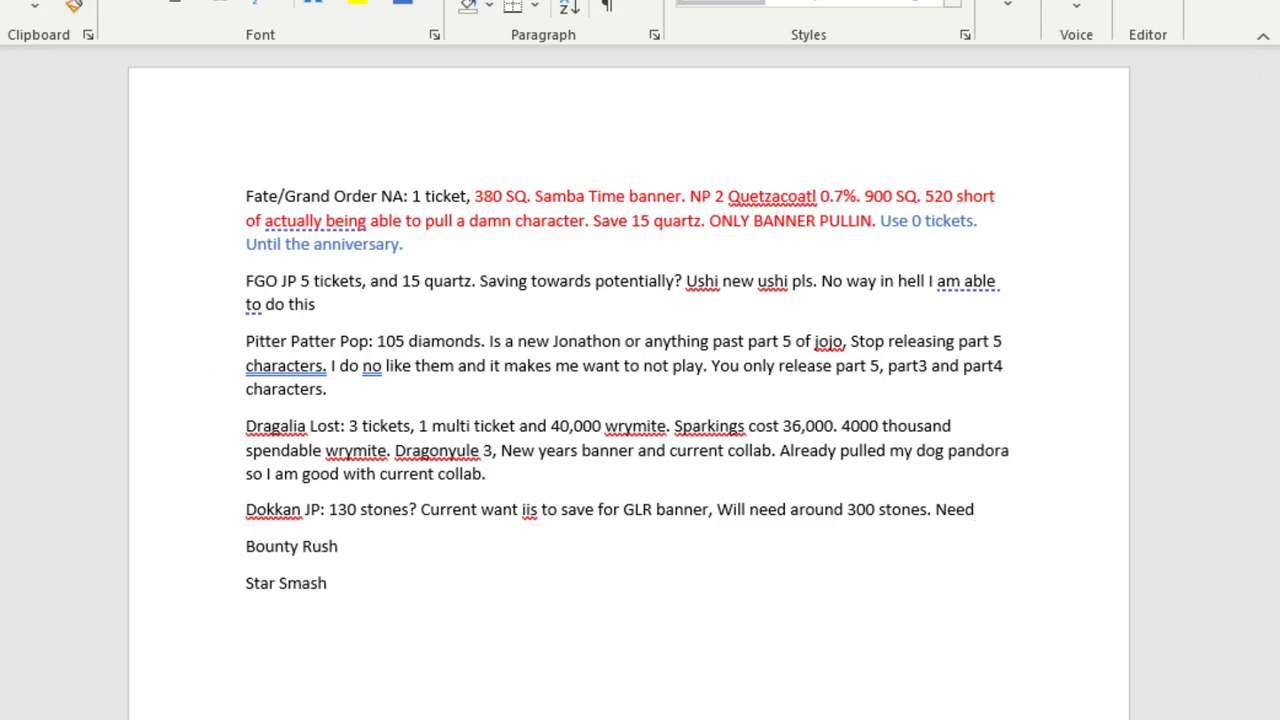
pyautogui.moveTo(219, 525)
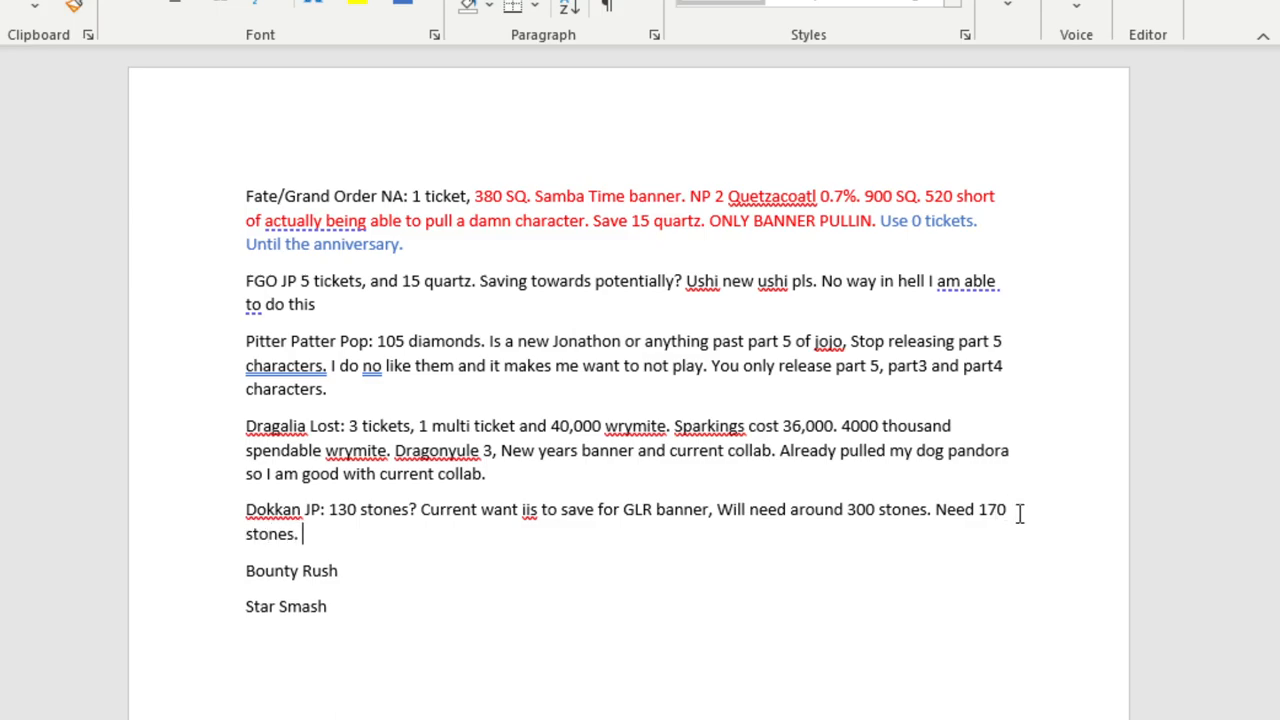
# Note this month's temptations: a potential SSJ2 Goku from the Bojack movie.
pyautogui.write('Current tempt')
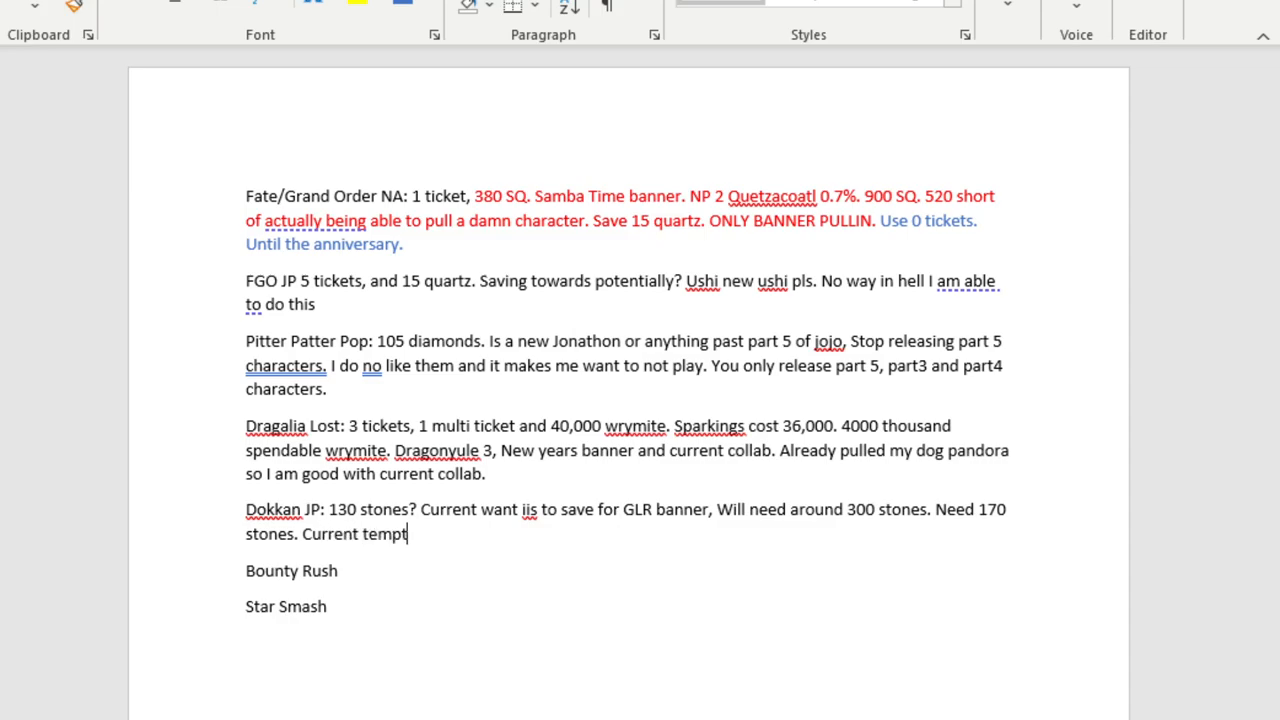
pyautogui.write('ations for this')
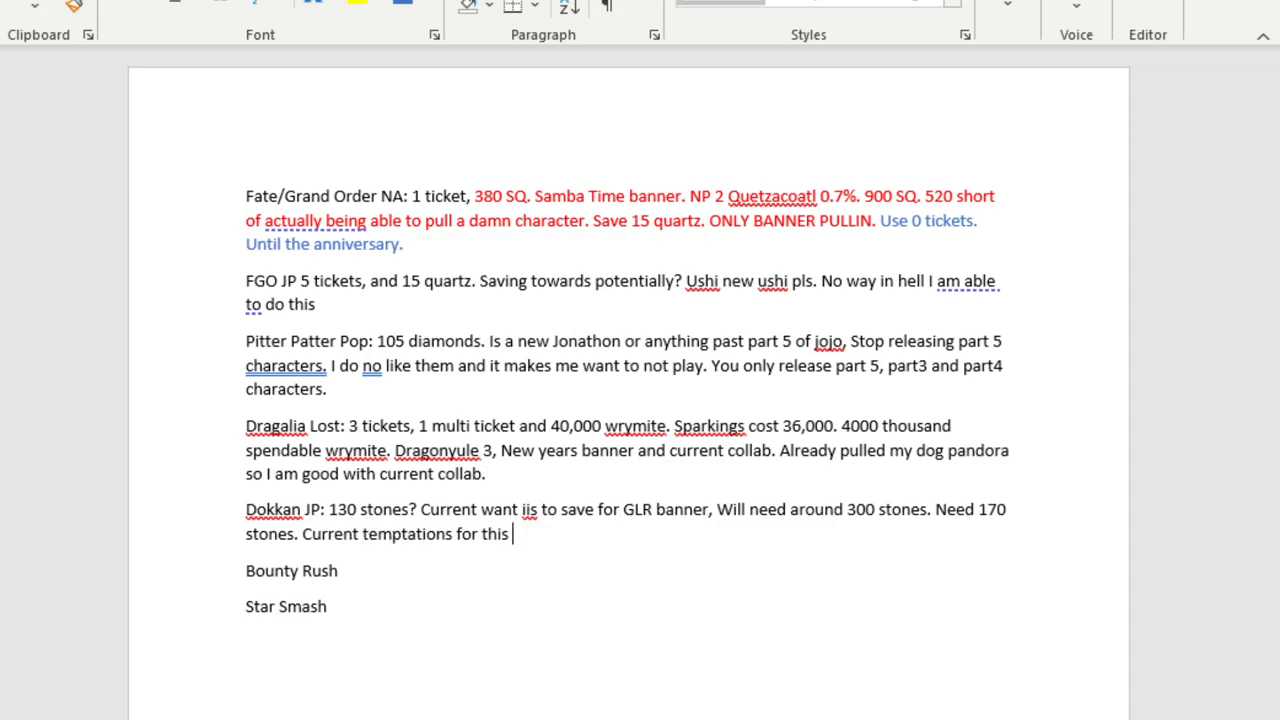
pyautogui.write('month. Po')
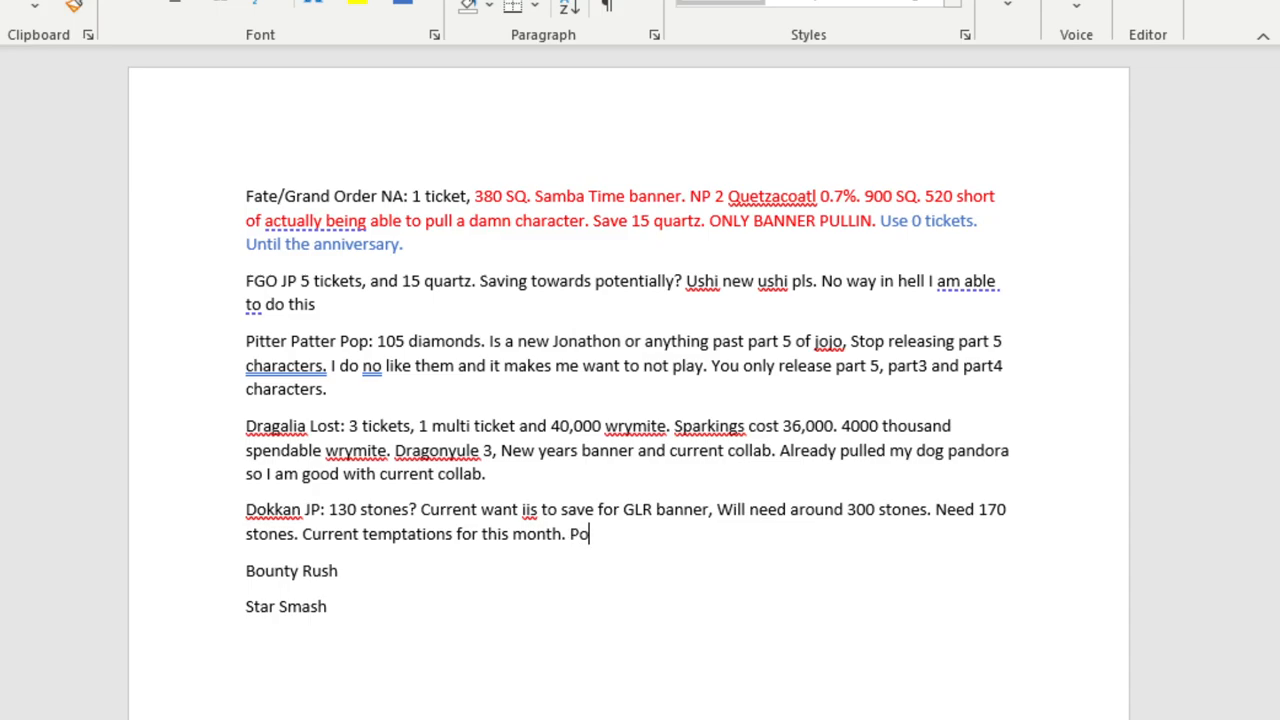
pyautogui.write('tential s')
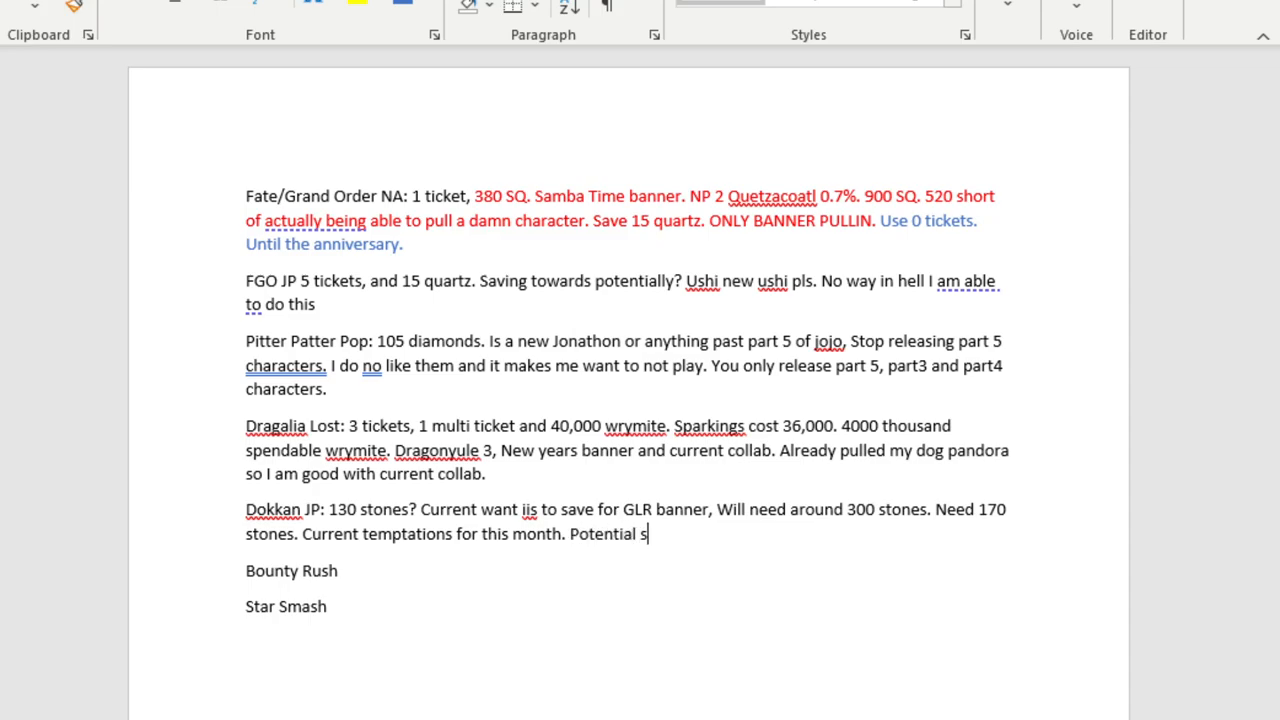
pyautogui.write('sj2 gohan murder')
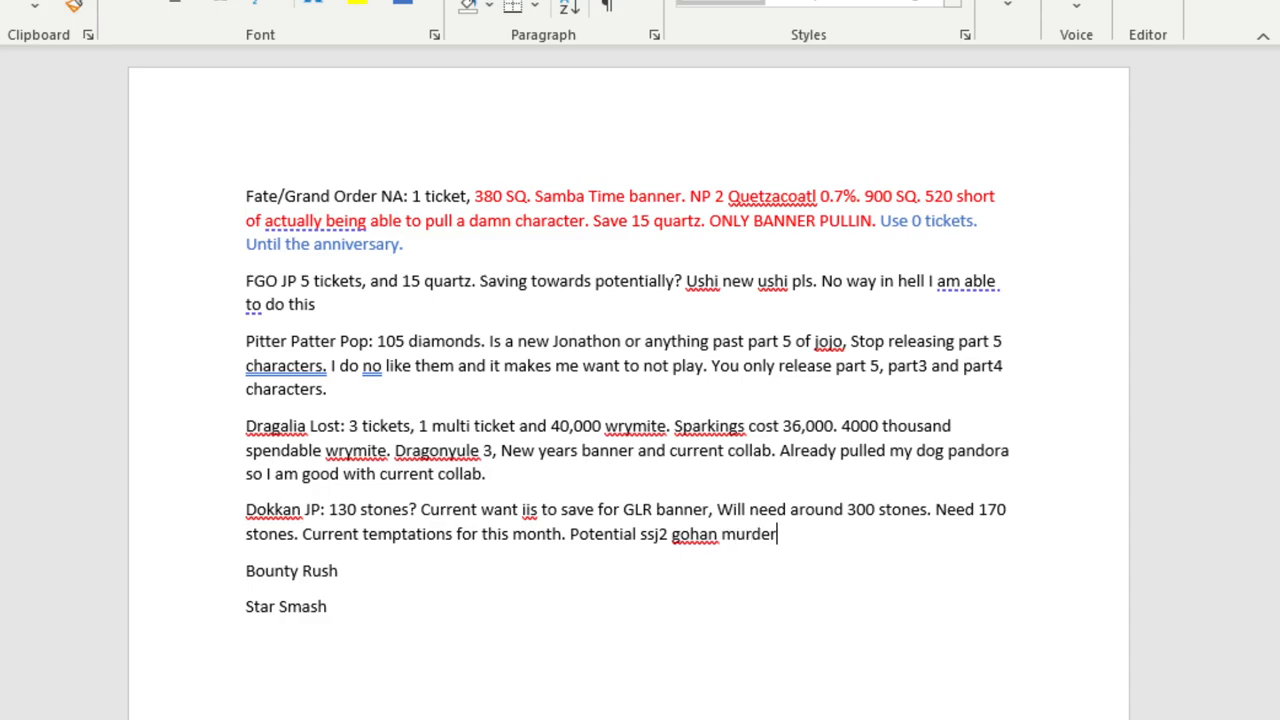
pyautogui.write('from bojack')
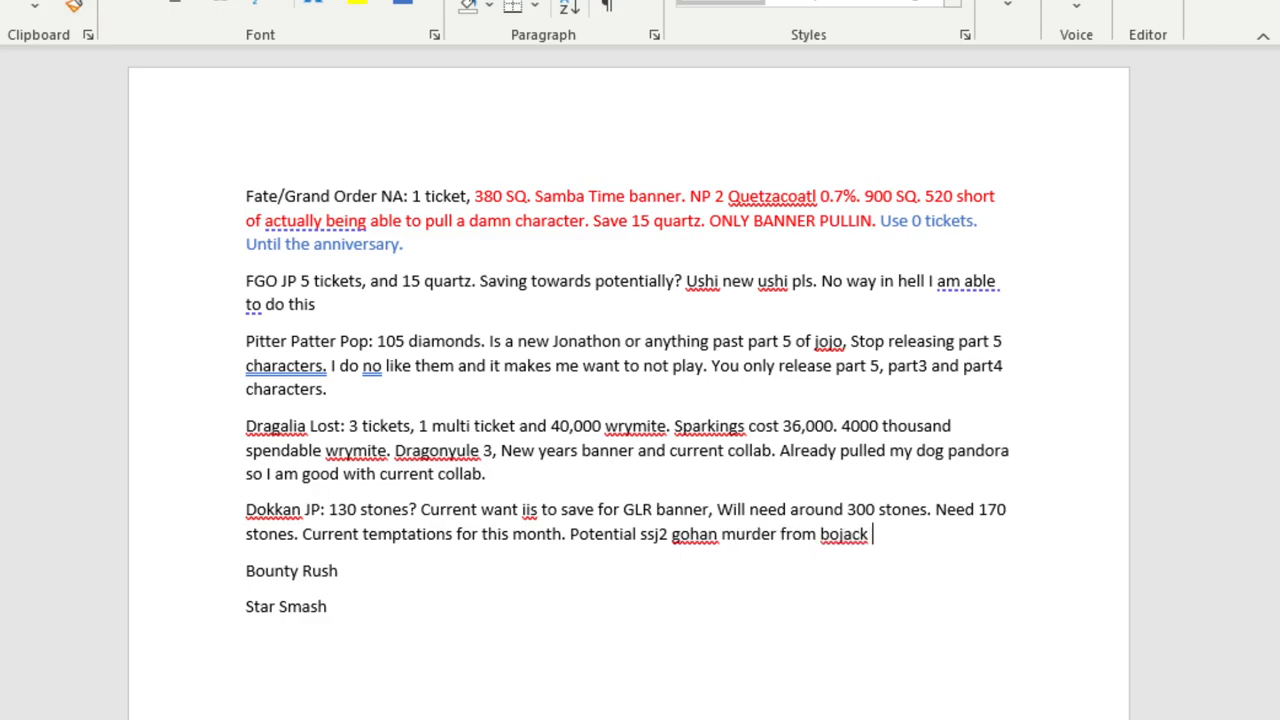
pyautogui.write('movie., H')
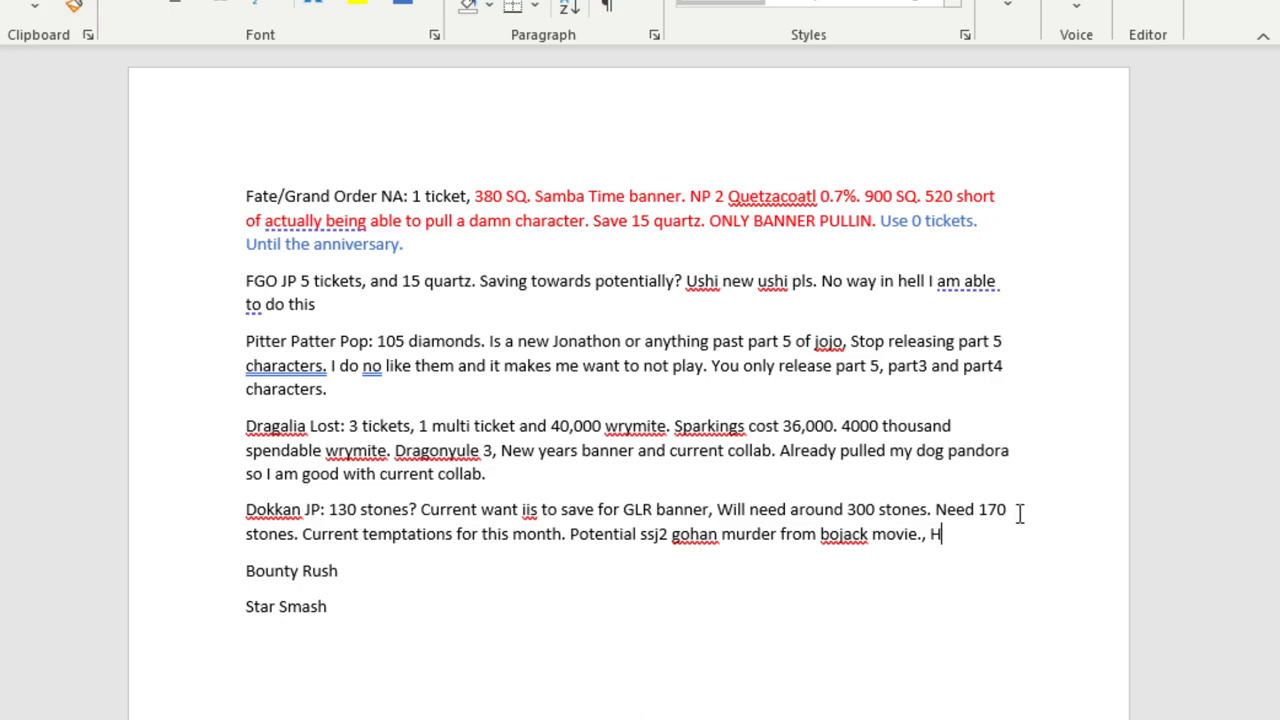
pyautogui.write('e becomes a cr')
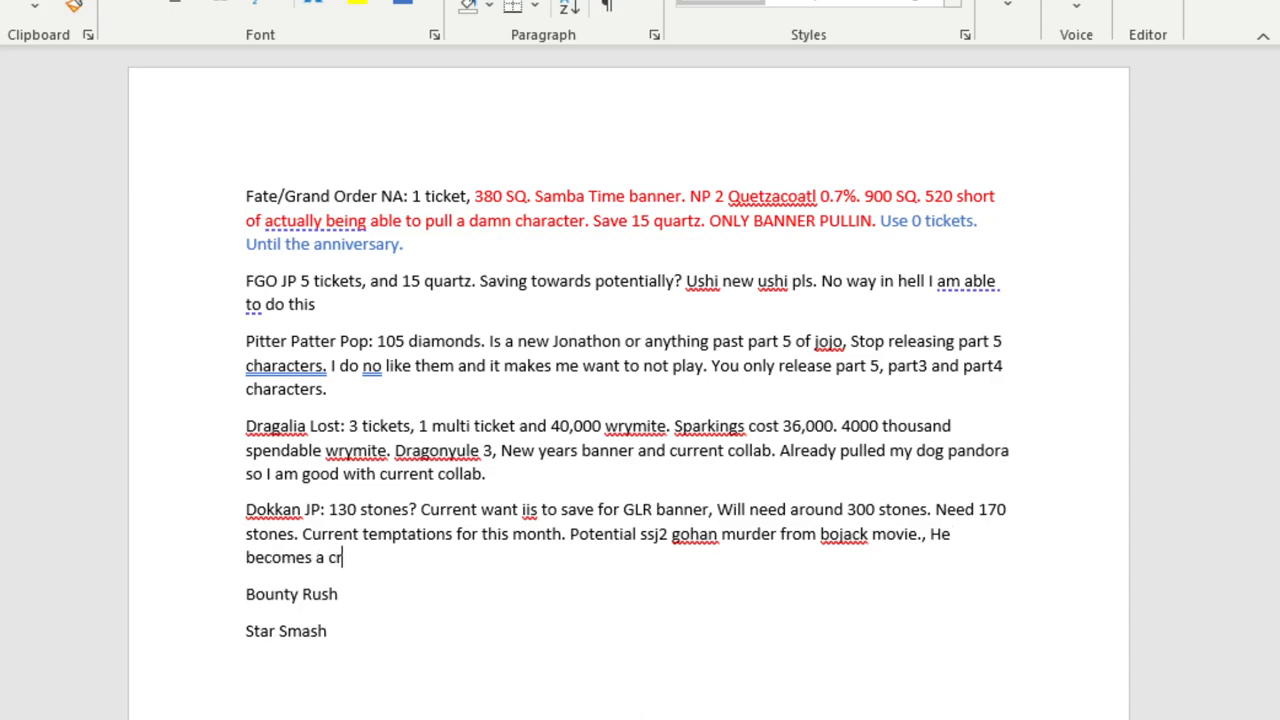
pyautogui.write('azy murder m')
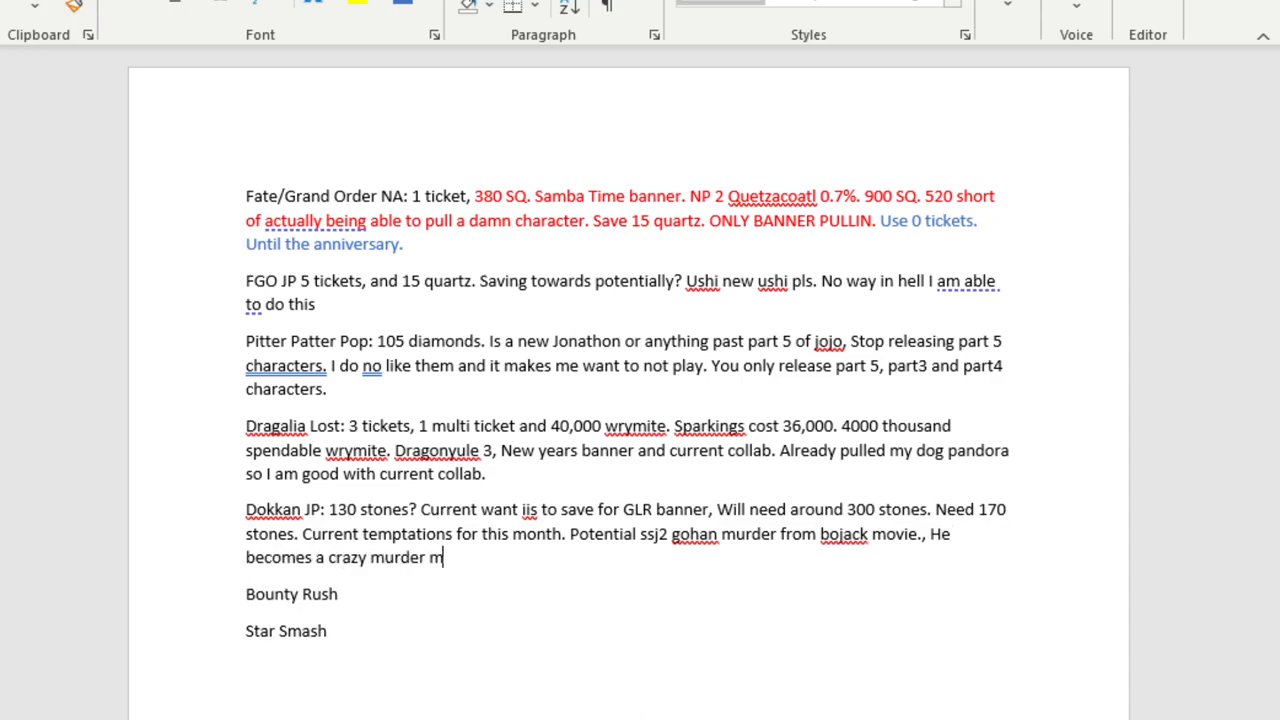
pyautogui.write('onster and that shit is cool.')
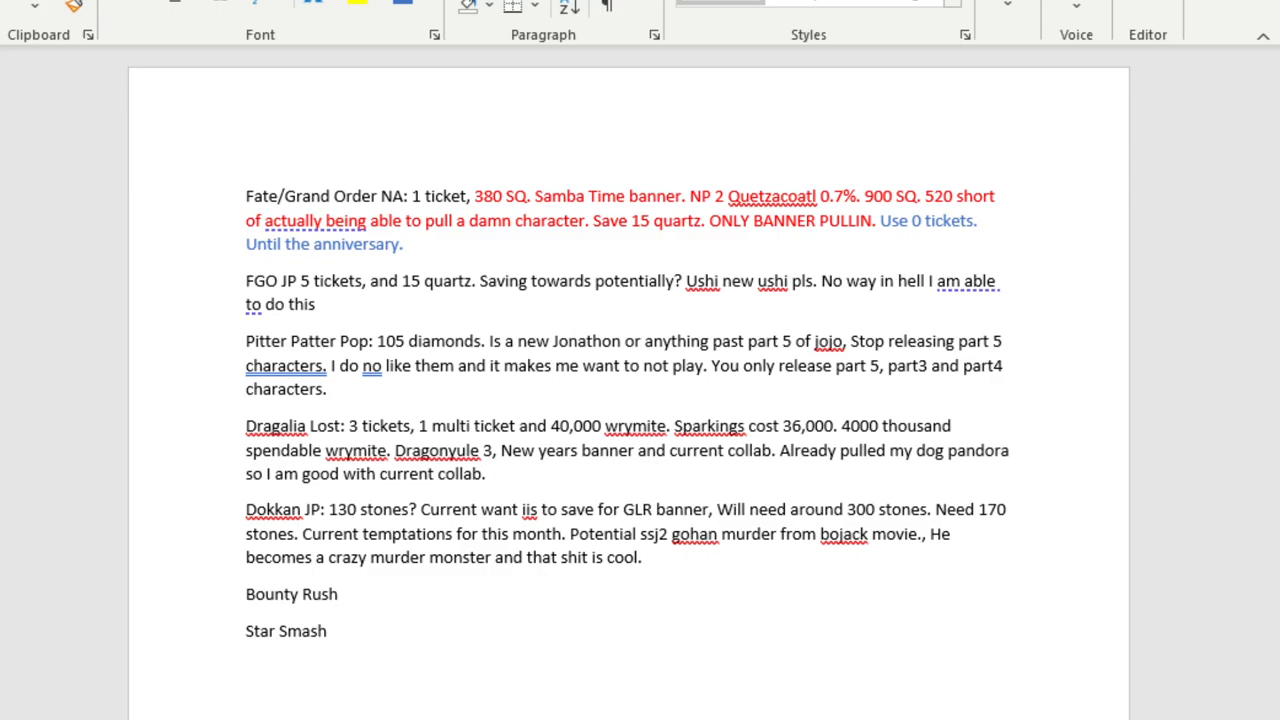
# Add the remark about current Bojack doing nothing and eating noodles.
pyautogui.write('Current banner is')
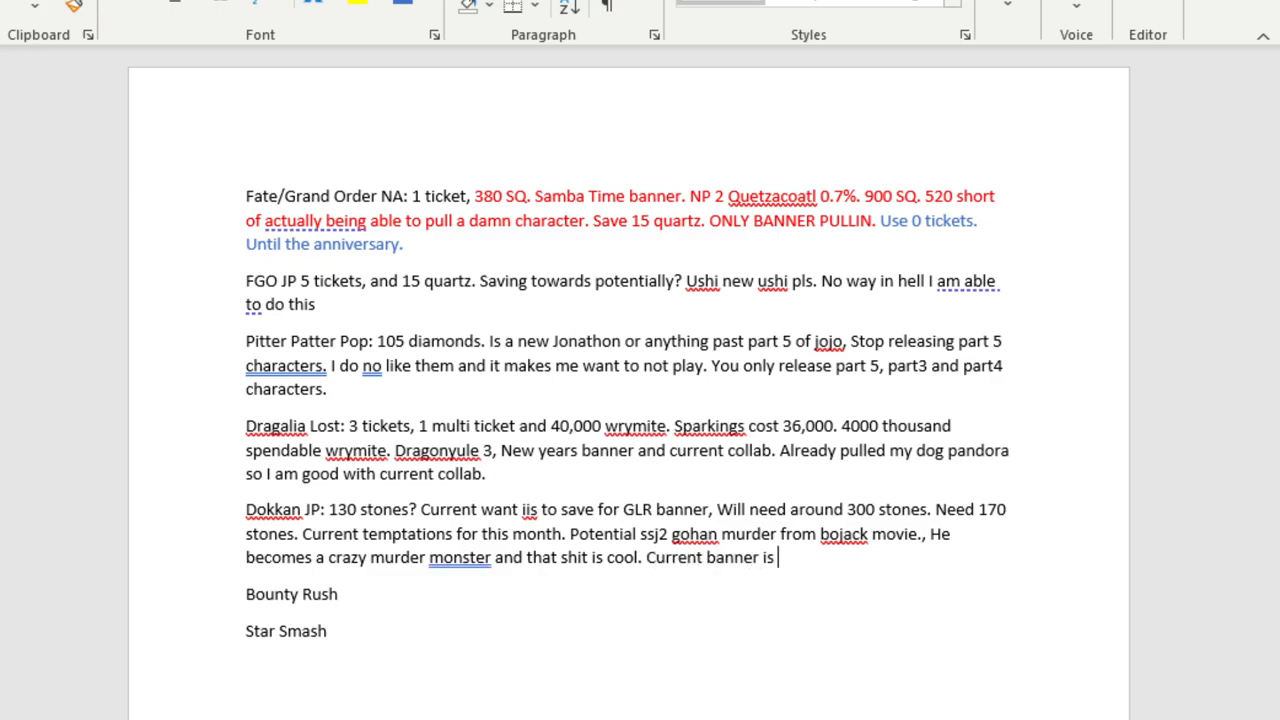
pyautogui.write('bojack and')
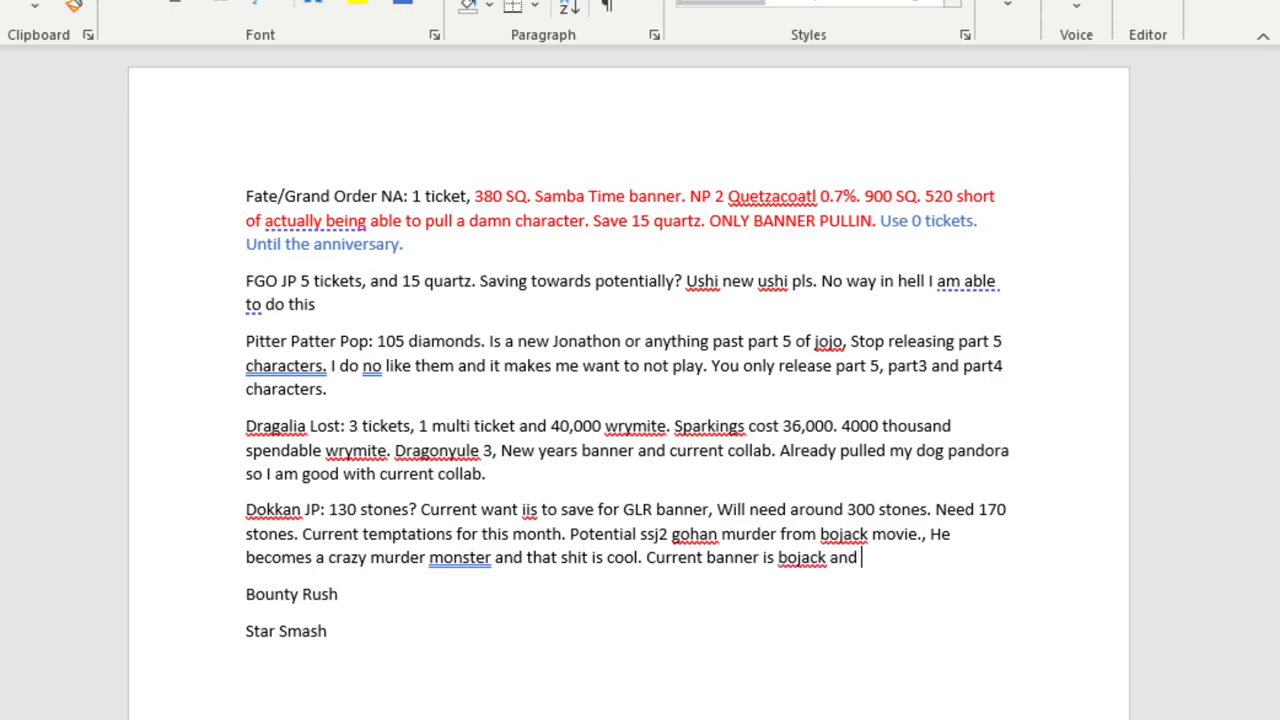
pyautogui.write('he n')
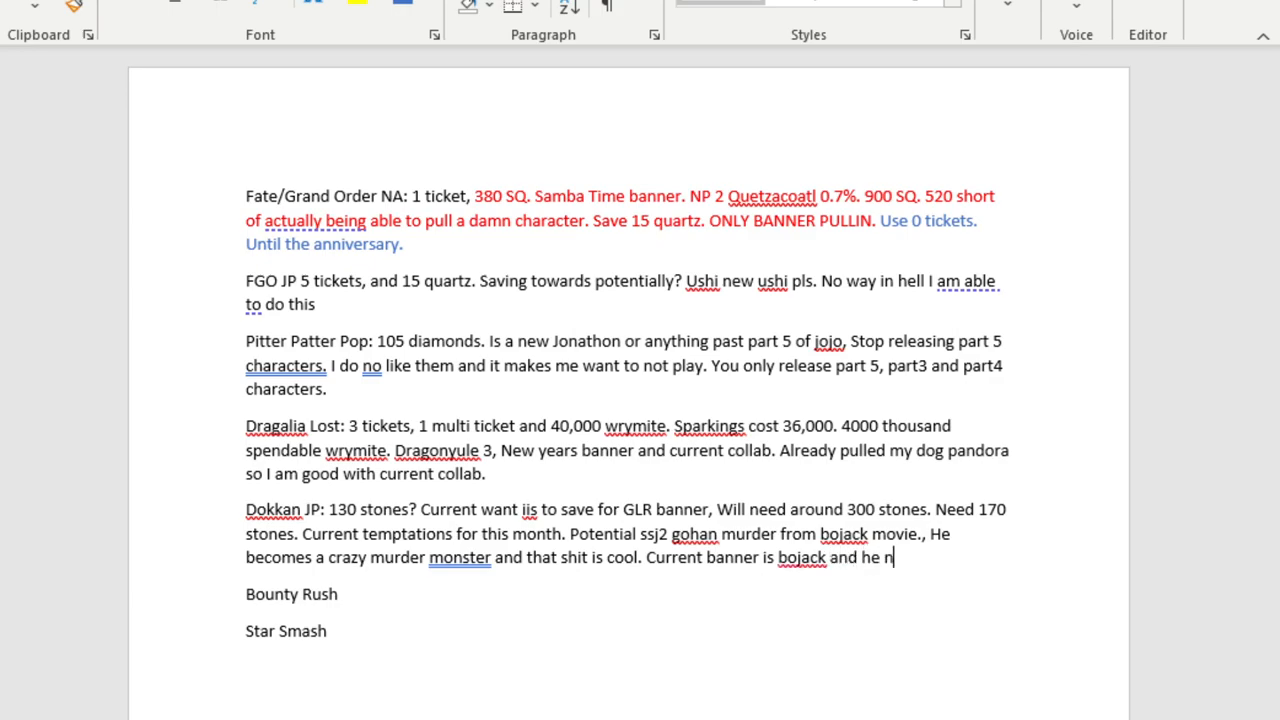
pyautogui.write('does nothing for')
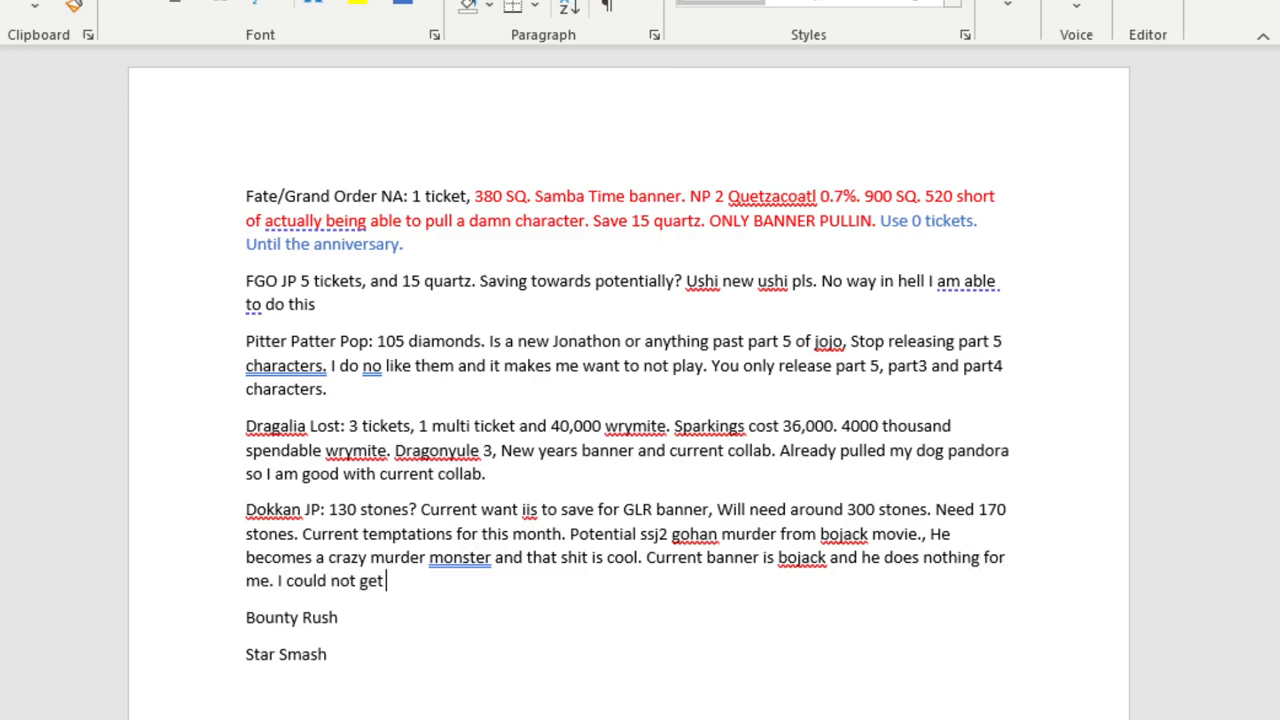
pyautogui.write('any softer unless it was someh')
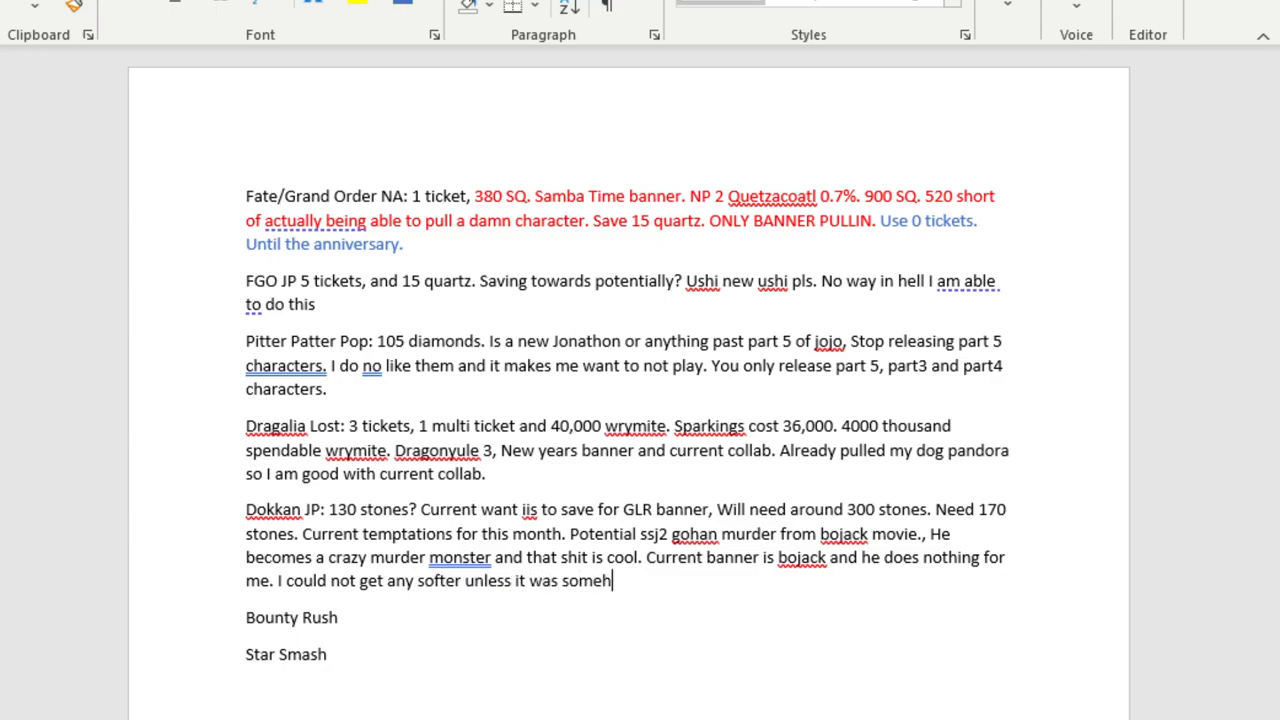
pyautogui.write('ow bojack')
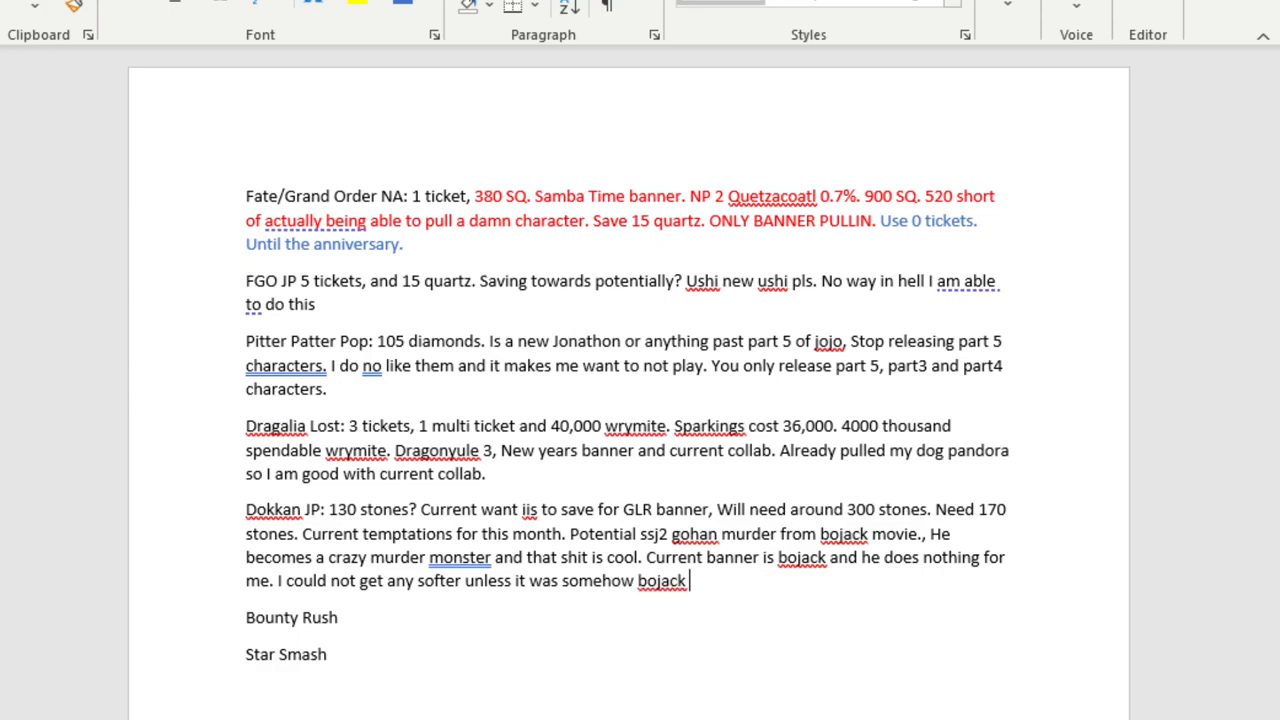
pyautogui.write('eating soup fried r')
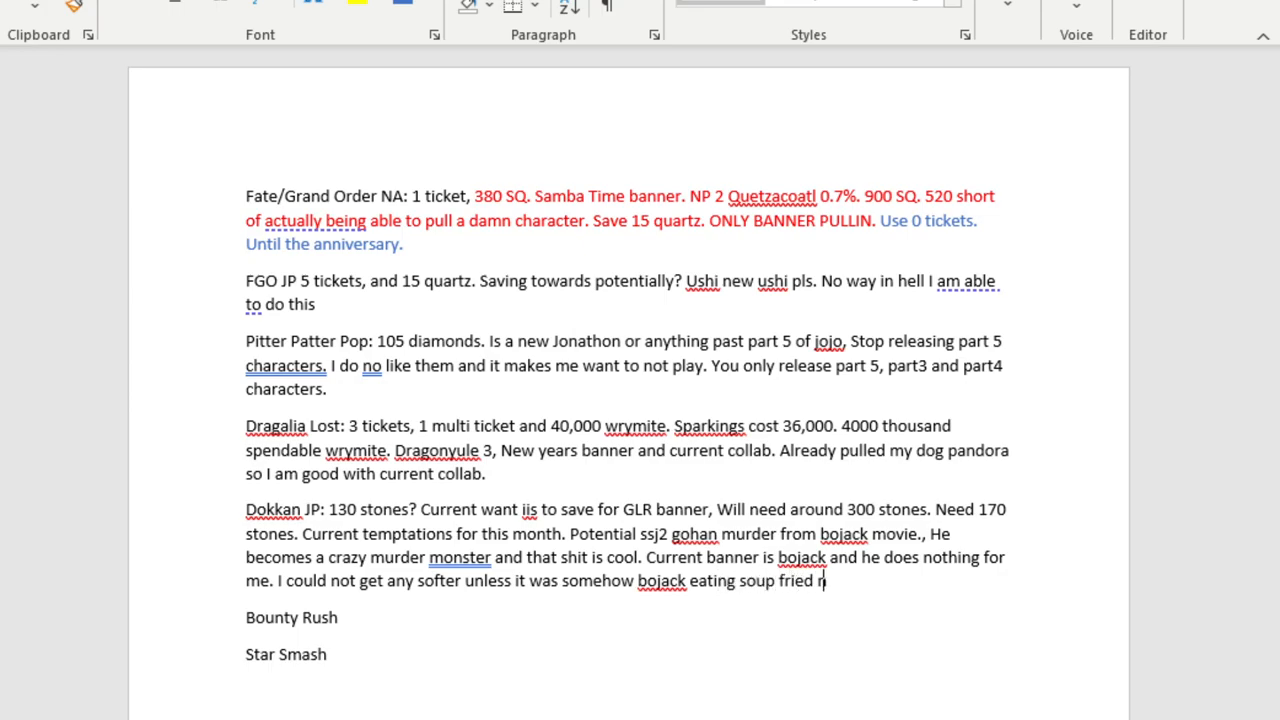
pyautogui.write('oodles.')
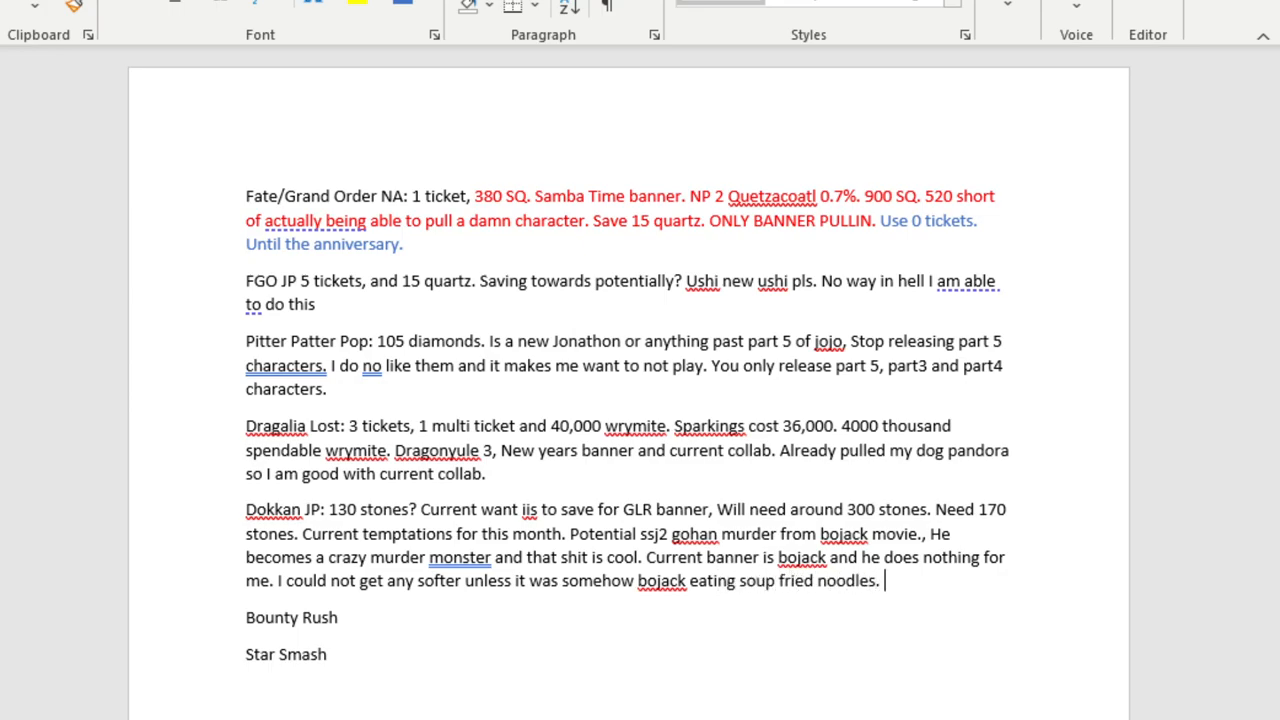
# Type the closing 'Even if Bojack…' sentence of the Dokkan JP note.
pyautogui.write('Even if bojack')
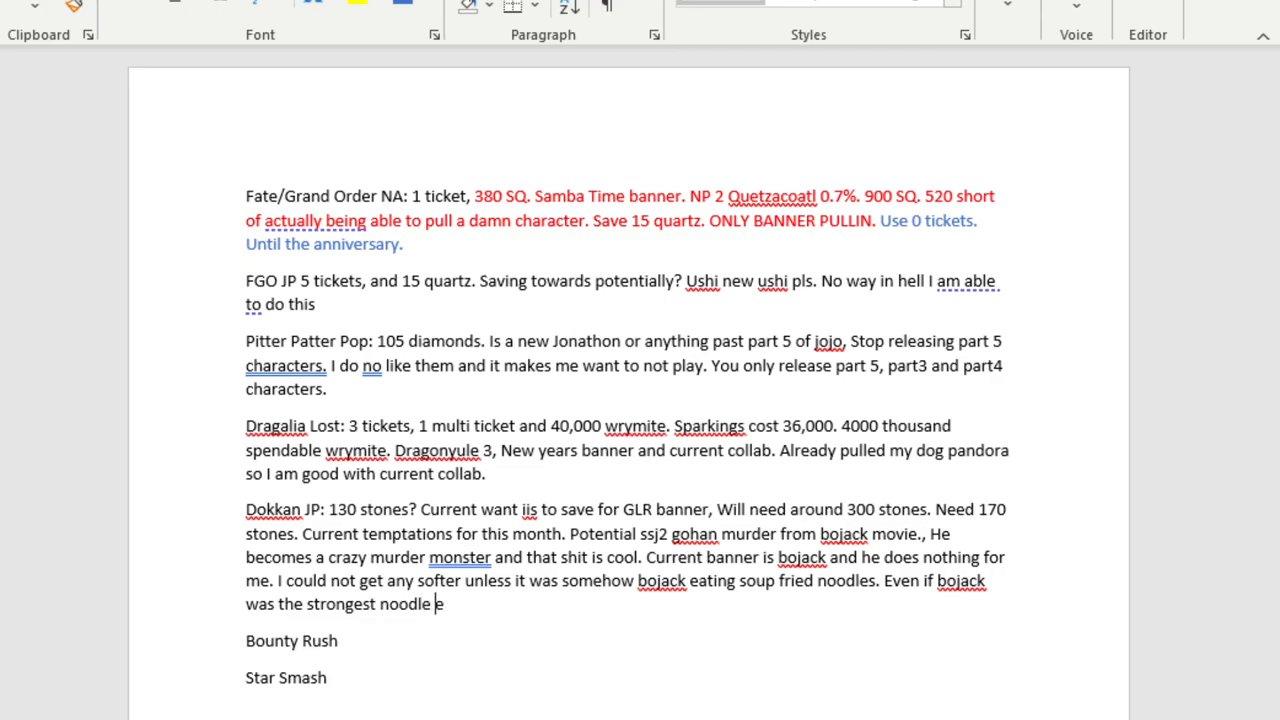
pyautogui.write('ating boi')
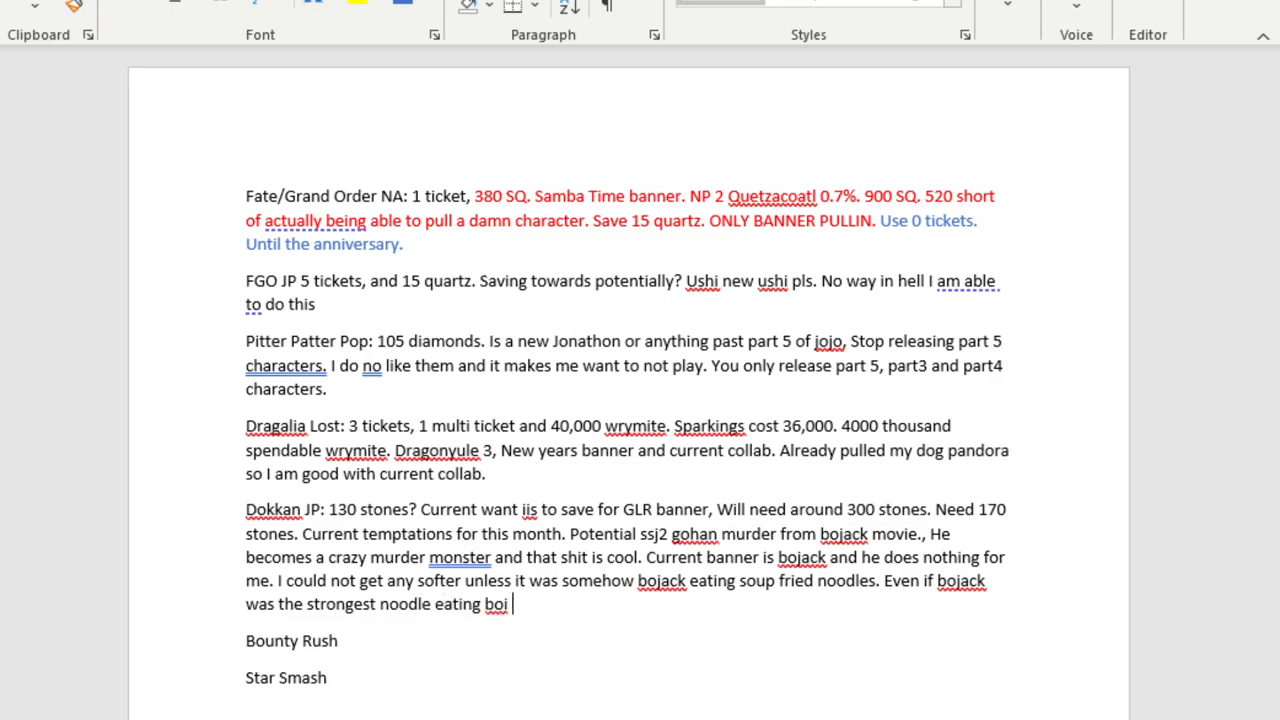
pyautogui.write(', that woul')
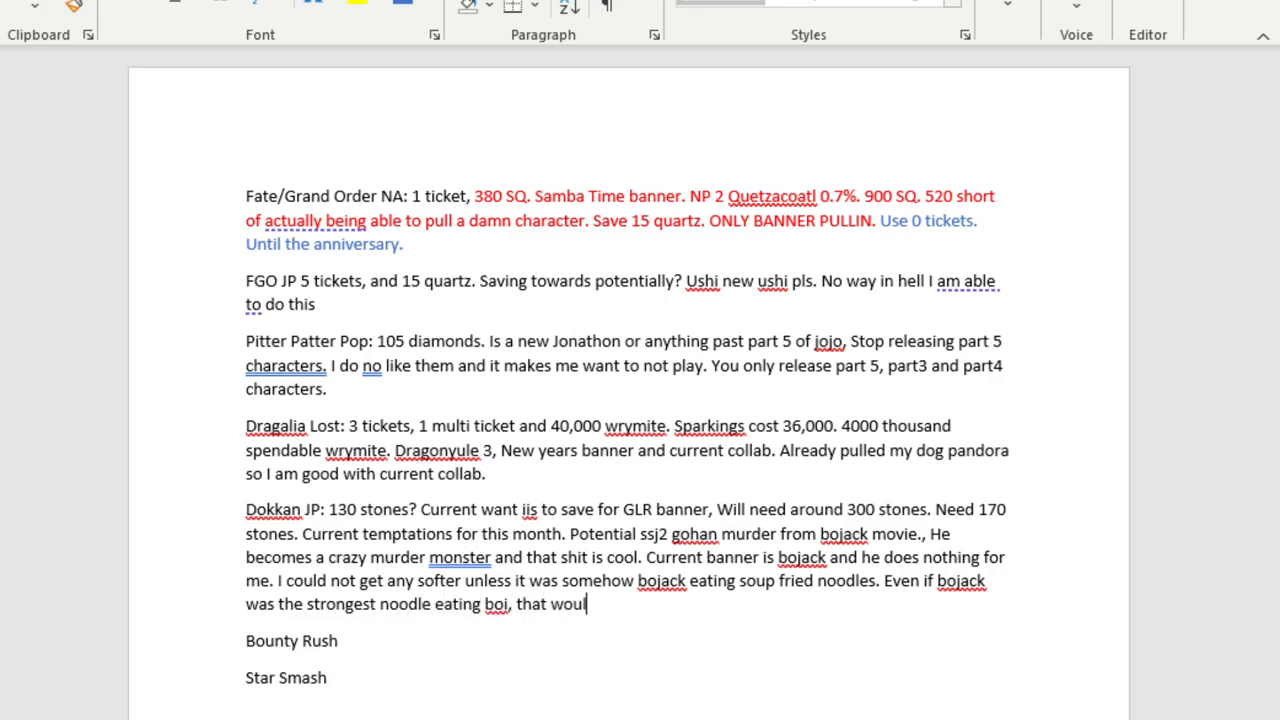
pyautogui.write('d never make')
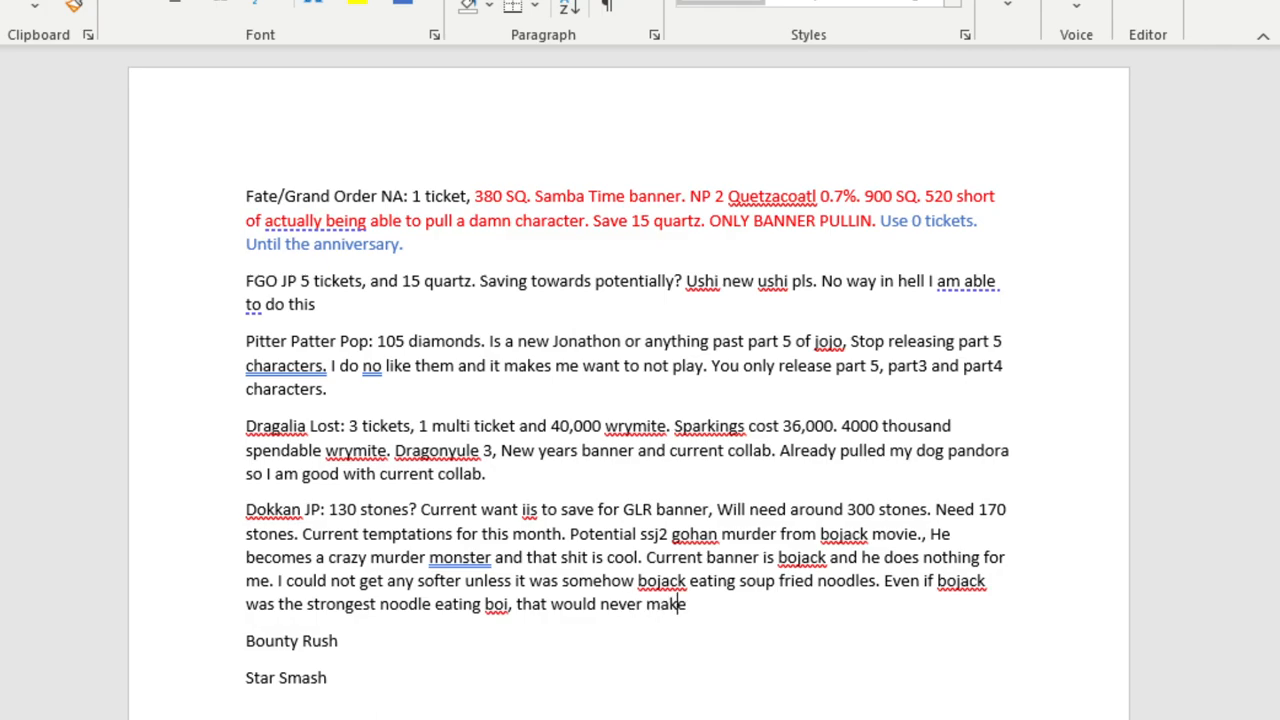
pyautogui.write('me hard.')
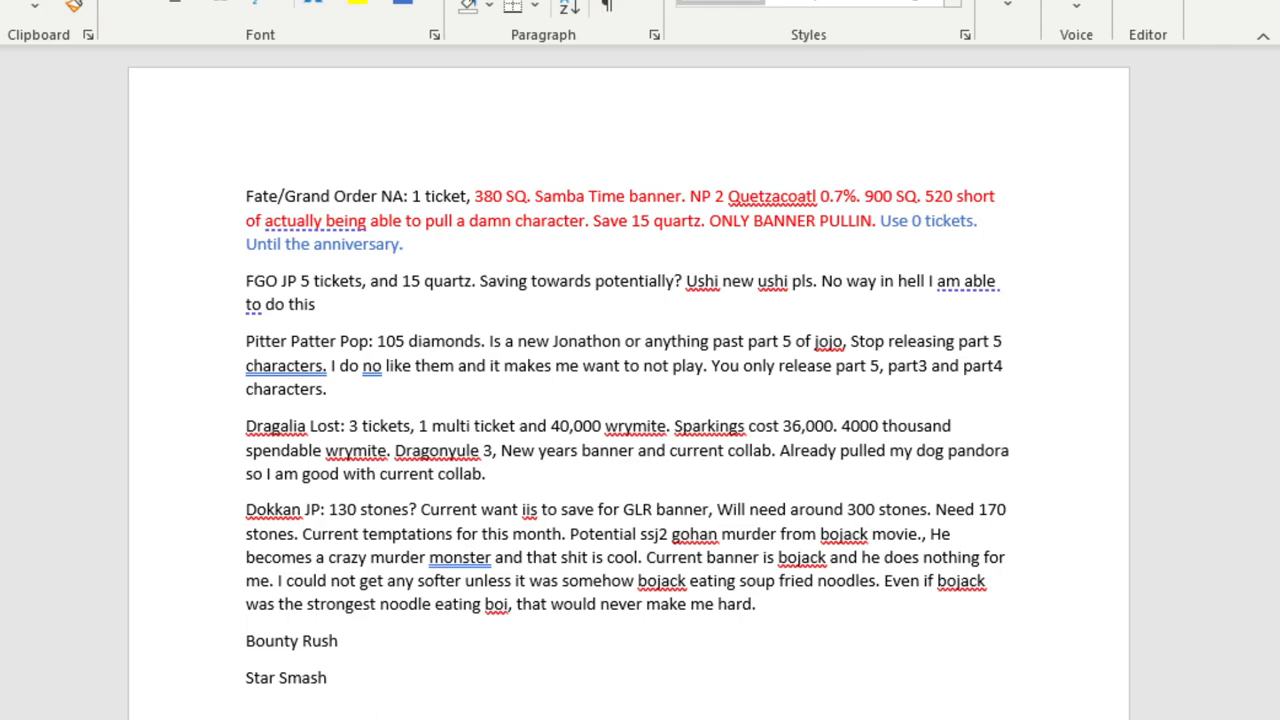
pyautogui.click(756, 603)
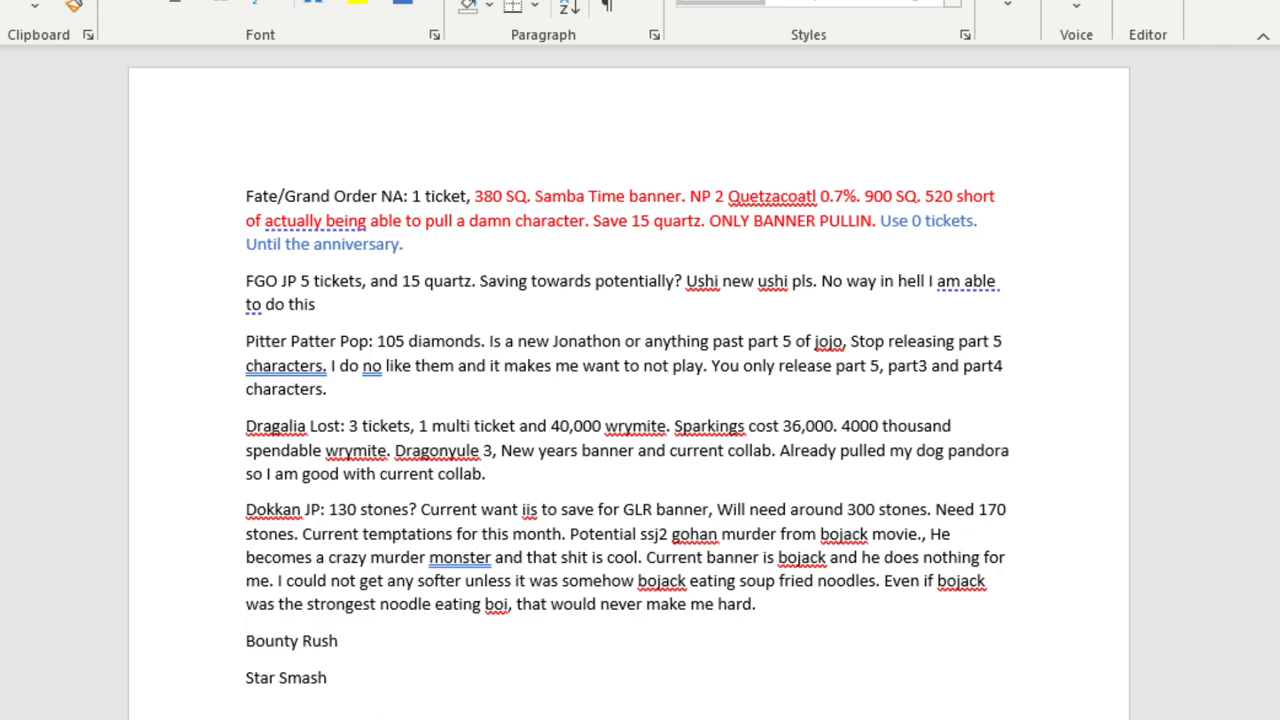
pyautogui.click(756, 603)
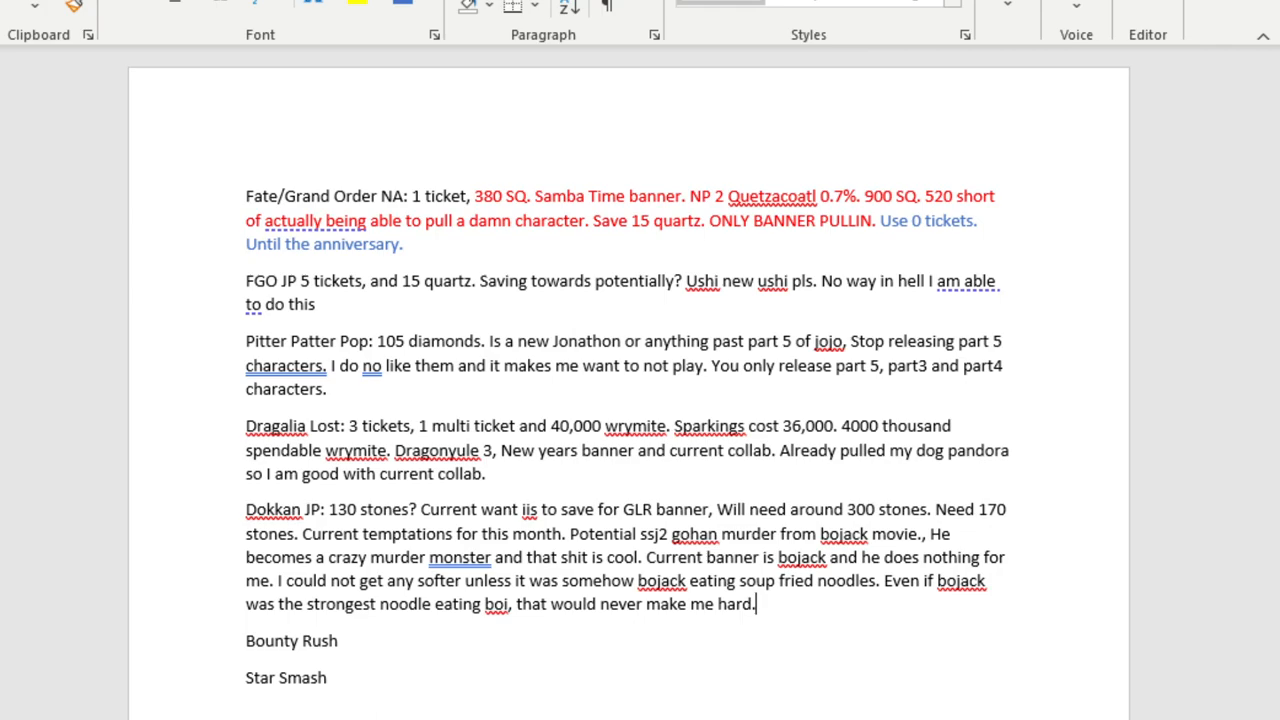
pyautogui.moveTo(997, 486)
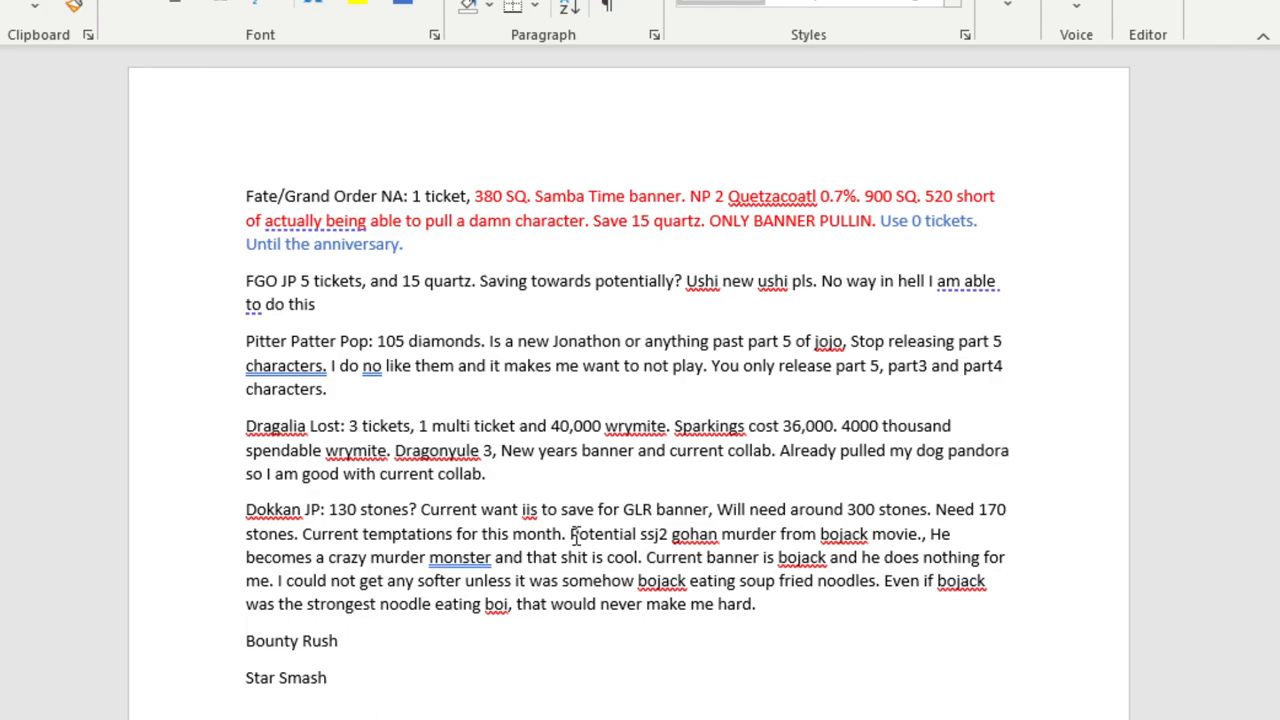
# Start the Bounty Rush note with ': 200 diamonds'.
pyautogui.click(338, 640)
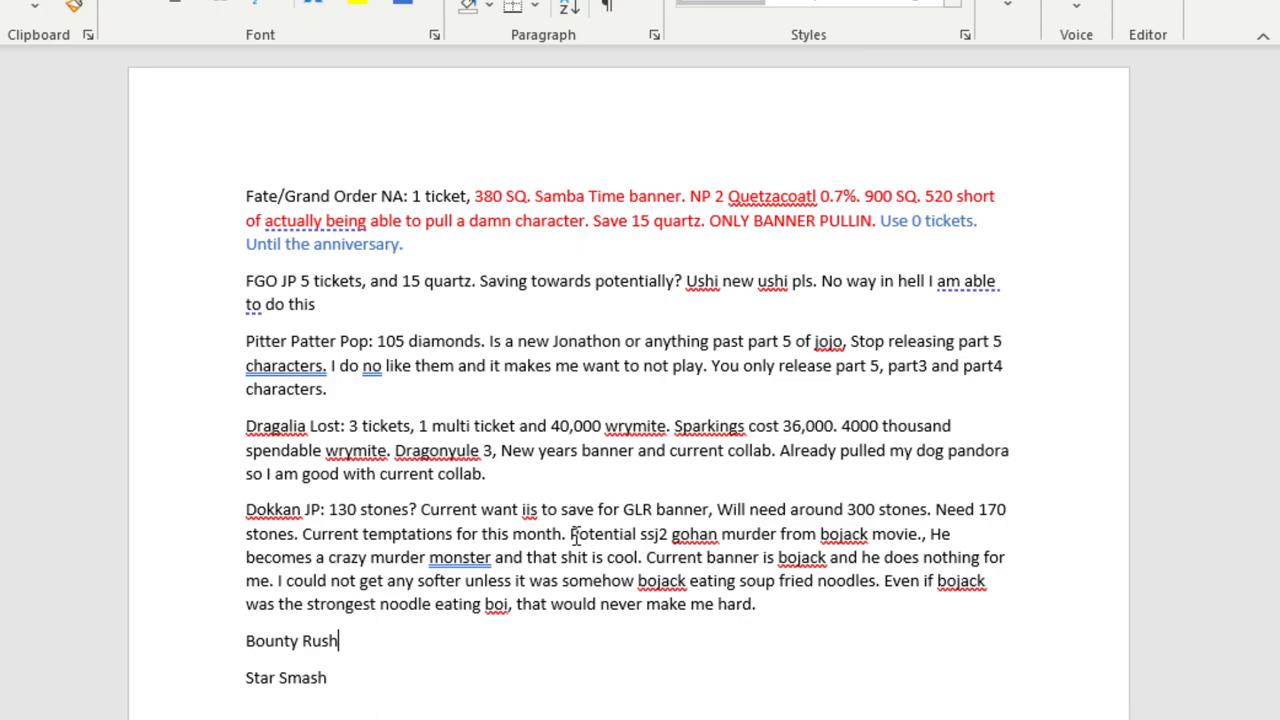
pyautogui.write(':')
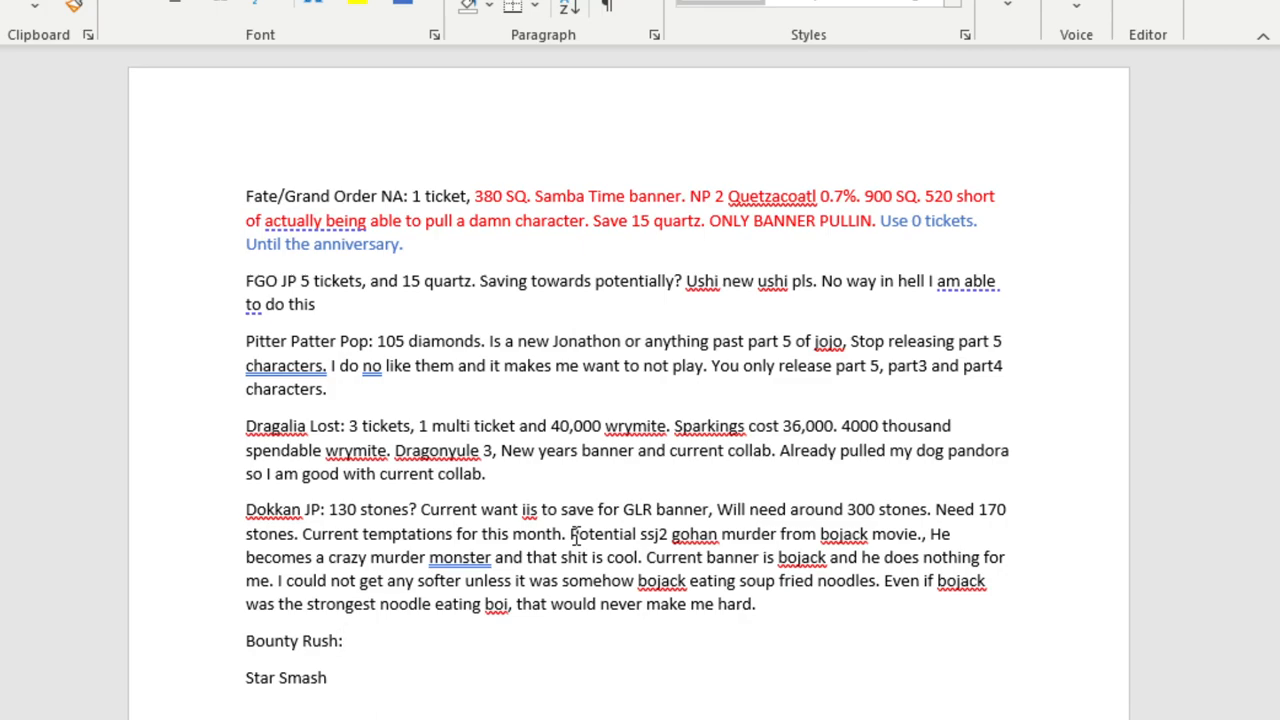
pyautogui.click(344, 641)
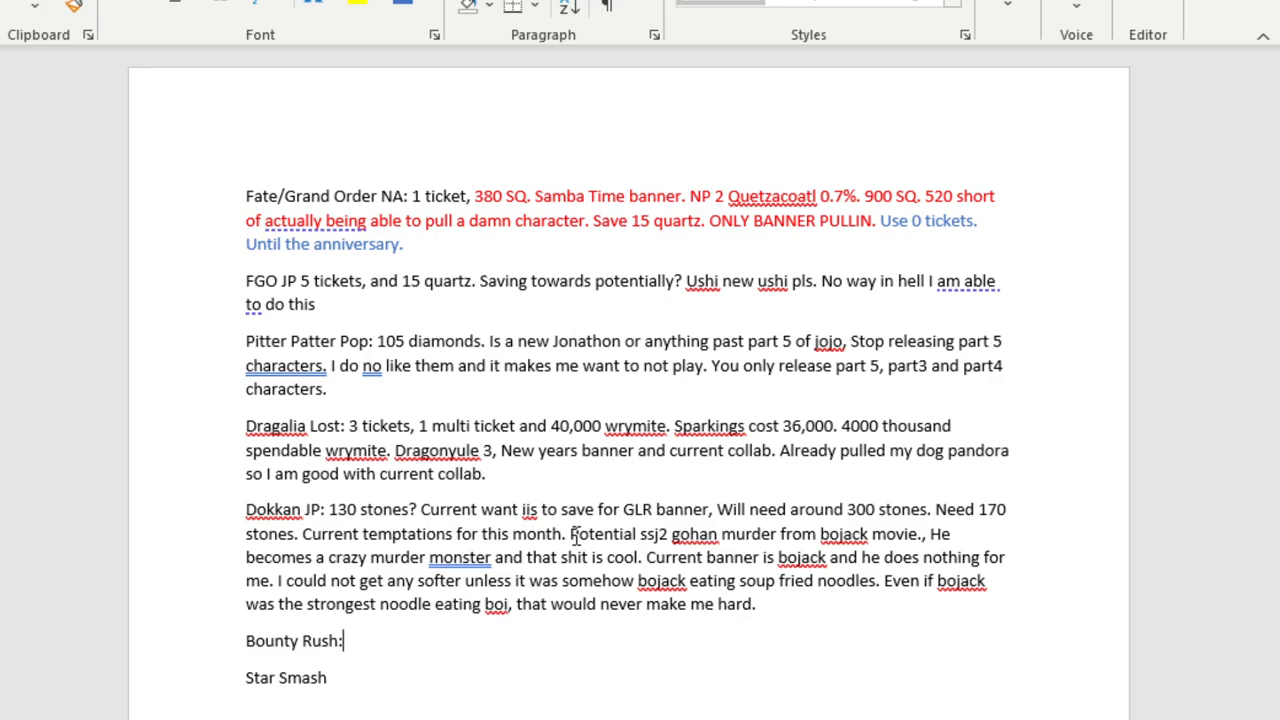
pyautogui.write('200')
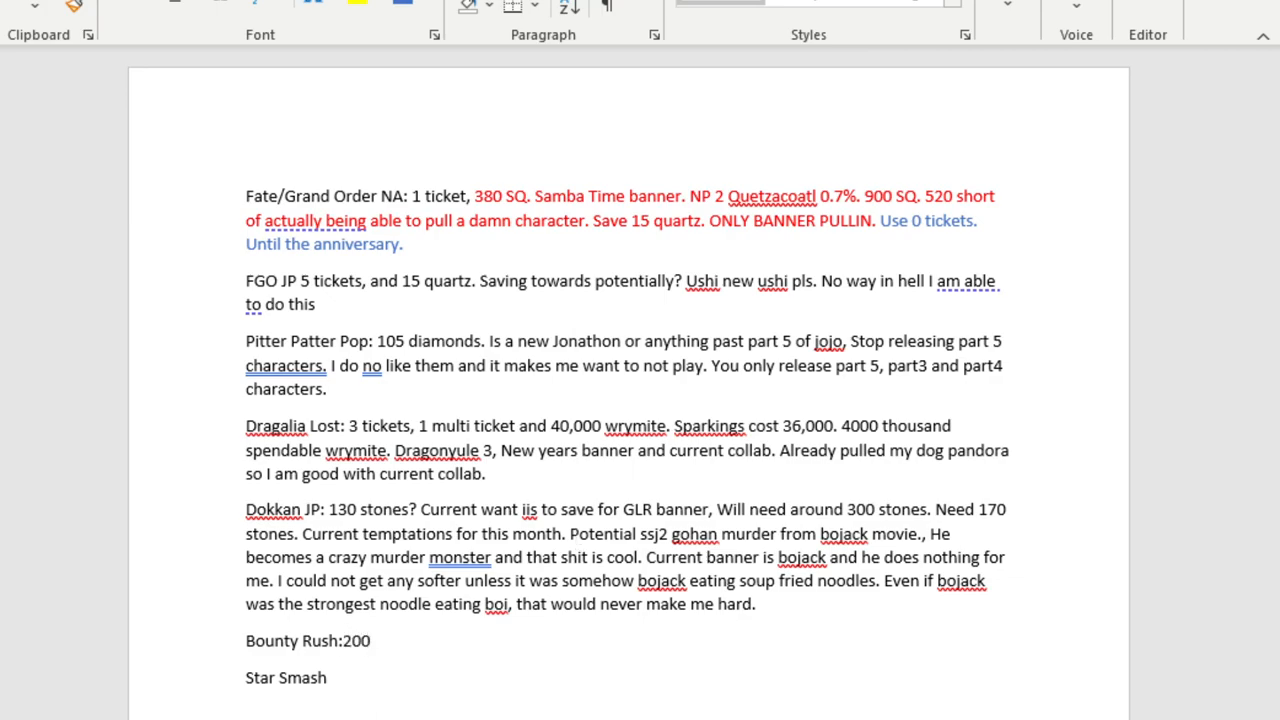
pyautogui.write('diamonds')
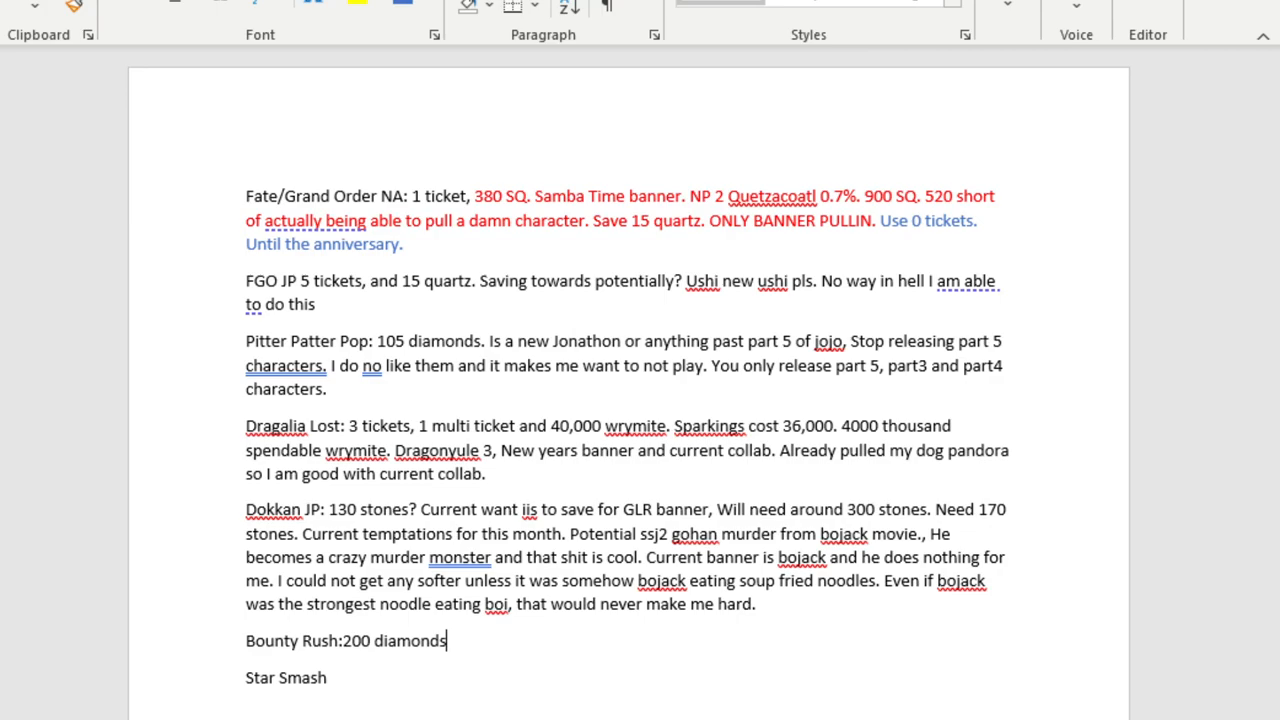
# Add that saving should start for a potential extreme bounty festival.
pyautogui.write(". Don;'t want anyth")
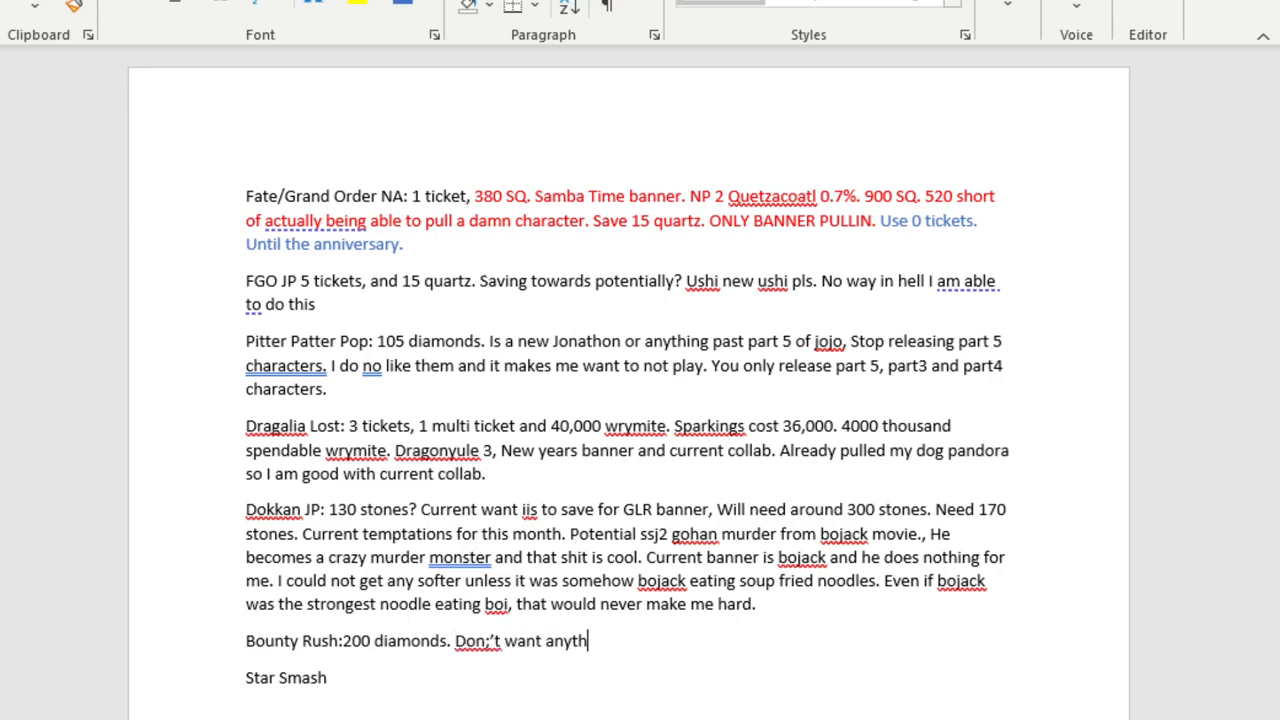
pyautogui.write('ing but')
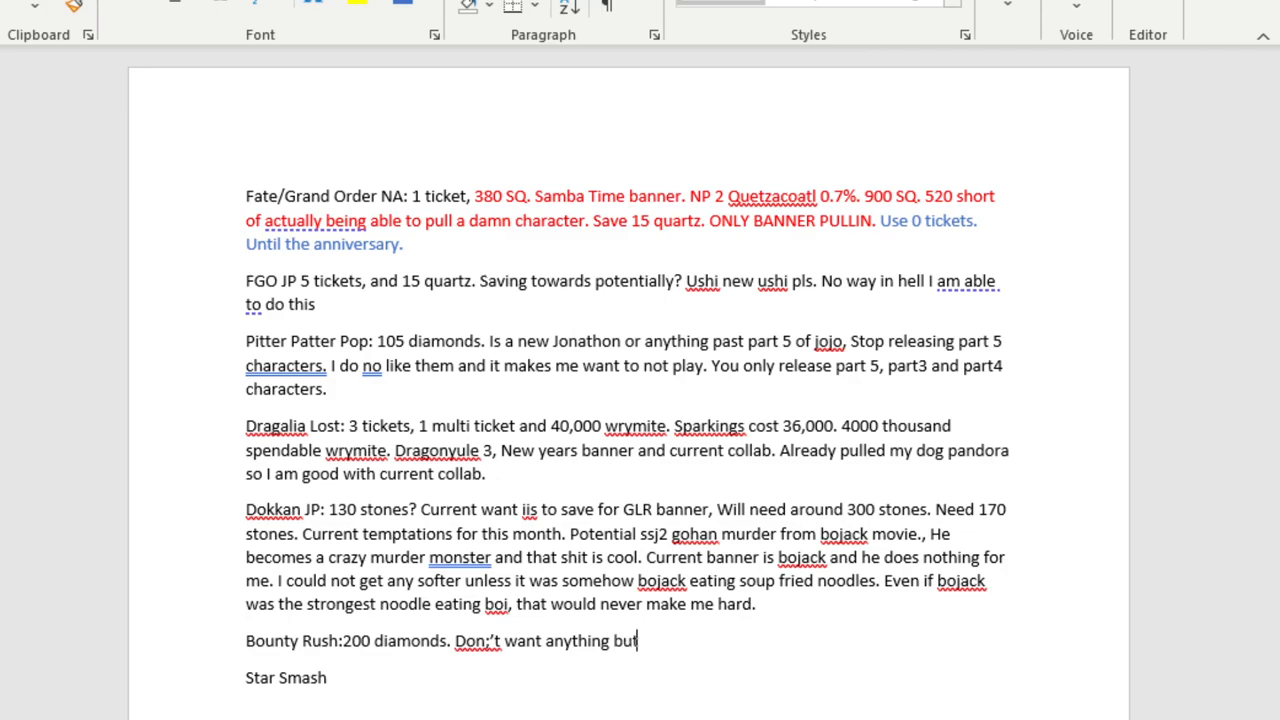
pyautogui.write('should start')
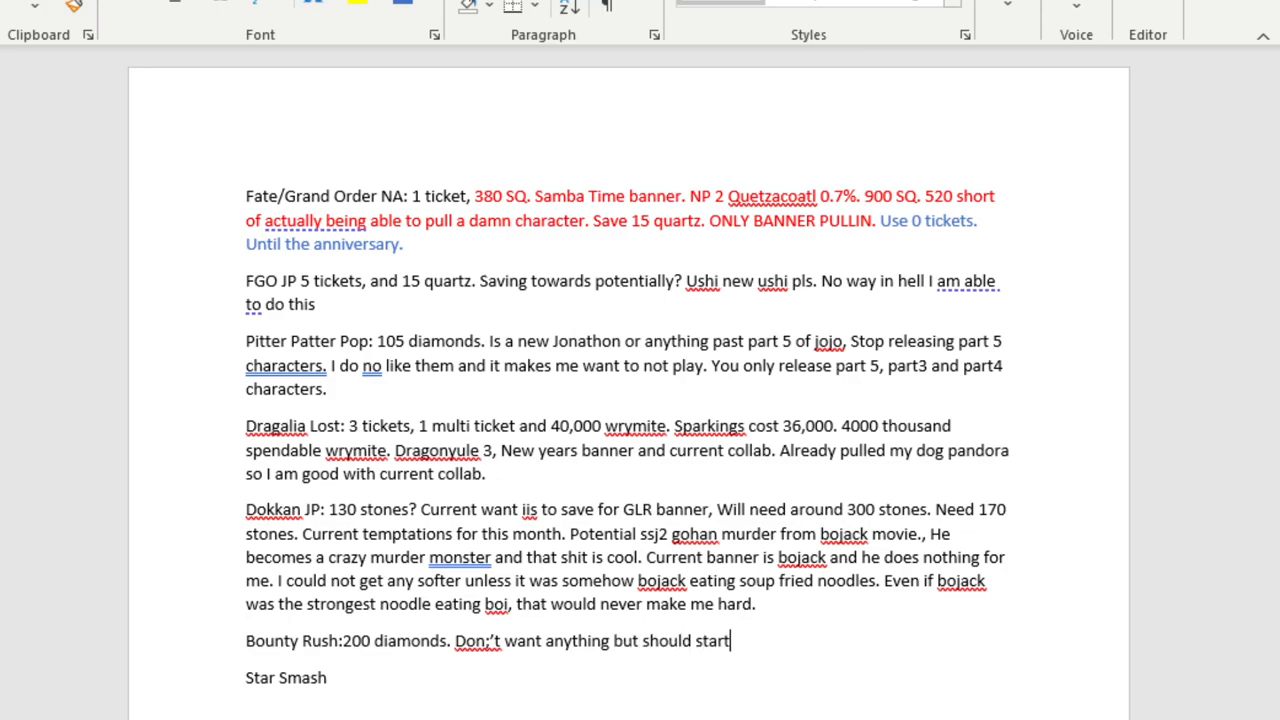
pyautogui.write('saving for')
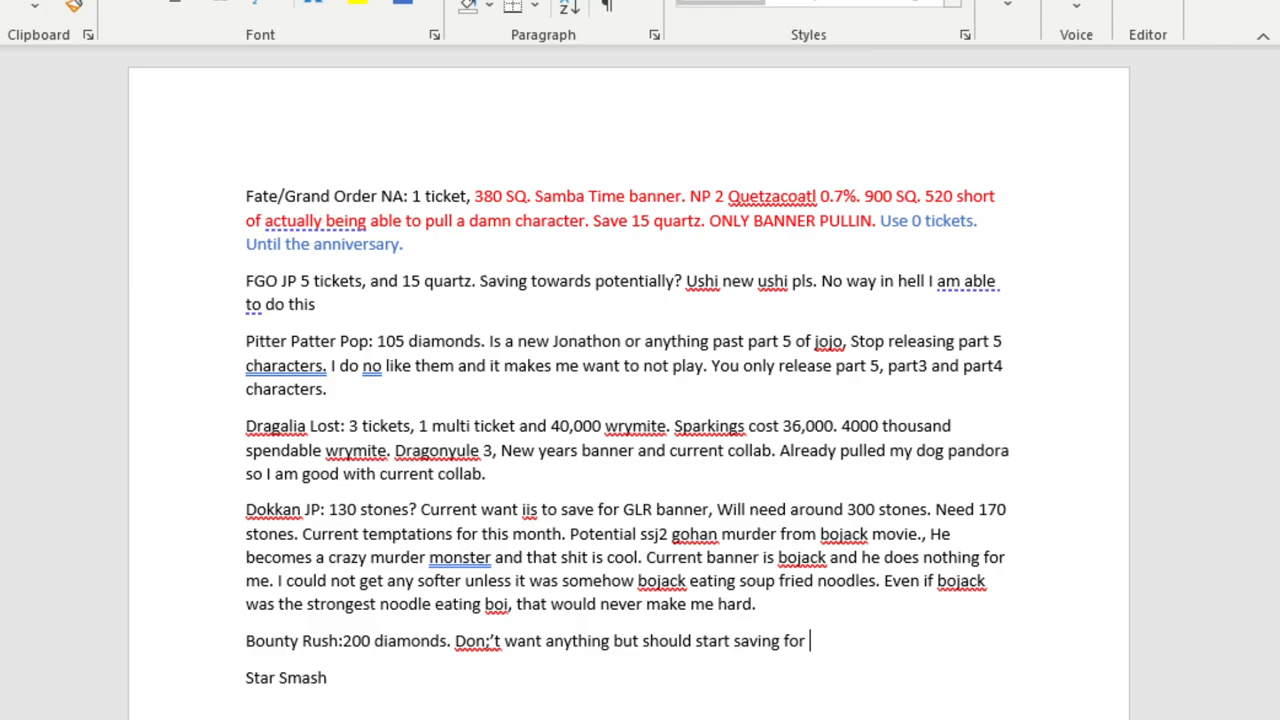
pyautogui.write('potential')
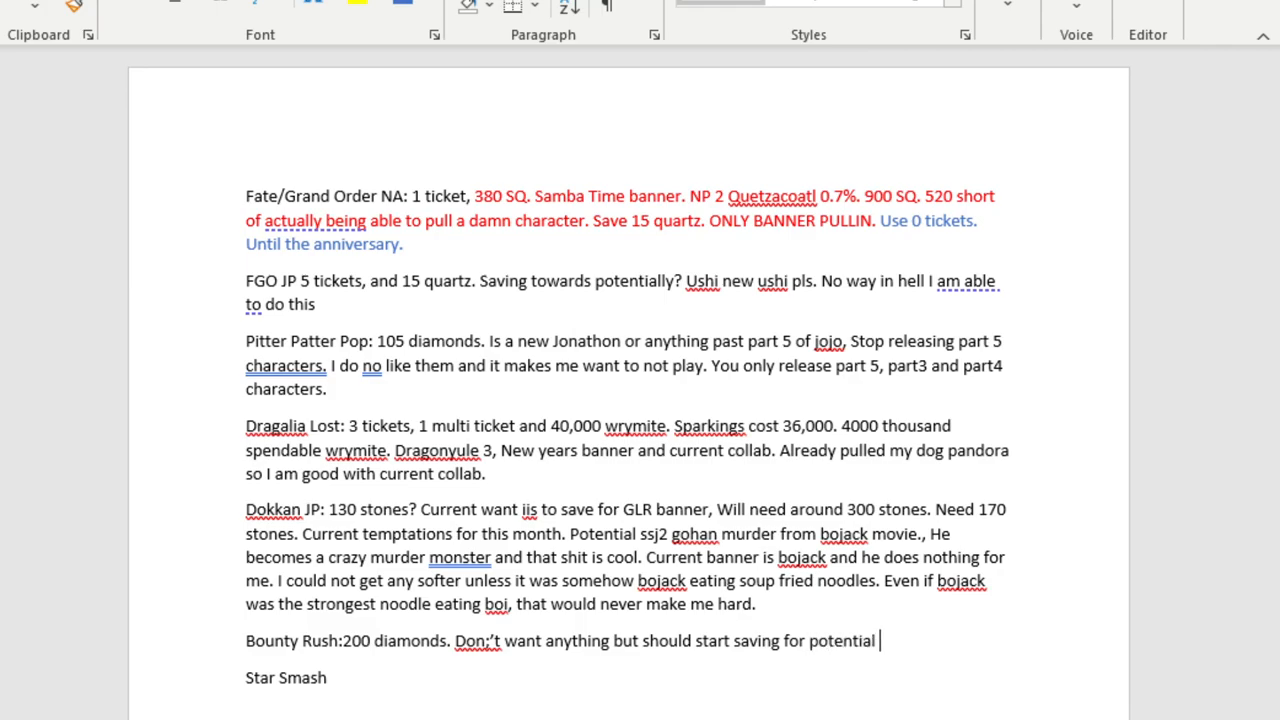
pyautogui.write('extreme bounty festival.')
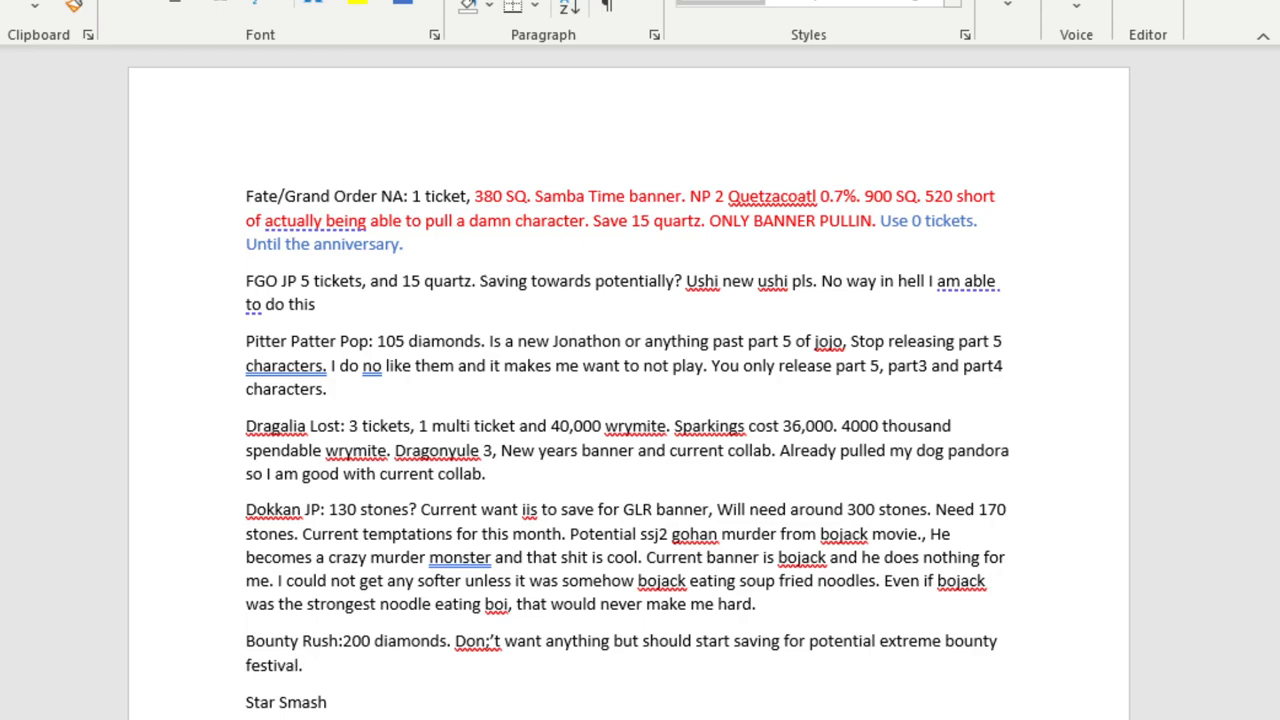
# Append the estimate of around 780 to 10000 diamonds to the Bounty Rush note.
pyautogui.click(305, 665)
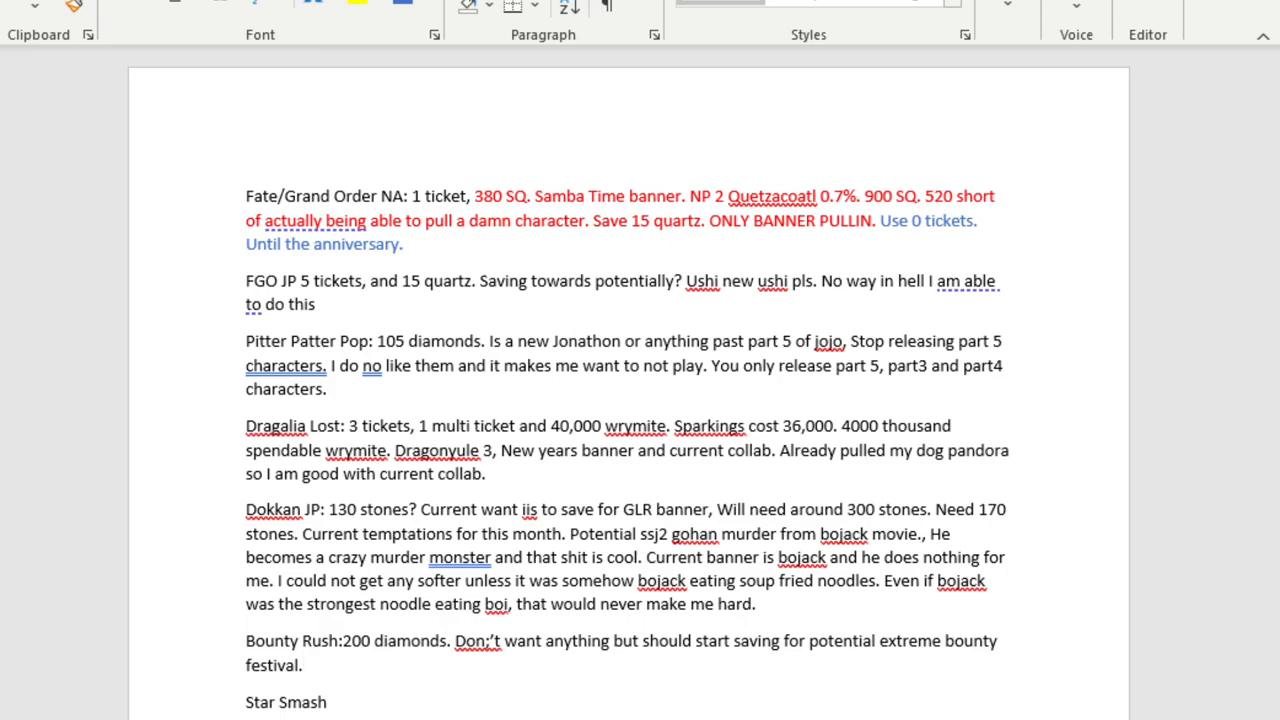
pyautogui.write('Arounish 780~')
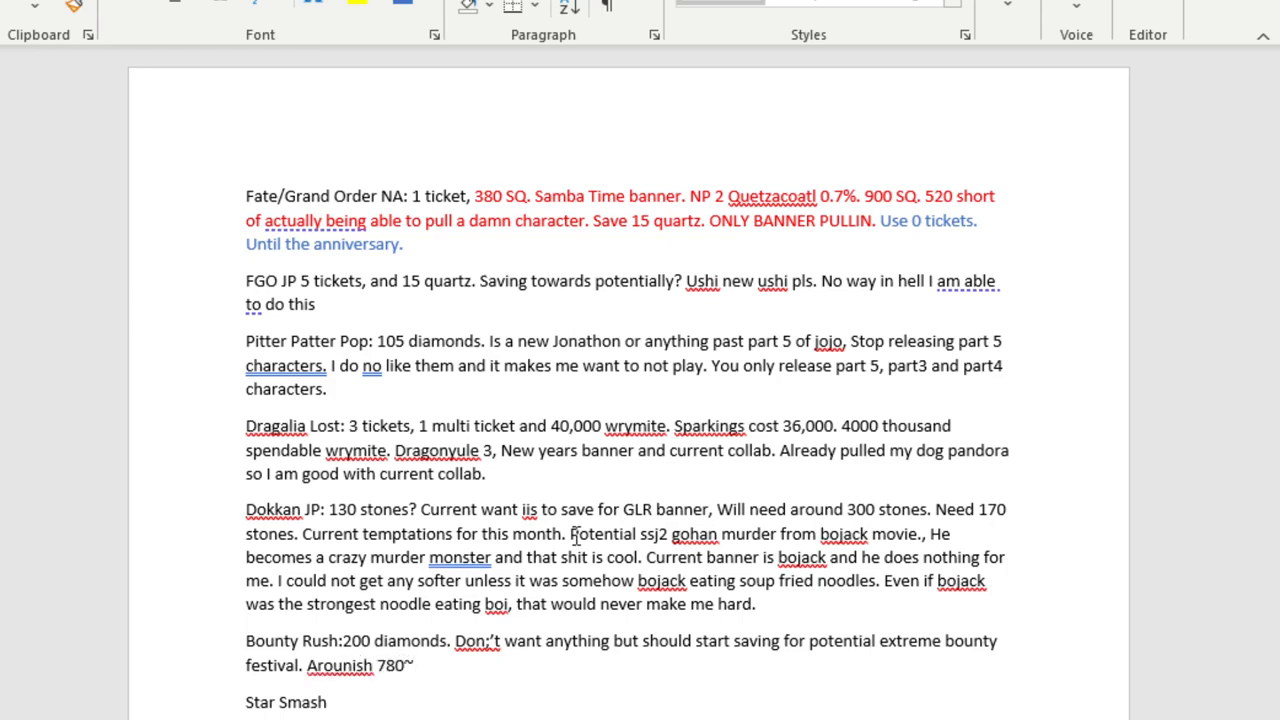
pyautogui.write('tpo')
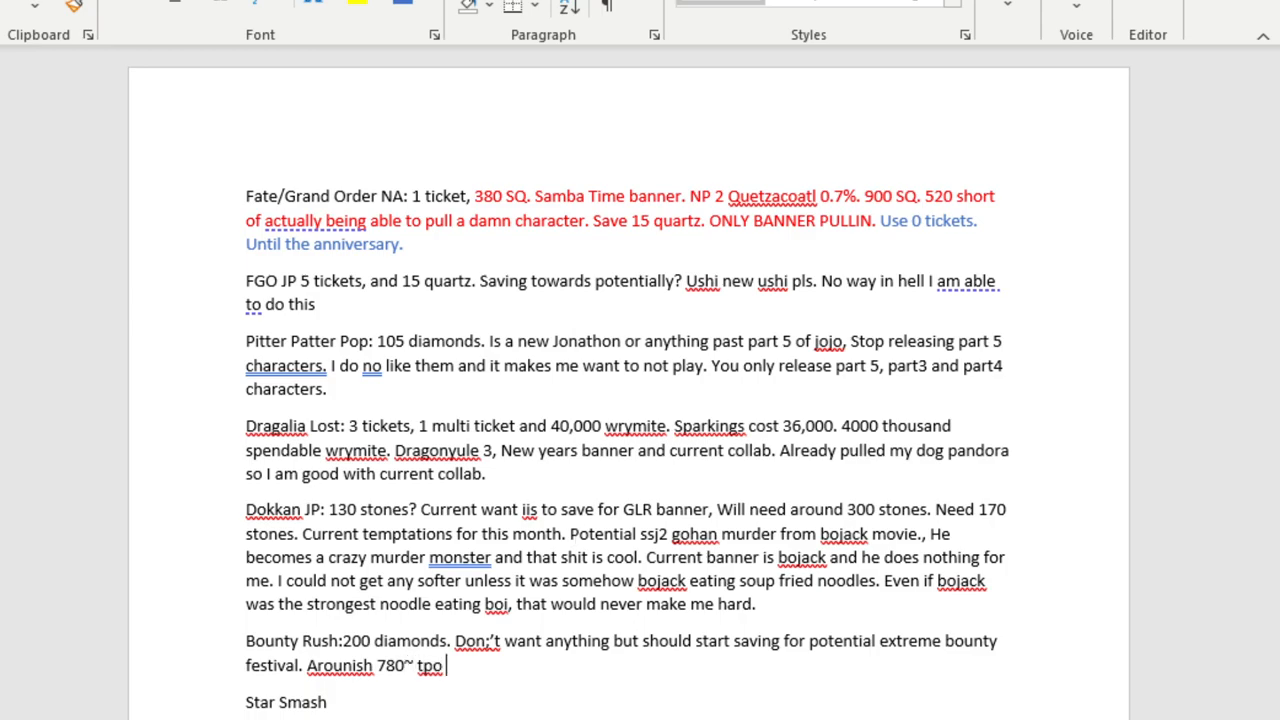
pyautogui.write('10000')
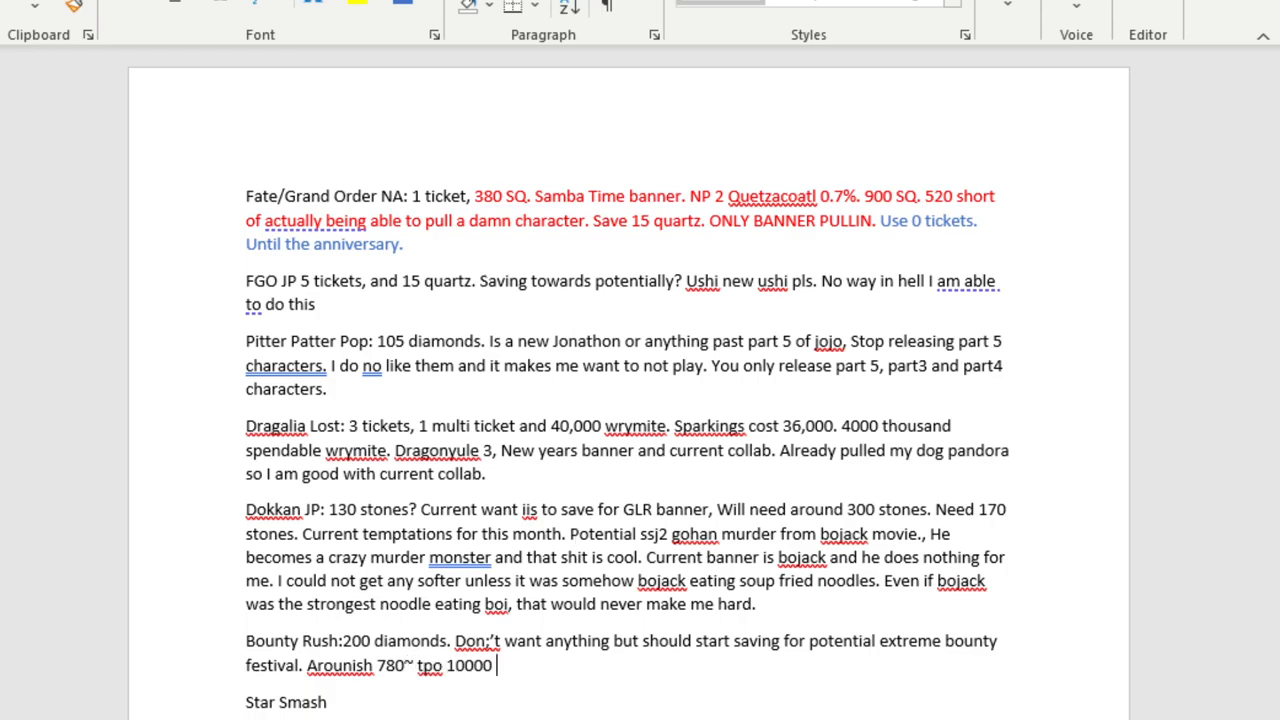
pyautogui.write('diamon')
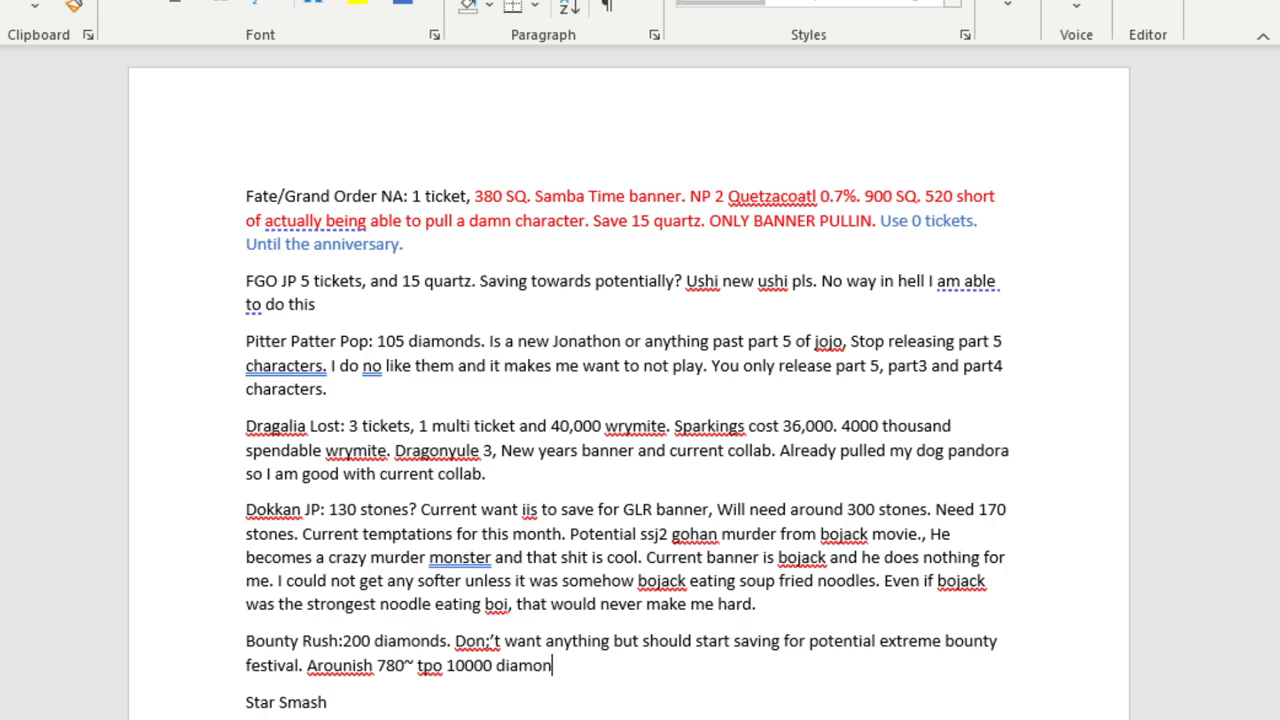
pyautogui.write('ds.')
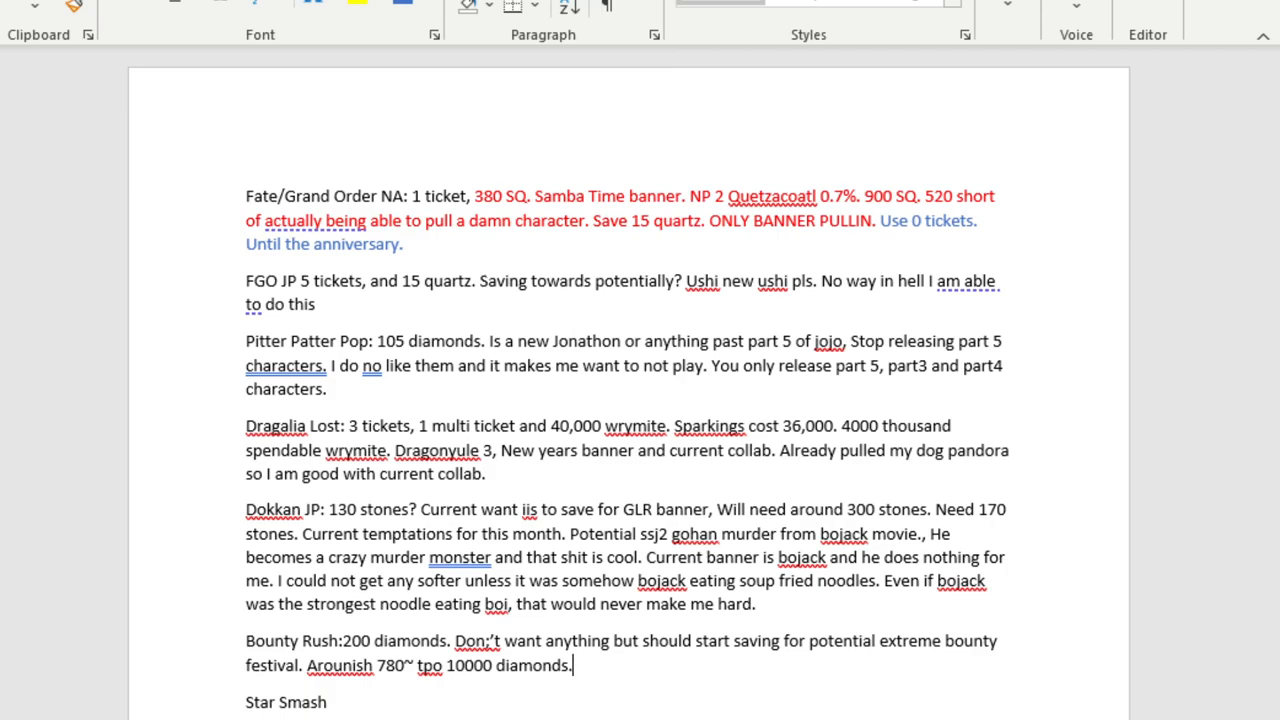
# Begin listing potential Bounty Rush banners, starting with a Christmas Nami.
pyautogui.write('Potential')
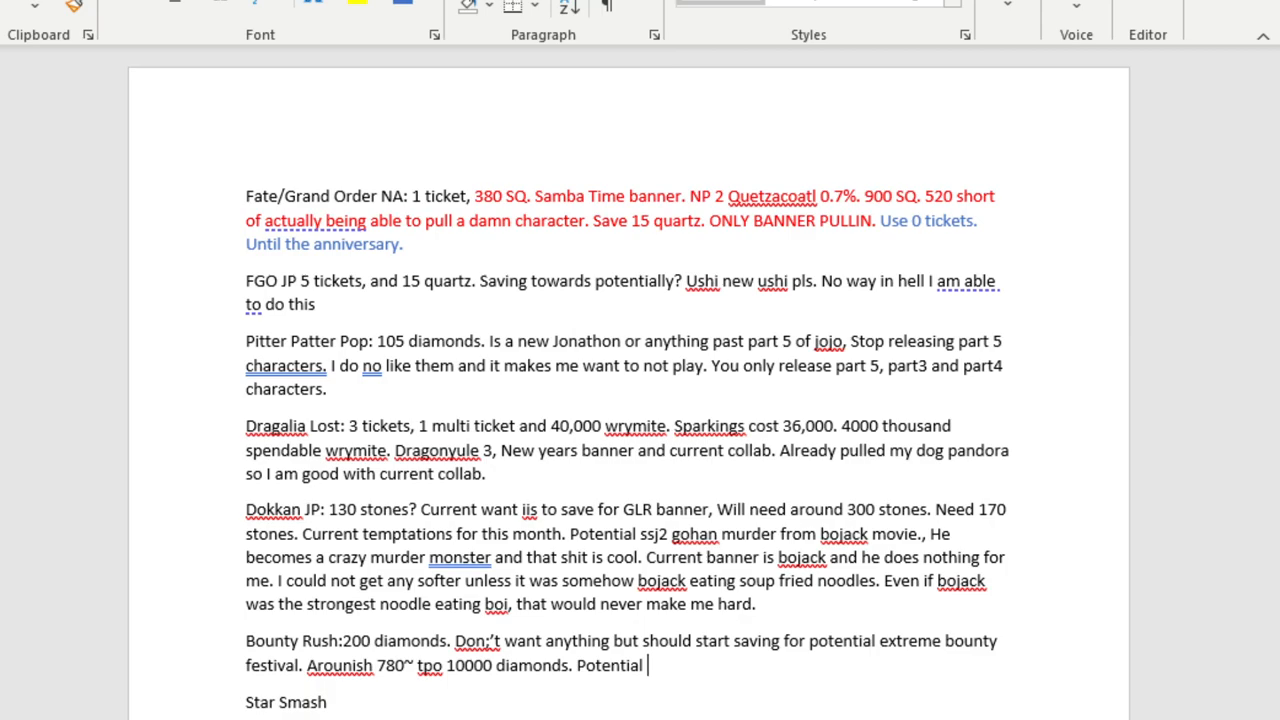
pyautogui.write('banners o')
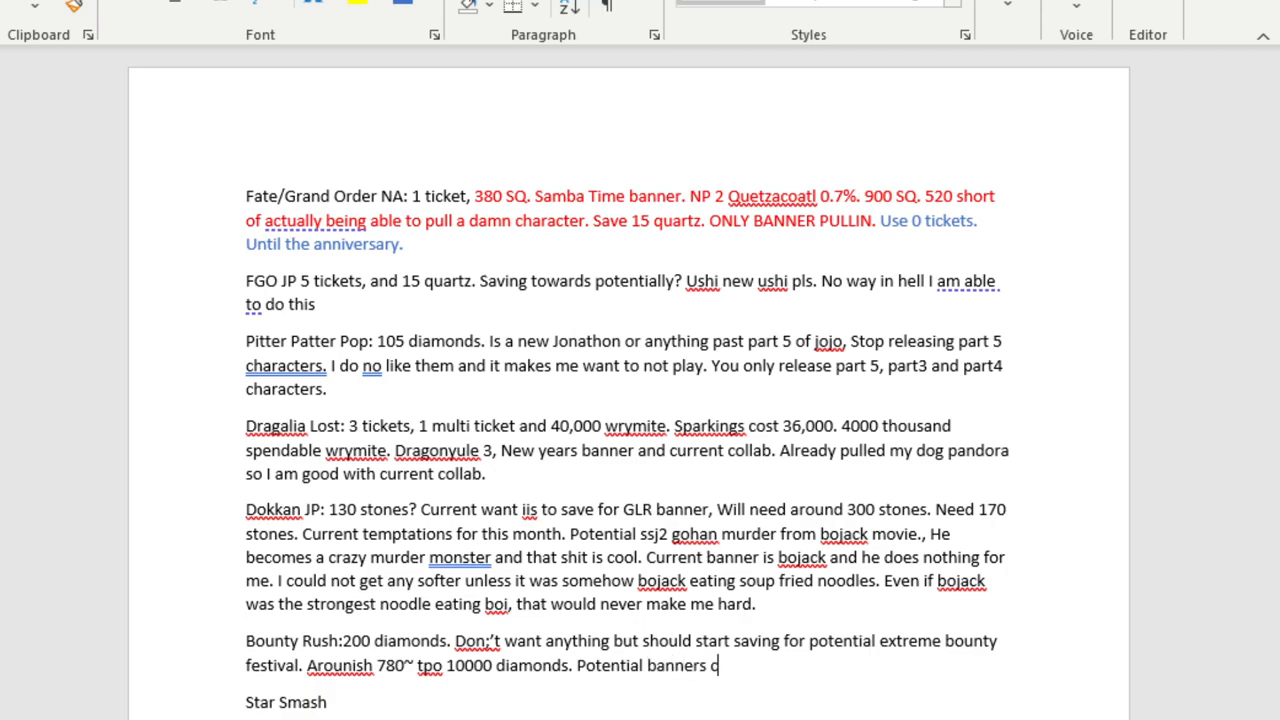
pyautogui.write('that could h')
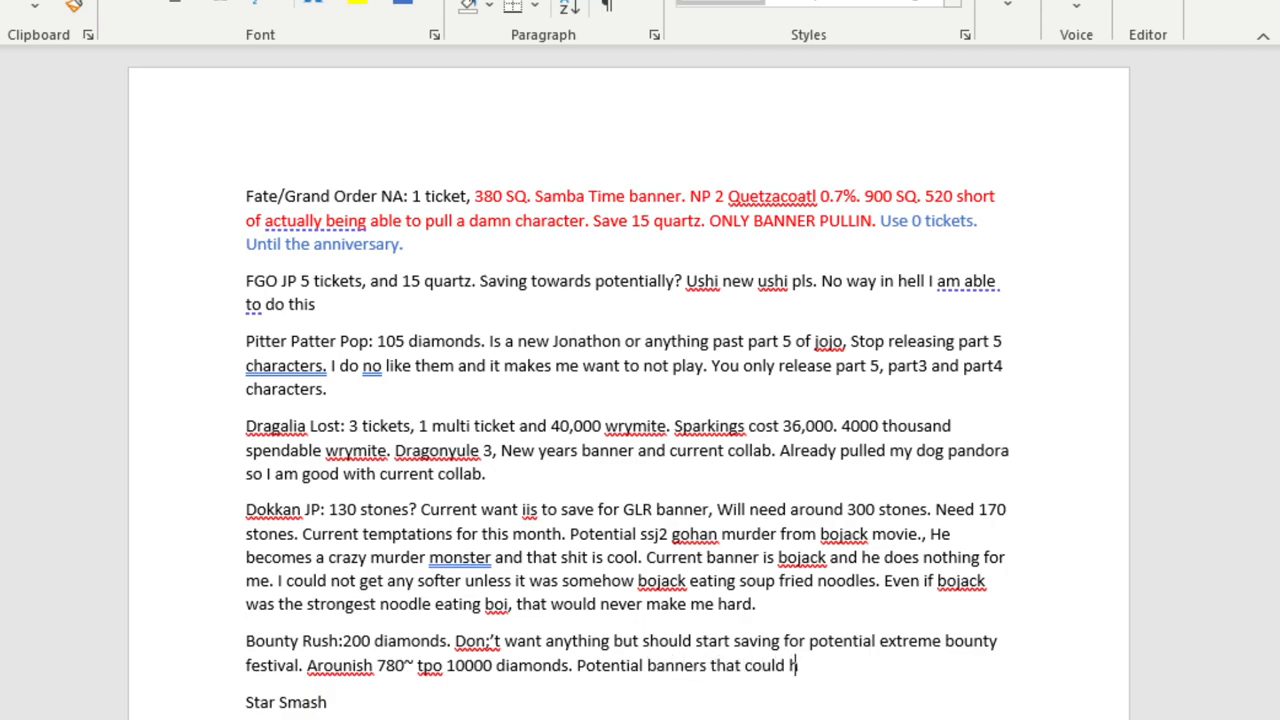
pyautogui.write('urt')
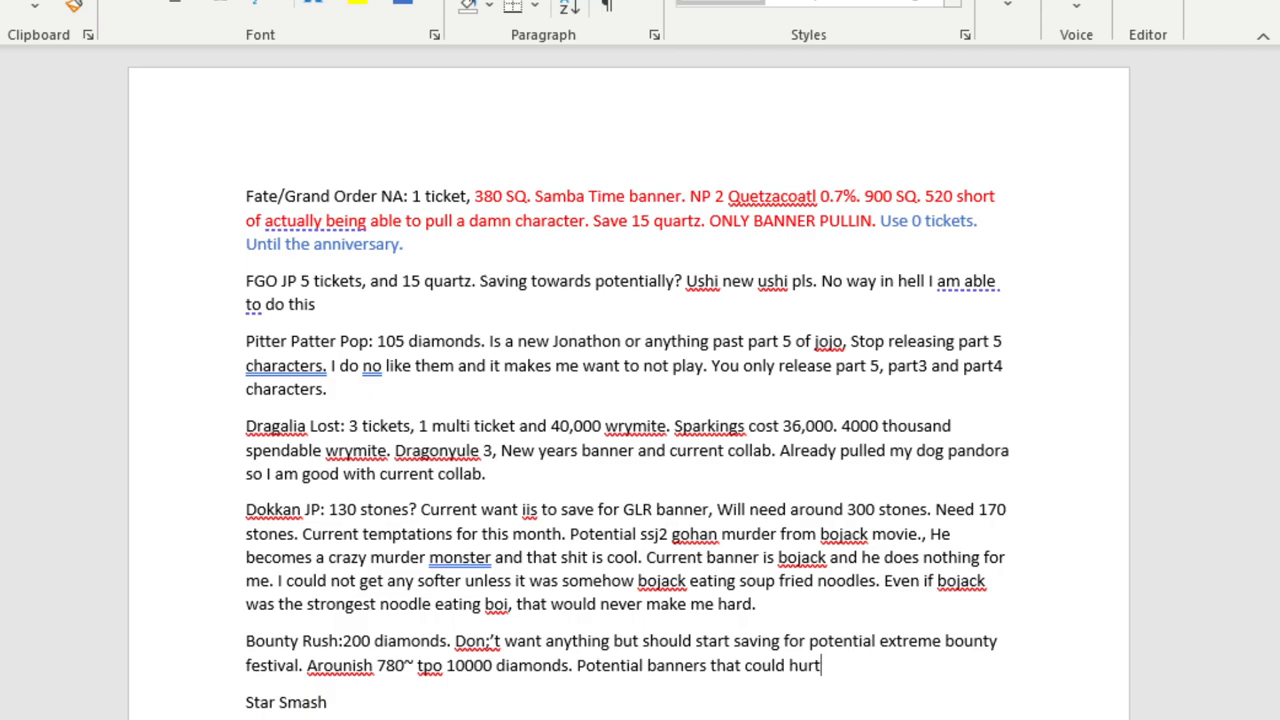
pyautogui.write('C')
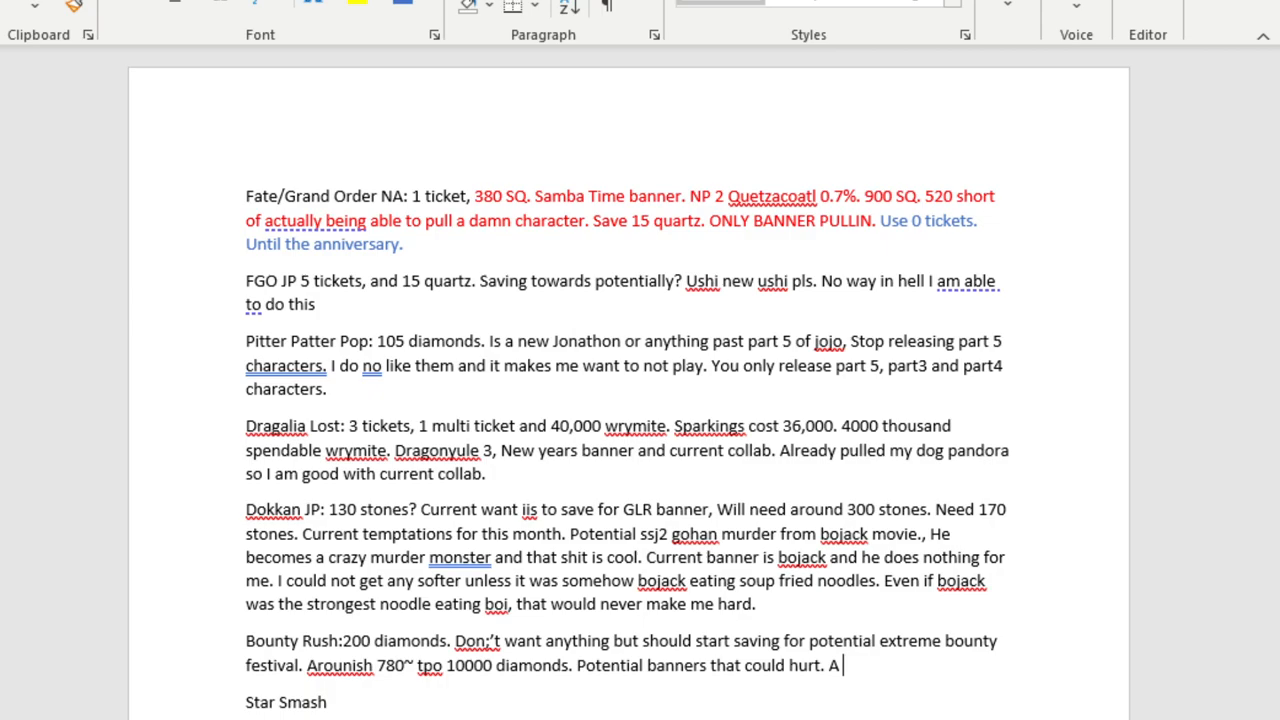
pyautogui.write('nami christmas with her boo')
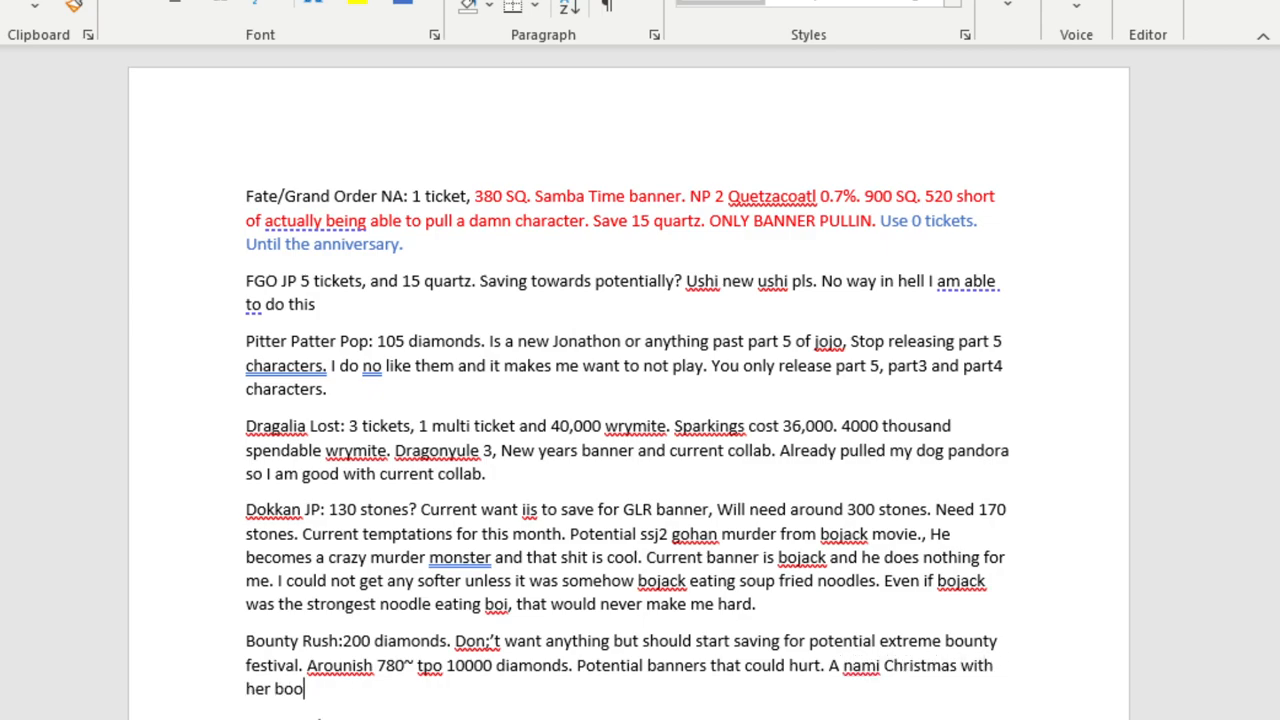
pyautogui.write('bs')
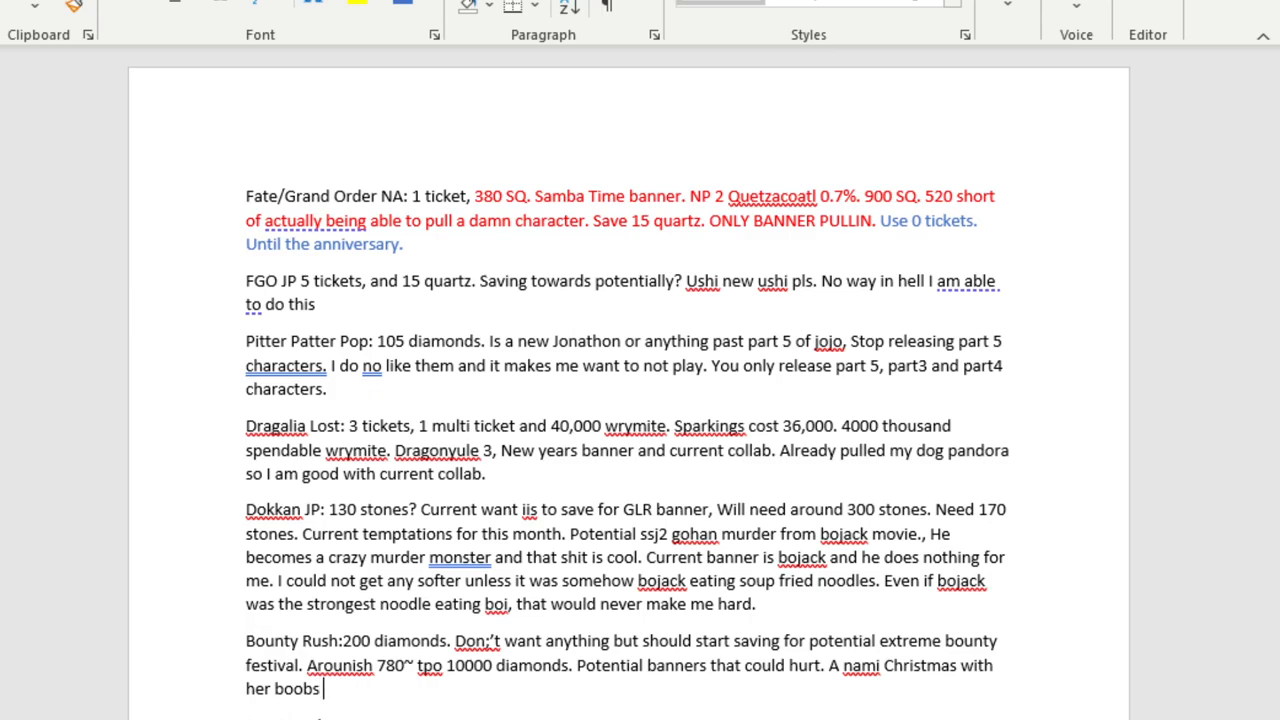
pyautogui.write('on display')
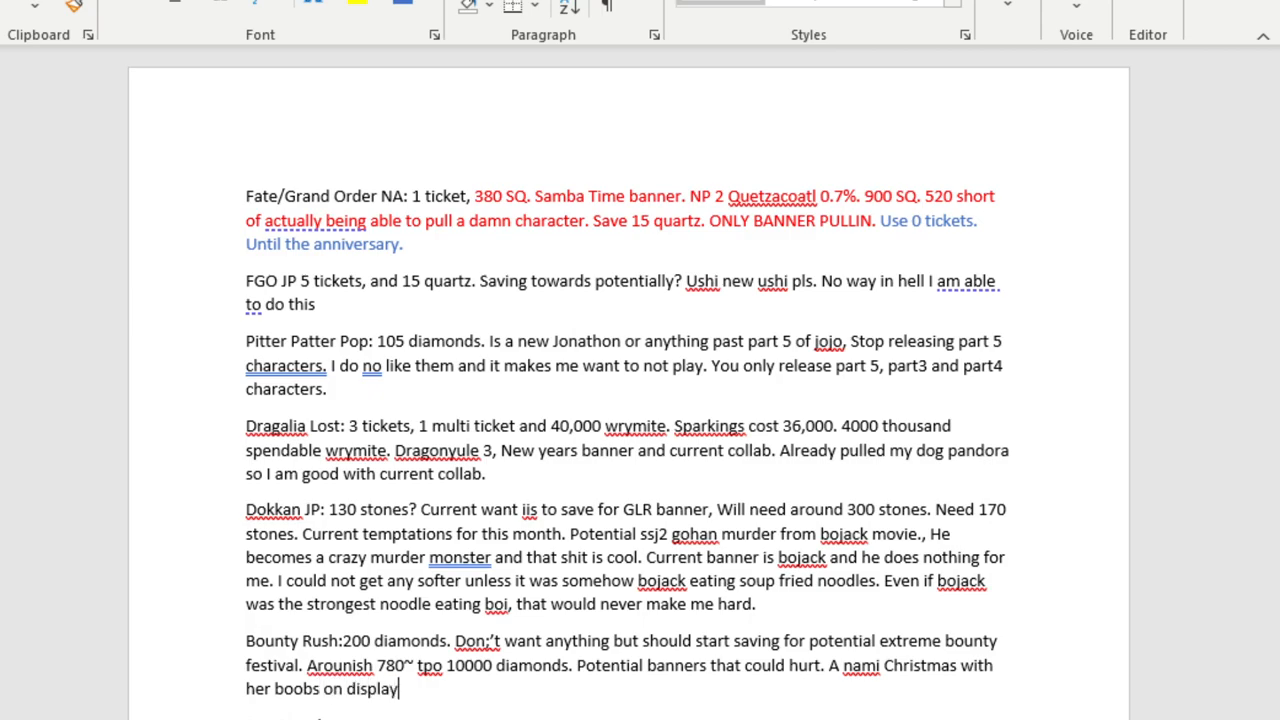
pyautogui.write(',')
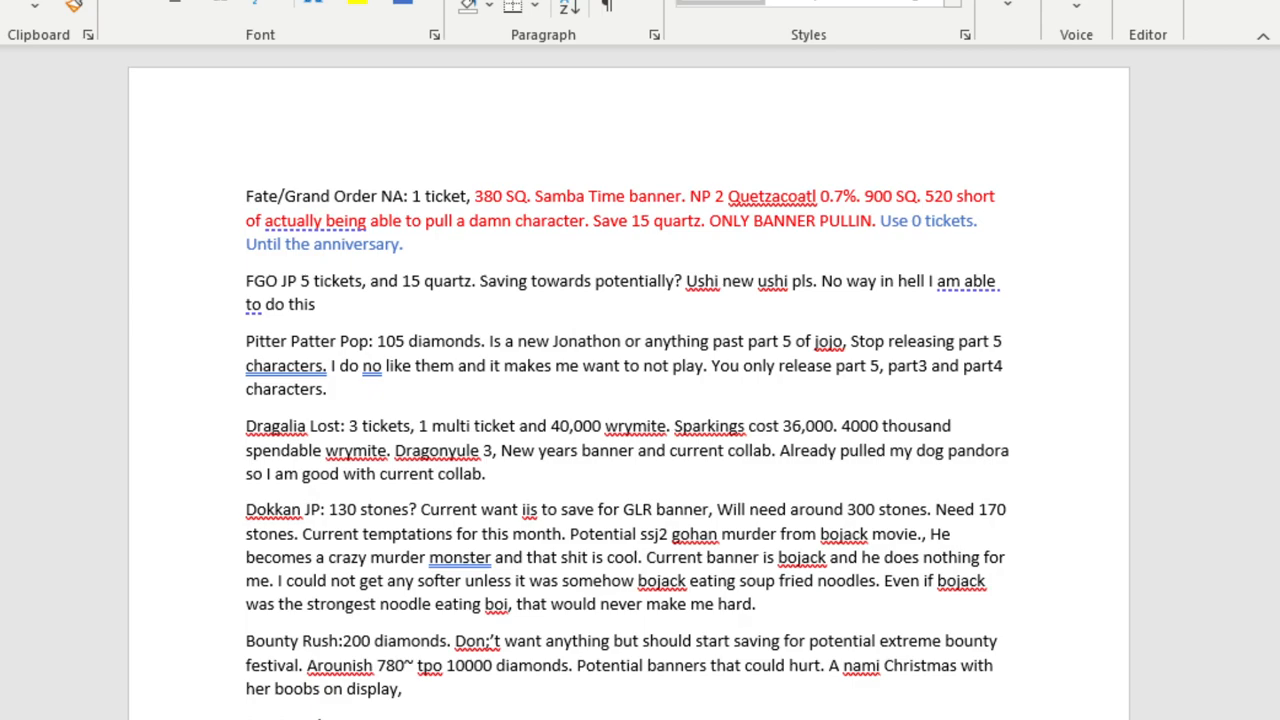
# Add the bunny girl and other female characters with Santa costumes to the list.
pyautogui.write('the b')
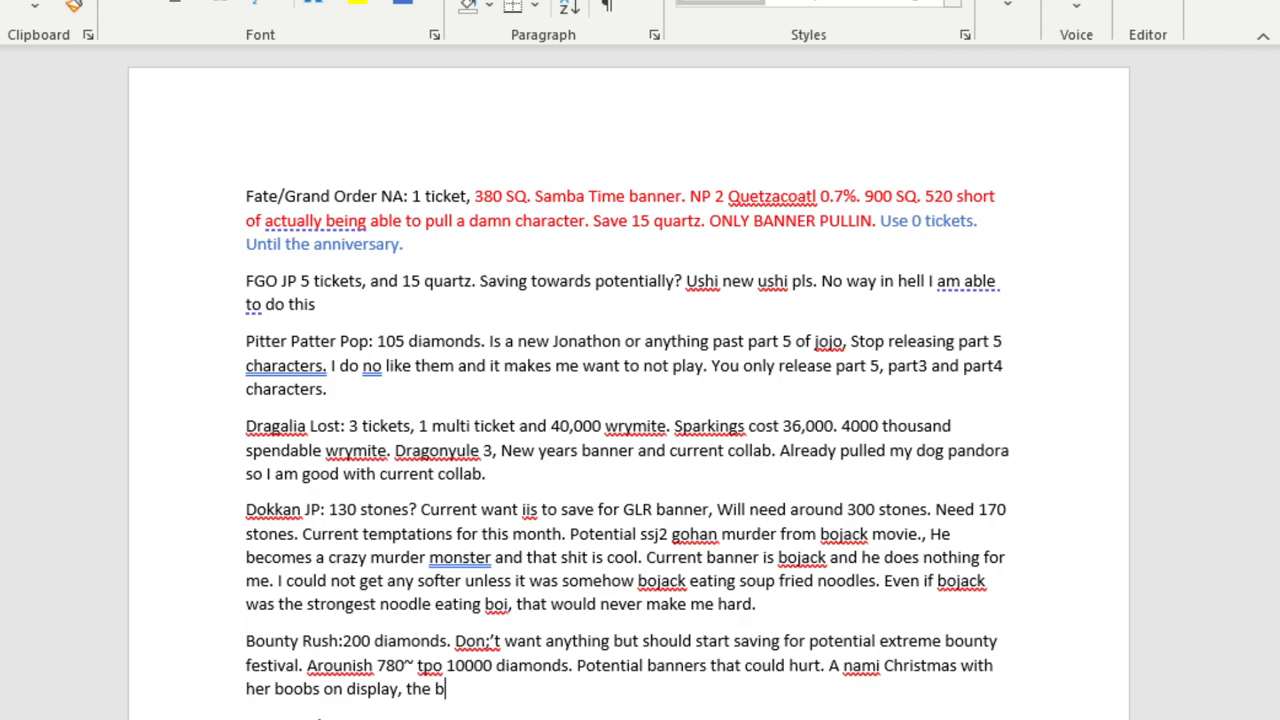
pyautogui.write('nny girl,')
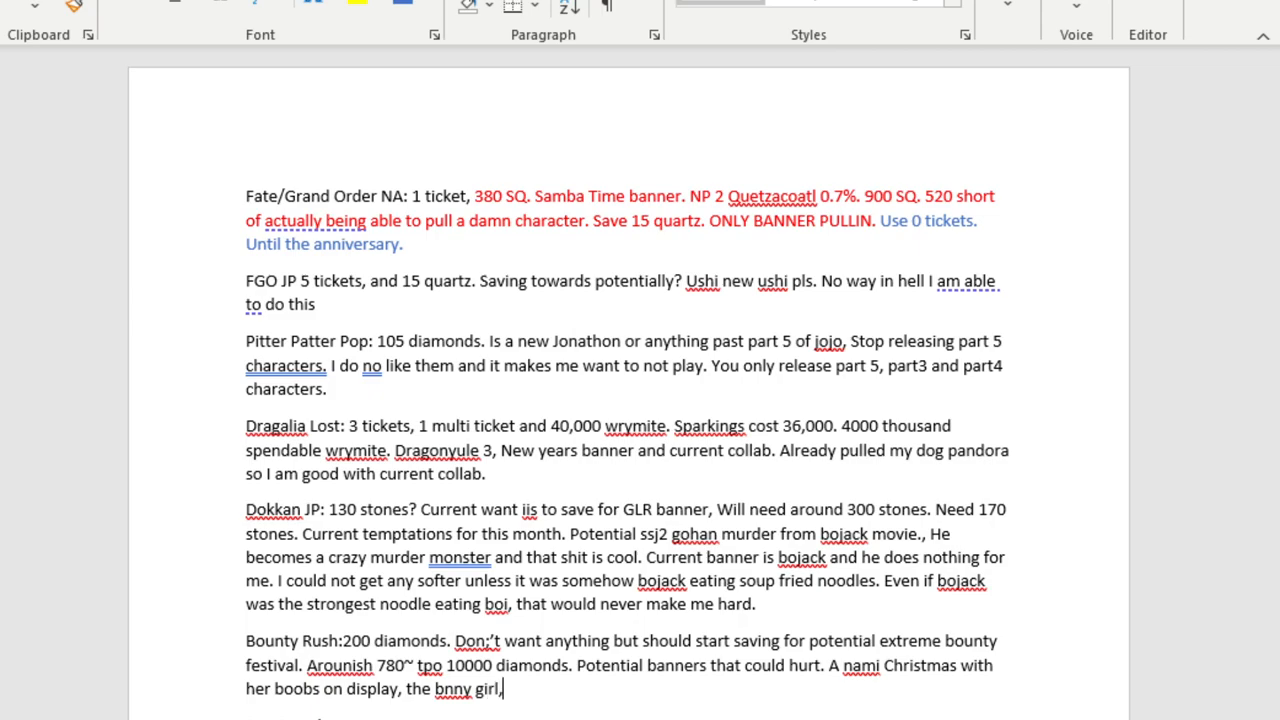
pyautogui.write('santa')
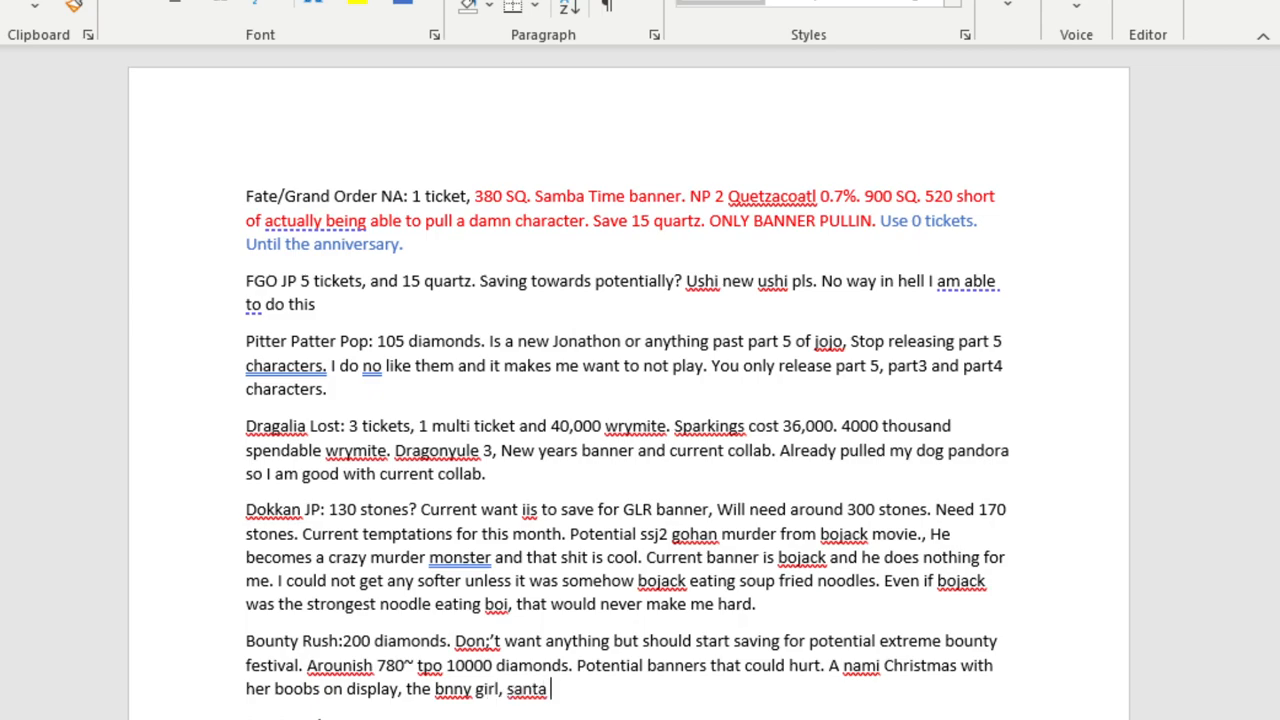
pyautogui.write('brook and a lot of')
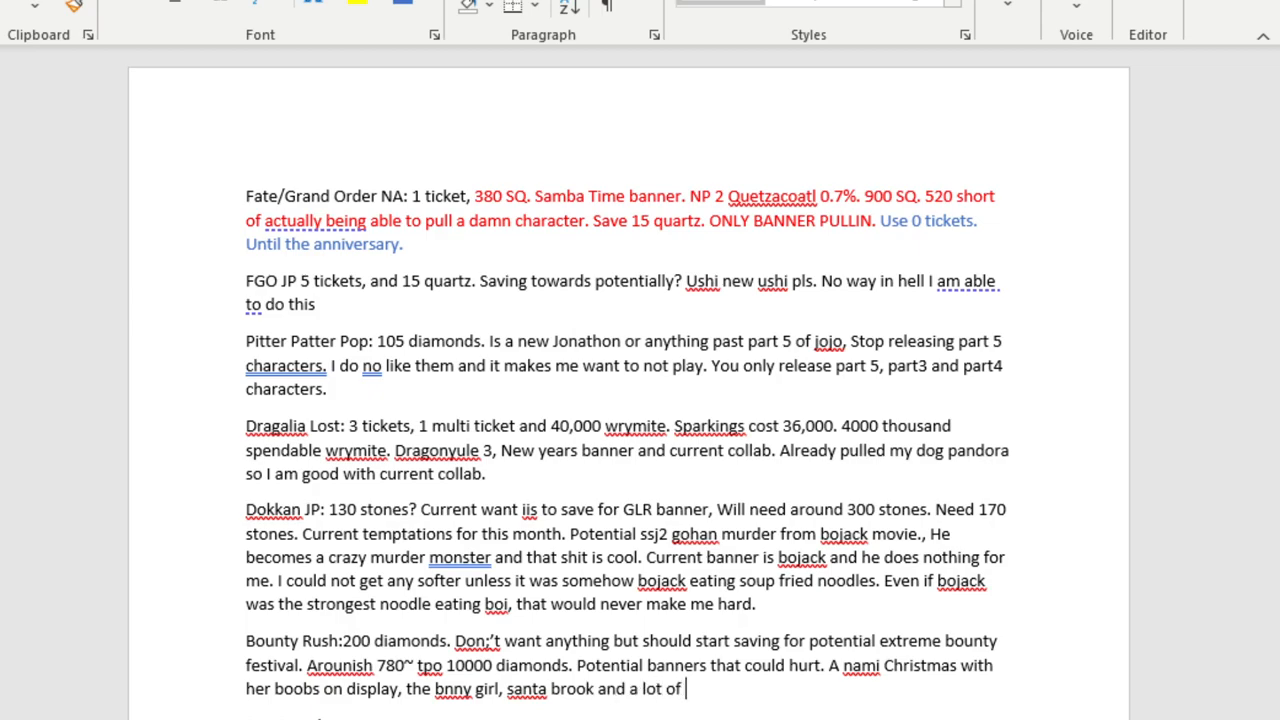
pyautogui.write('other female one piece characters')
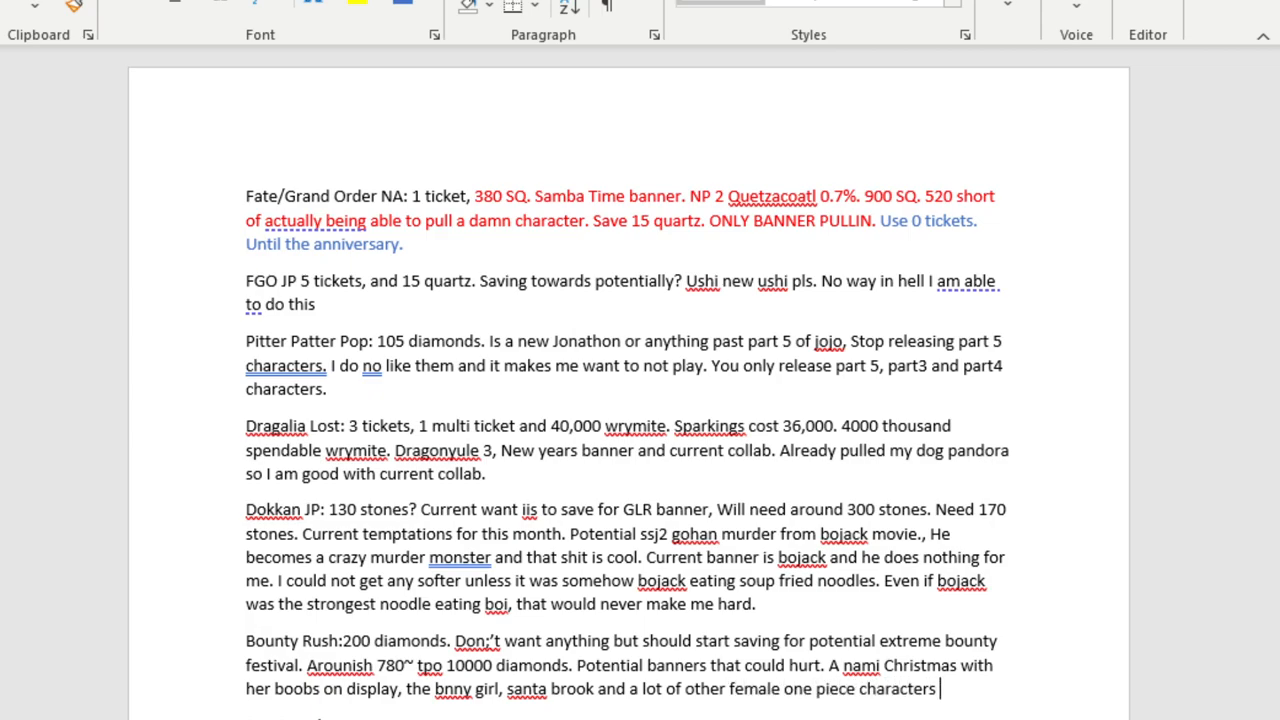
pyautogui.write('or current ones that are')
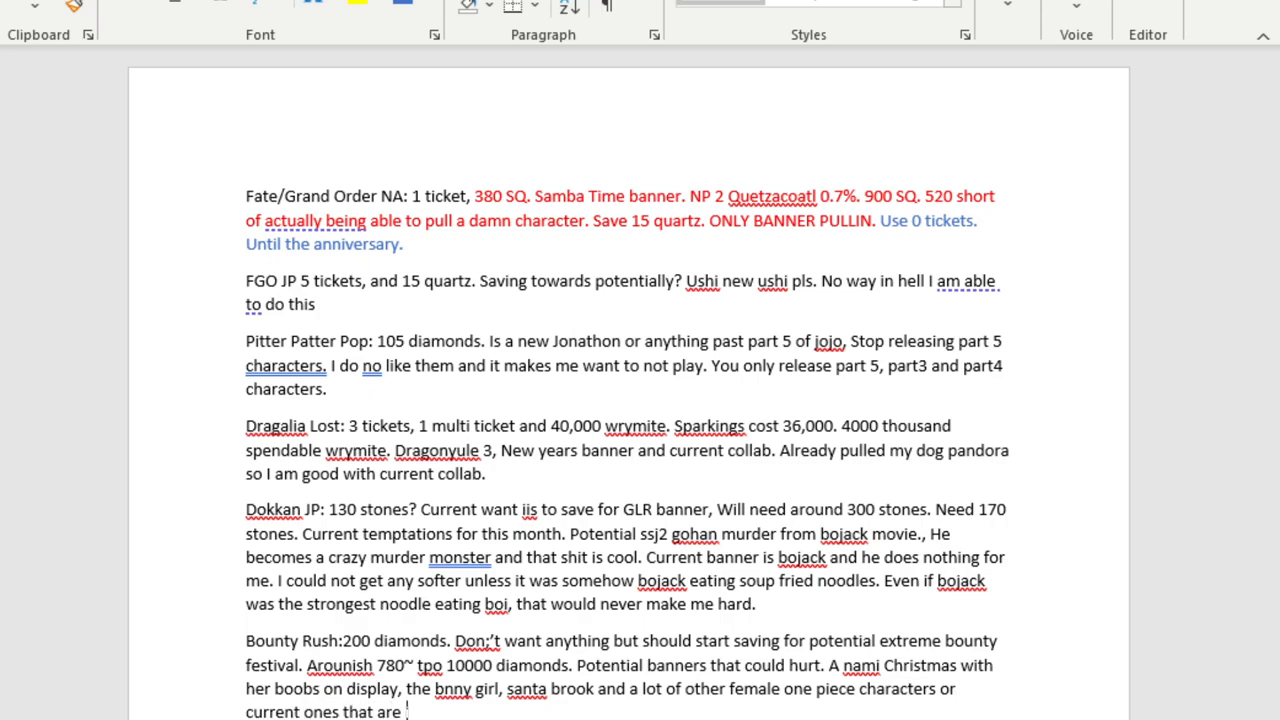
pyautogui.write('in game already')
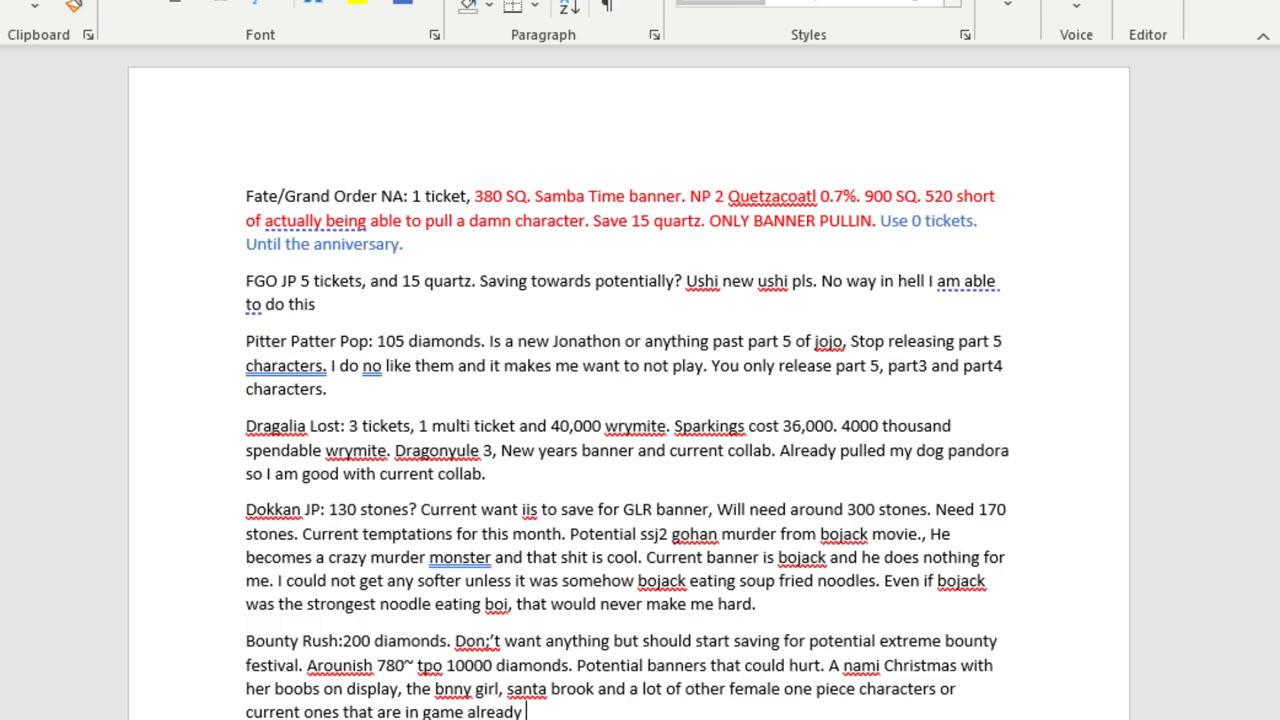
pyautogui.write('but have a bi')
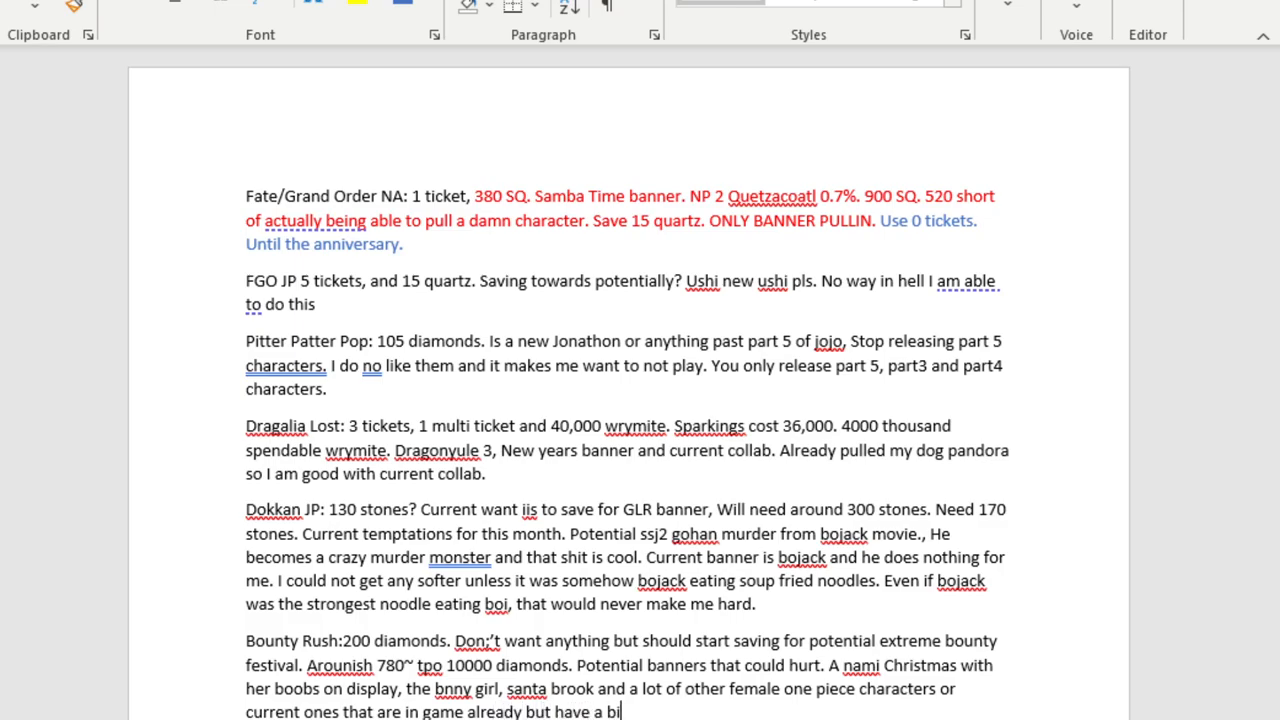
pyautogui.write('tching santa')
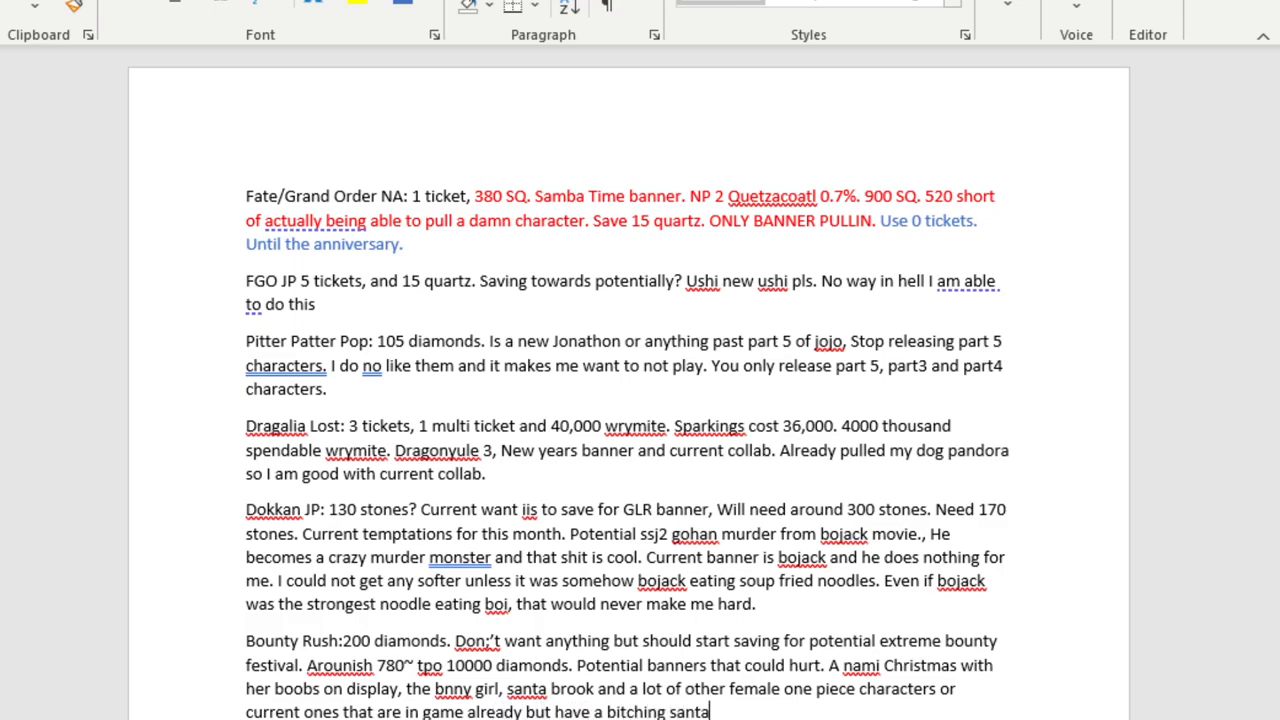
pyautogui.write('costume.')
pyautogui.write('Star Smash')
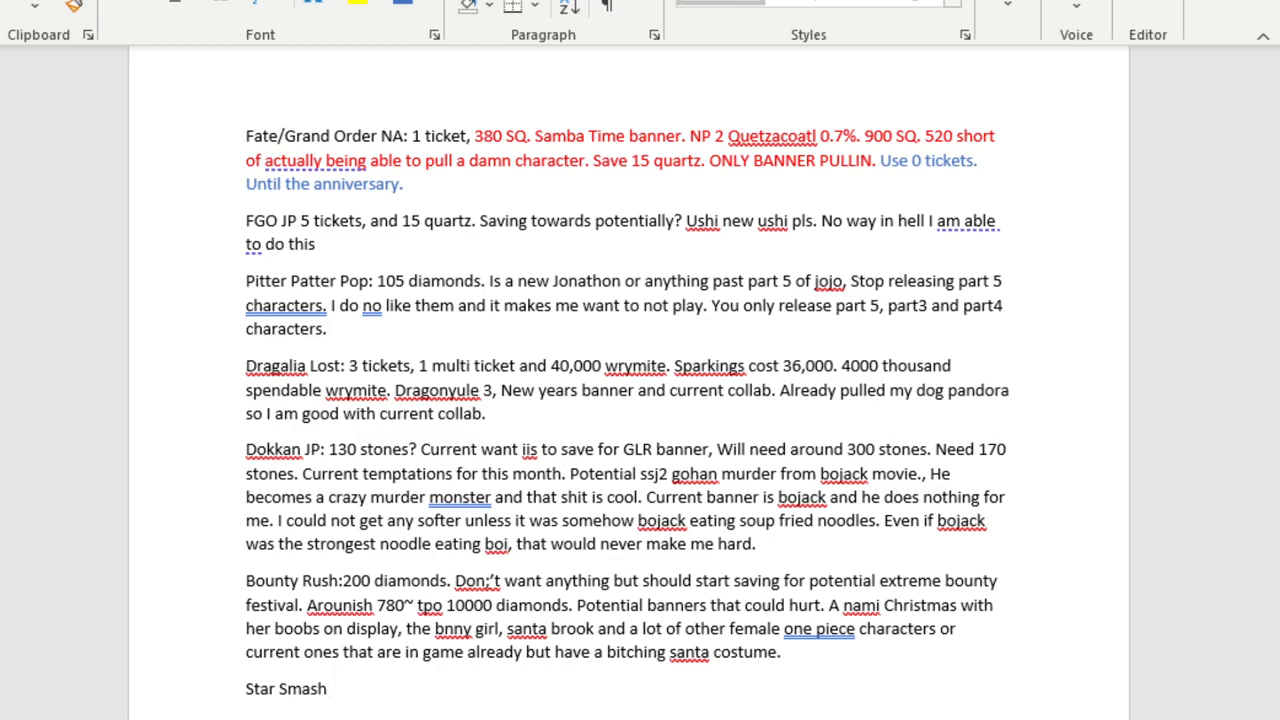
# Type ': 8000 currency and it costs 3000 for 1 multi' after Star Smash.
pyautogui.write(':')
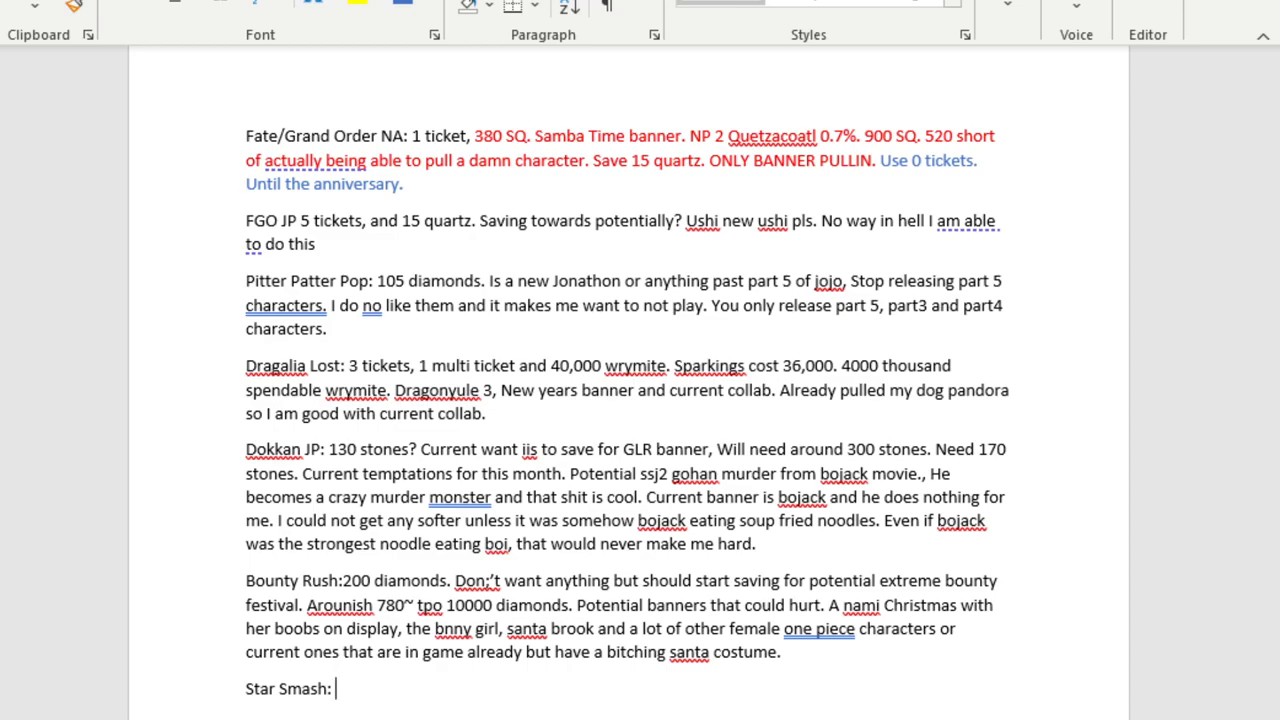
pyautogui.write('8')
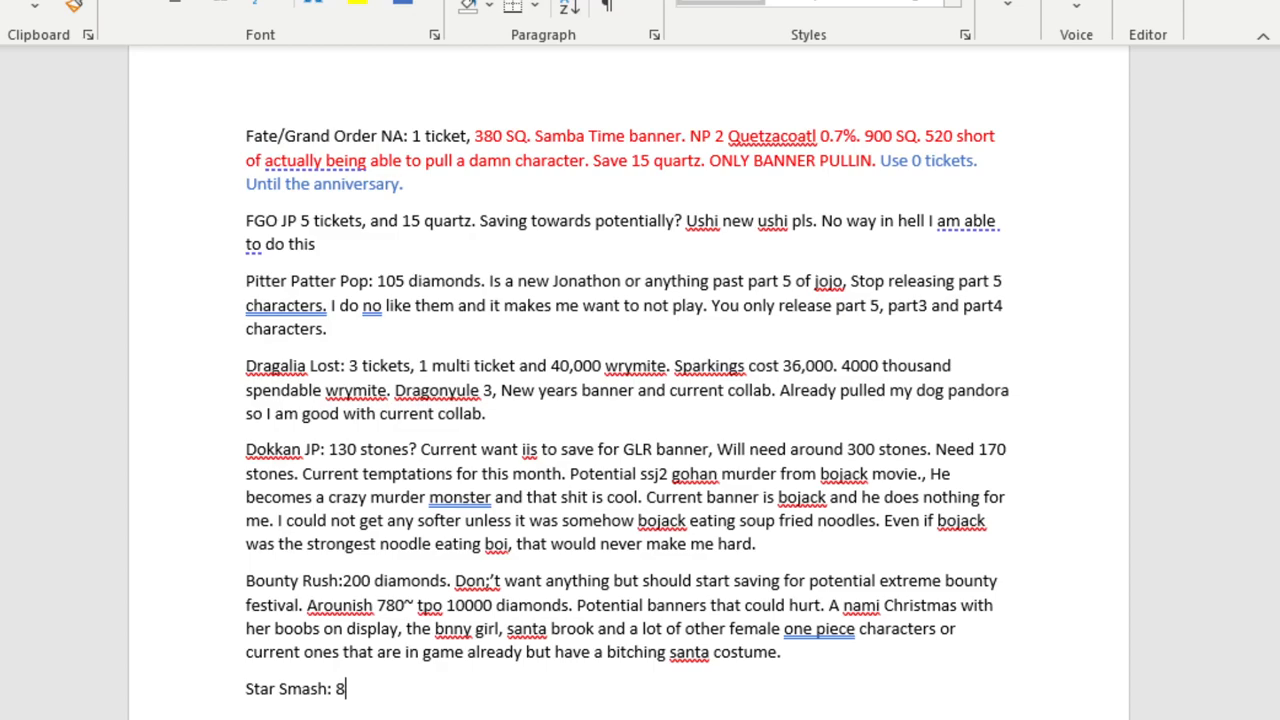
pyautogui.write('0000')
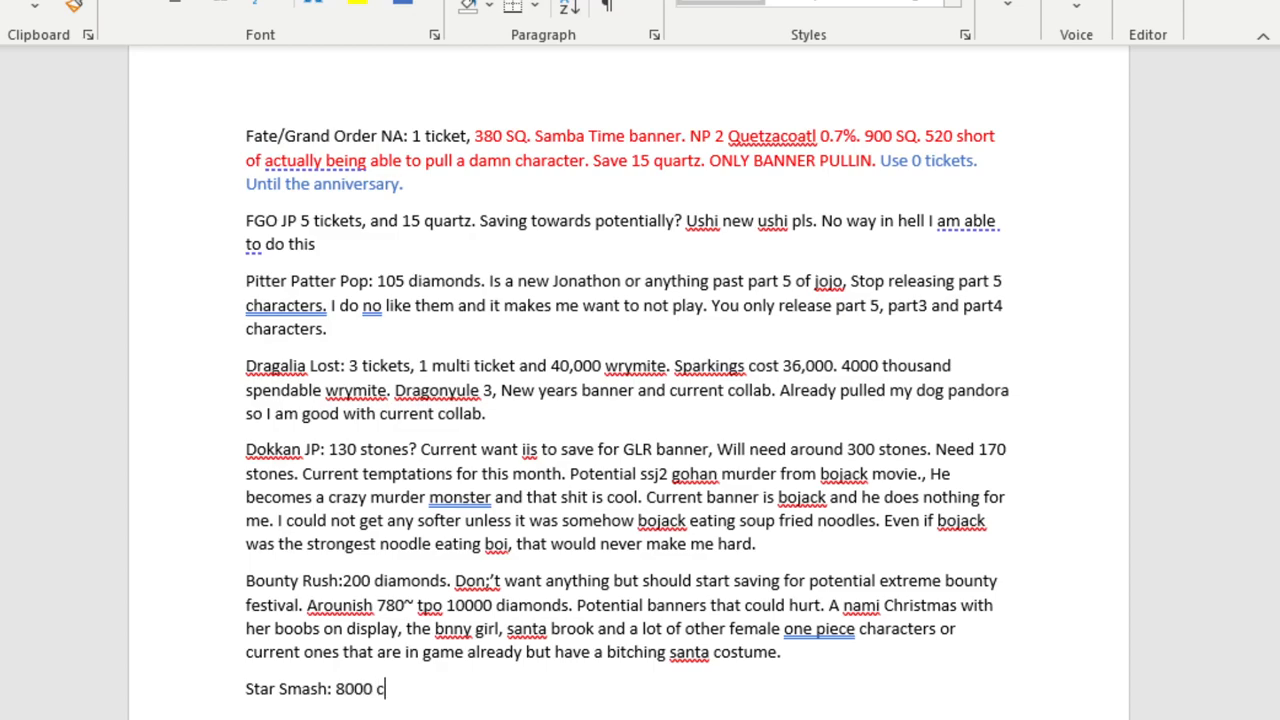
pyautogui.write('urrency and')
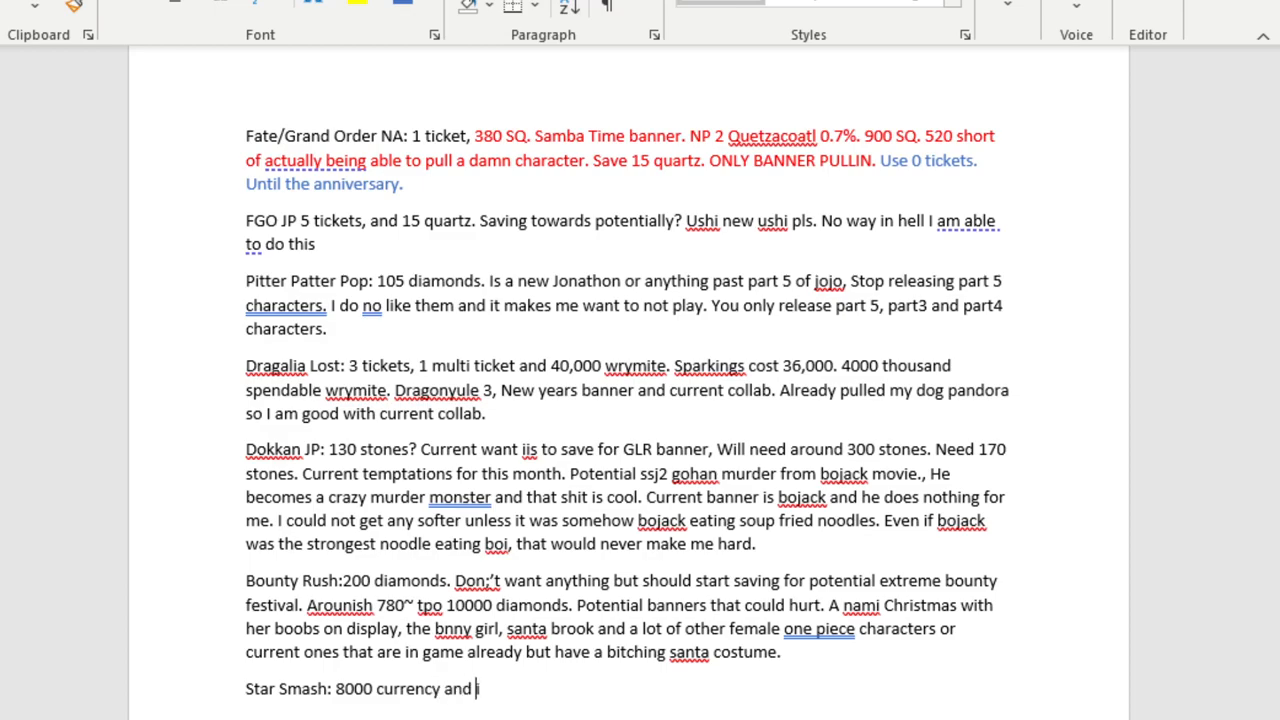
pyautogui.write('it c')
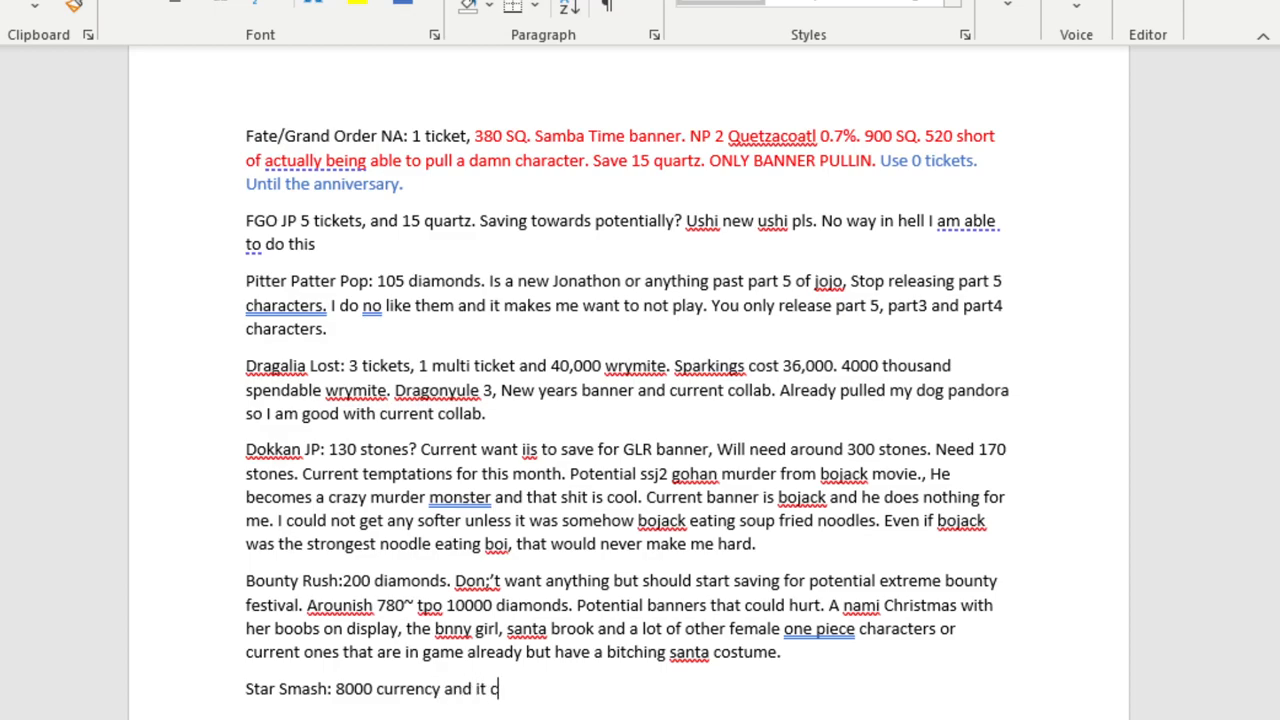
pyautogui.write('osts 3000 for 1 multi.')
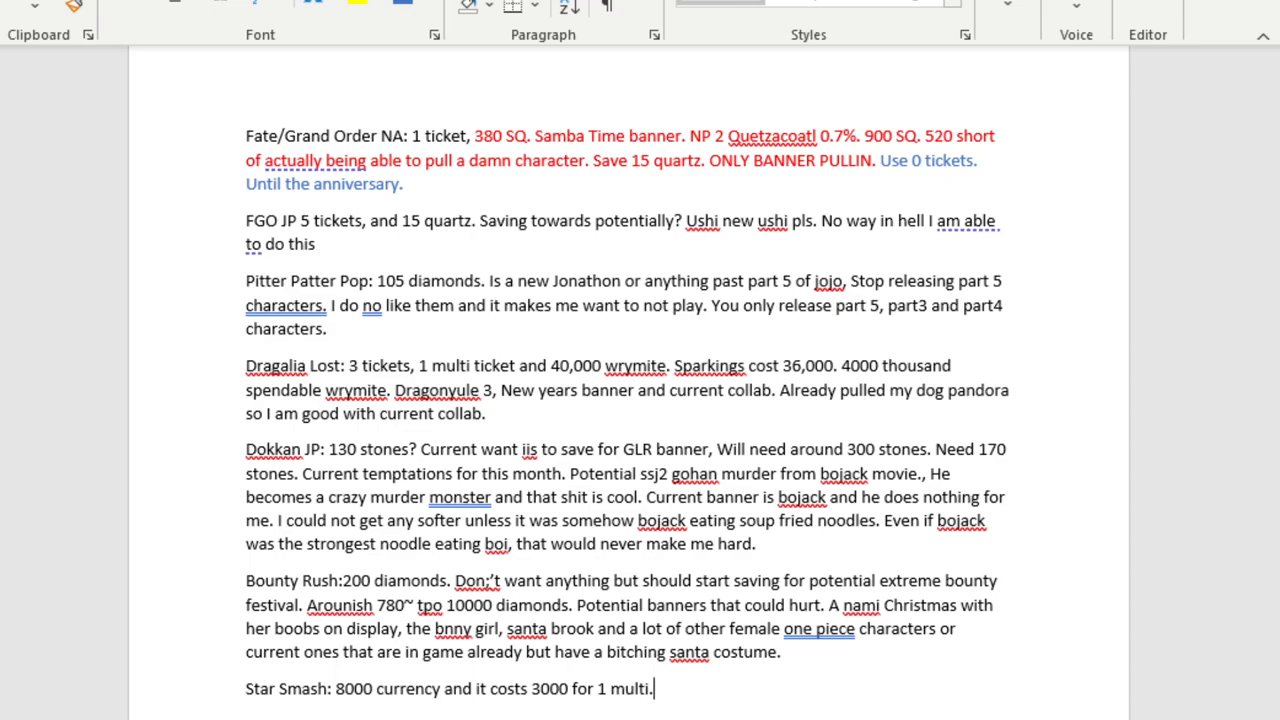
# Add 'Currently saving for potential Nightmare Before Christmas banner. Speculation at best.' to Star Smash.
pyautogui.write('Currently saving for p')
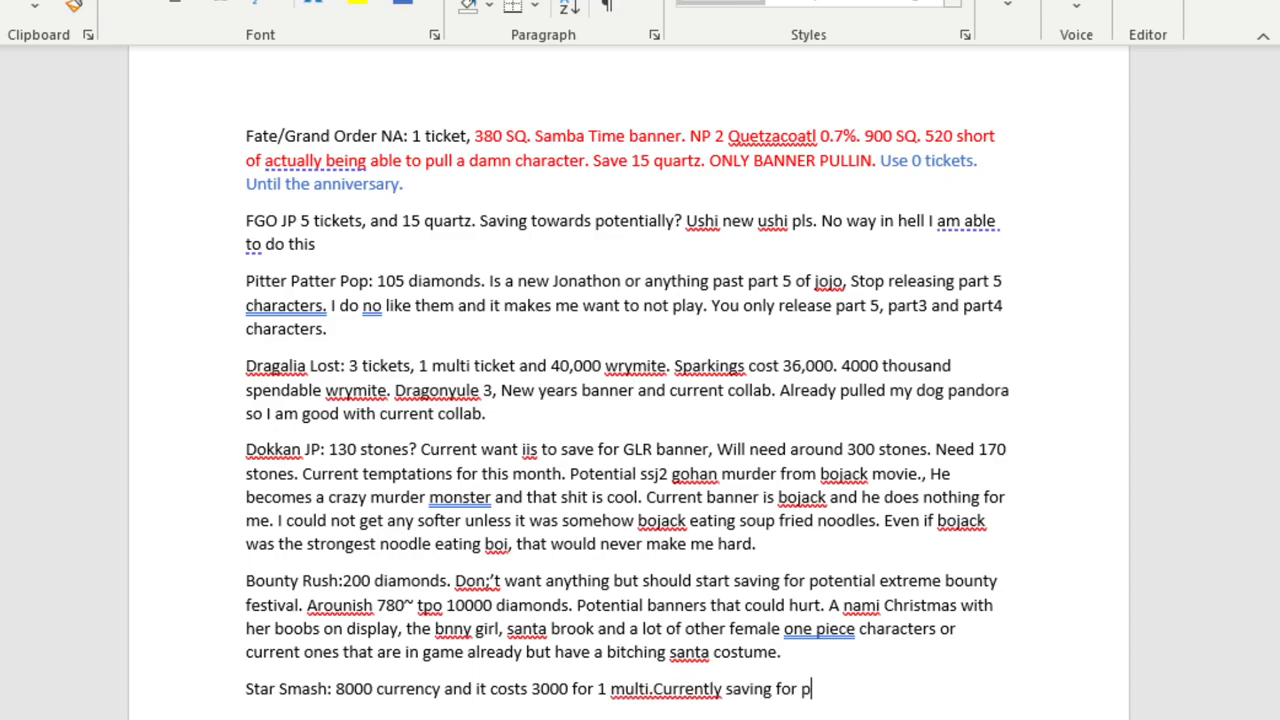
pyautogui.write('oteitnal')
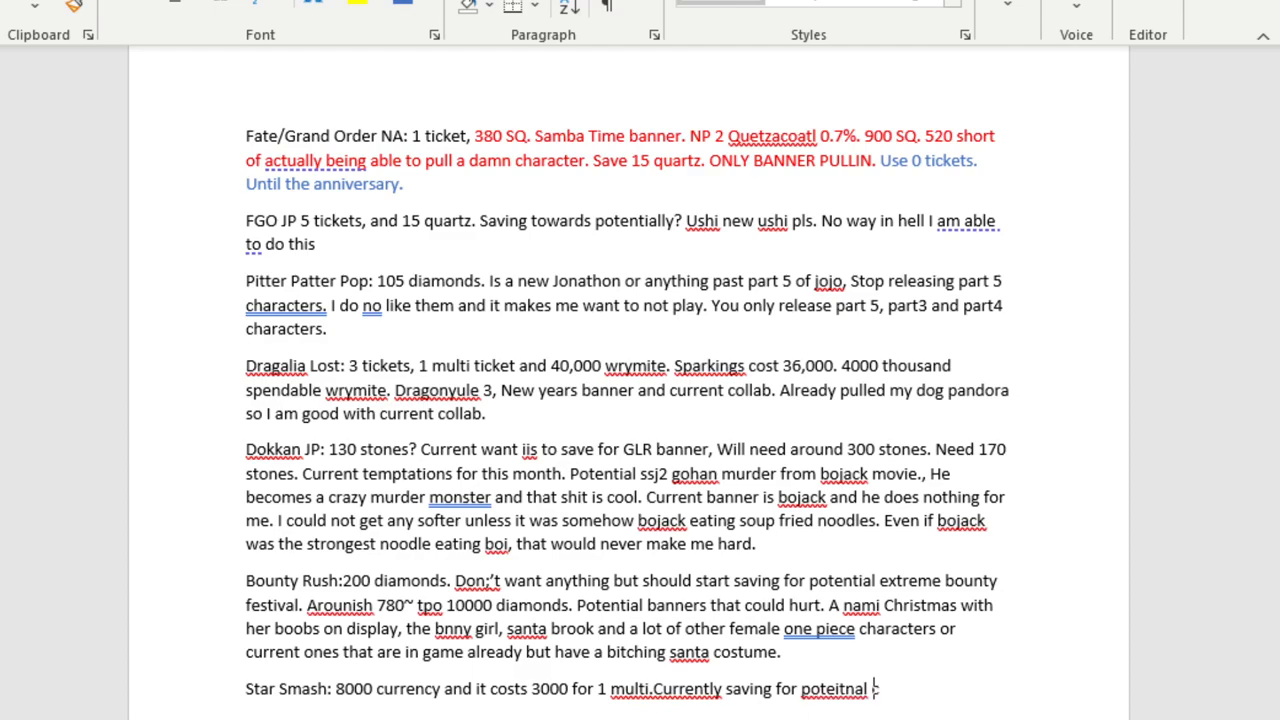
pyautogui.write('nightmare b')
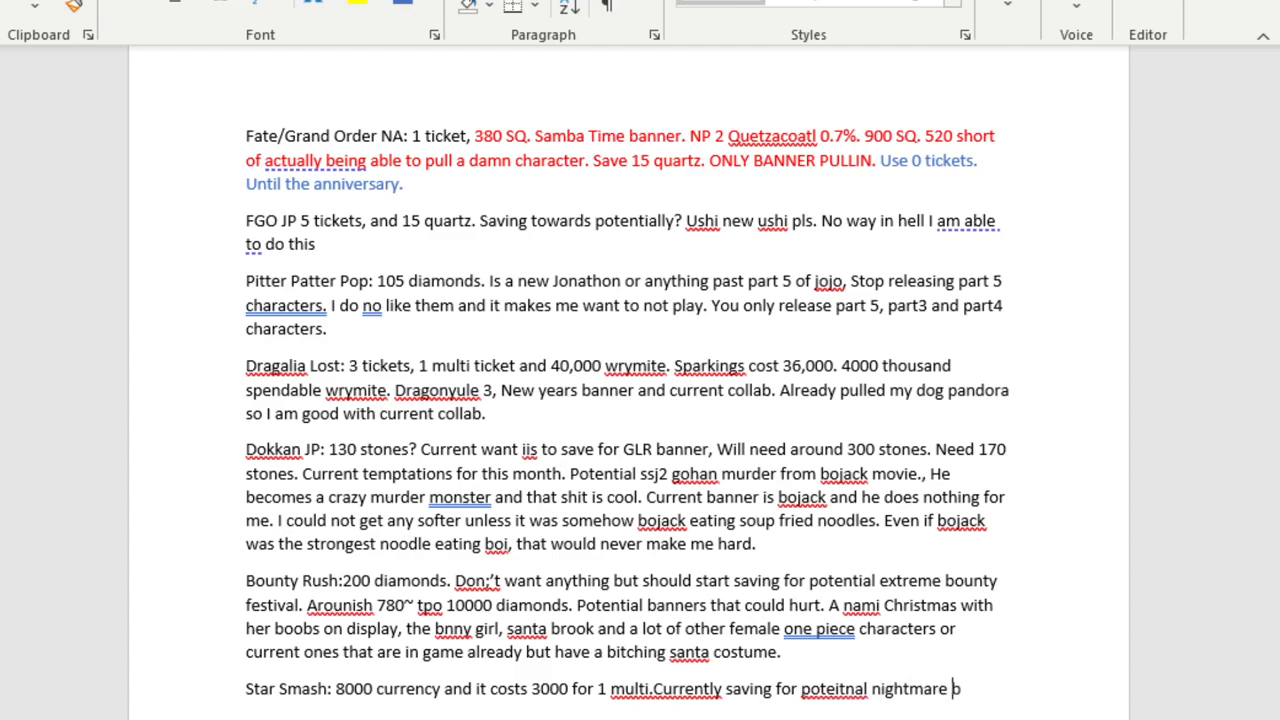
pyautogui.write('before Christmas o')
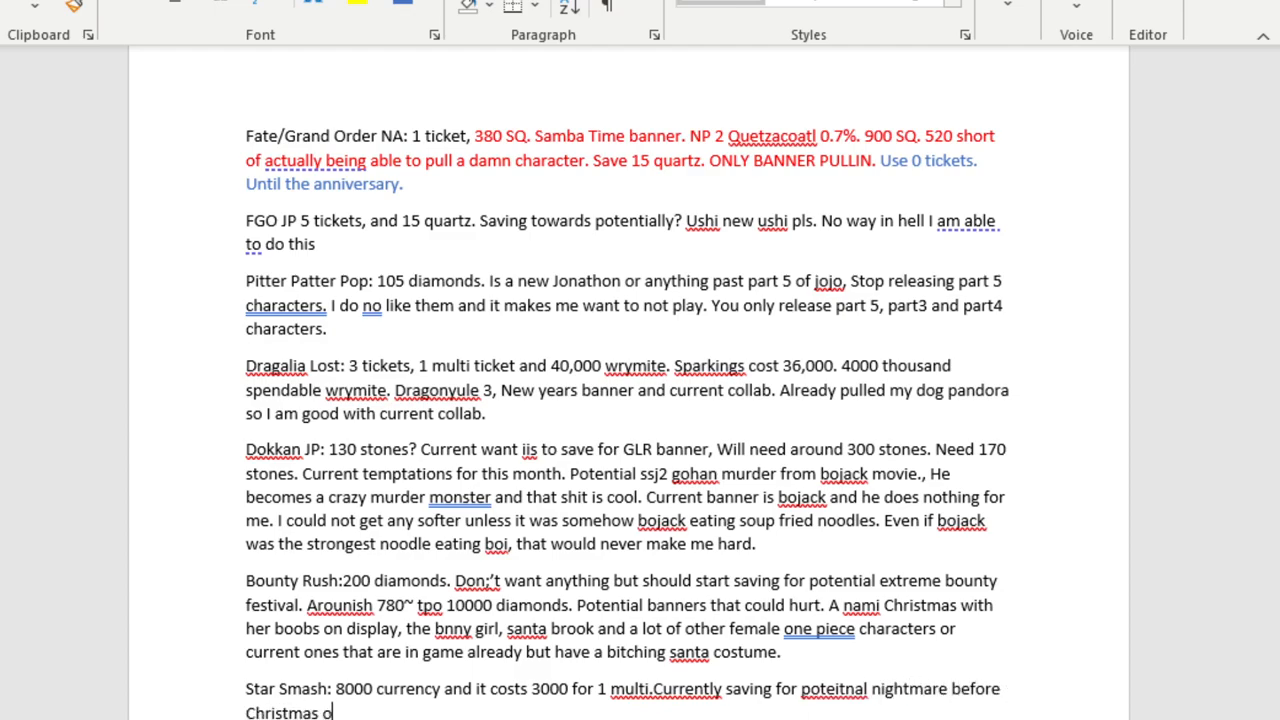
pyautogui.write('n christm')
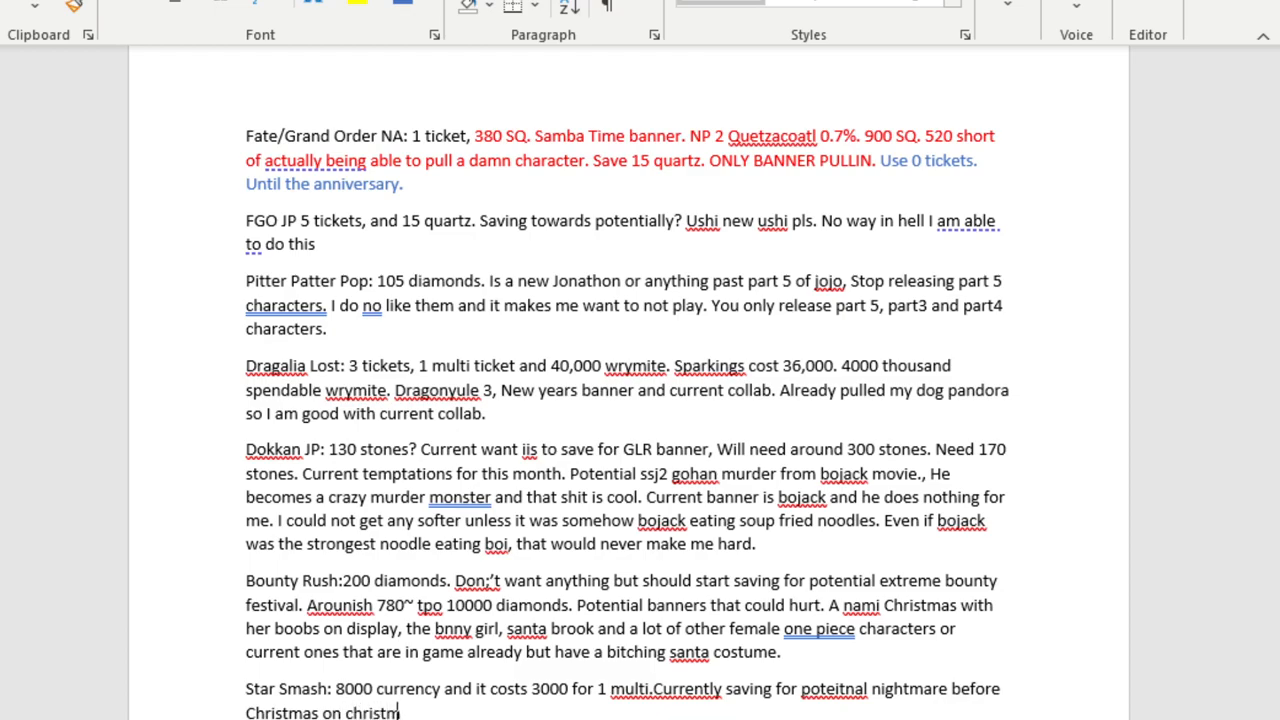
pyautogui.write('Christmas banner.')
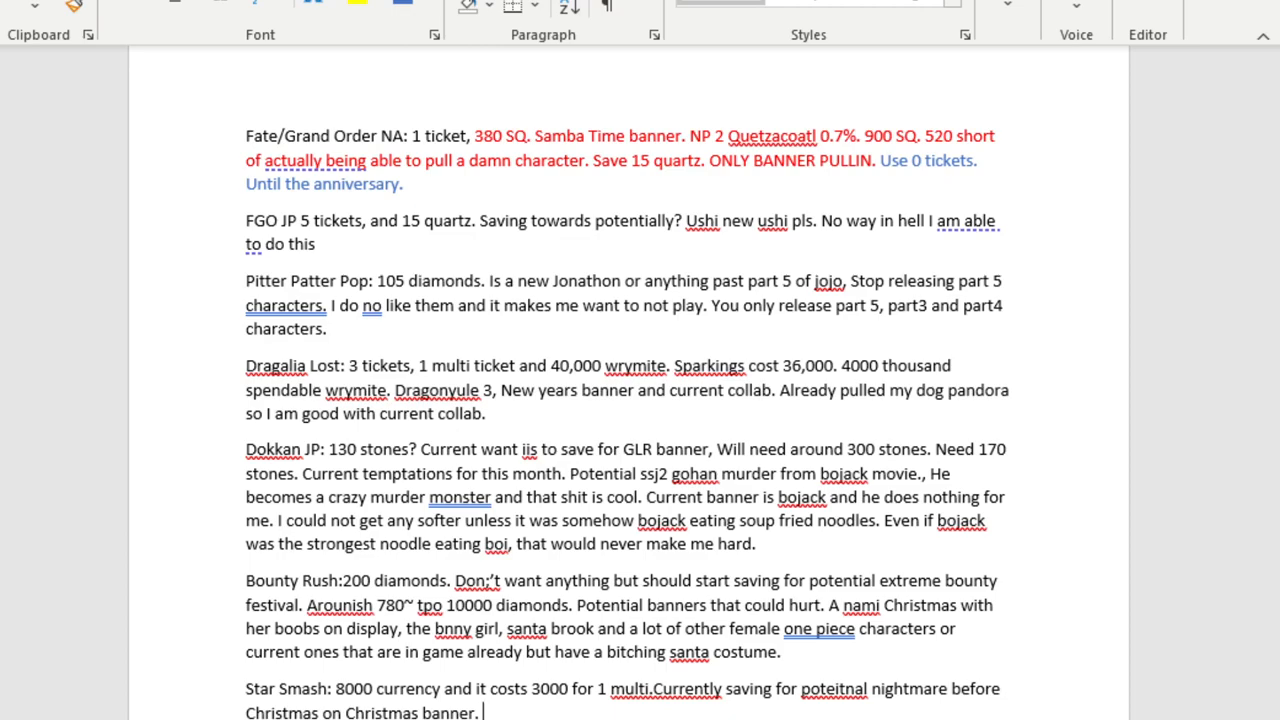
pyautogui.write('Speculation at best.')
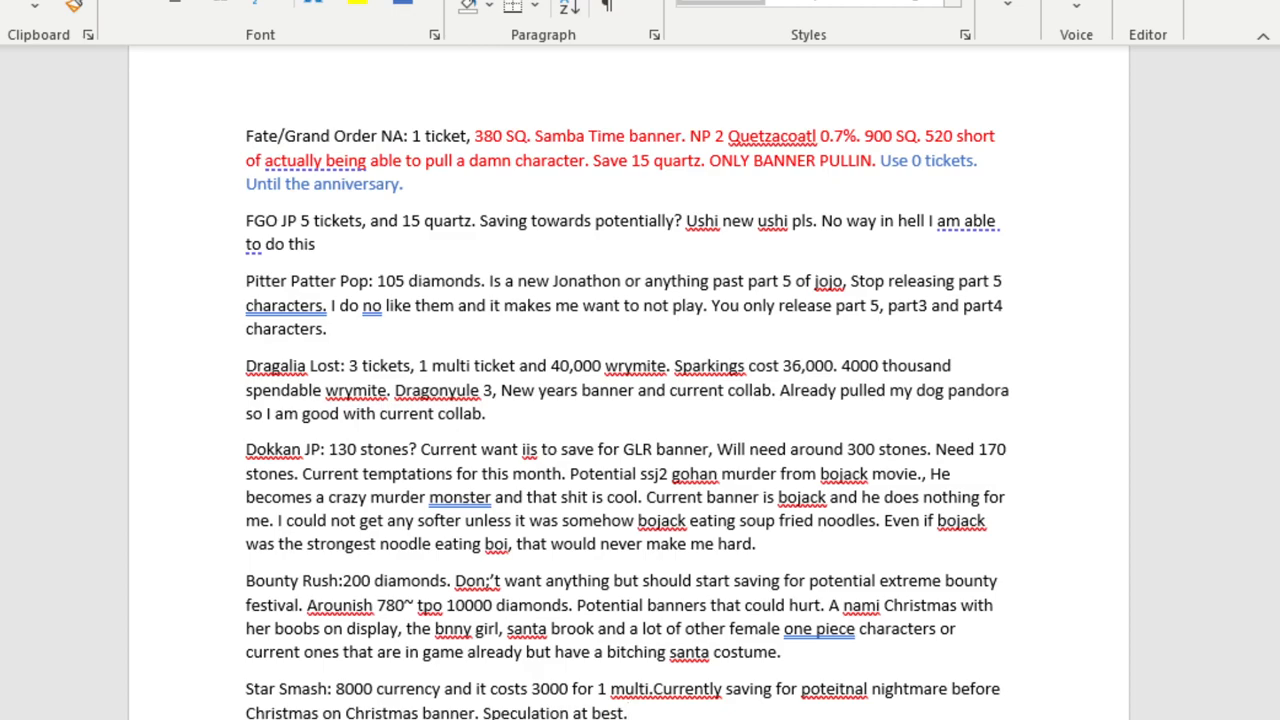
pyautogui.click(627, 710)
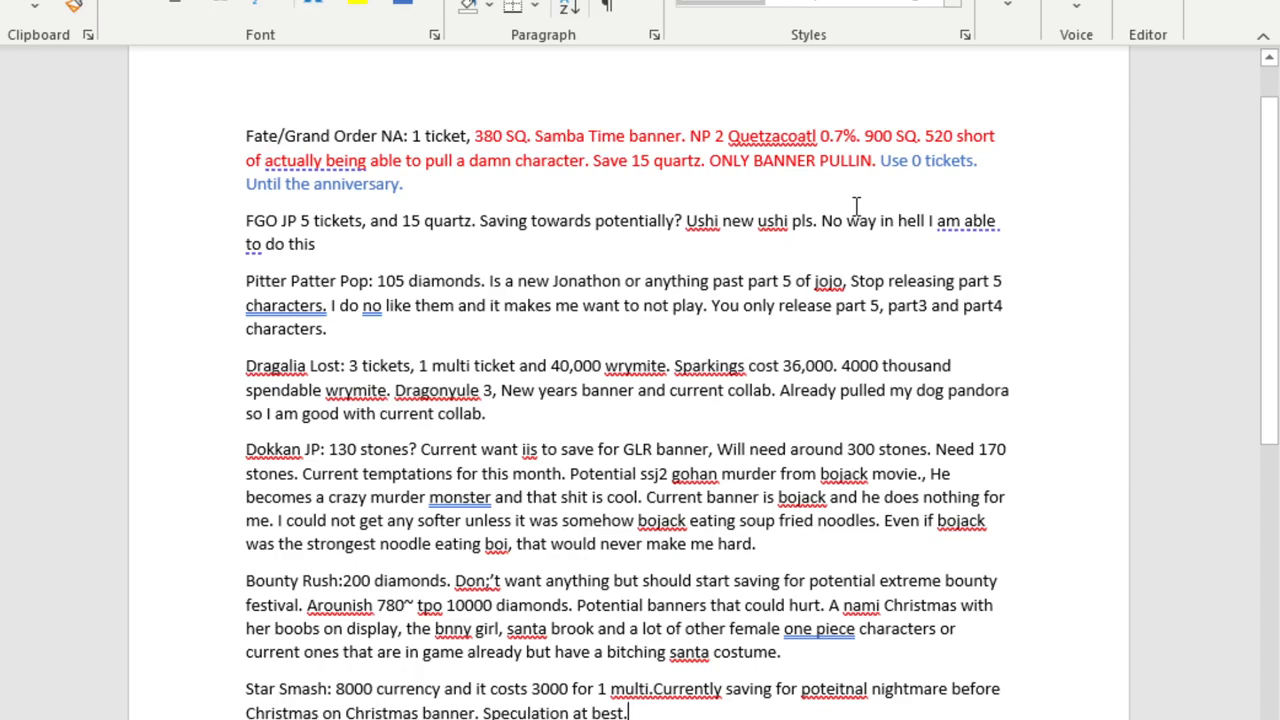
pyautogui.moveTo(415, 61)
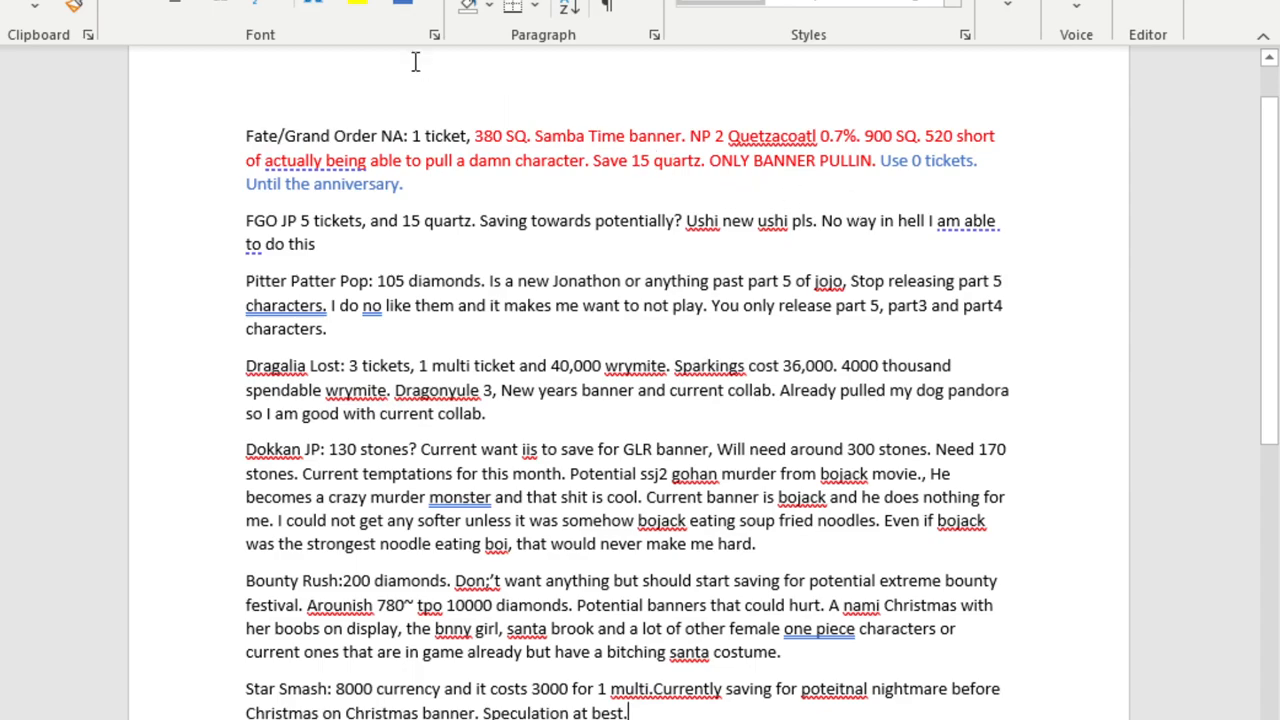